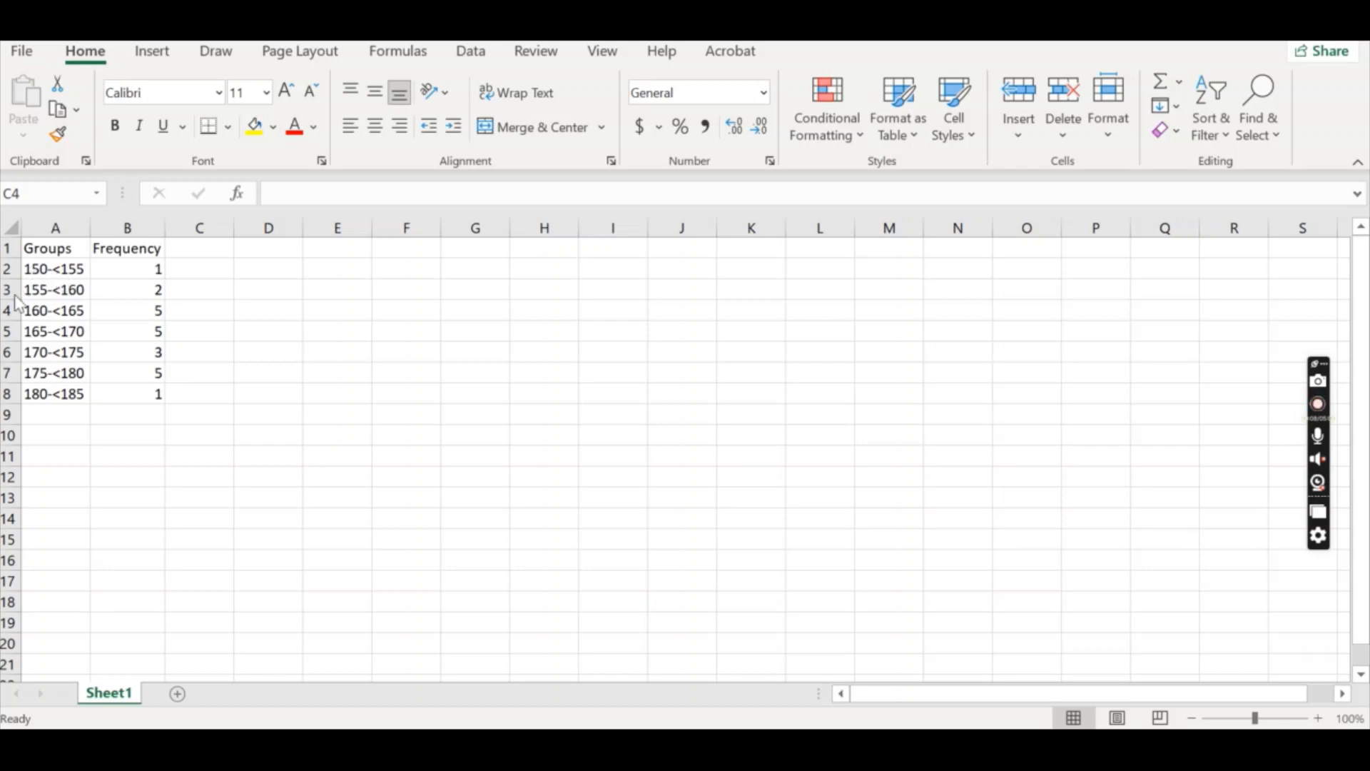
mouse_move(64, 325)
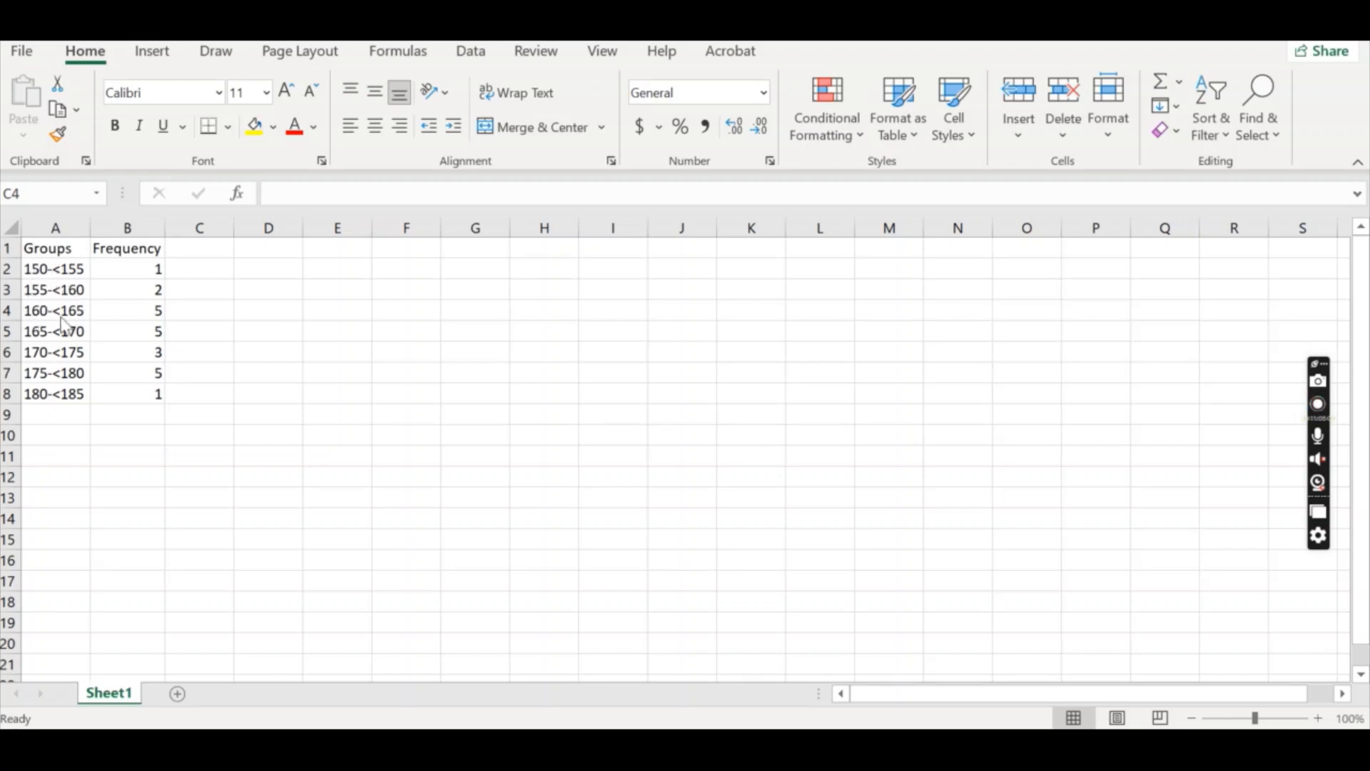
Insert a new column before Frequency and head it Midpoint
left_click(1317, 402)
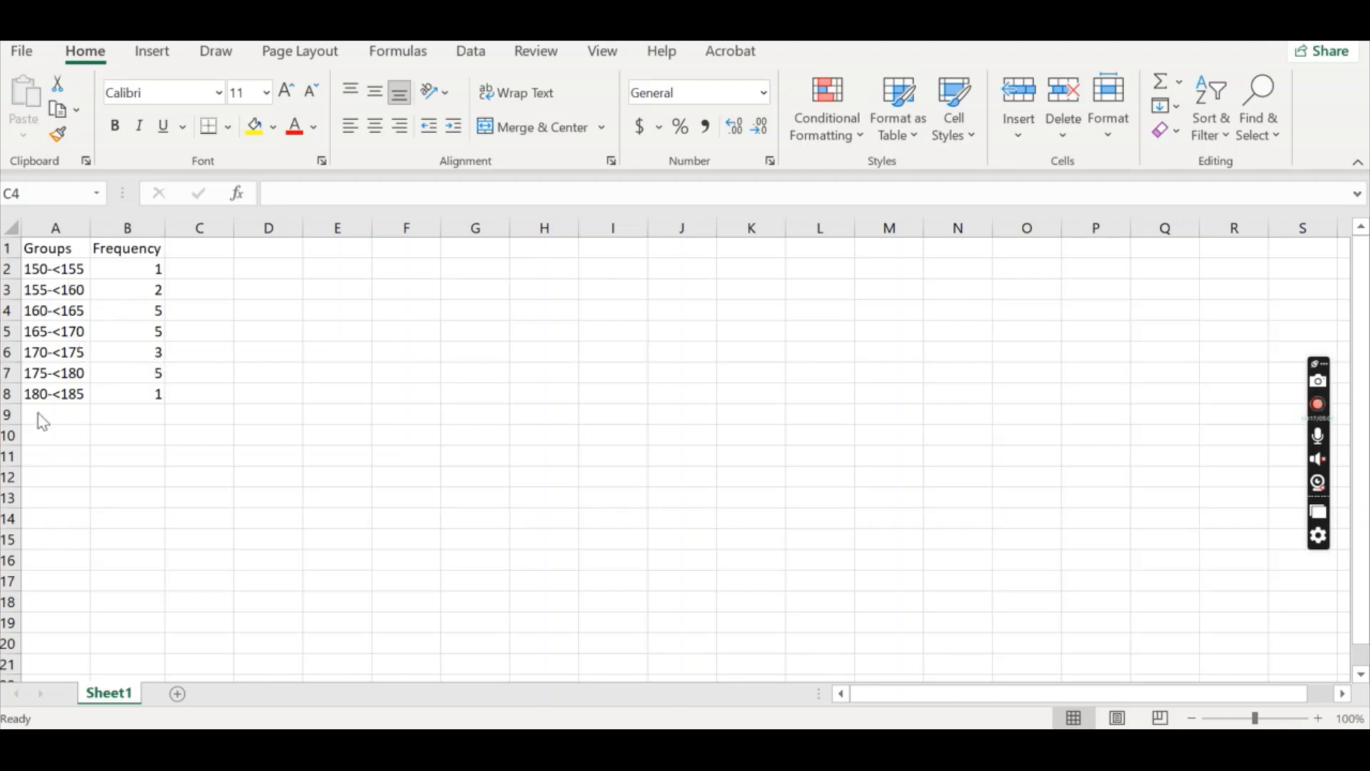
mouse_move(147, 251)
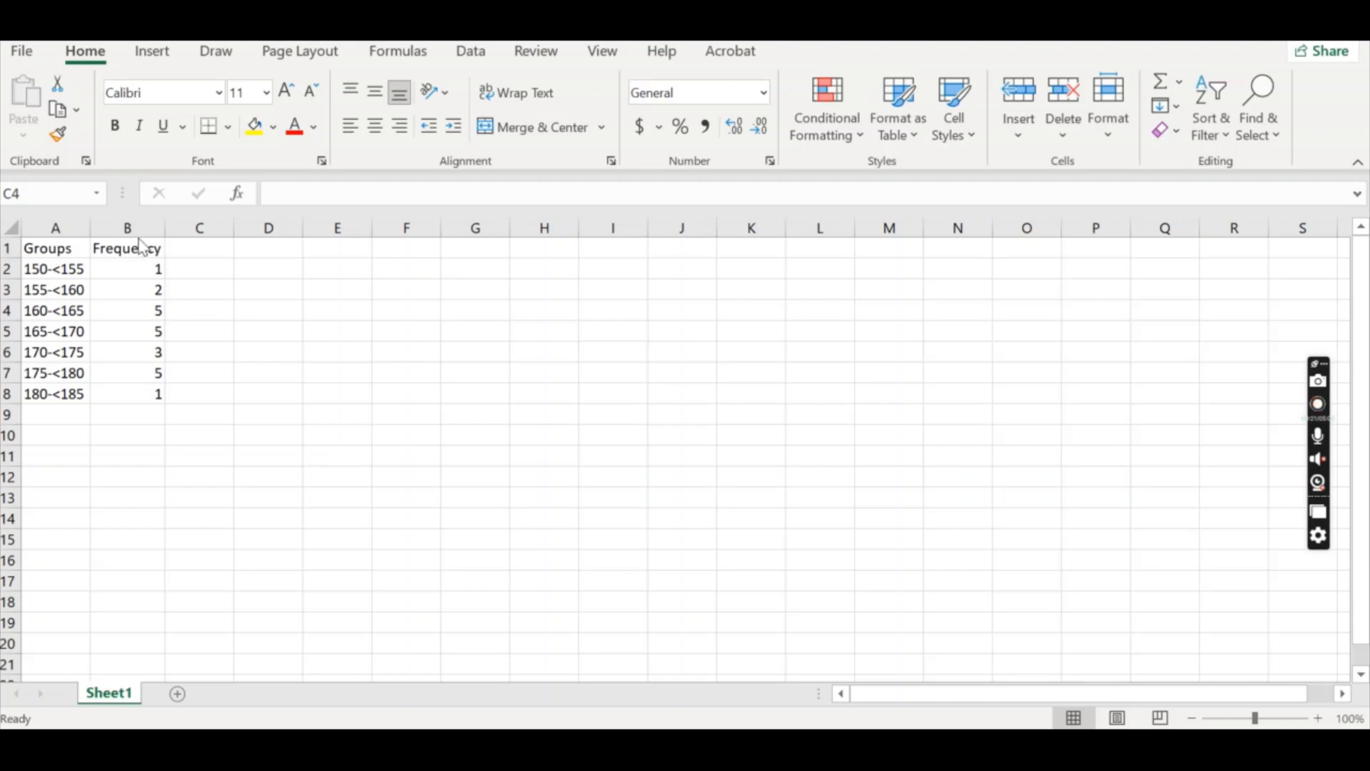
mouse_move(18, 274)
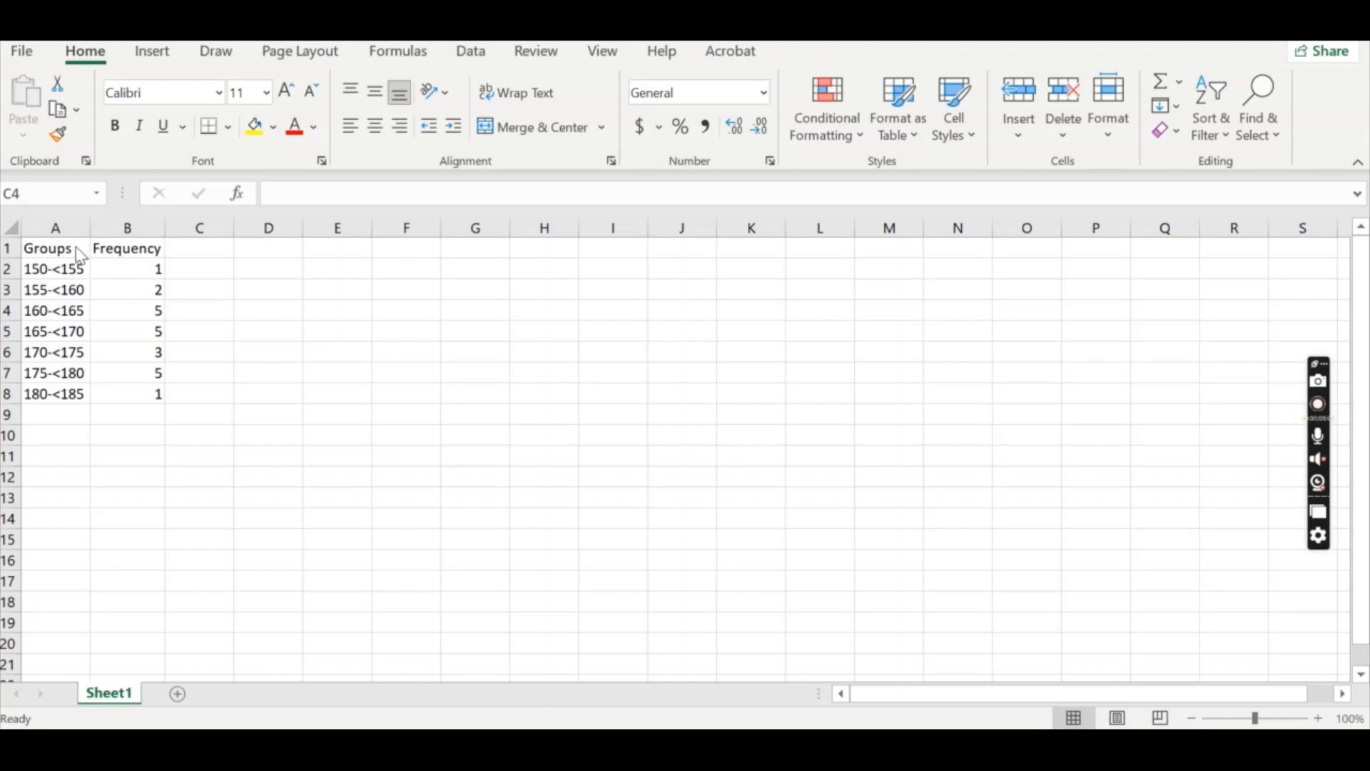
mouse_move(34, 280)
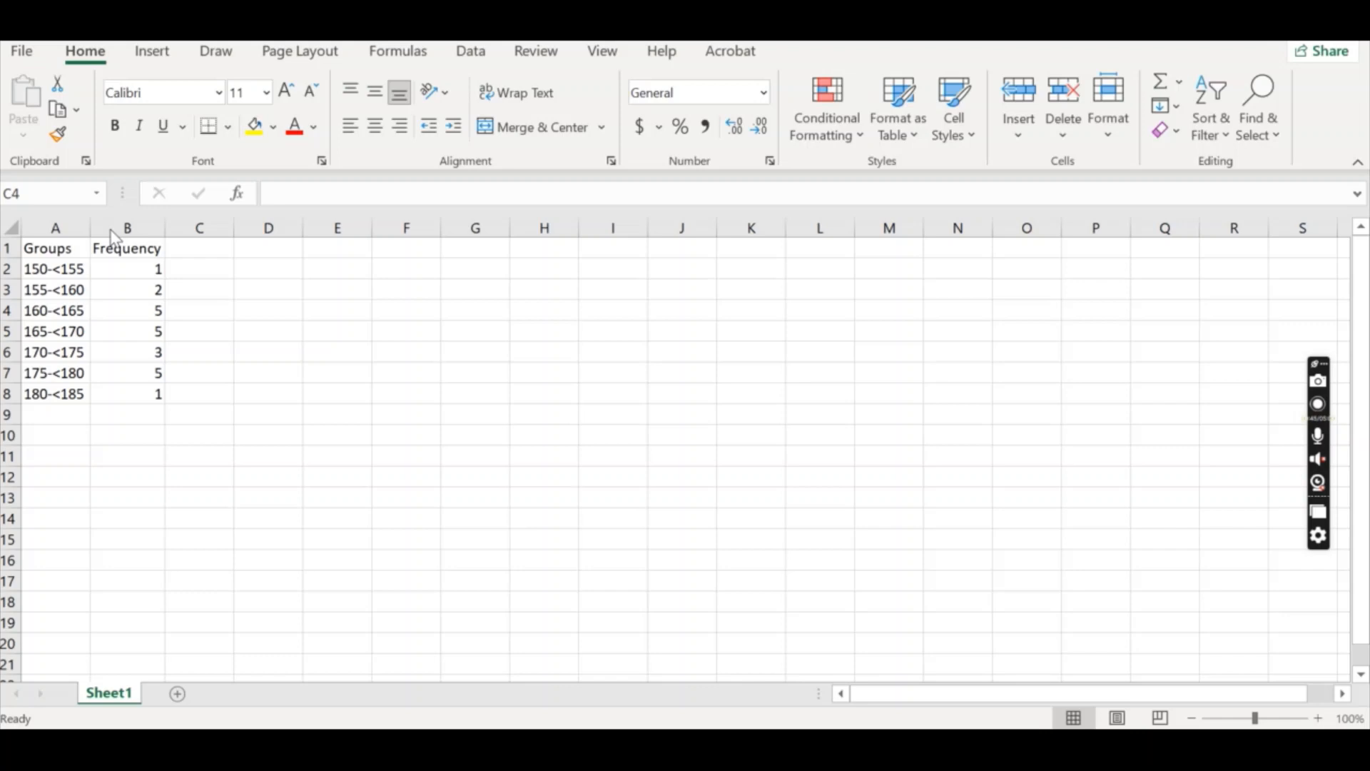
left_click(200, 309)
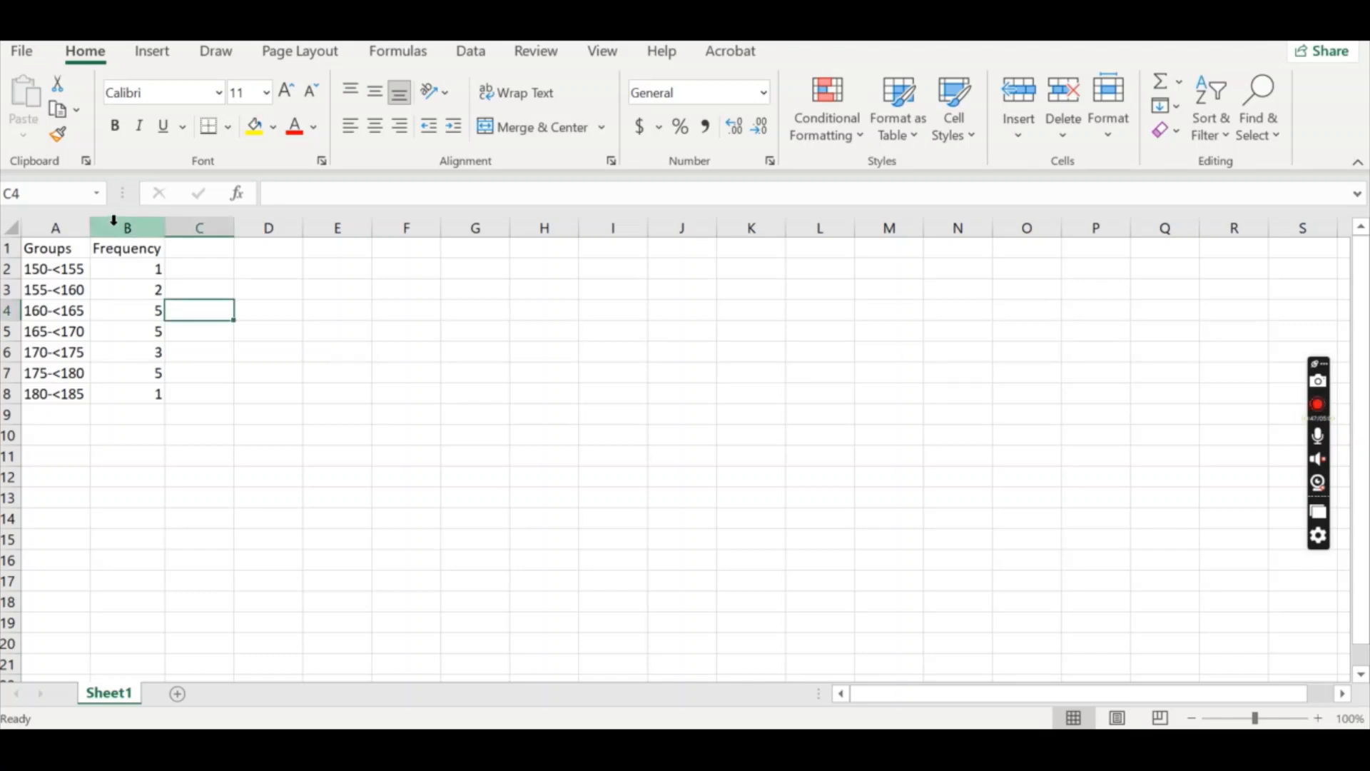
mouse_move(87, 251)
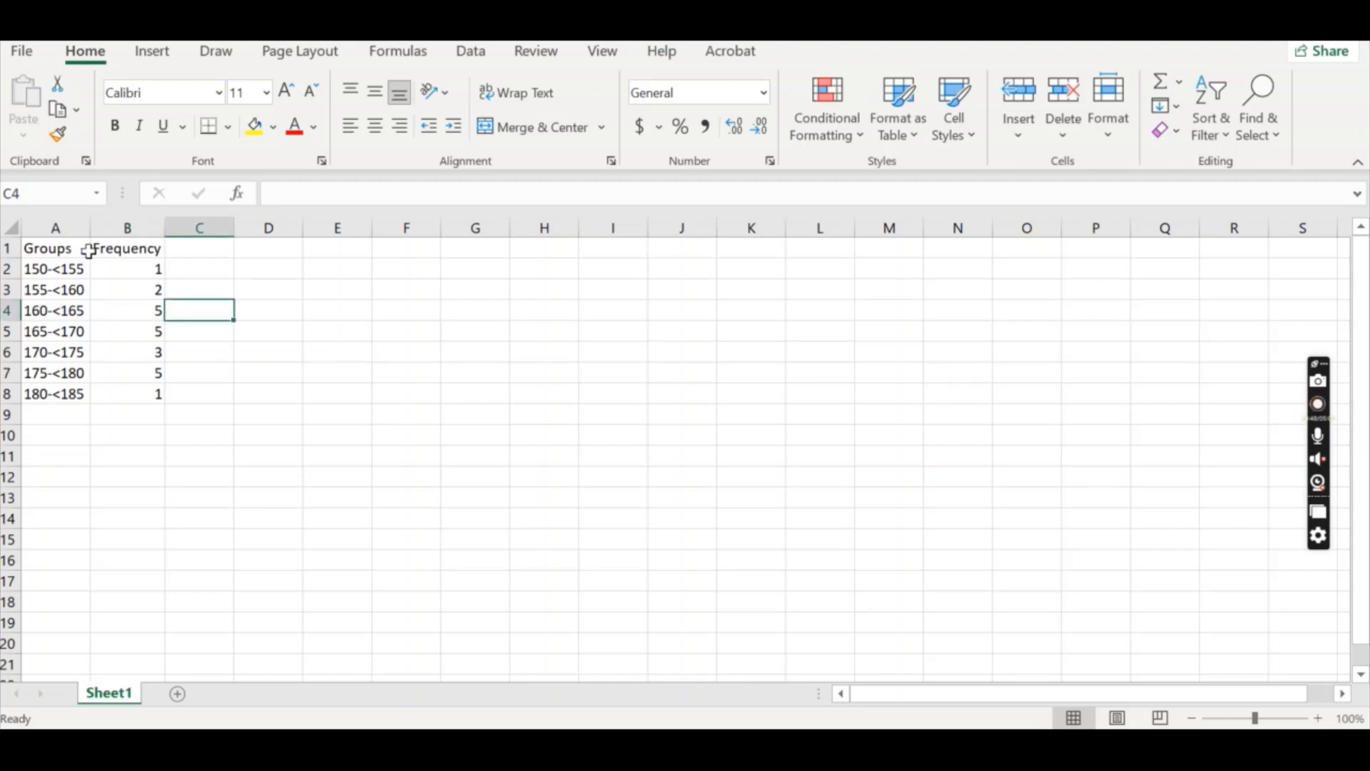
right_click(127, 227)
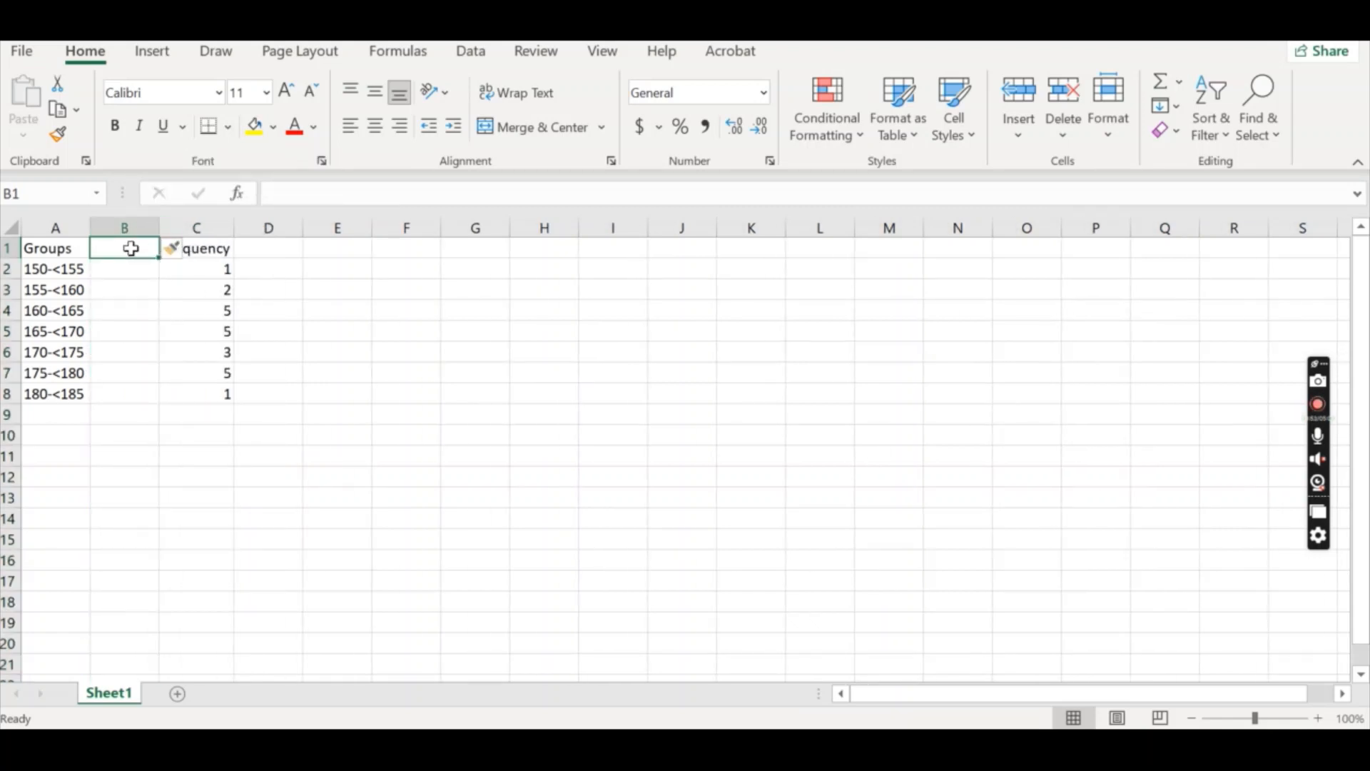
type("Midpoint")
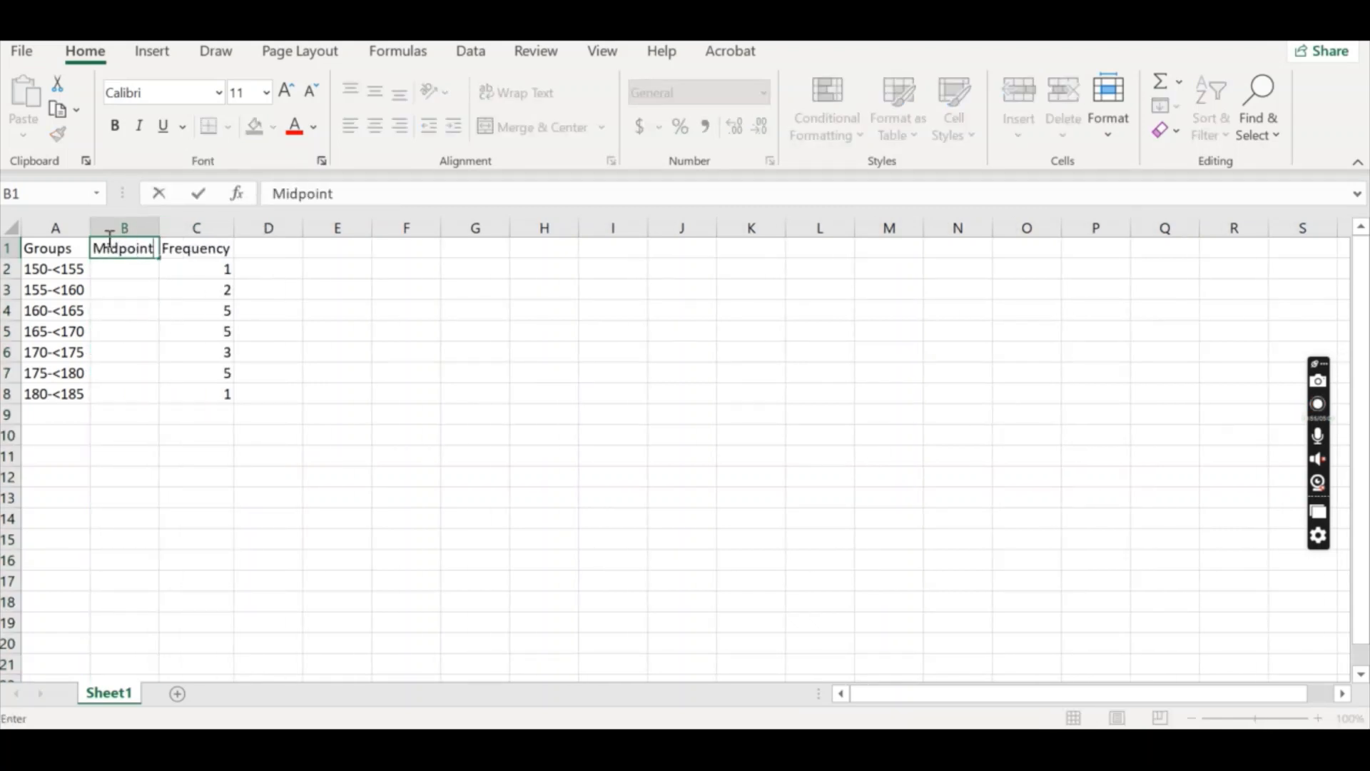
Enter the first two midpoints 152.5 and 157.5 for the height groups
left_click(124, 269)
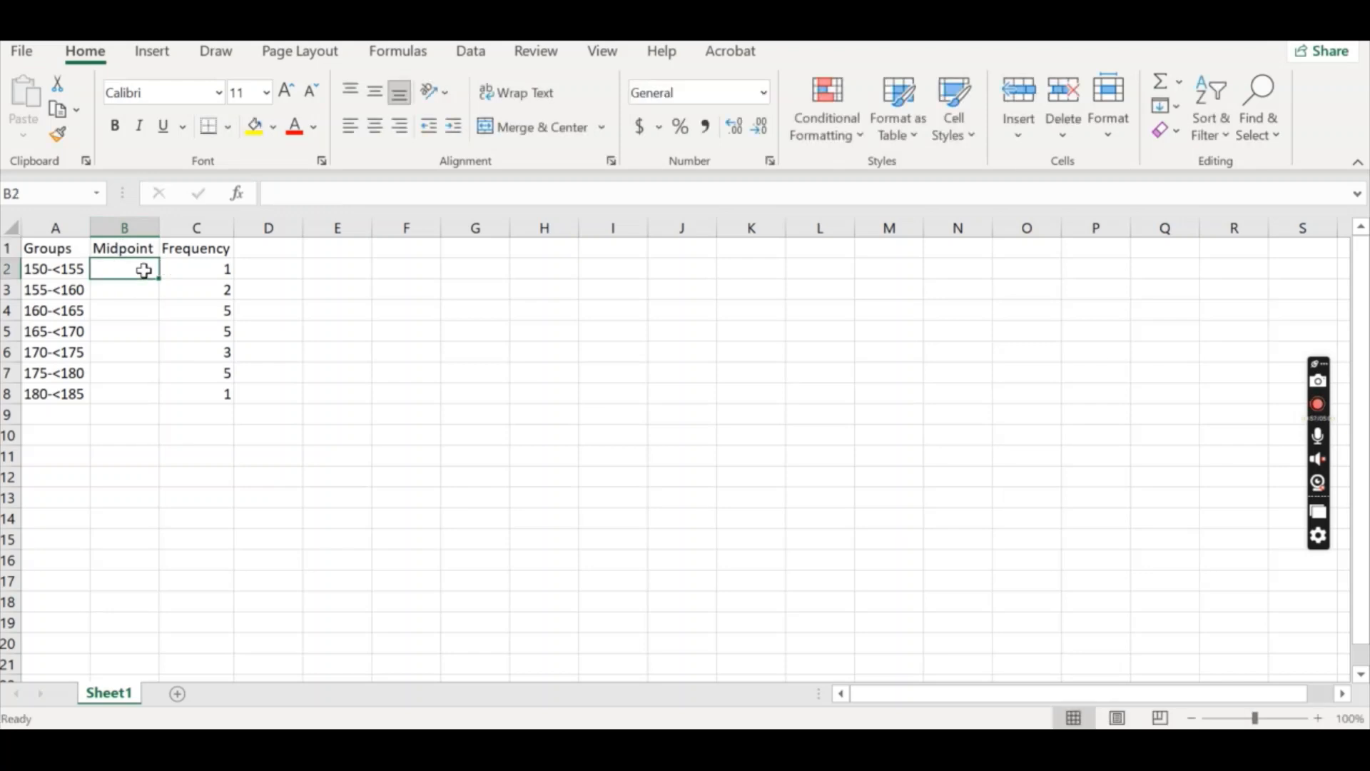
type("152.5")
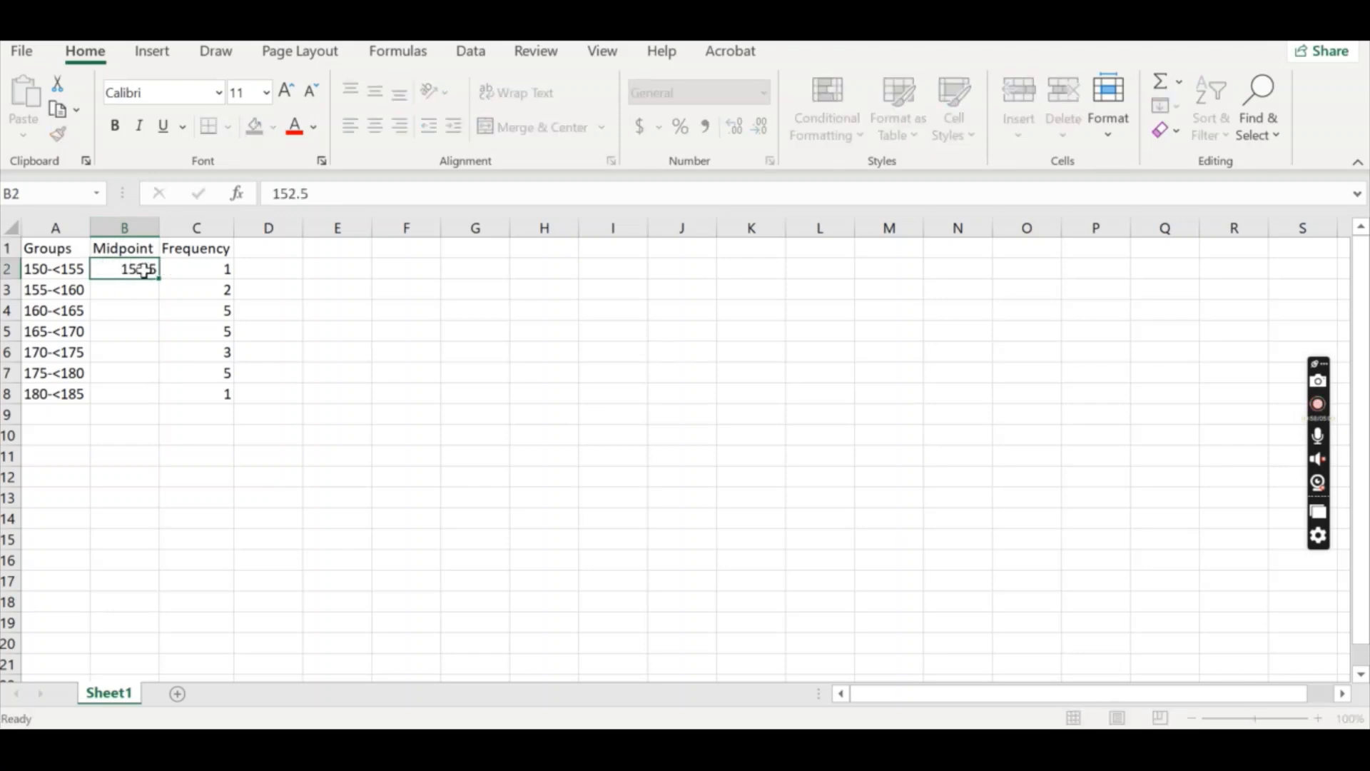
type("157.5")
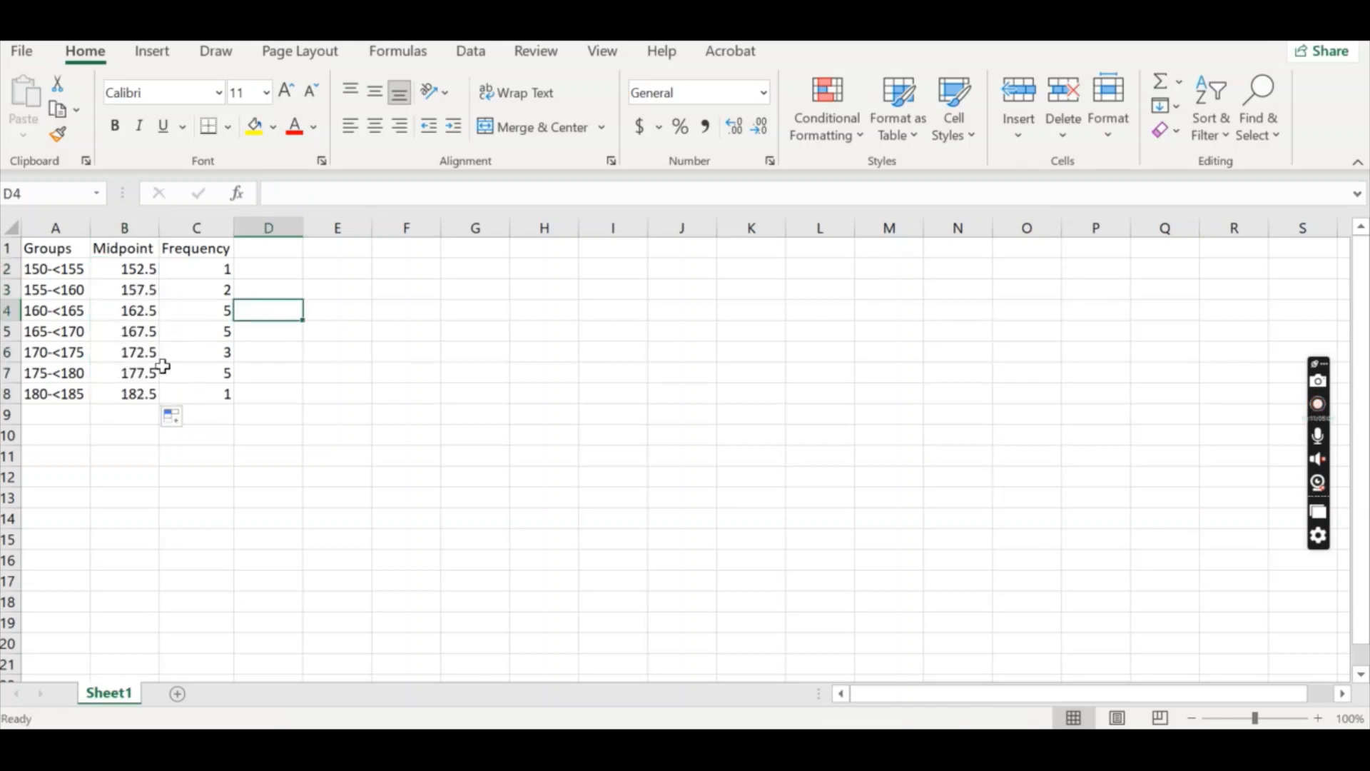
mouse_move(58, 365)
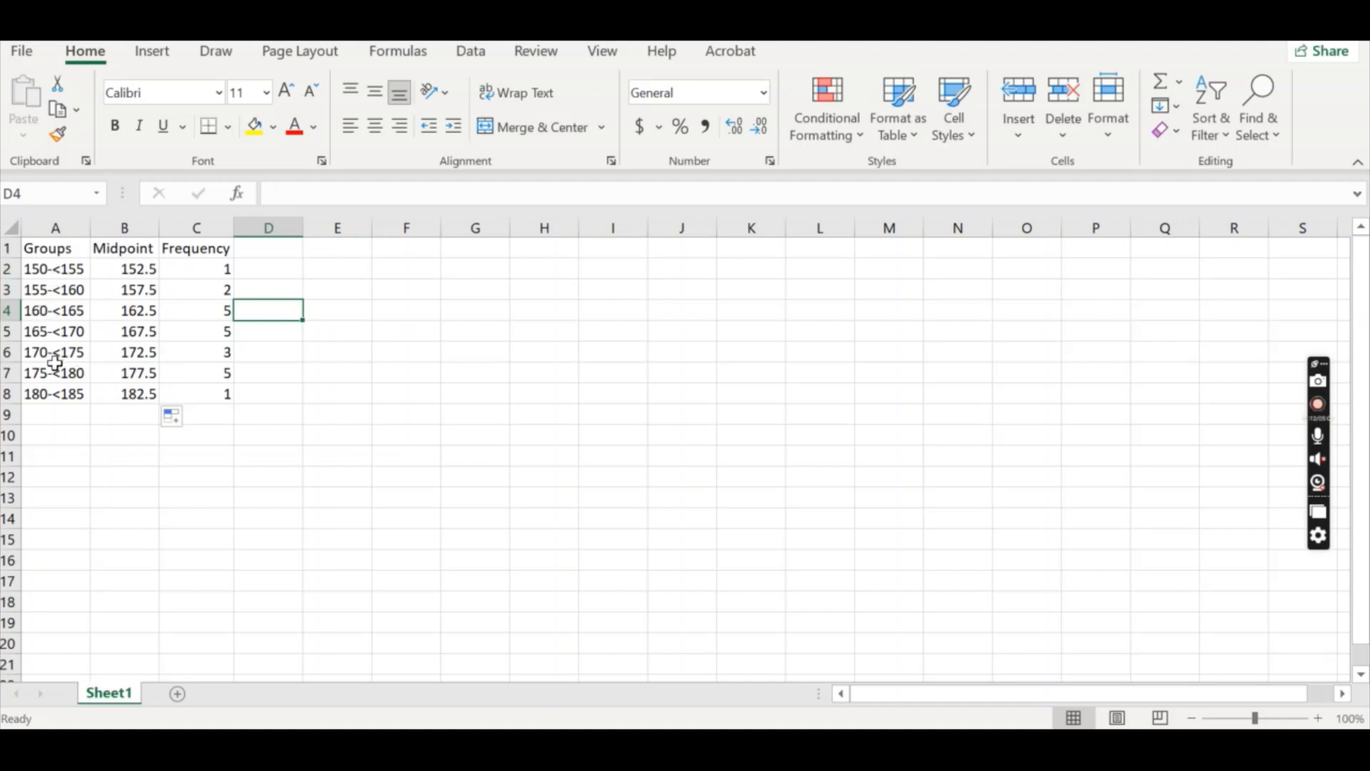
mouse_move(194, 364)
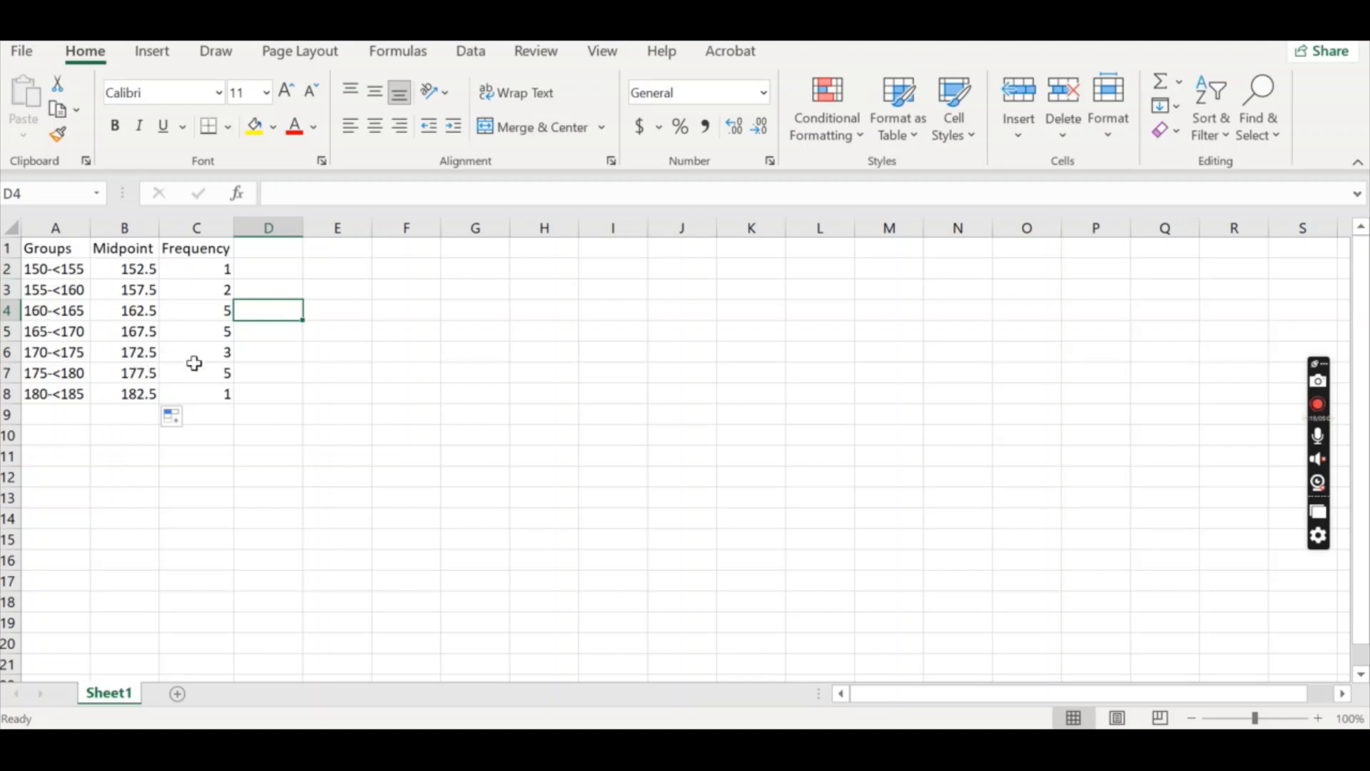
right_click(56, 227)
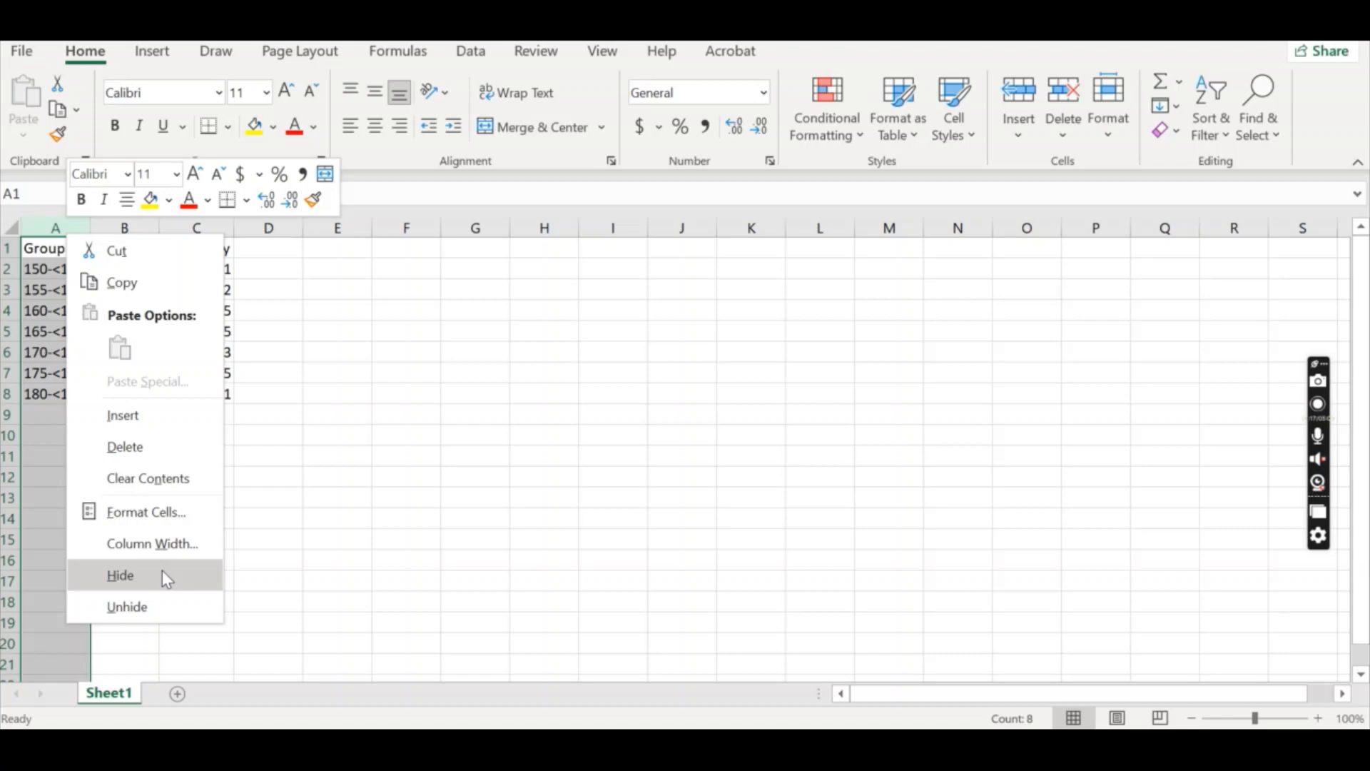
left_click(120, 575)
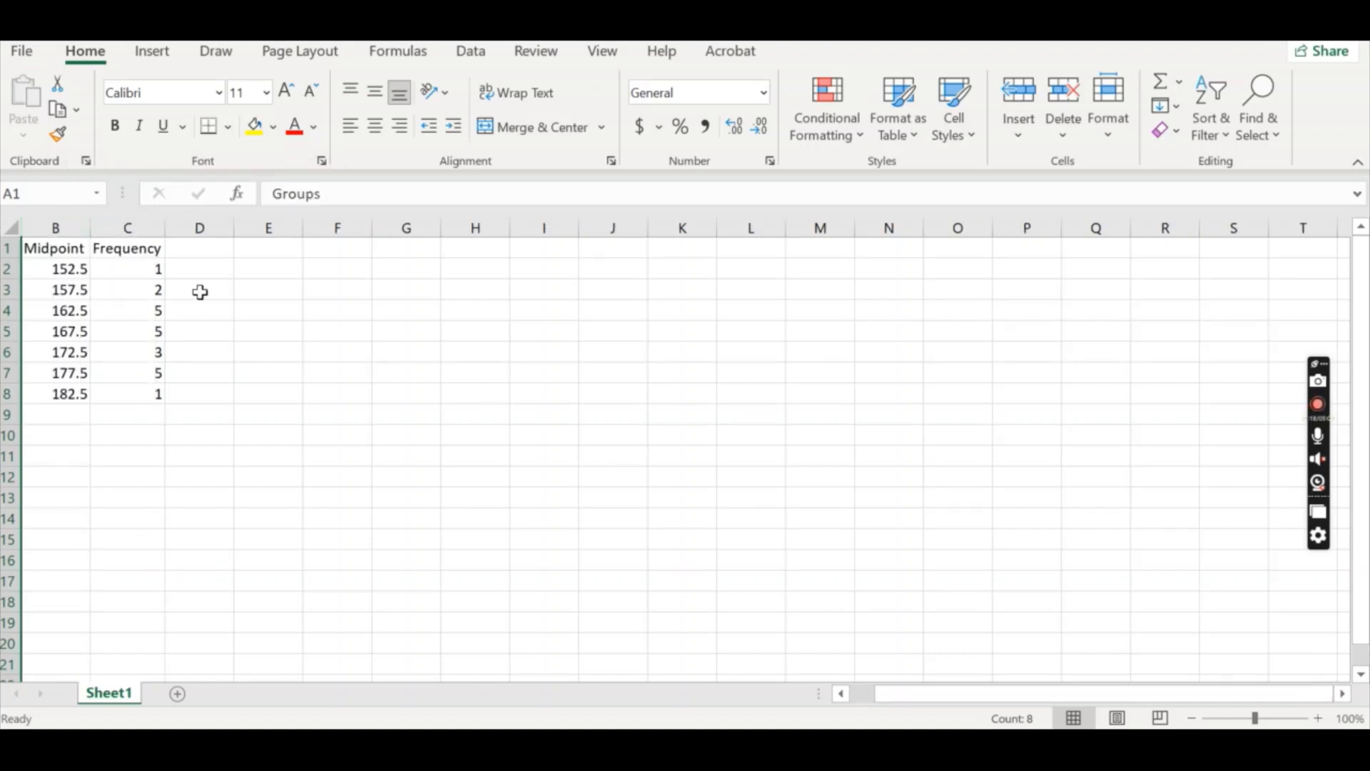
left_click(199, 290)
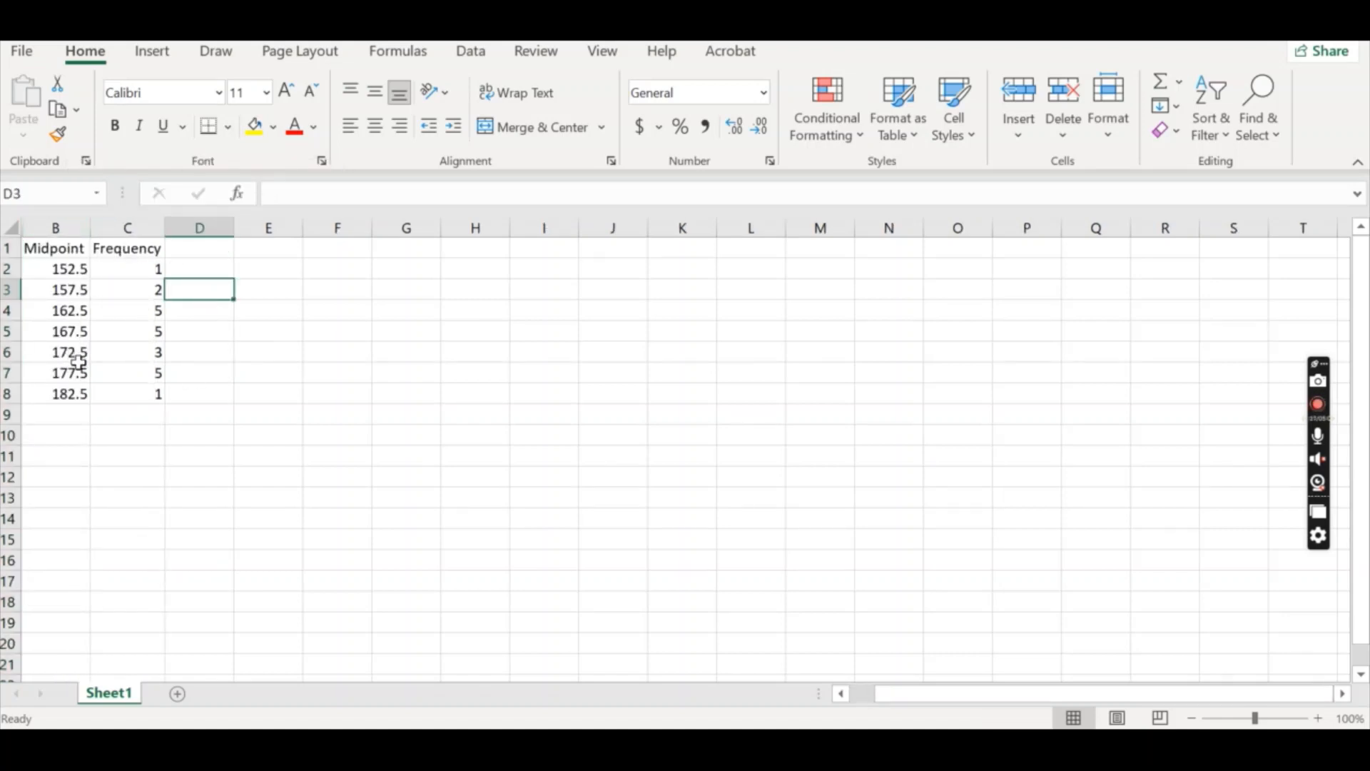
mouse_move(83, 252)
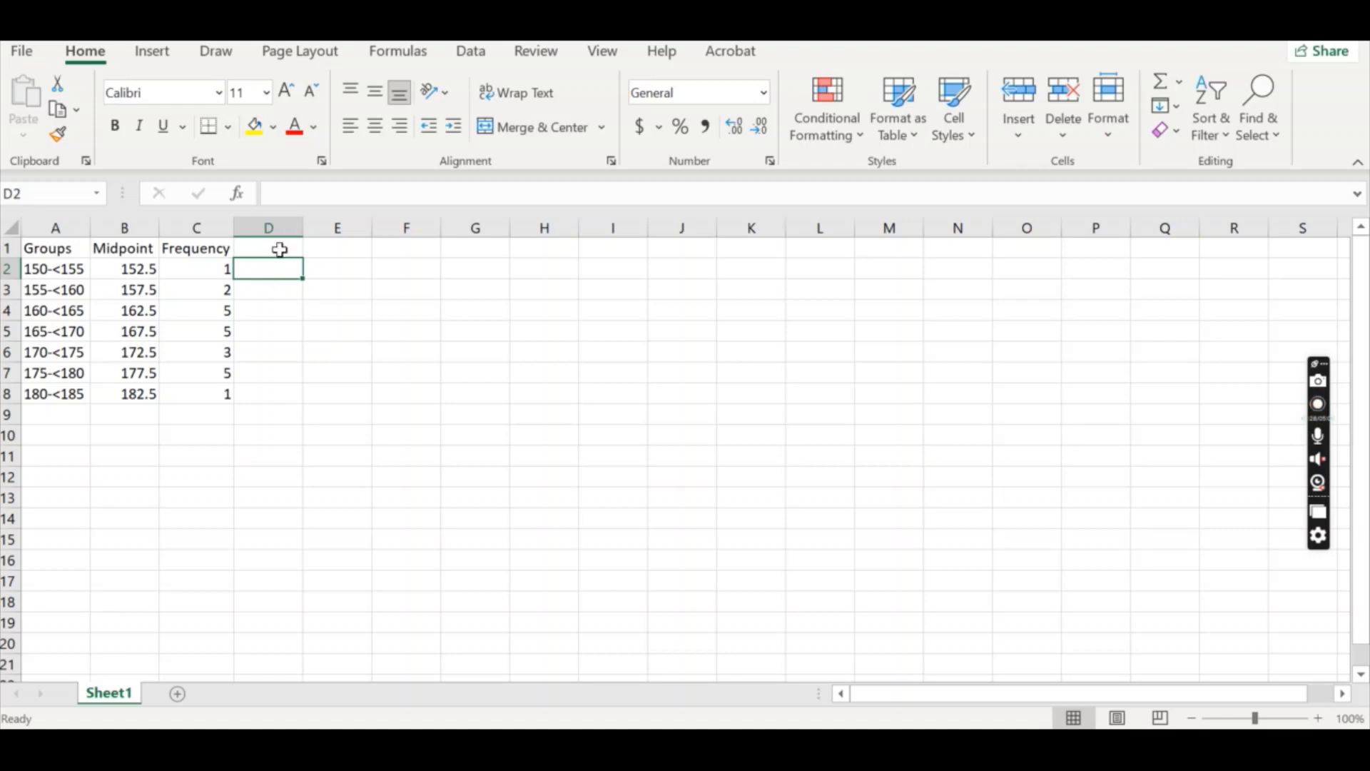
Enter Mean, Median and Mode labels one under another in column C below the table
type("Mean")
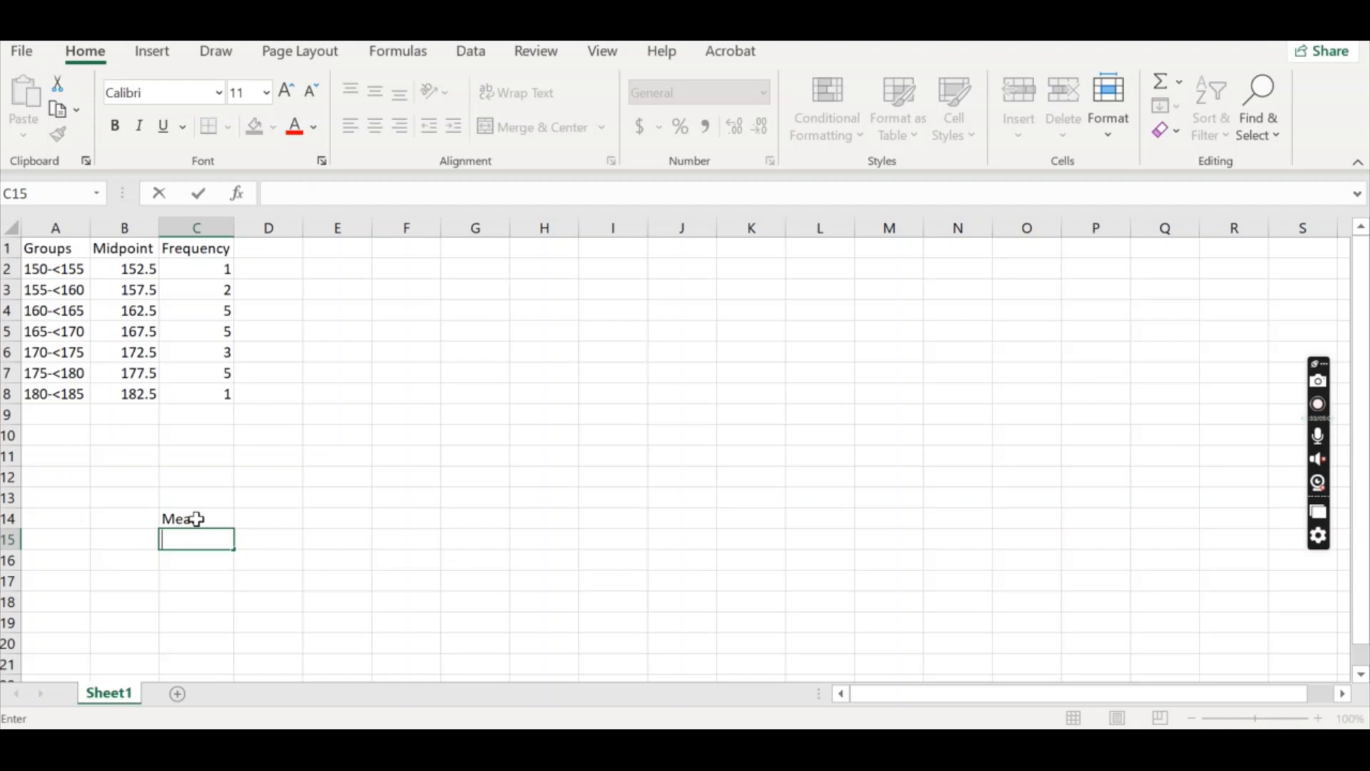
type("Median")
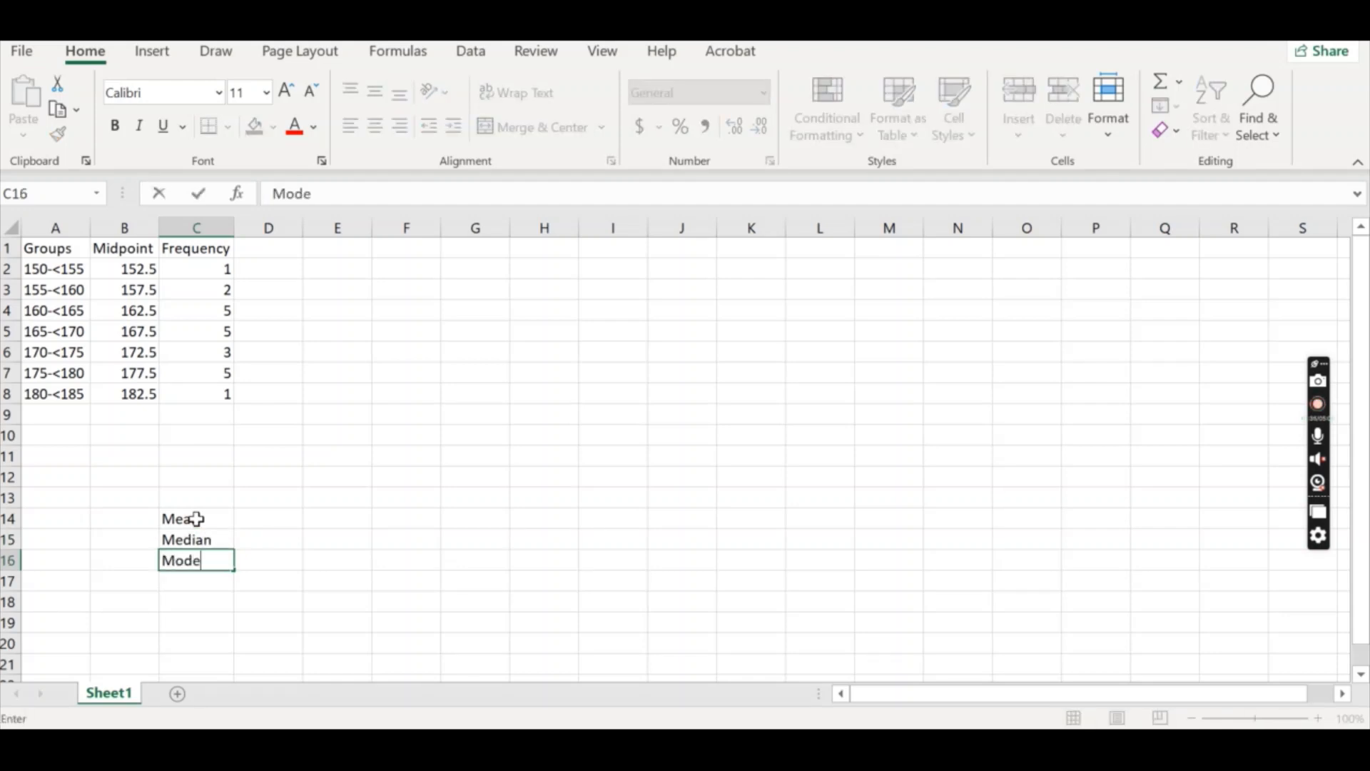
left_click(268, 518)
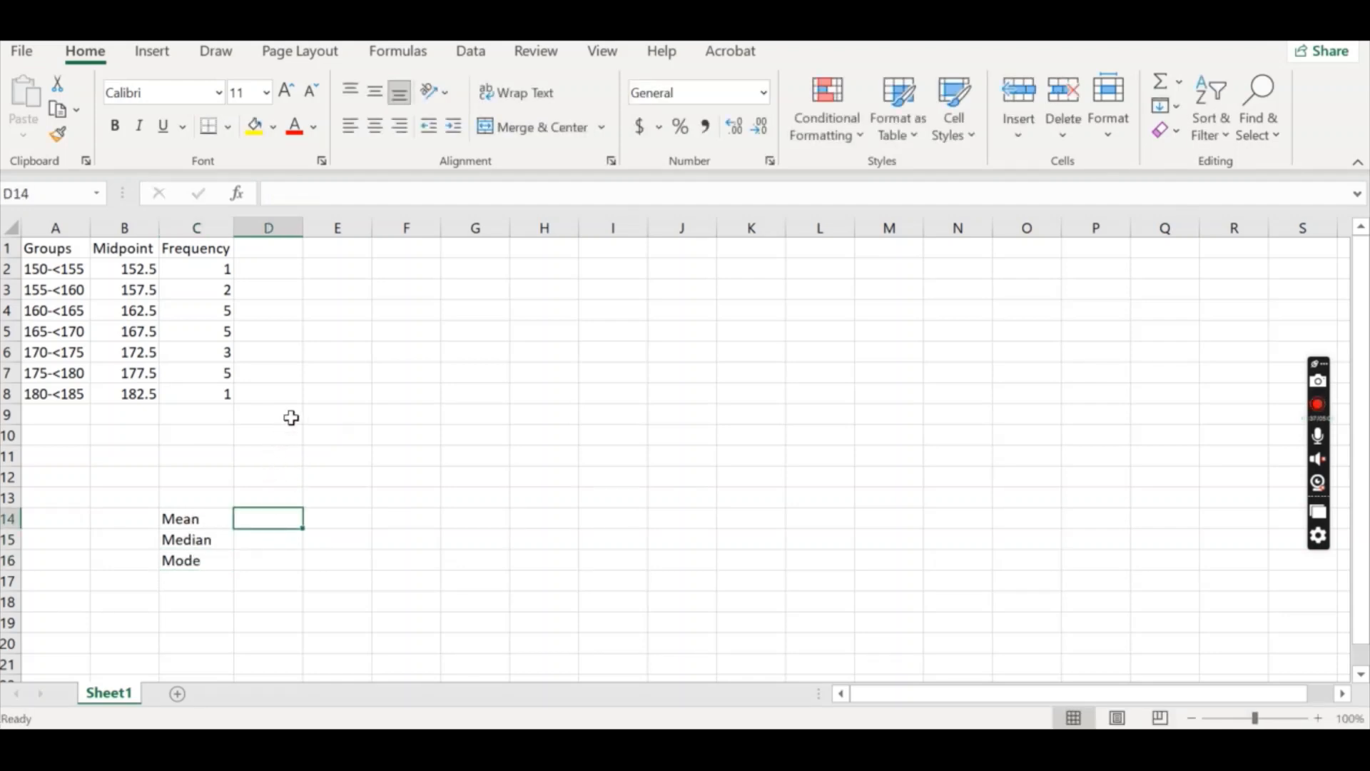
left_click(195, 559)
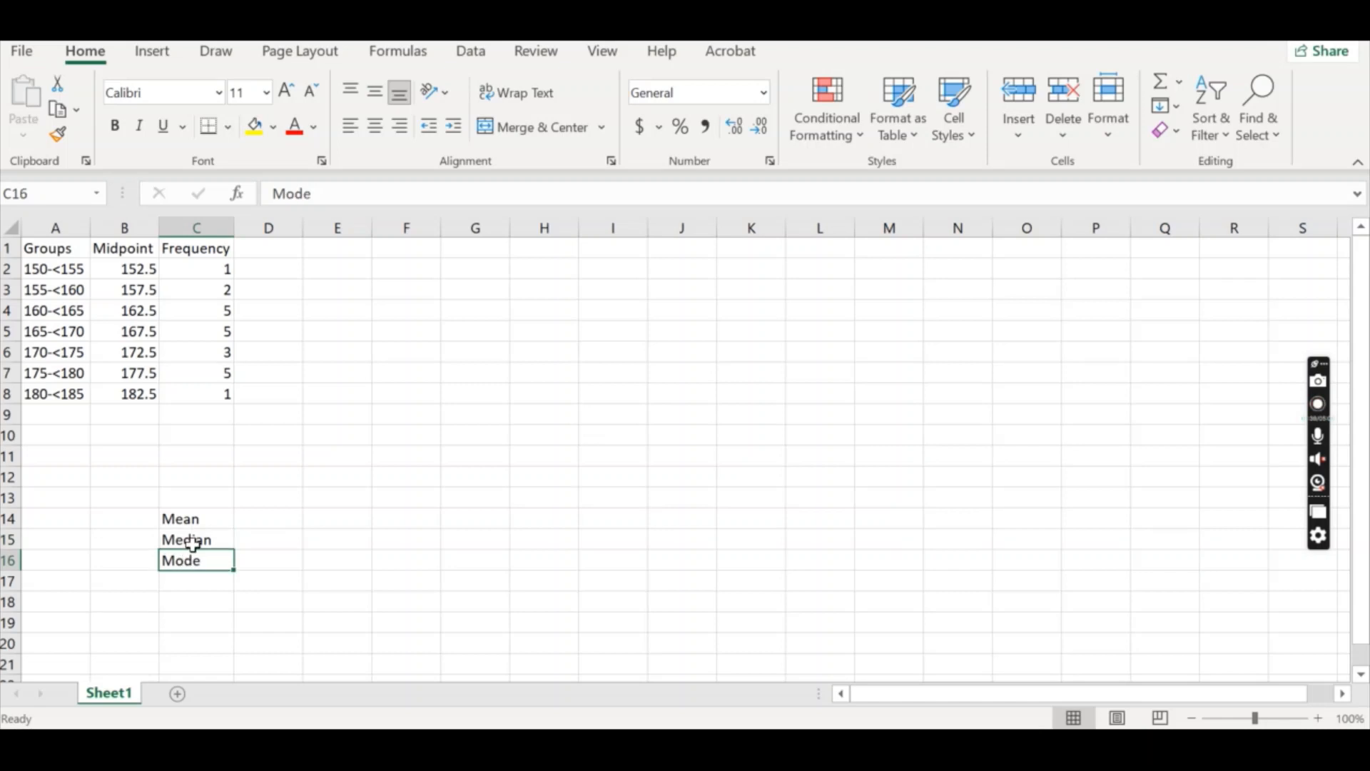
left_click(196, 539)
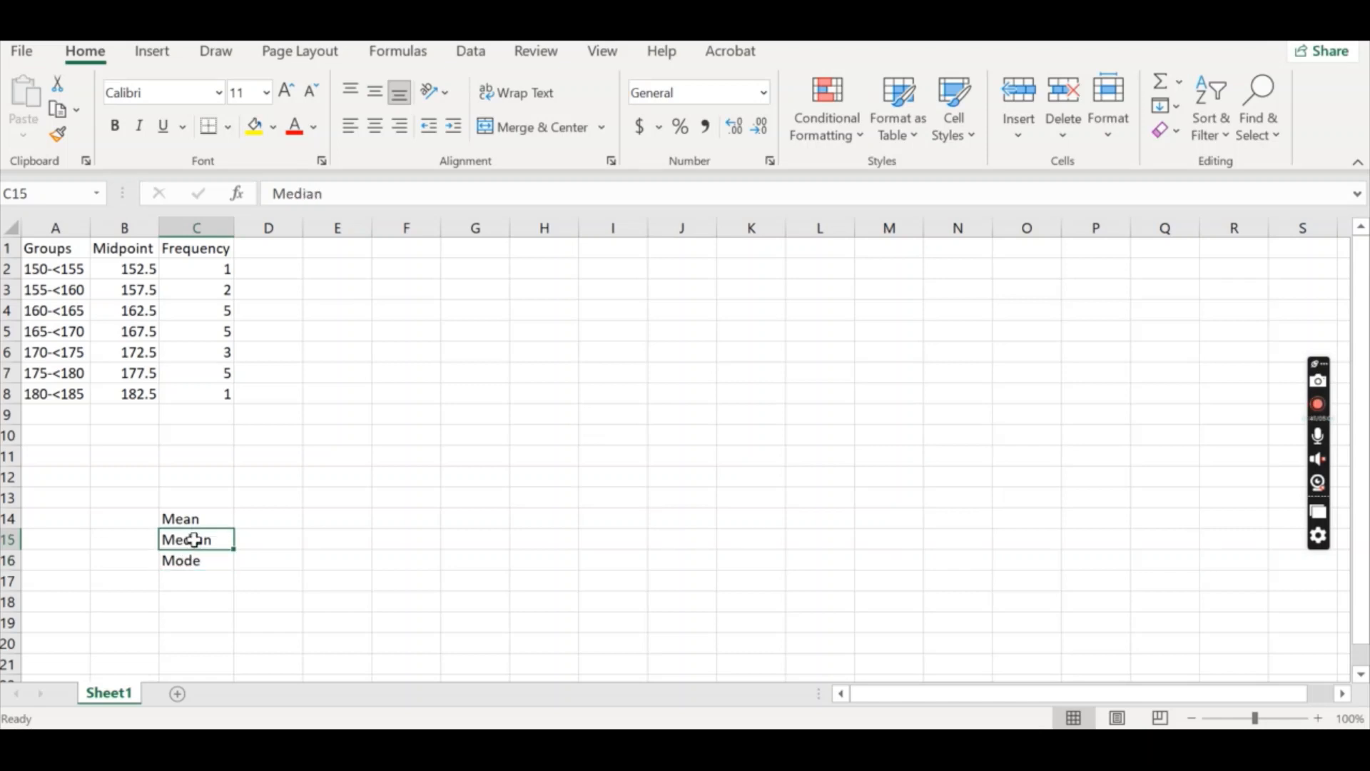
left_click(196, 559)
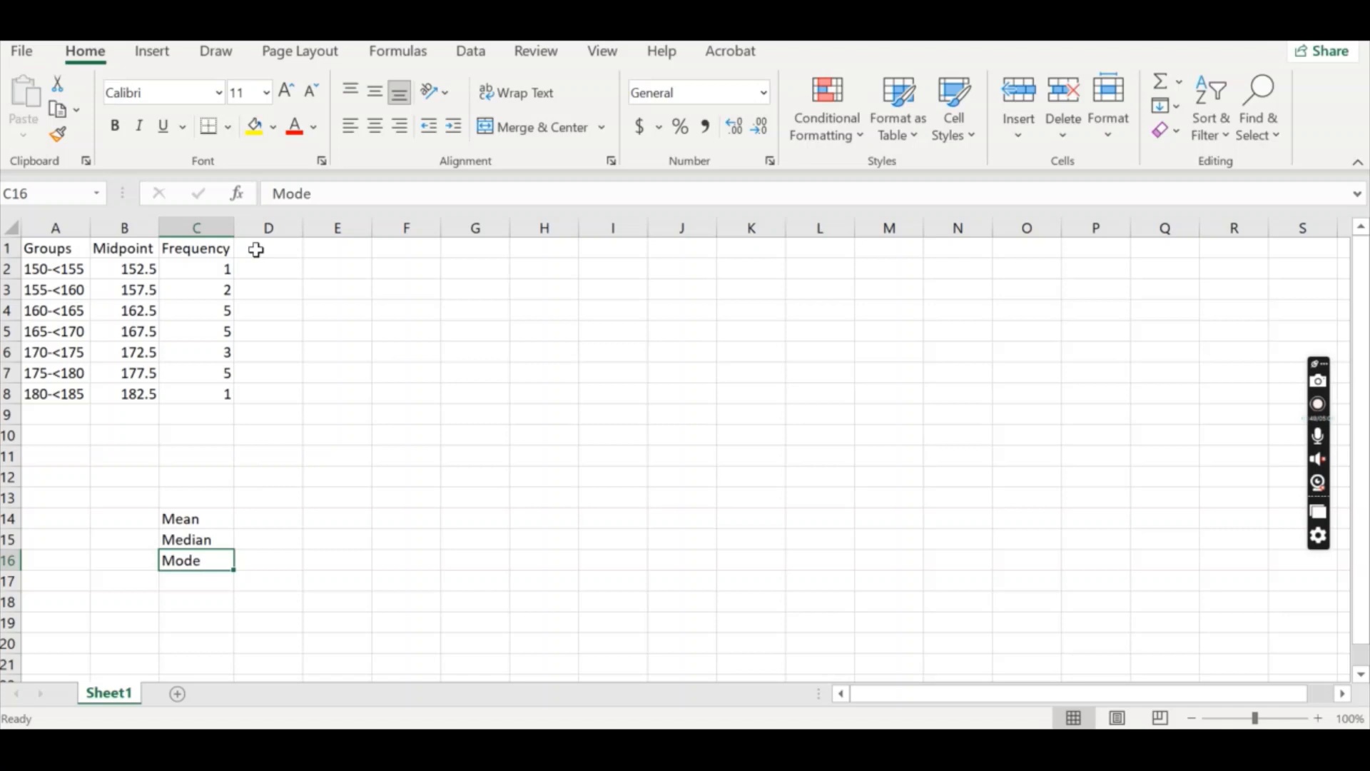
mouse_move(411, 242)
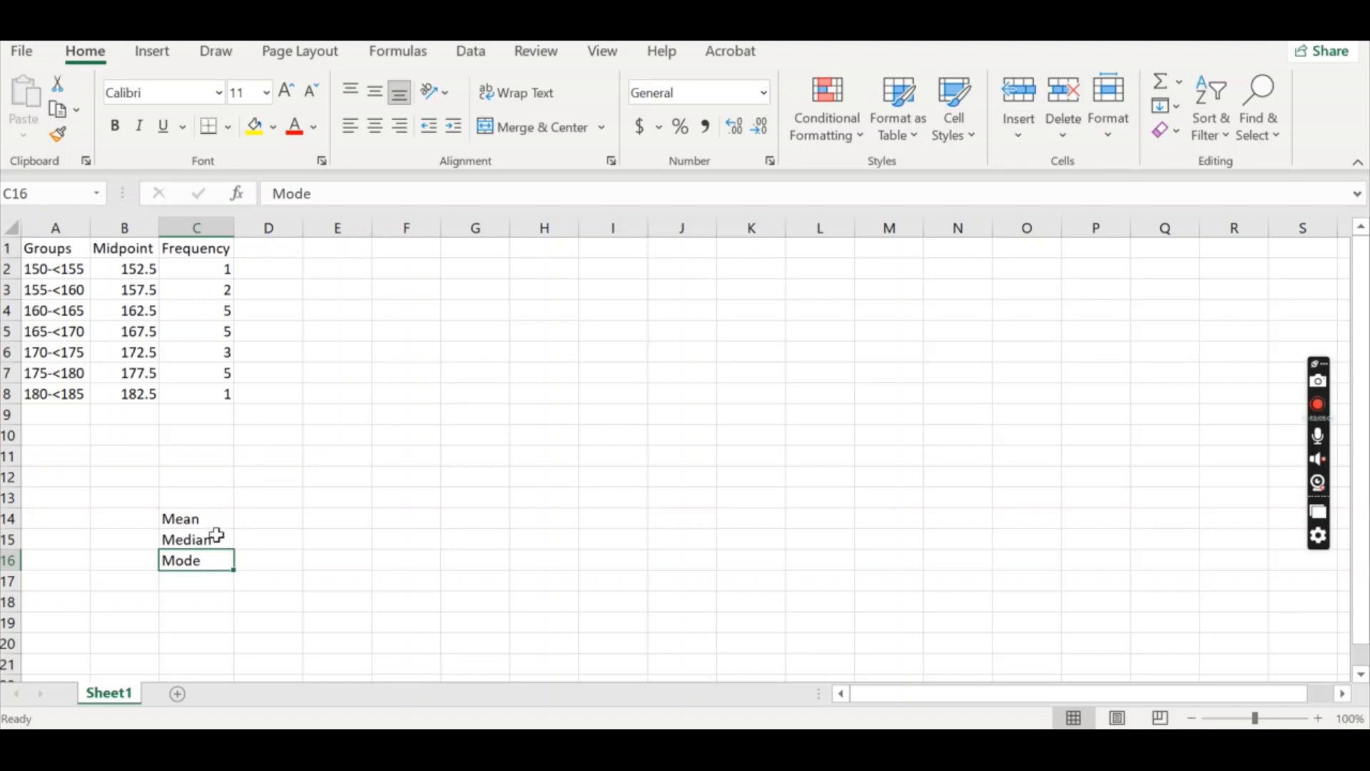
Head column D with 'score x frequency'
left_click(268, 248)
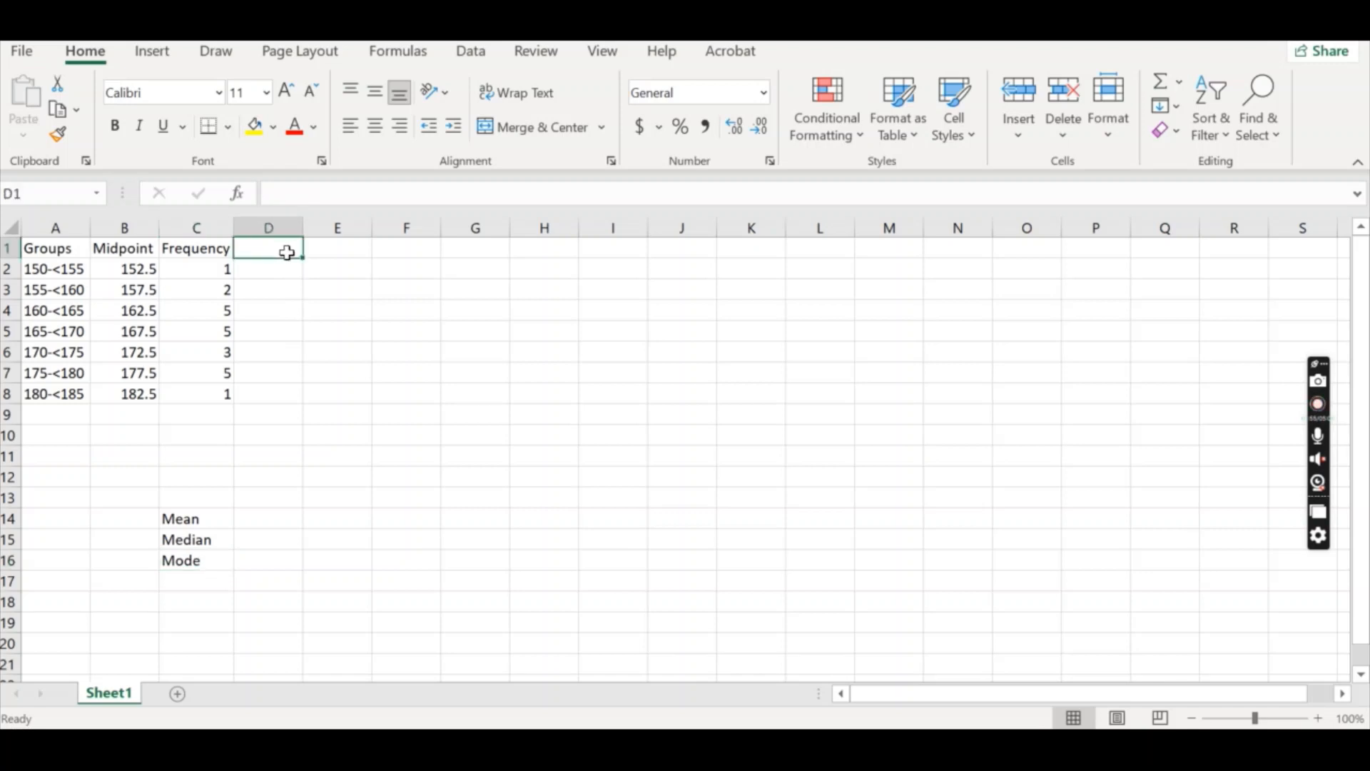
type("score x frequency")
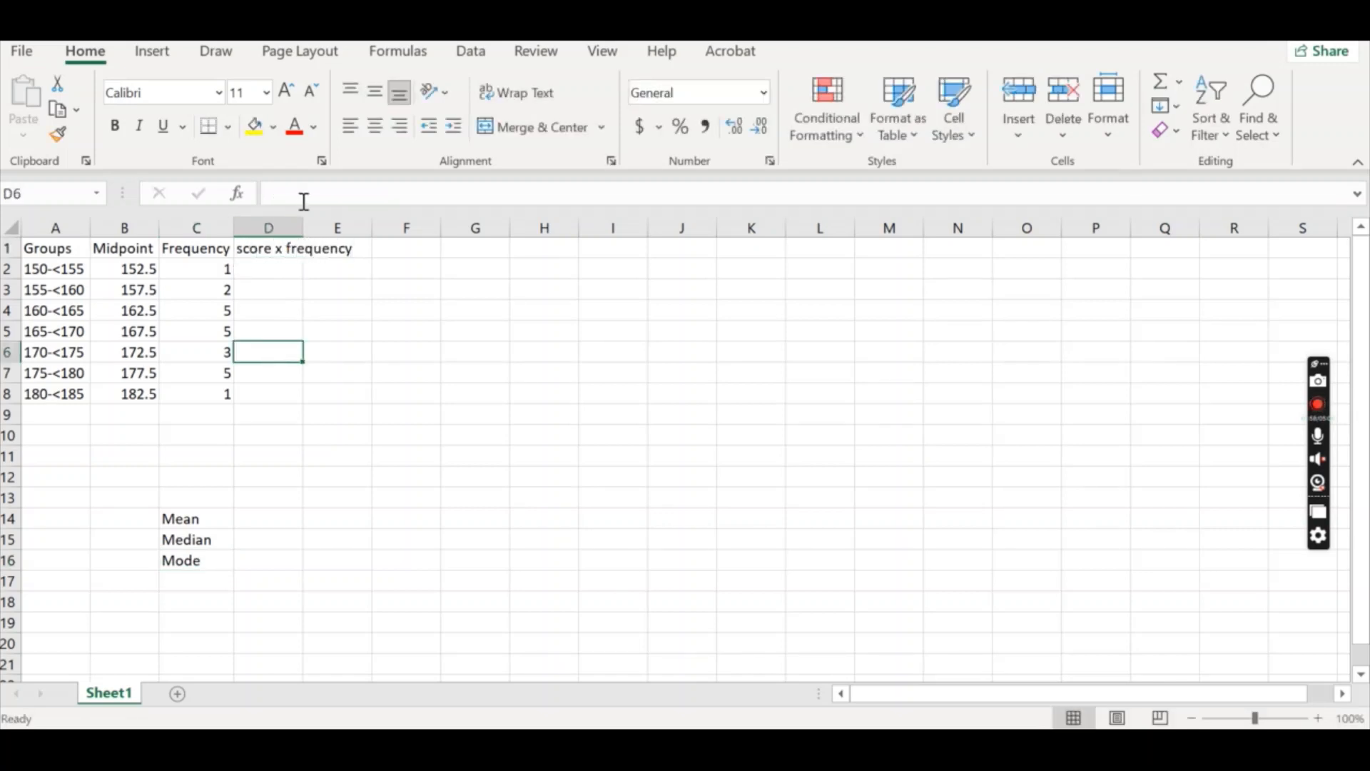
Head column E with 'Cumulative Frequency' and widen the column to fit it
left_click(391, 246)
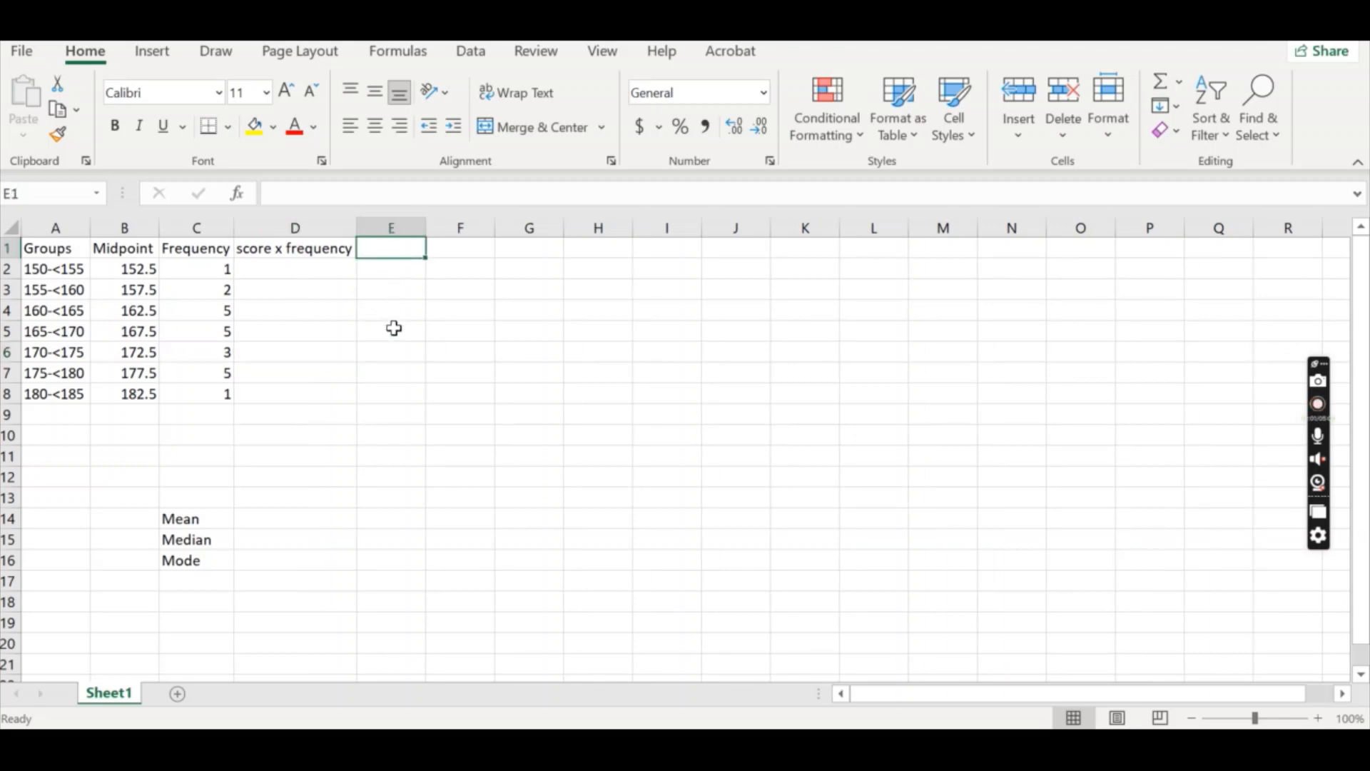
mouse_move(361, 298)
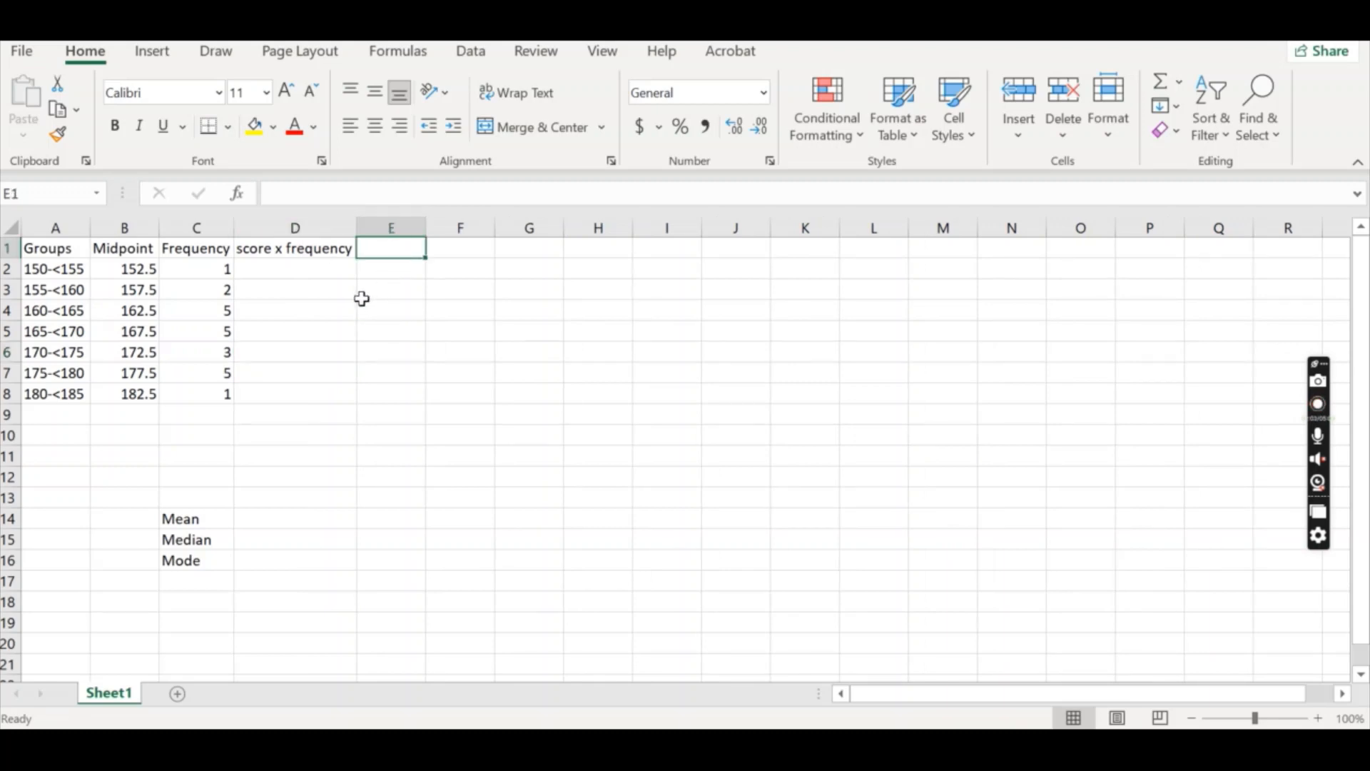
type("Cum")
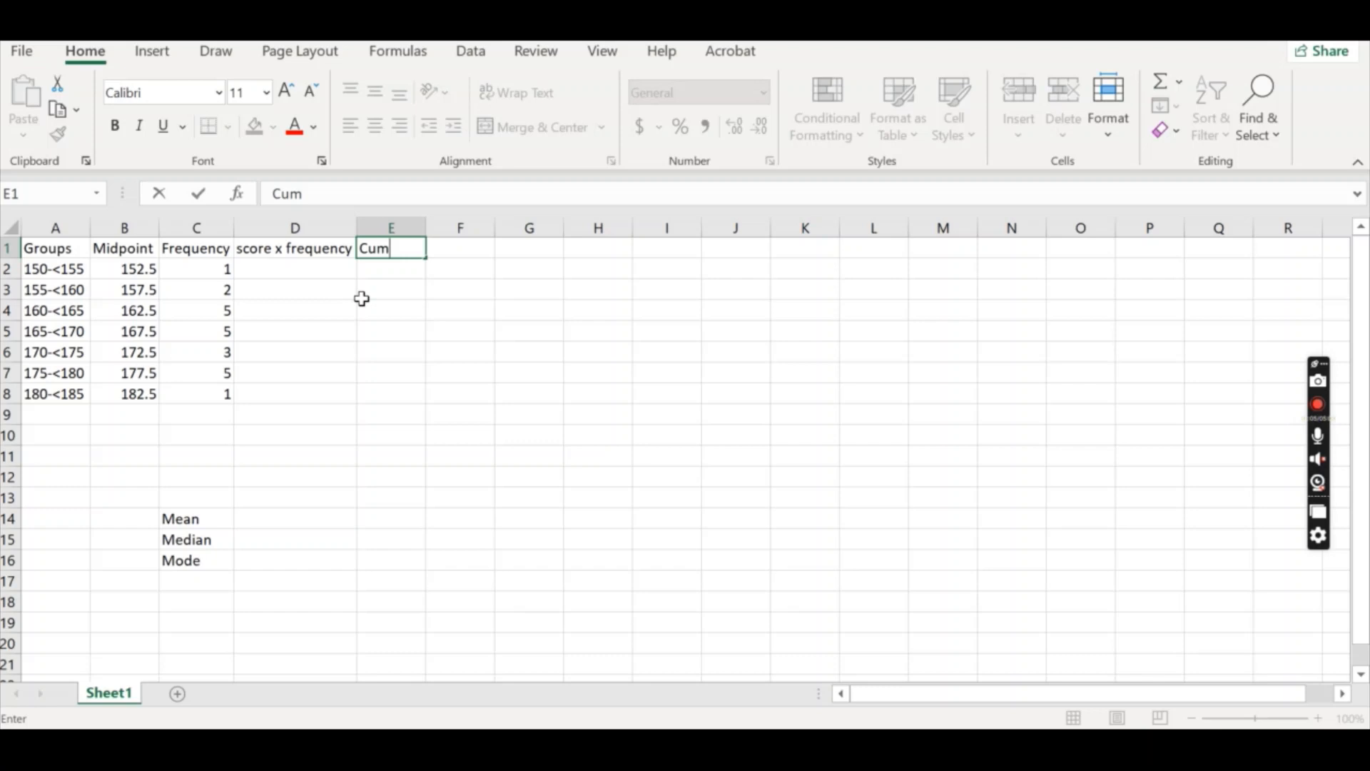
type("ukl")
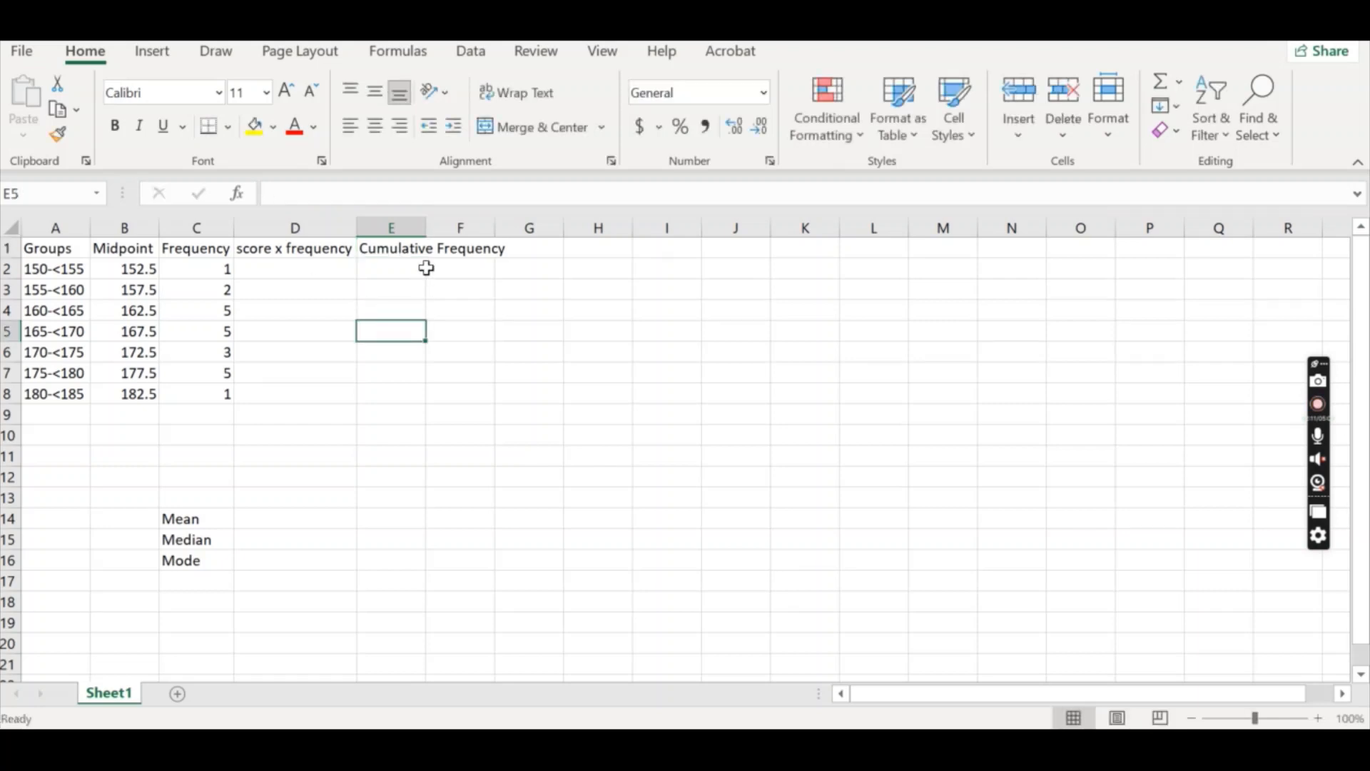
mouse_move(380, 255)
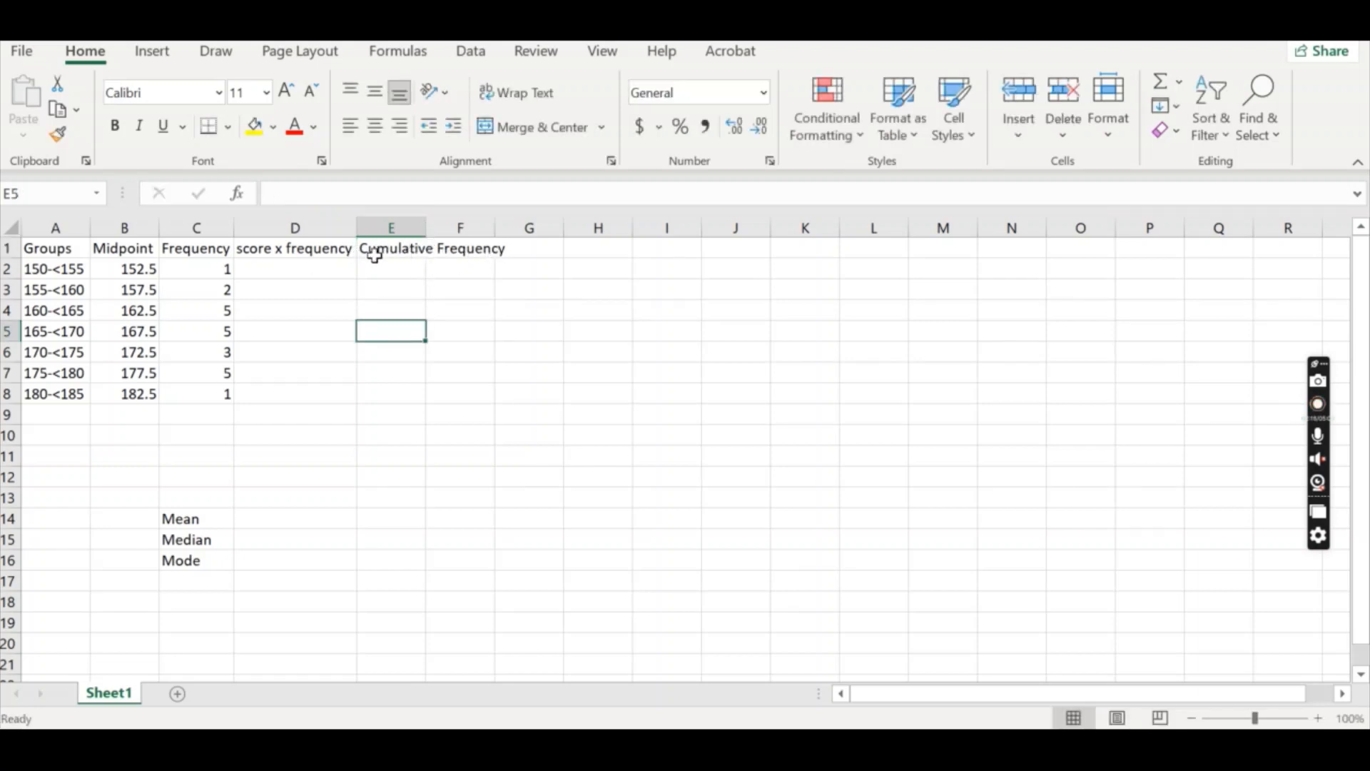
mouse_move(424, 232)
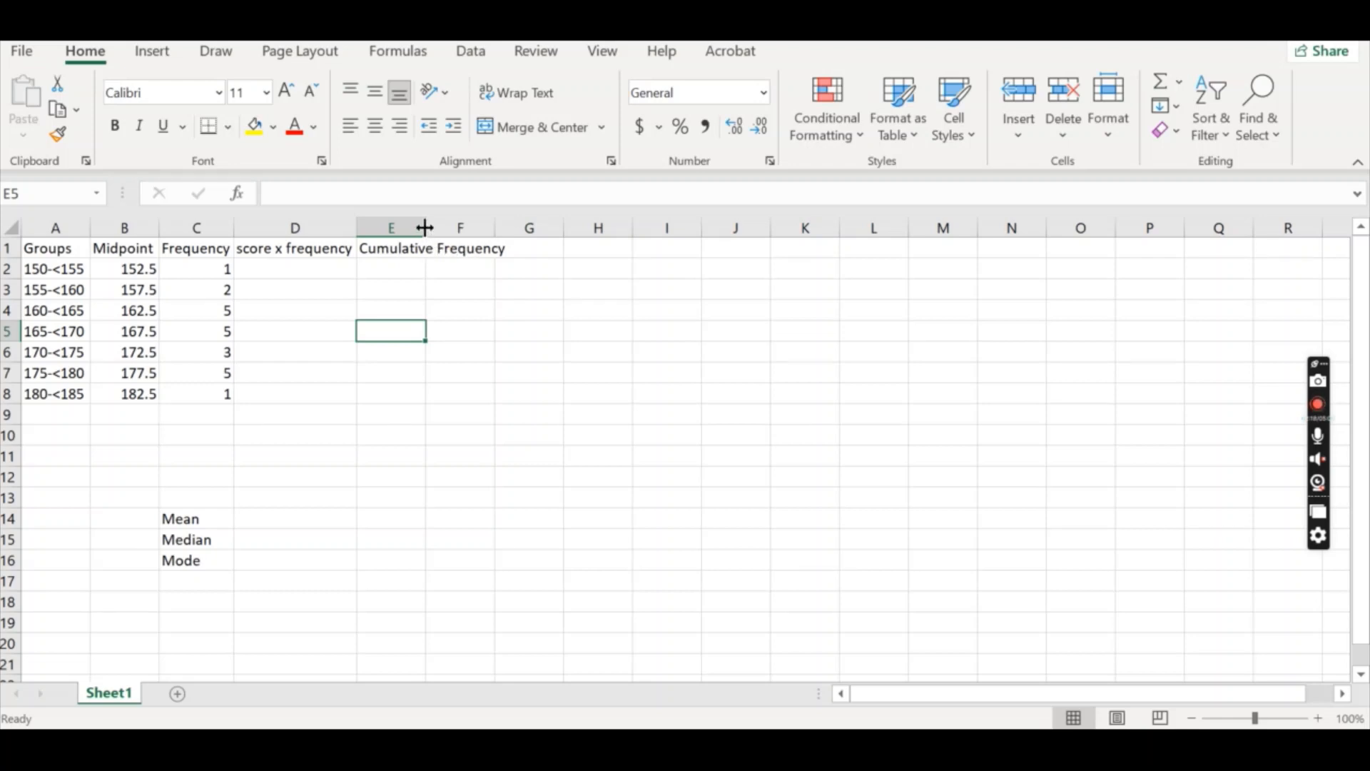
left_click_drag(425, 227, 515, 227)
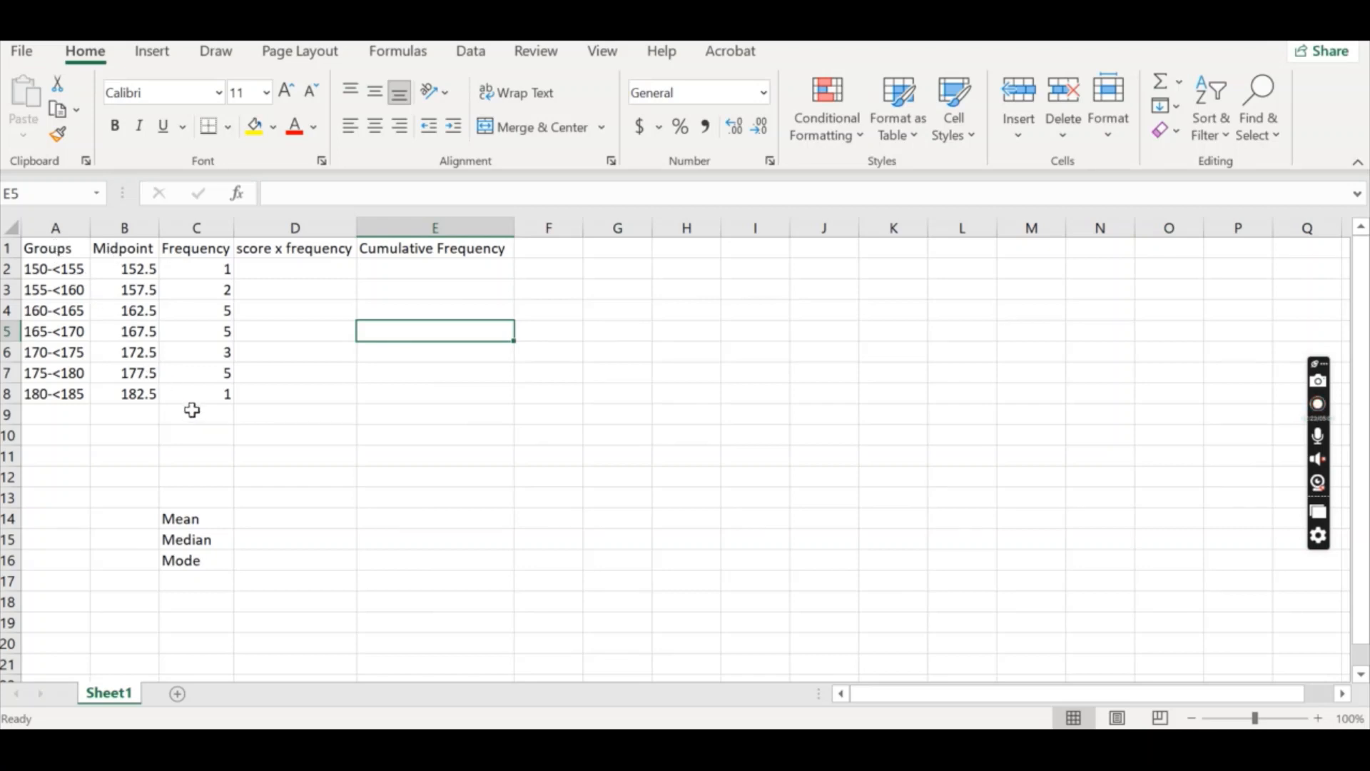
Label row 9 'Total' below the table and select the frequency total cell
left_click(55, 414)
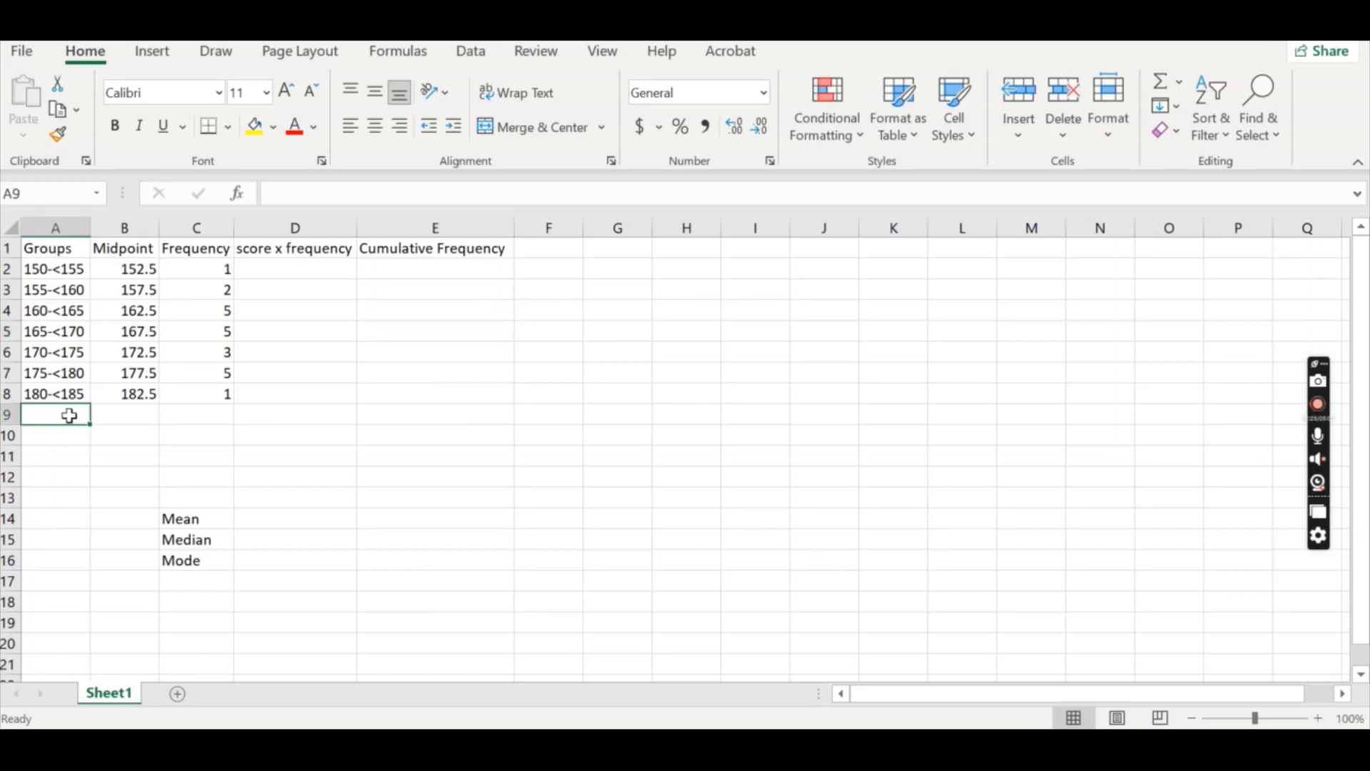
type("Total")
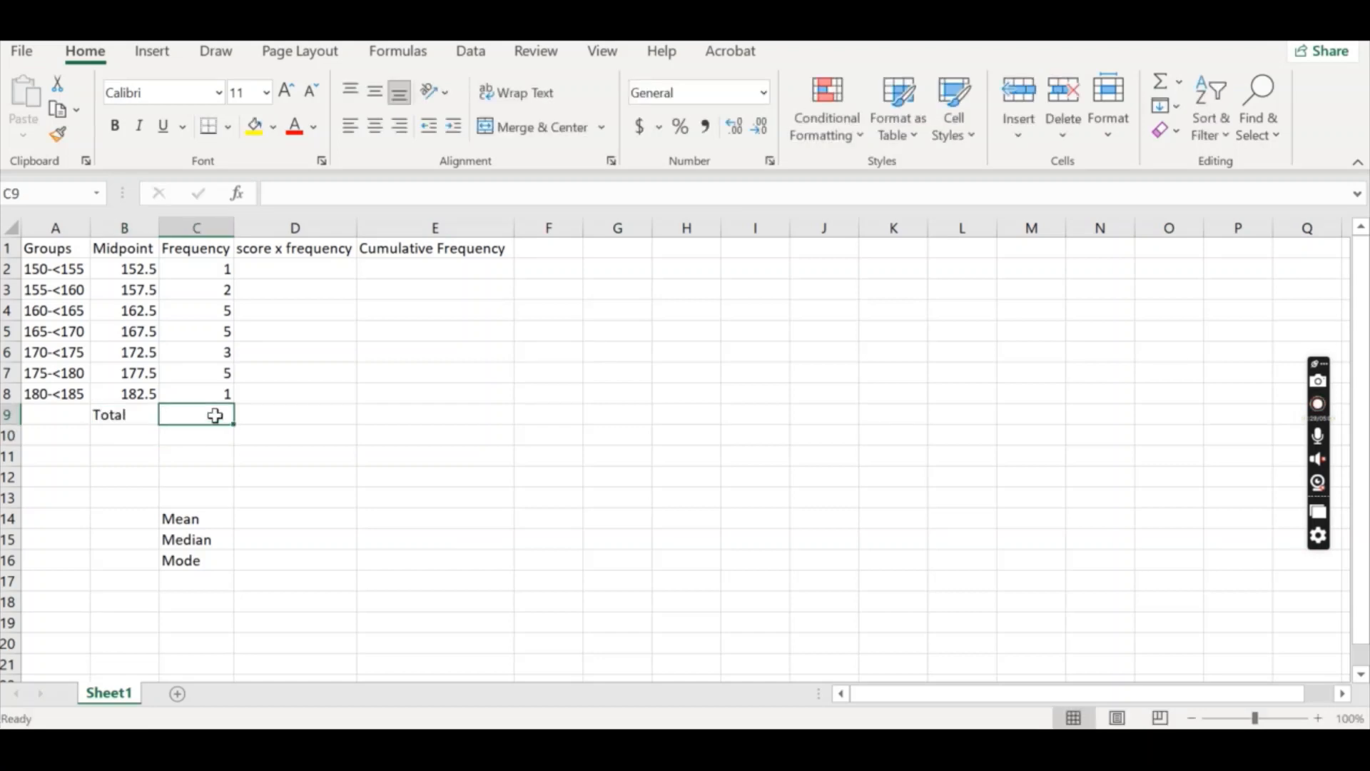
left_click(294, 414)
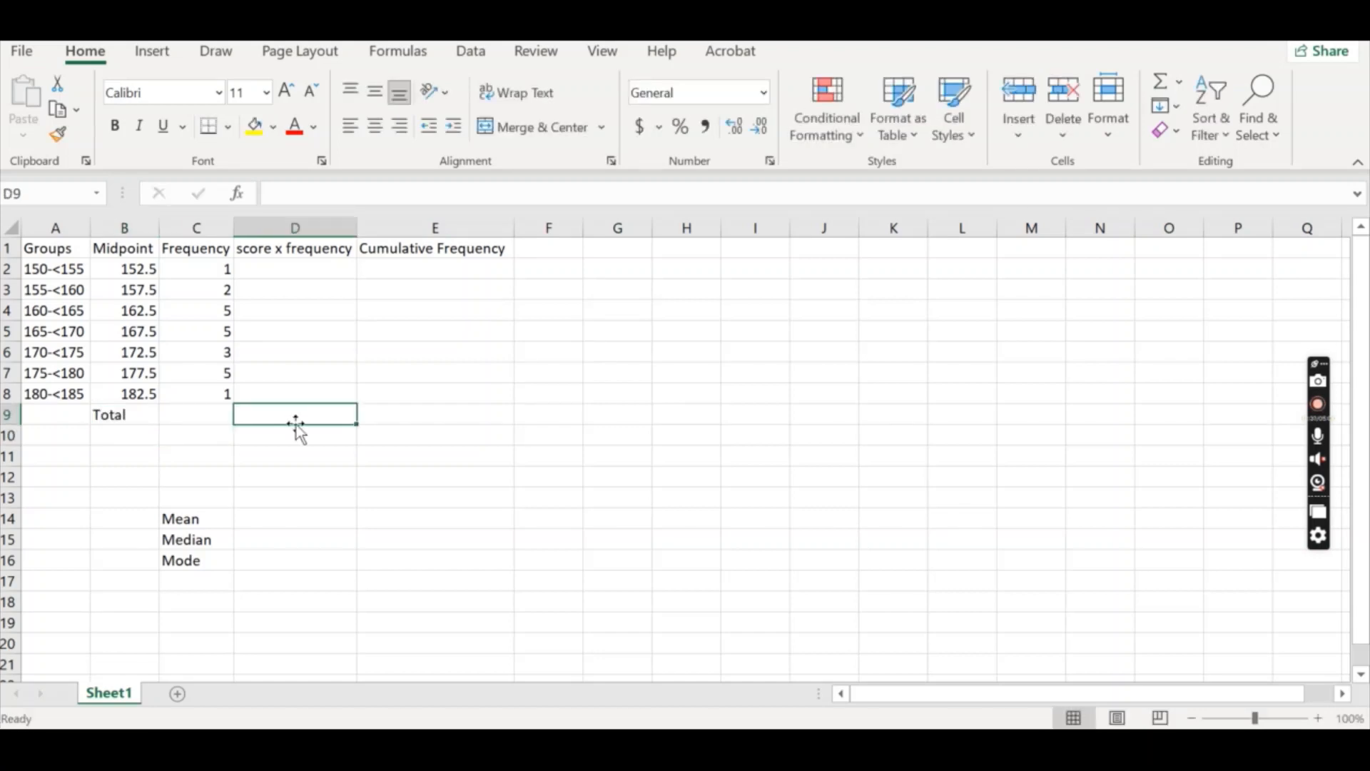
mouse_move(288, 415)
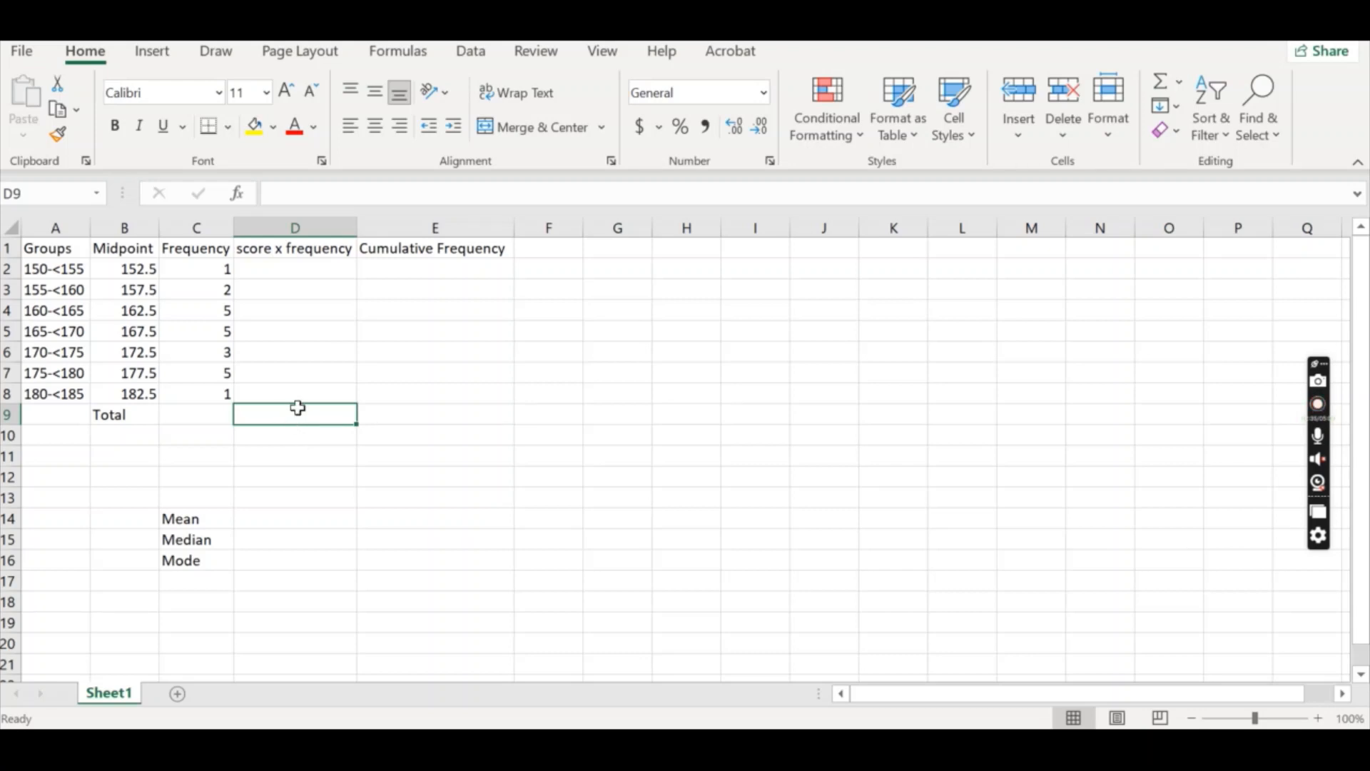
mouse_move(255, 519)
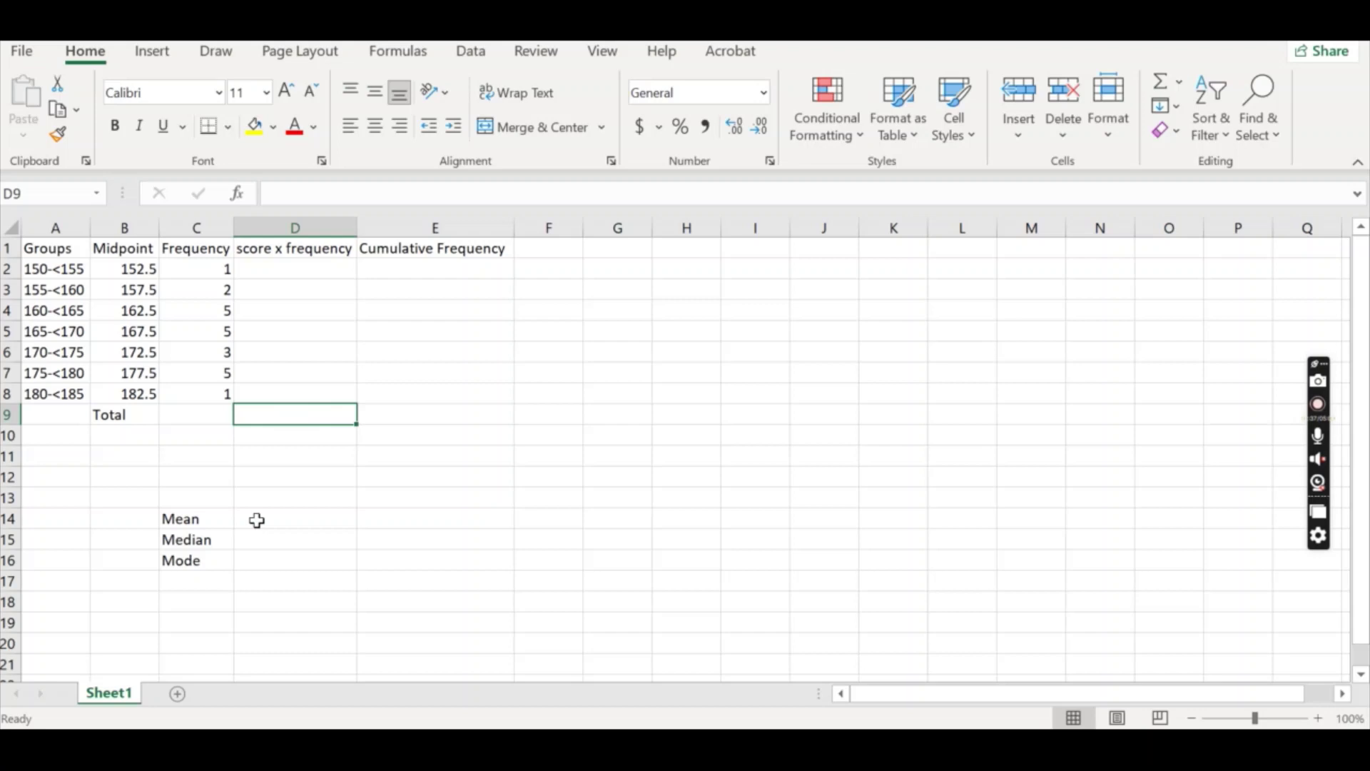
left_click(294, 518)
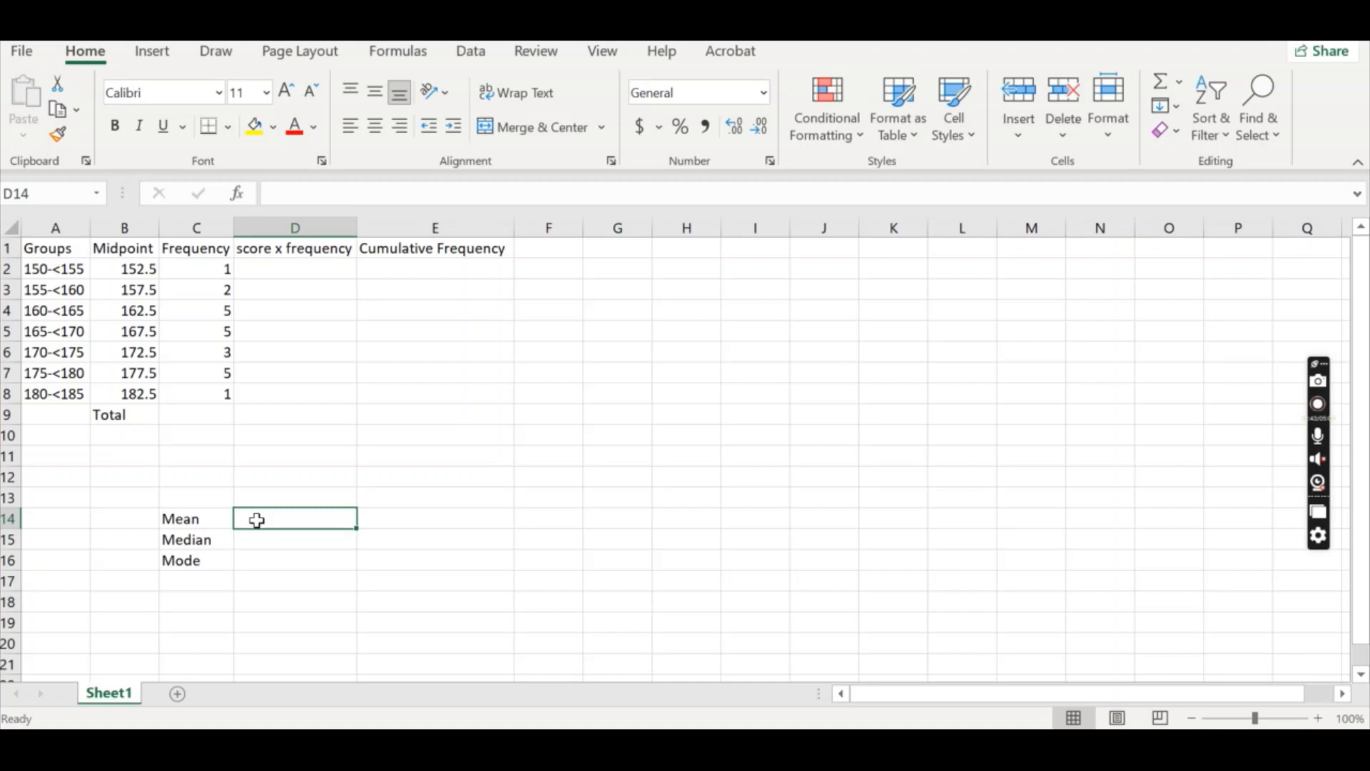
left_click(1317, 404)
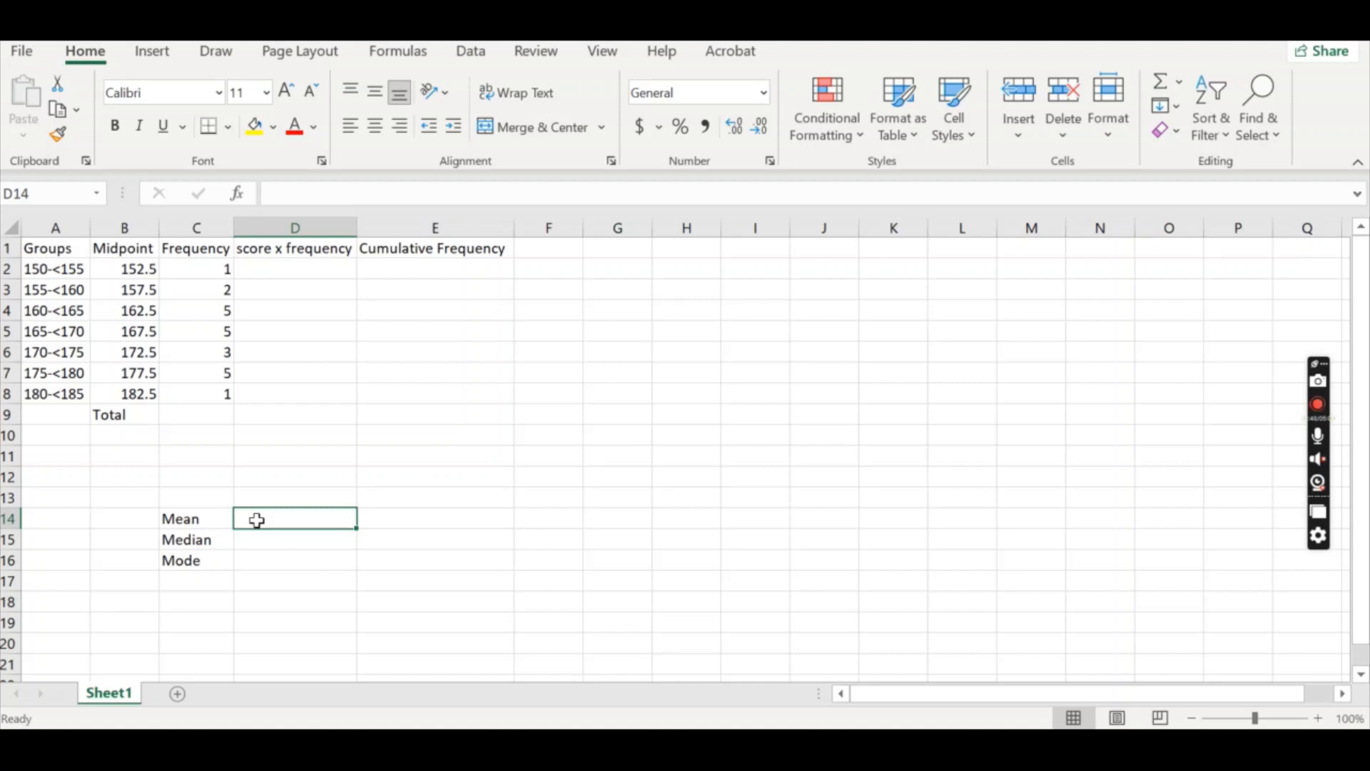
mouse_move(217, 334)
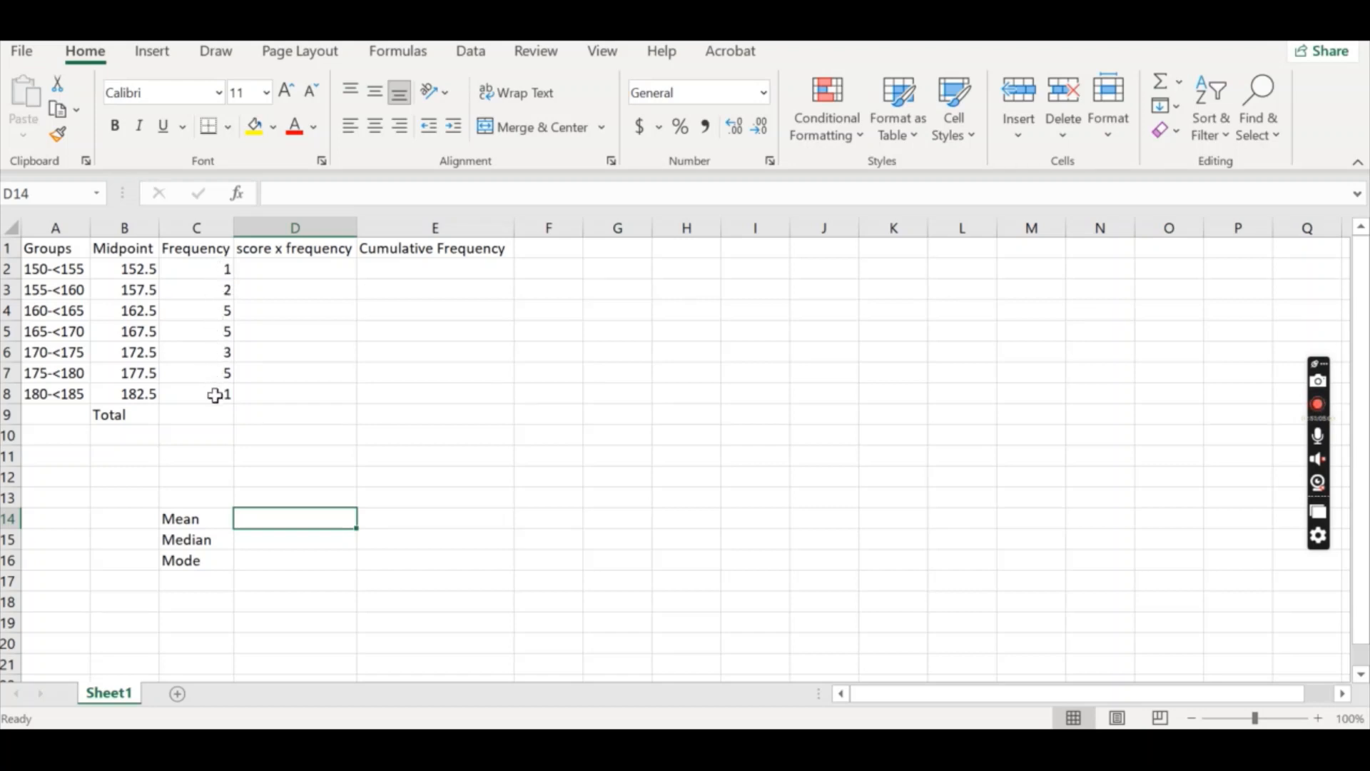
left_click(195, 414)
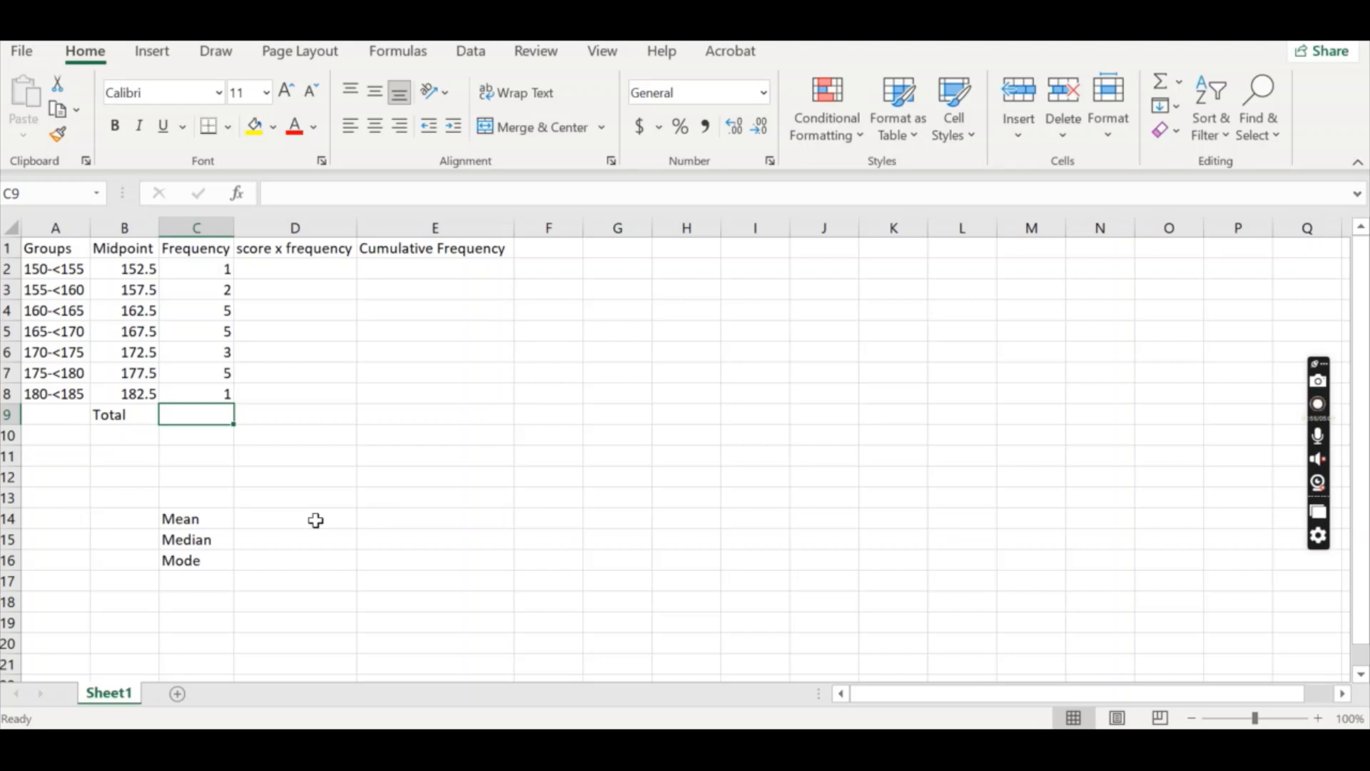
Sum the seven frequencies C2:C8 in the Total row, giving 22
type("=")
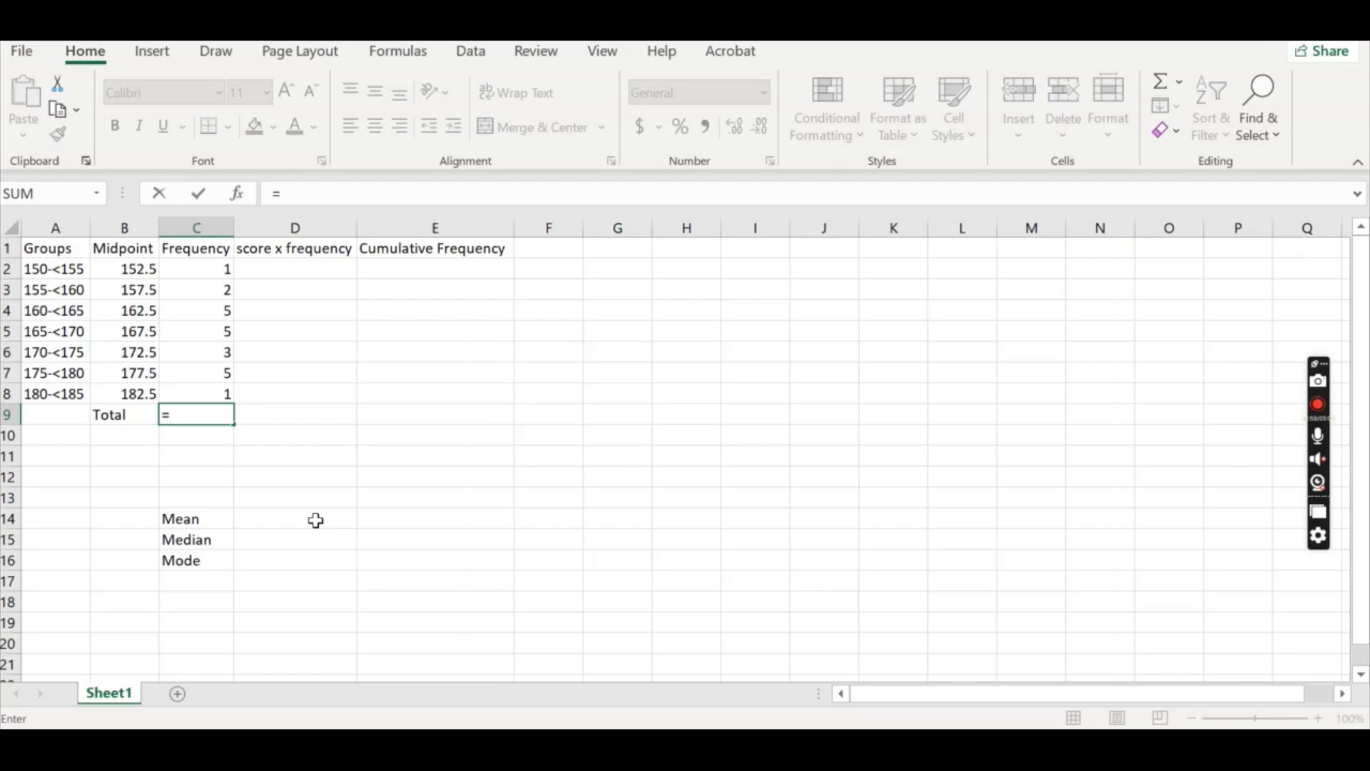
type("sum")
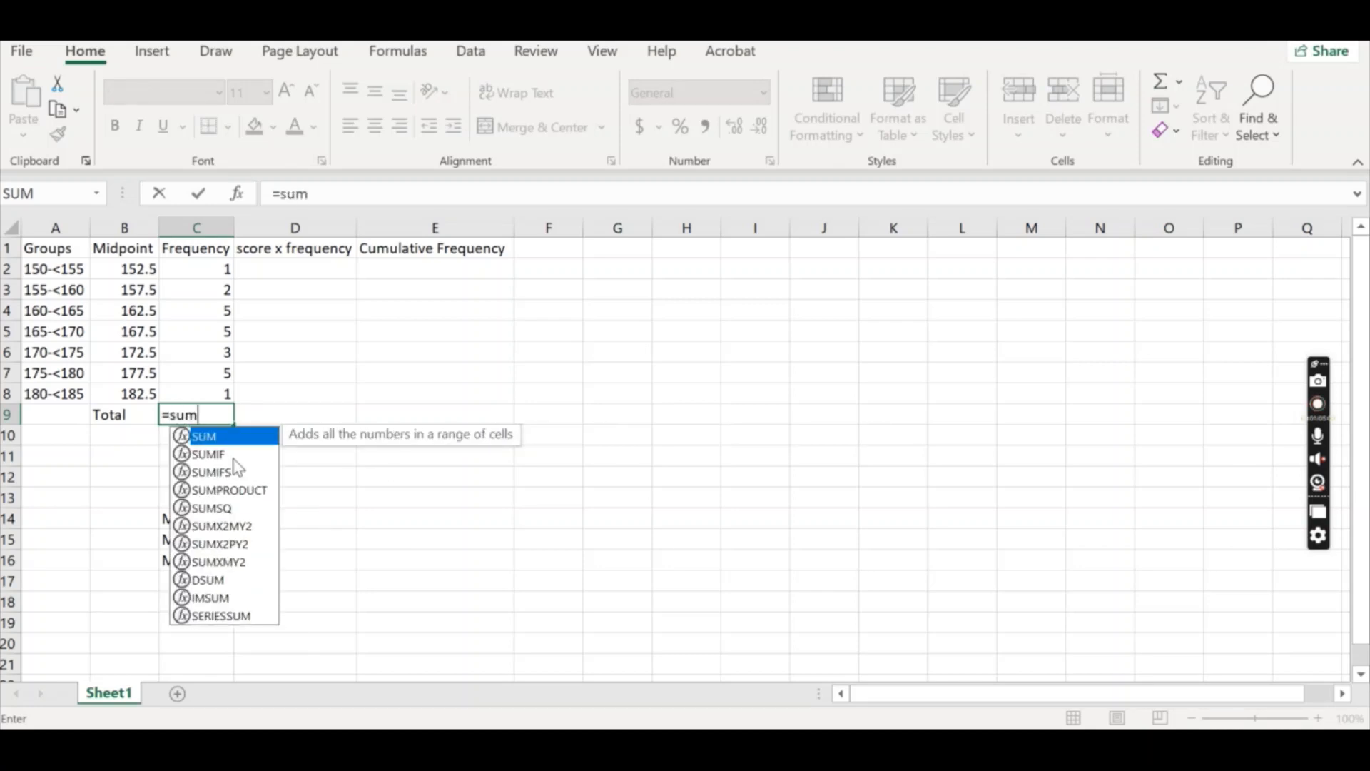
mouse_move(502, 433)
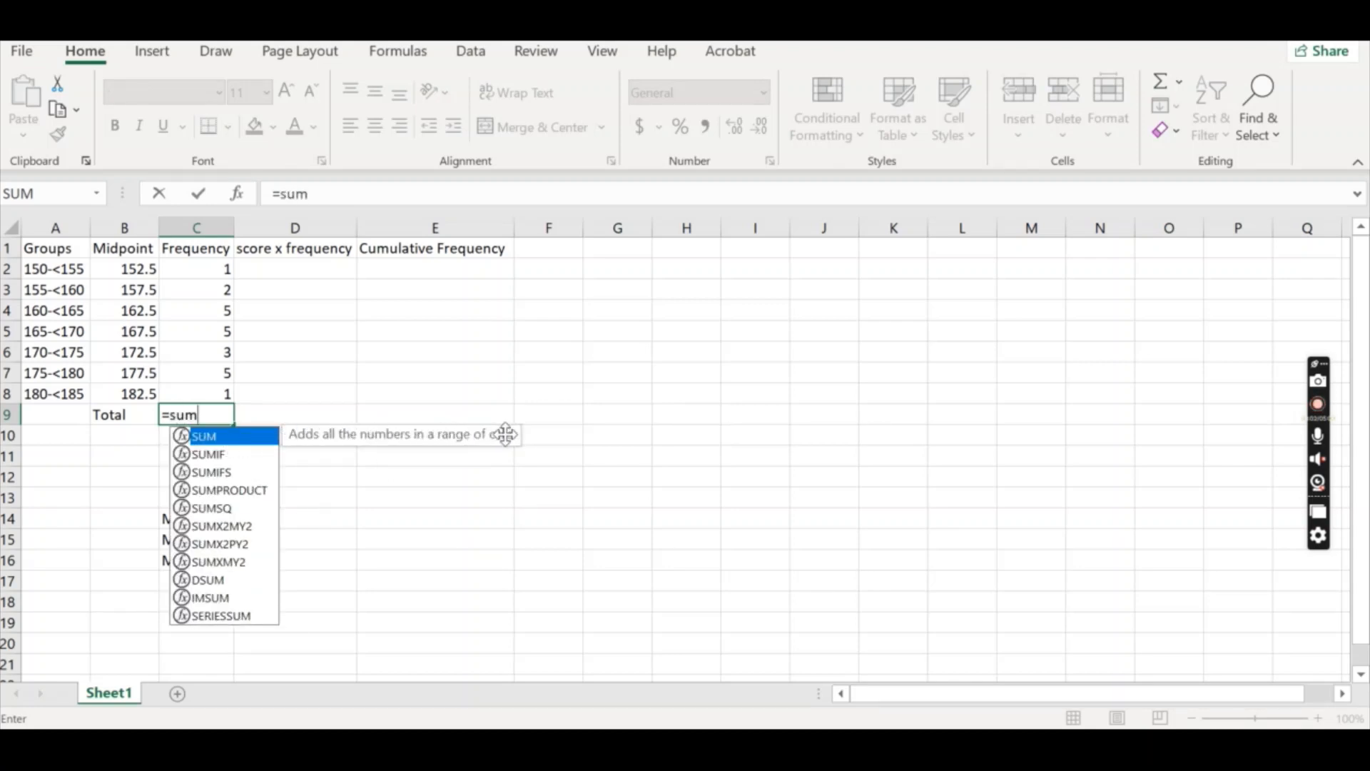
mouse_move(228, 445)
type("(")
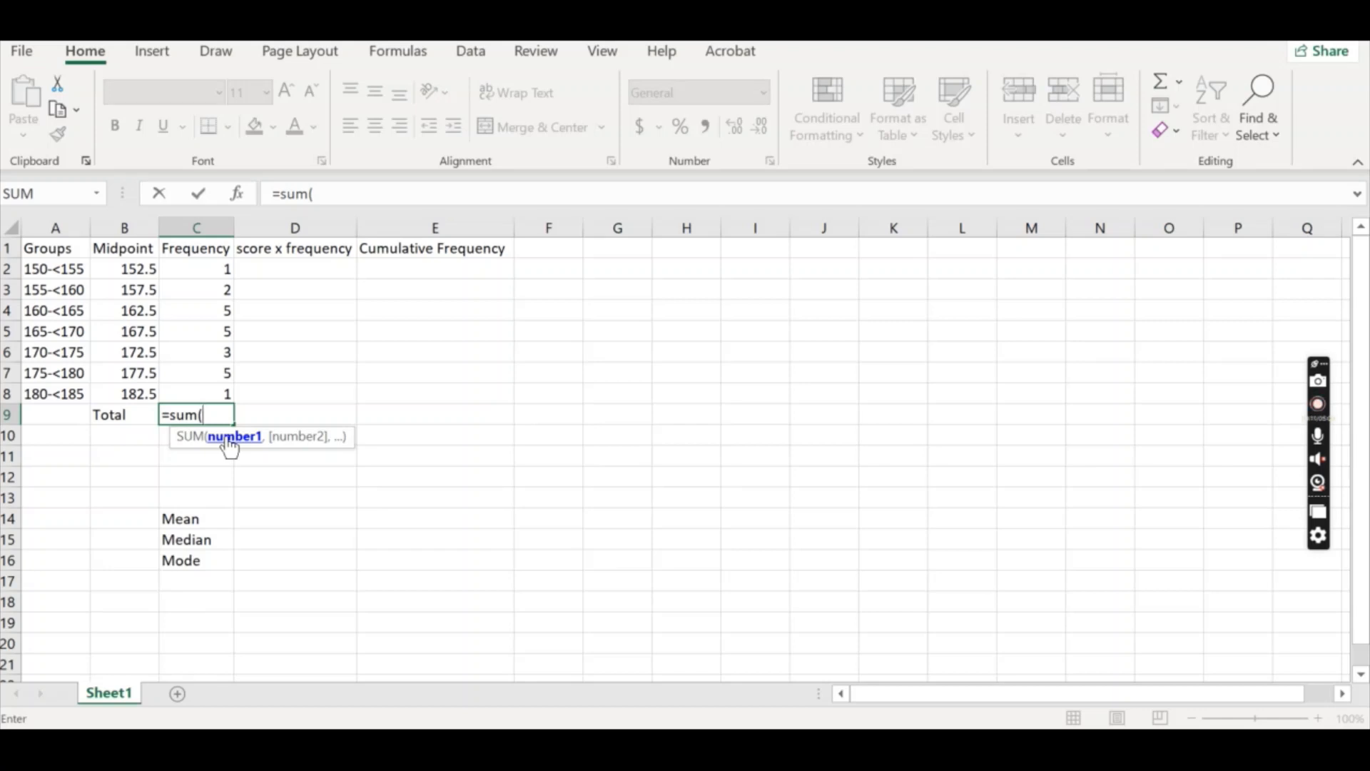
key("Backspace")
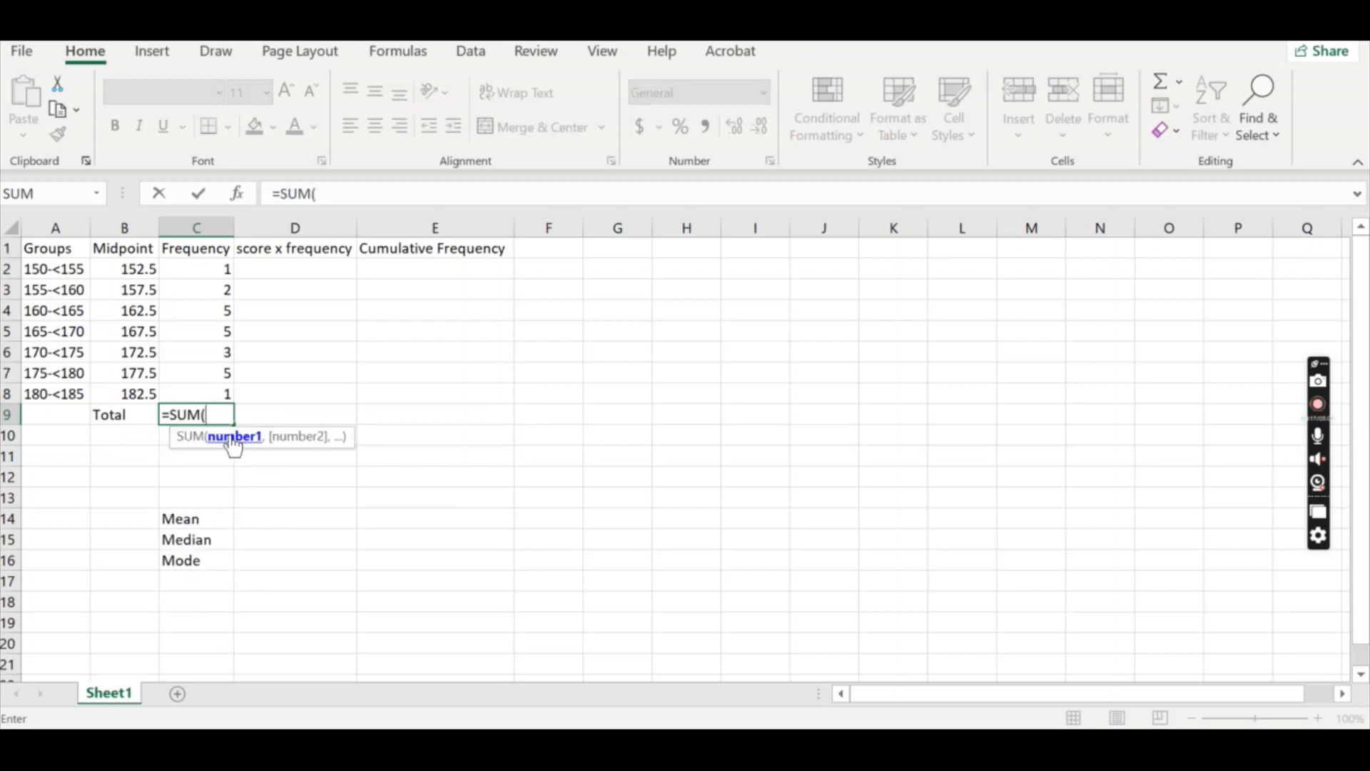
mouse_move(214, 274)
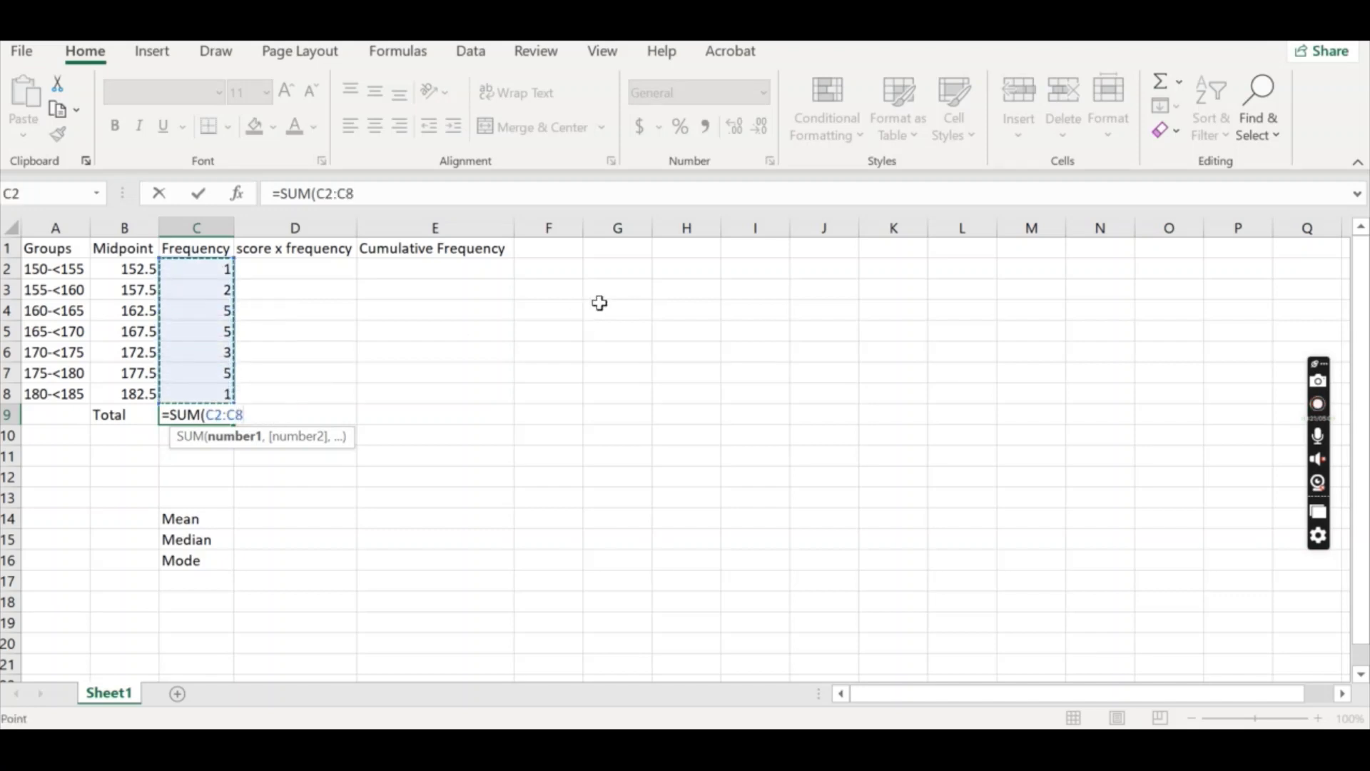
mouse_move(571, 317)
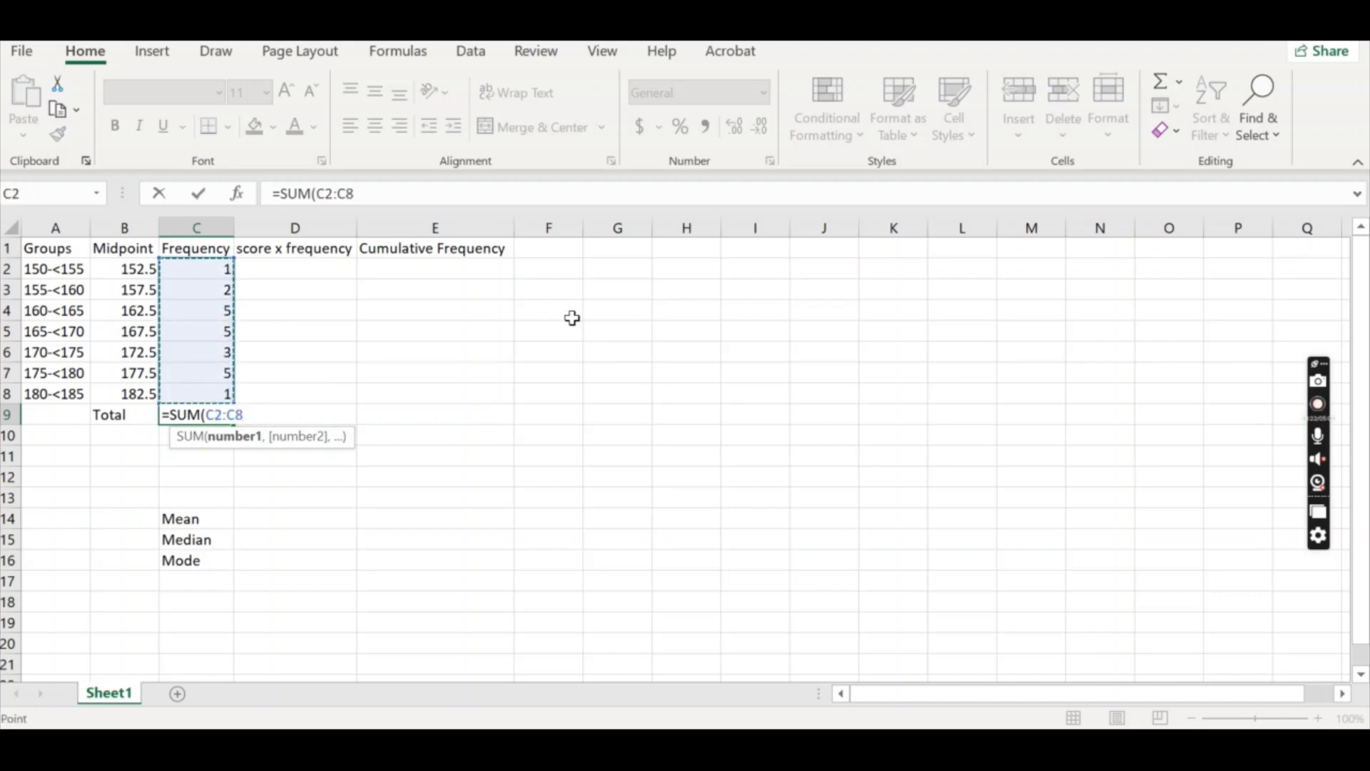
type(")")
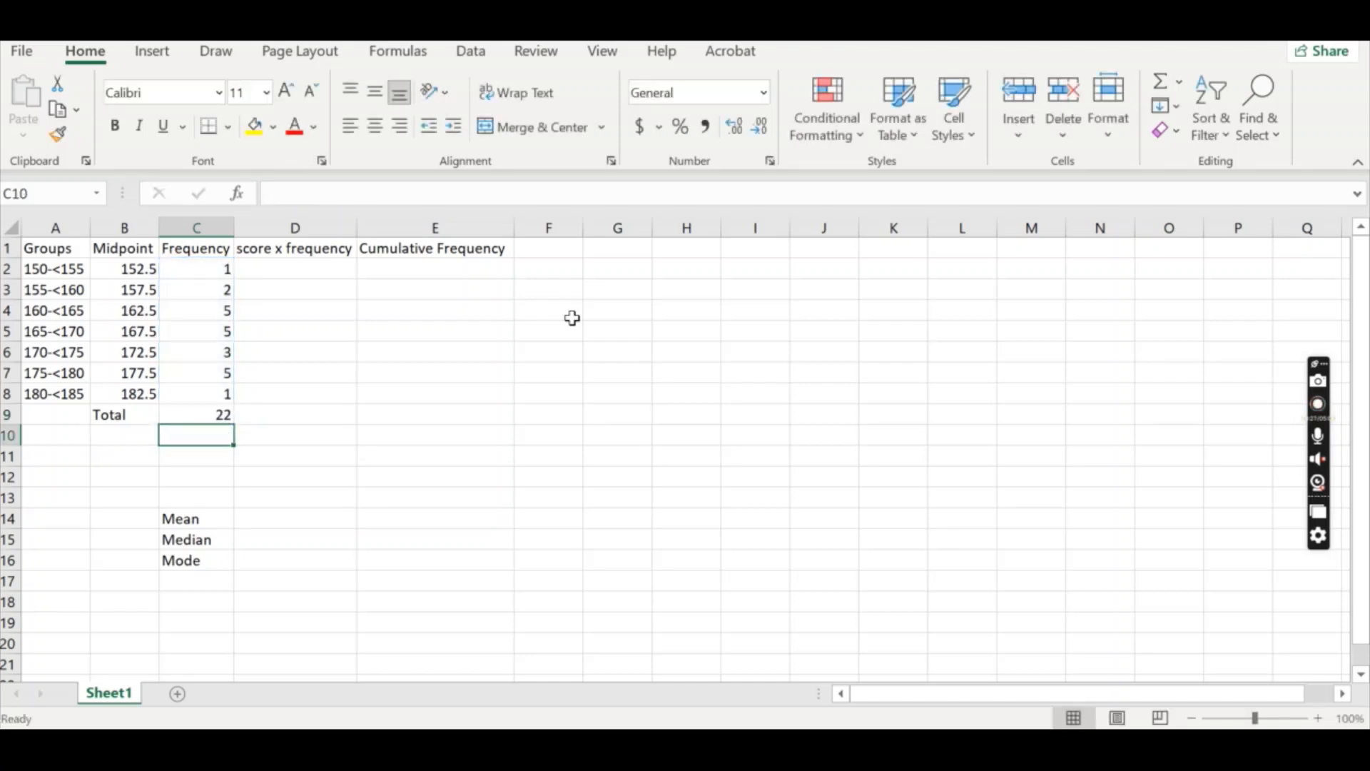
left_click(195, 414)
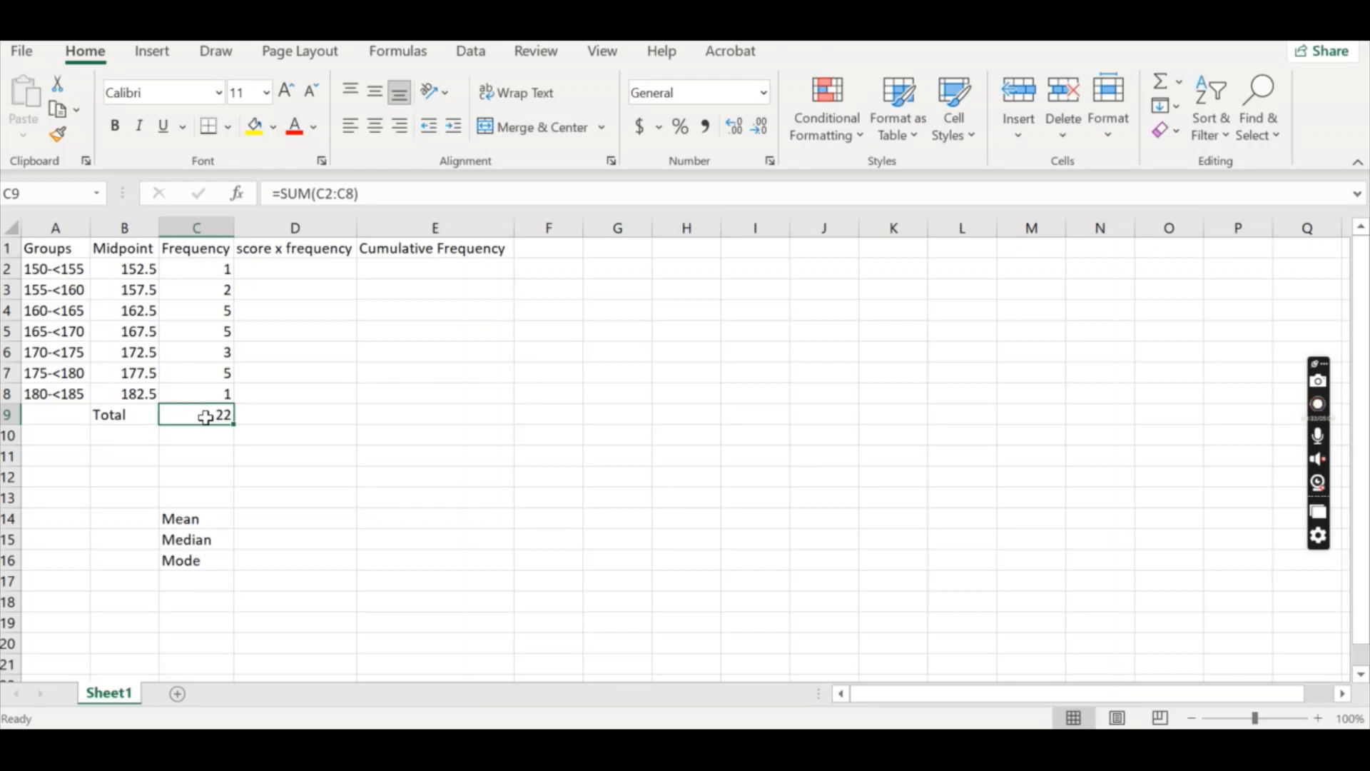
mouse_move(272, 267)
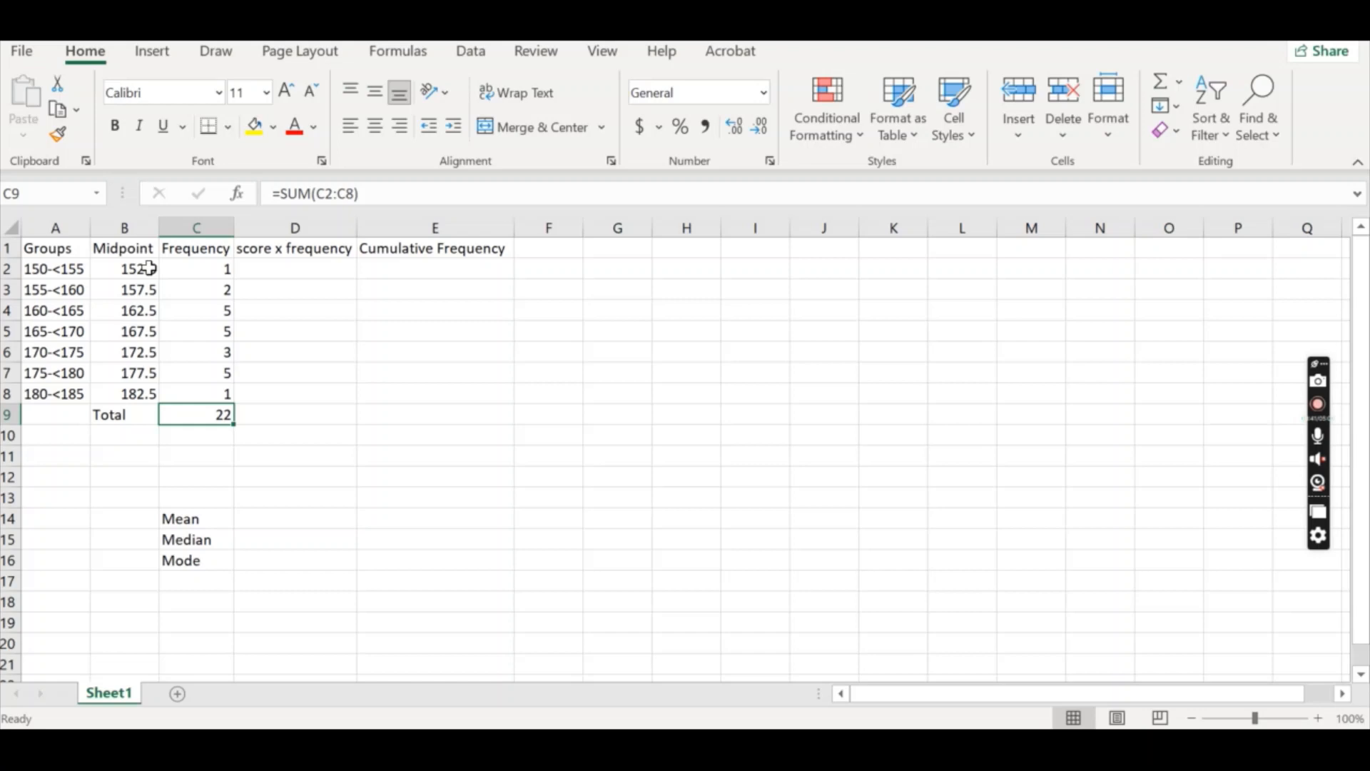
mouse_move(140, 268)
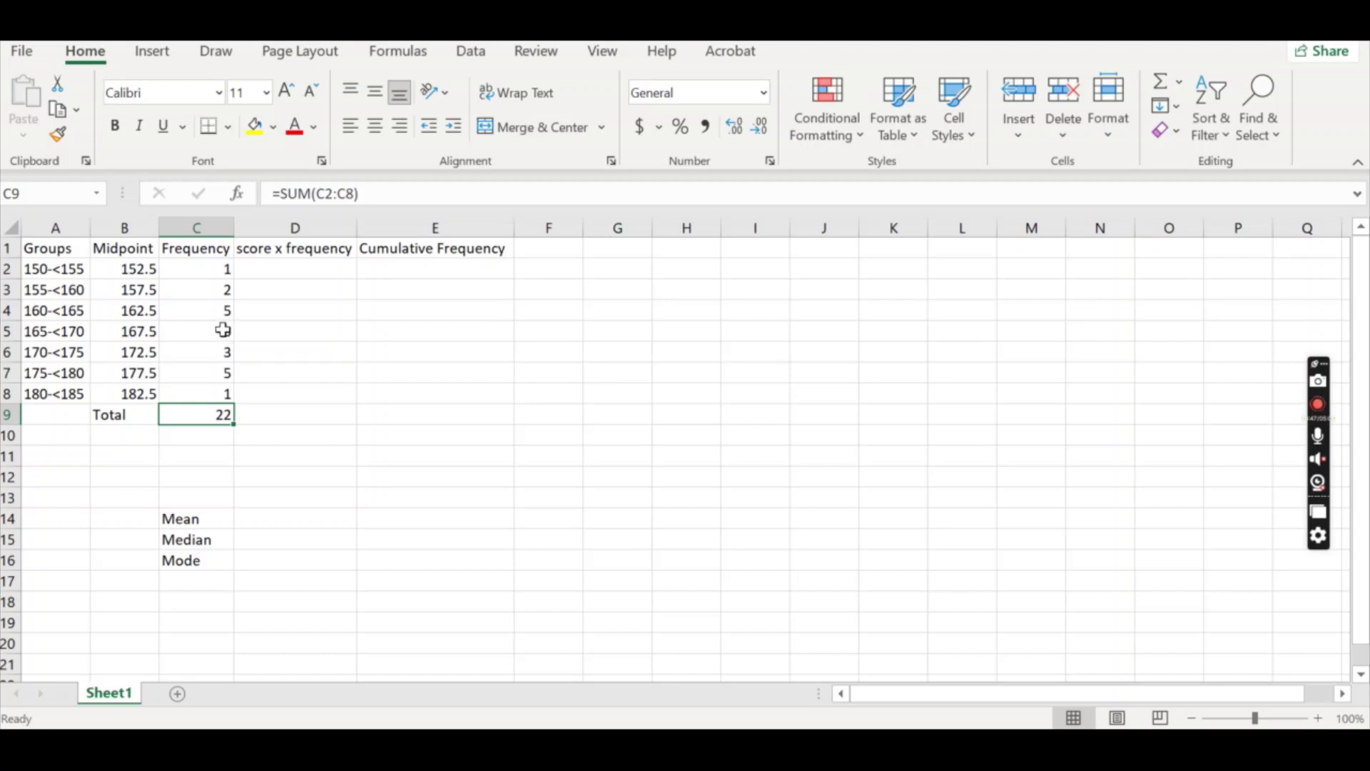
mouse_move(123, 330)
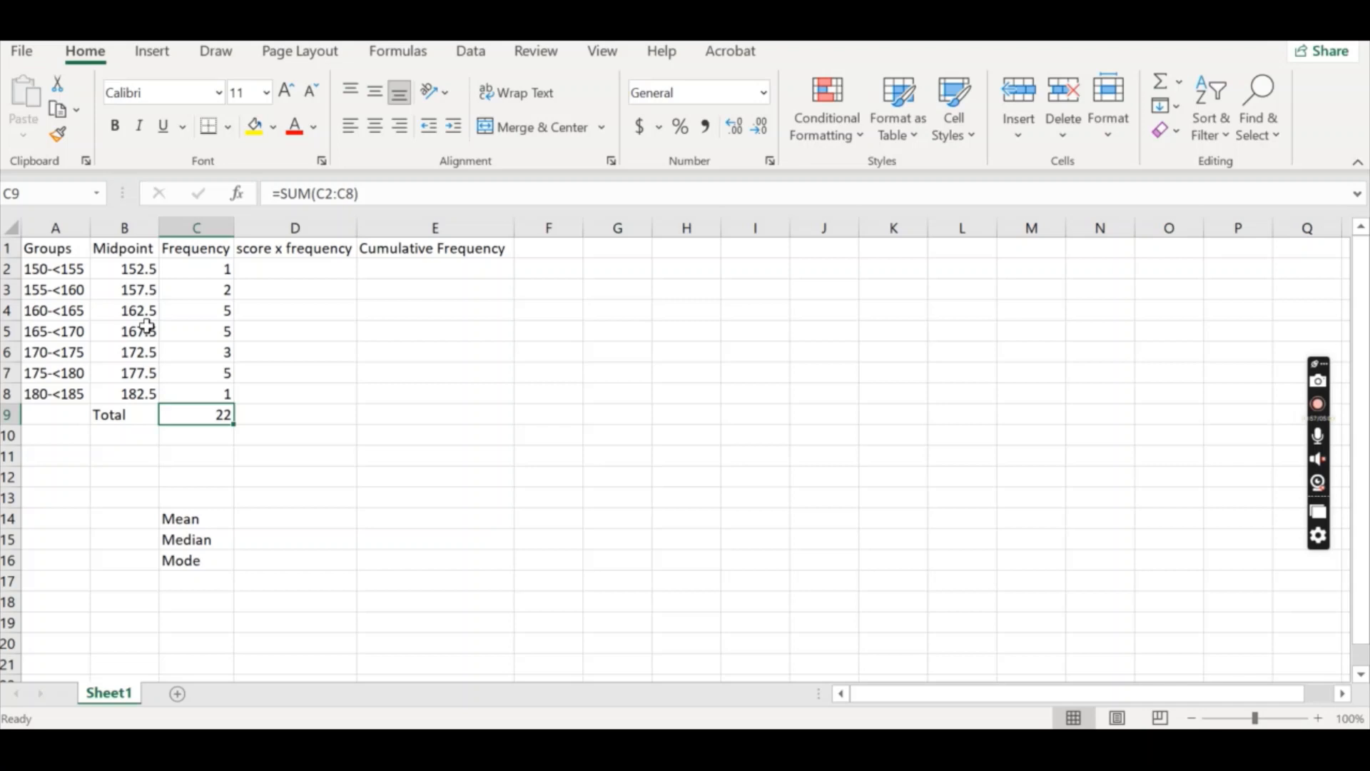
mouse_move(189, 332)
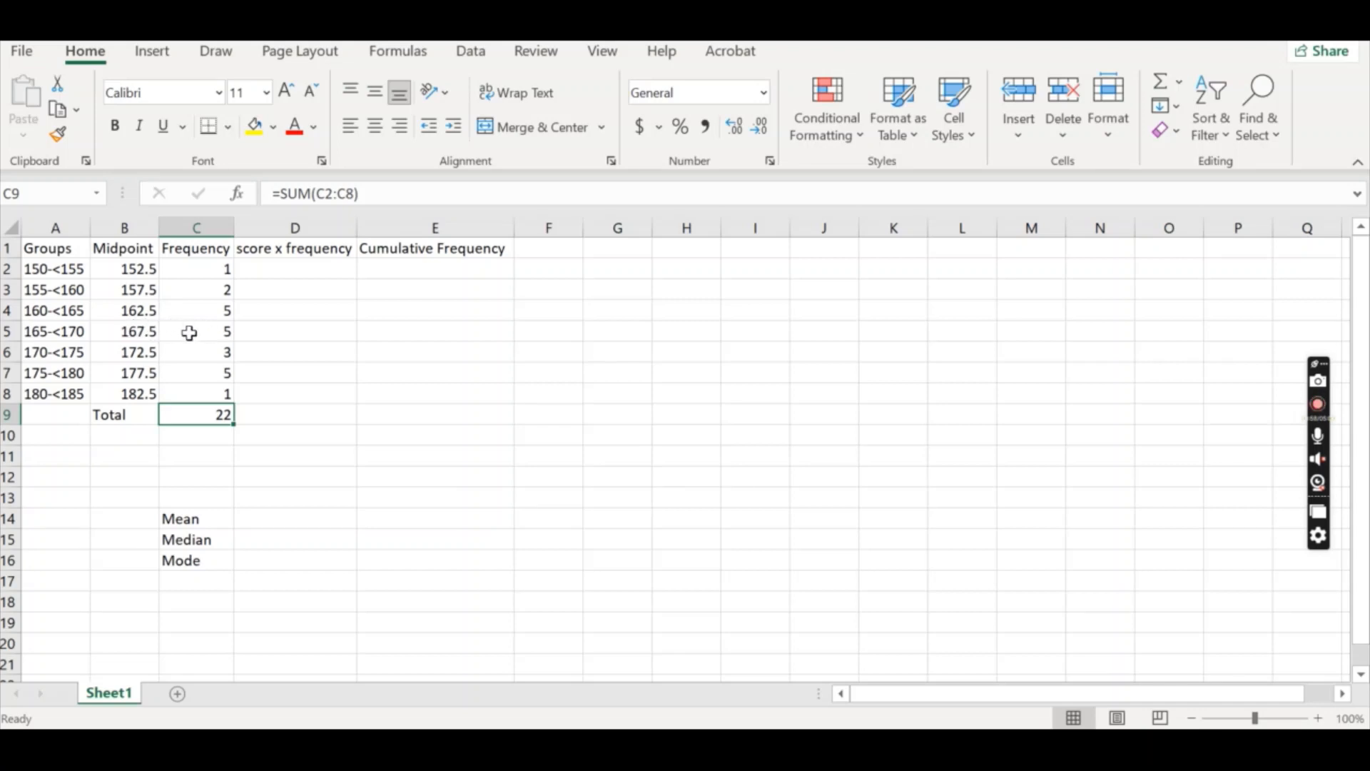
mouse_move(264, 271)
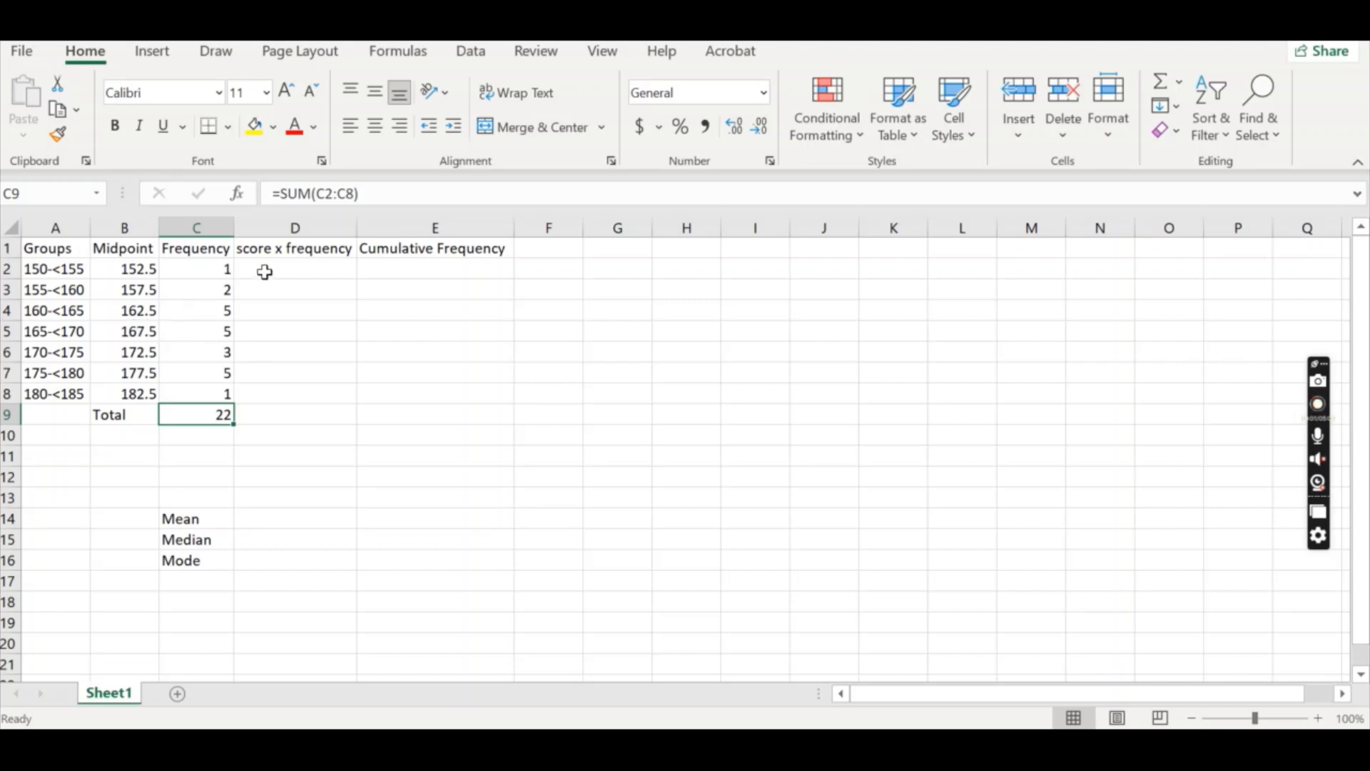
Enter =B2*C2 as the first midpoint × frequency product in D2
left_click(294, 268)
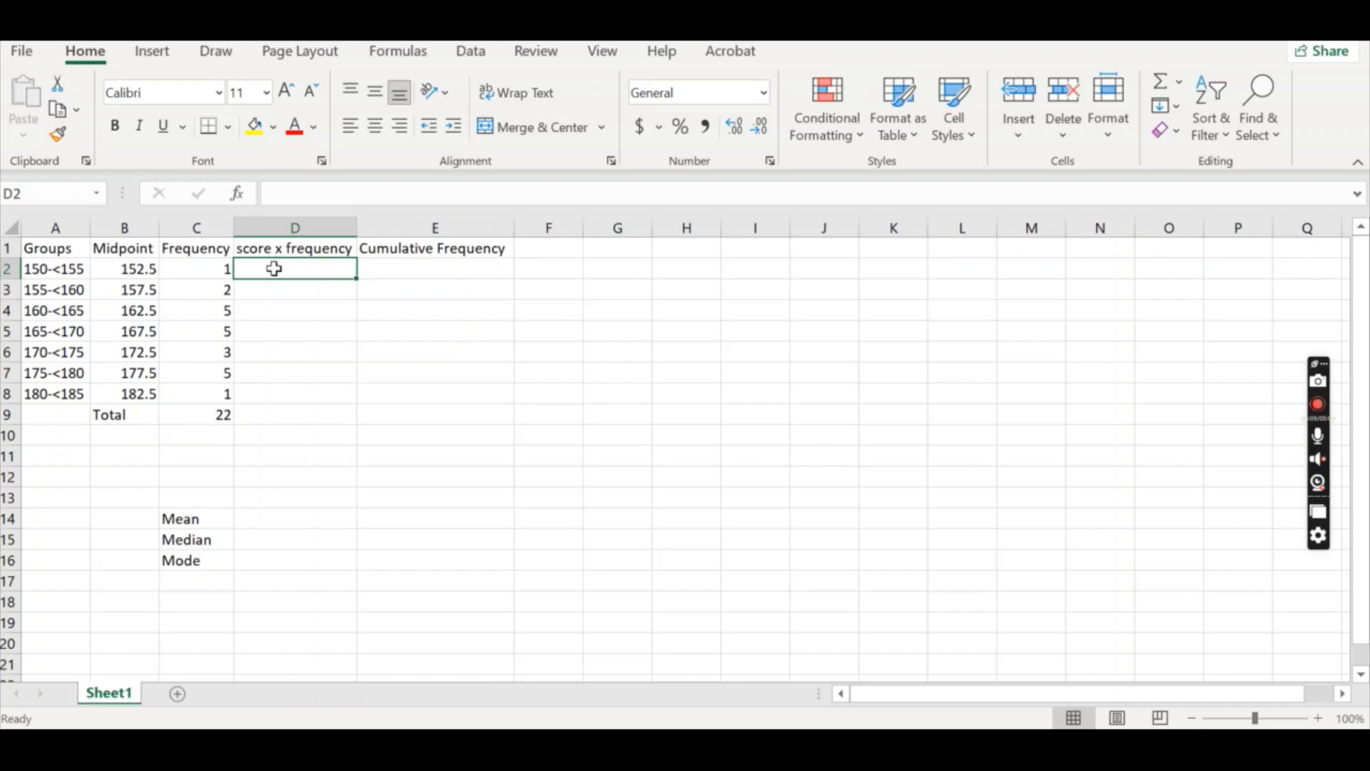
type("=")
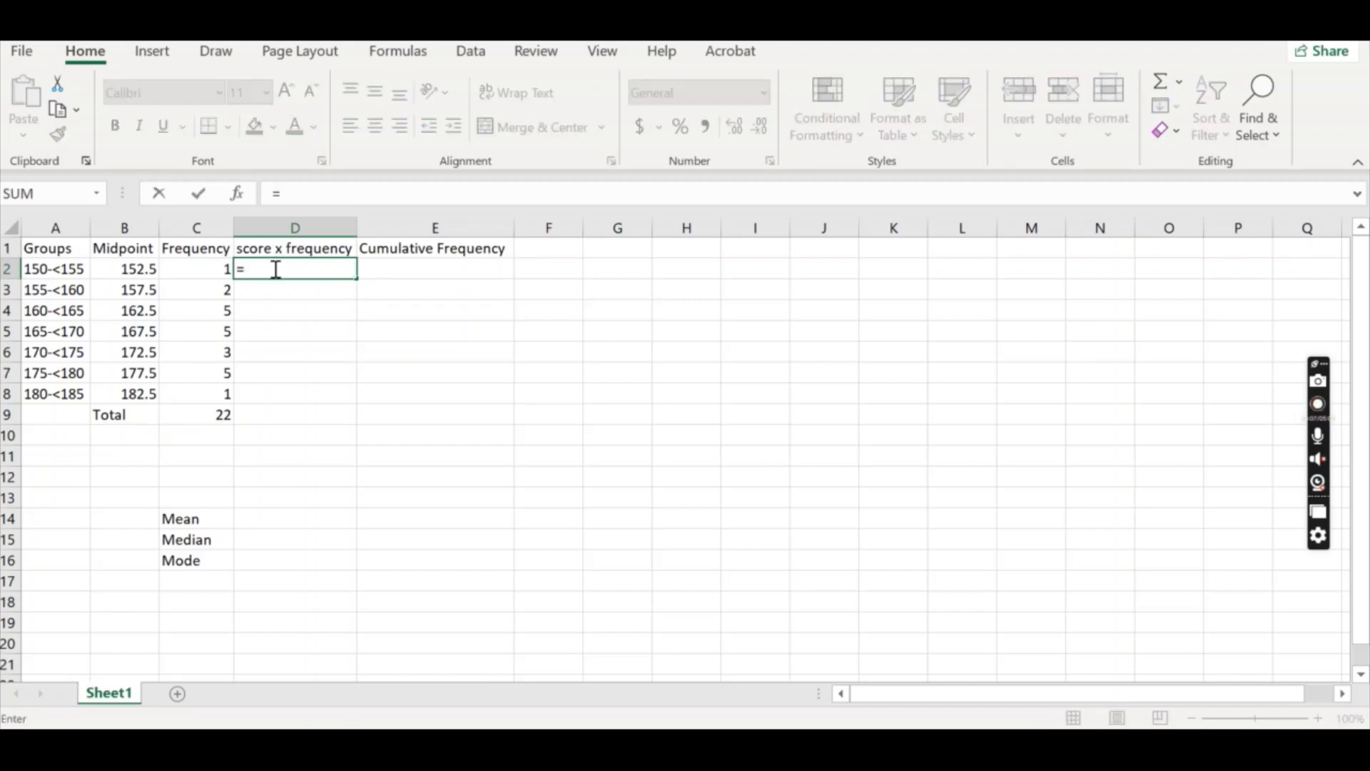
left_click(124, 268)
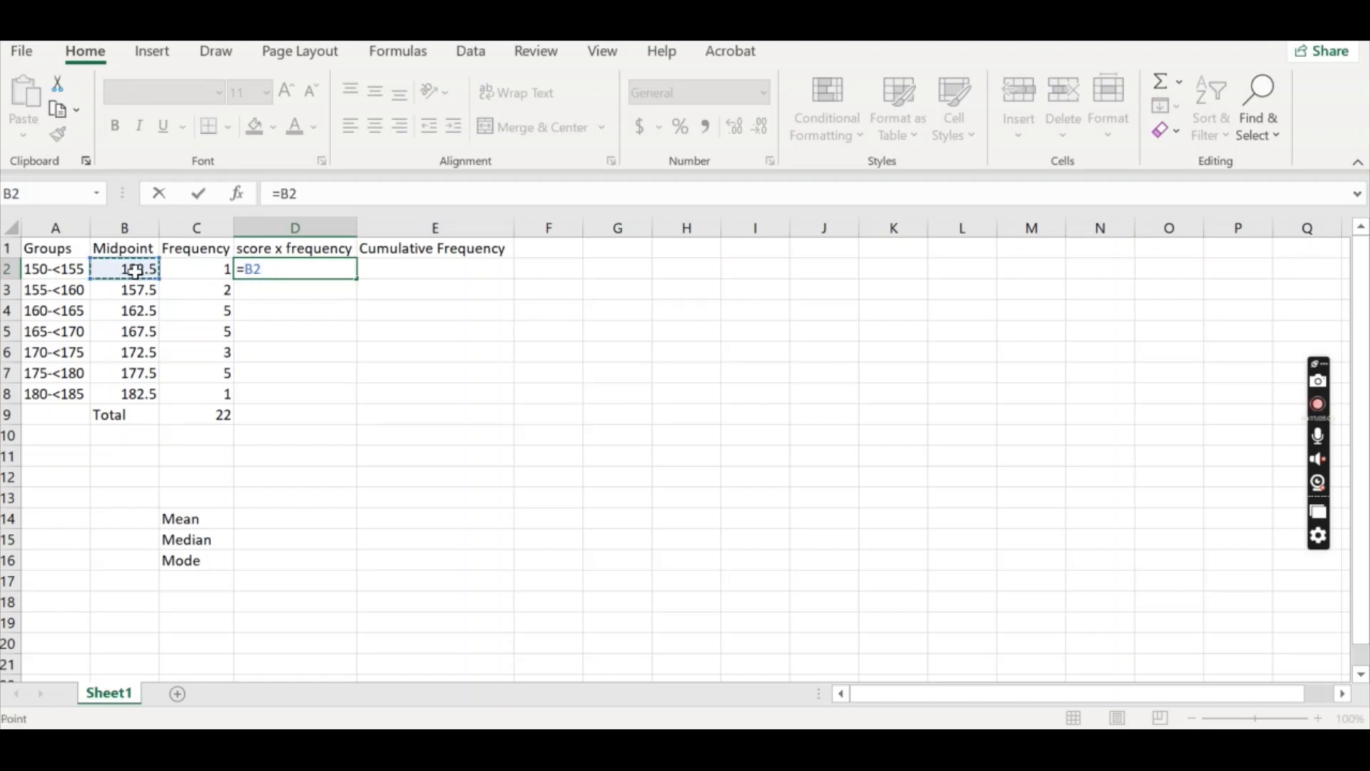
type("*")
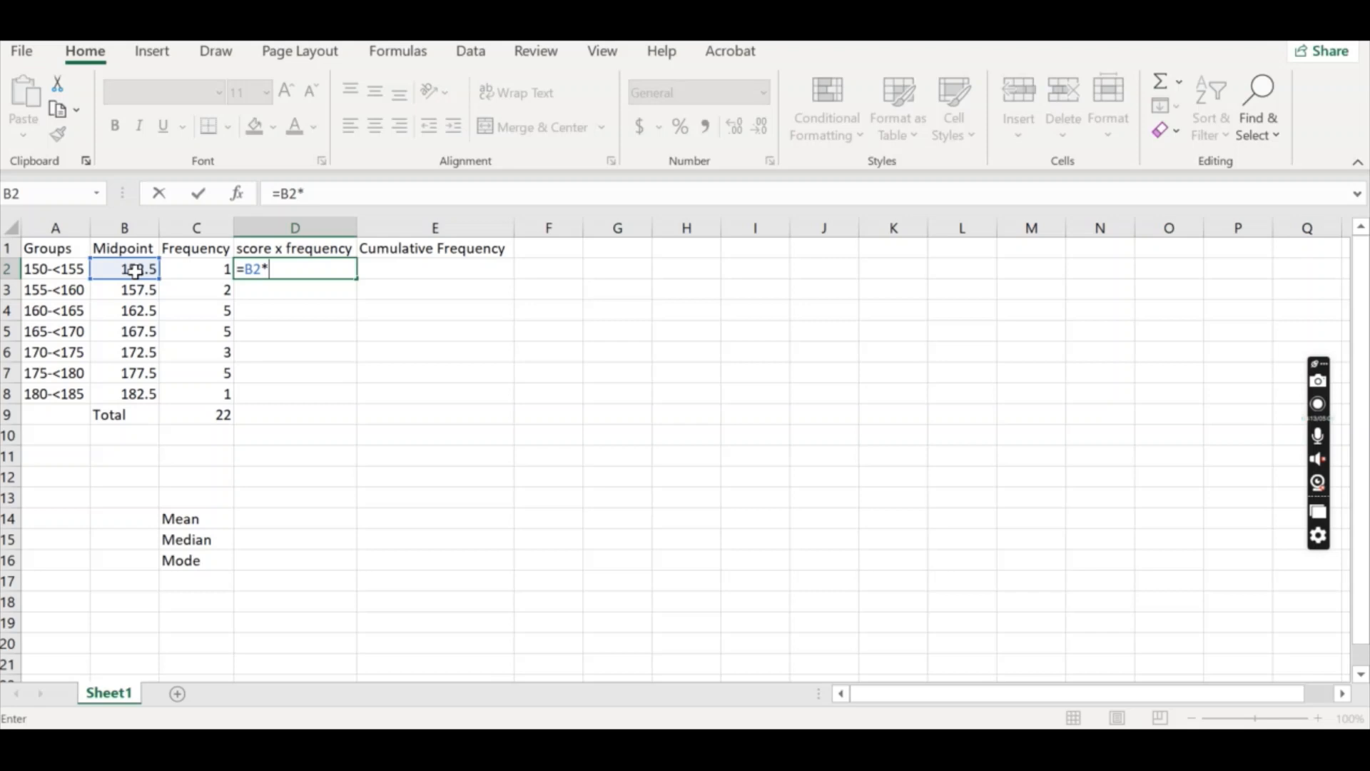
left_click(196, 268)
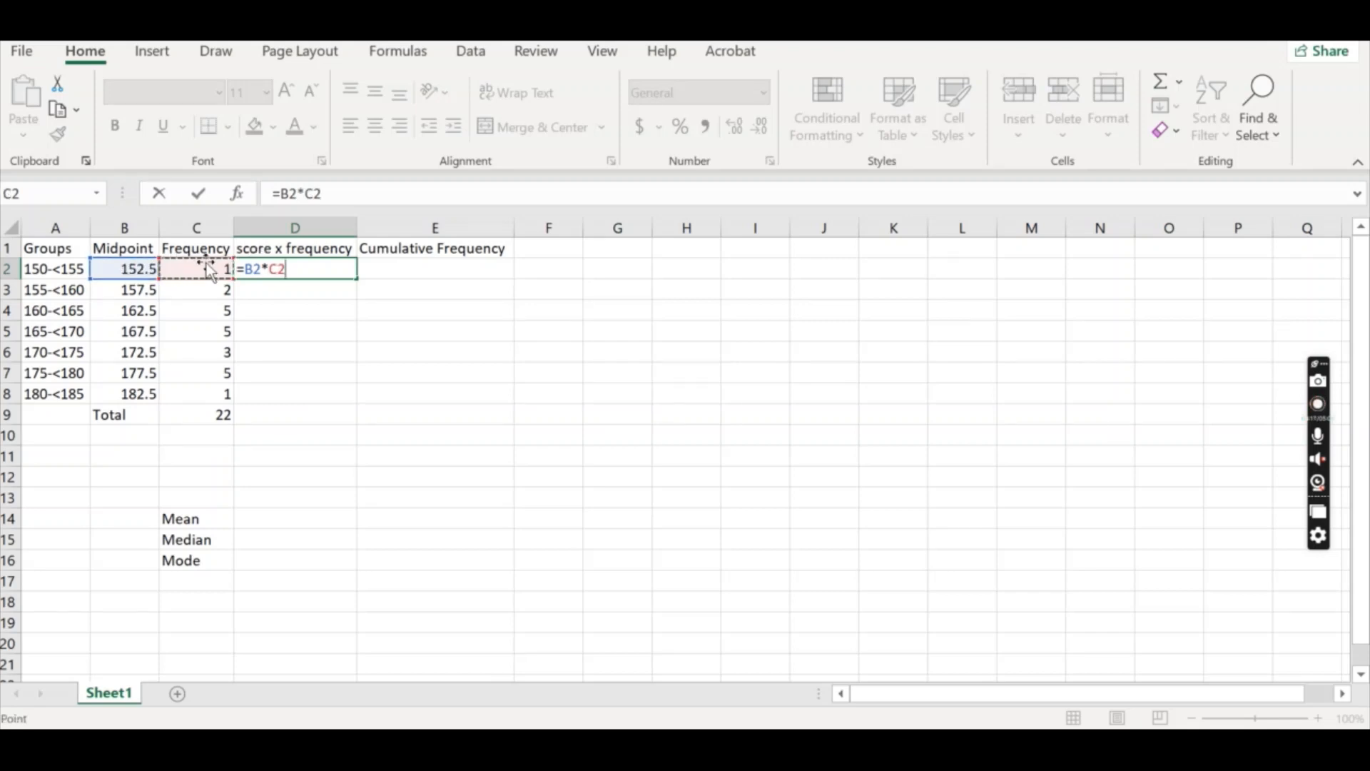
key("Return")
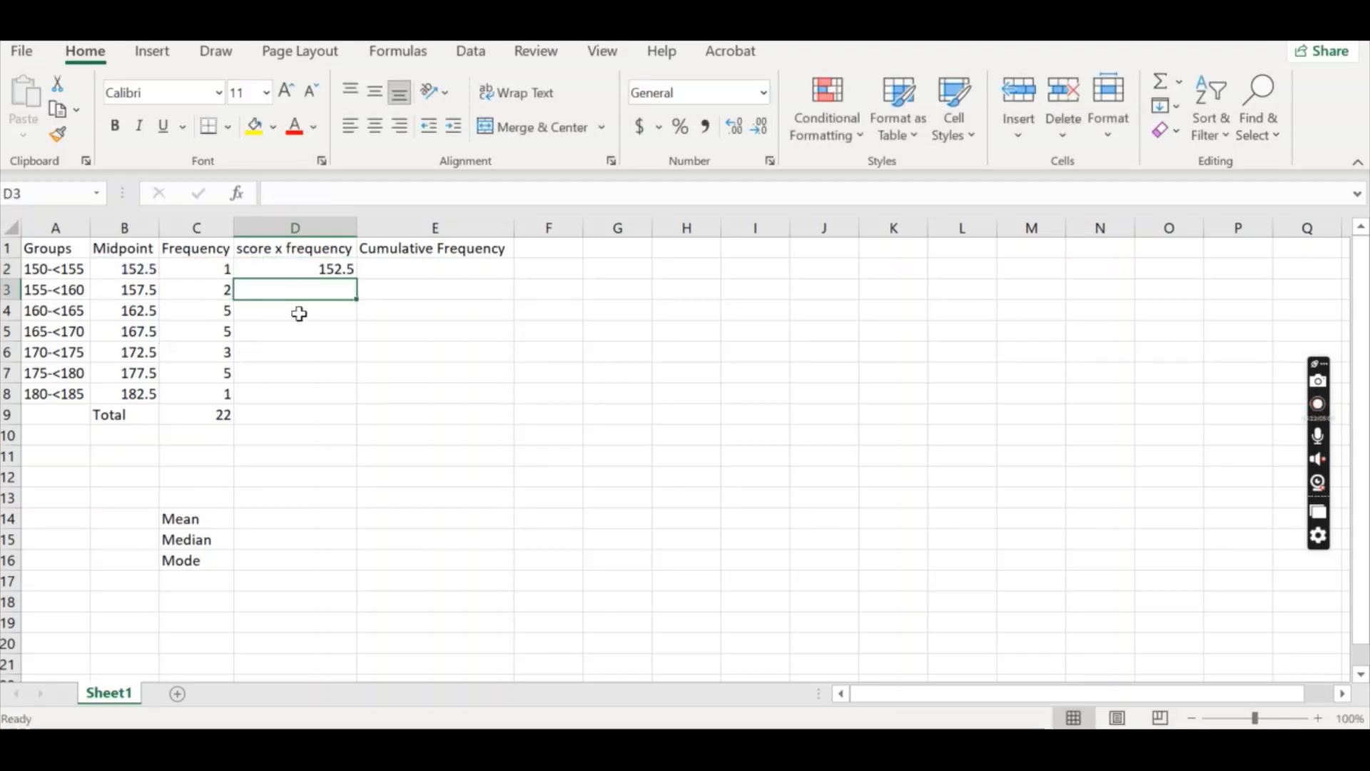
Copy the product formula down through D8 for all seven groups
left_click(294, 269)
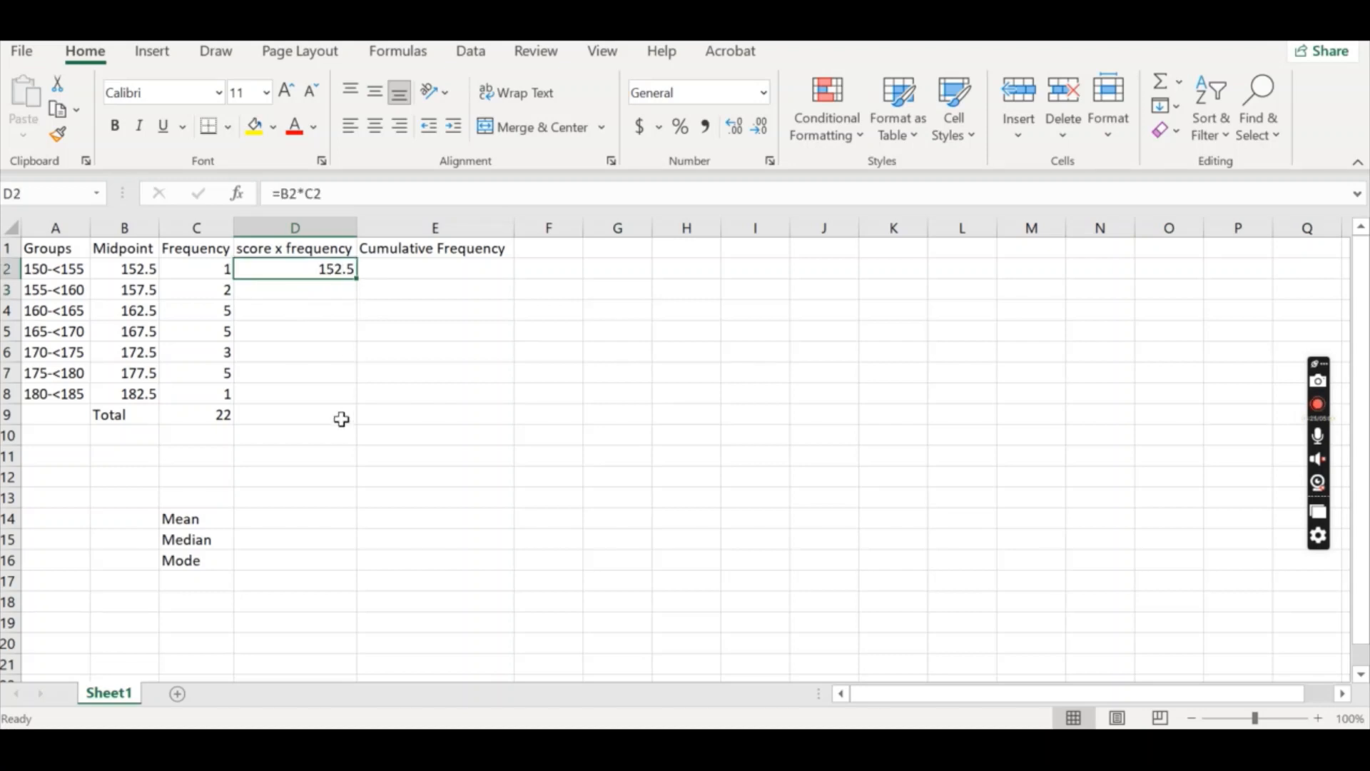
mouse_move(357, 280)
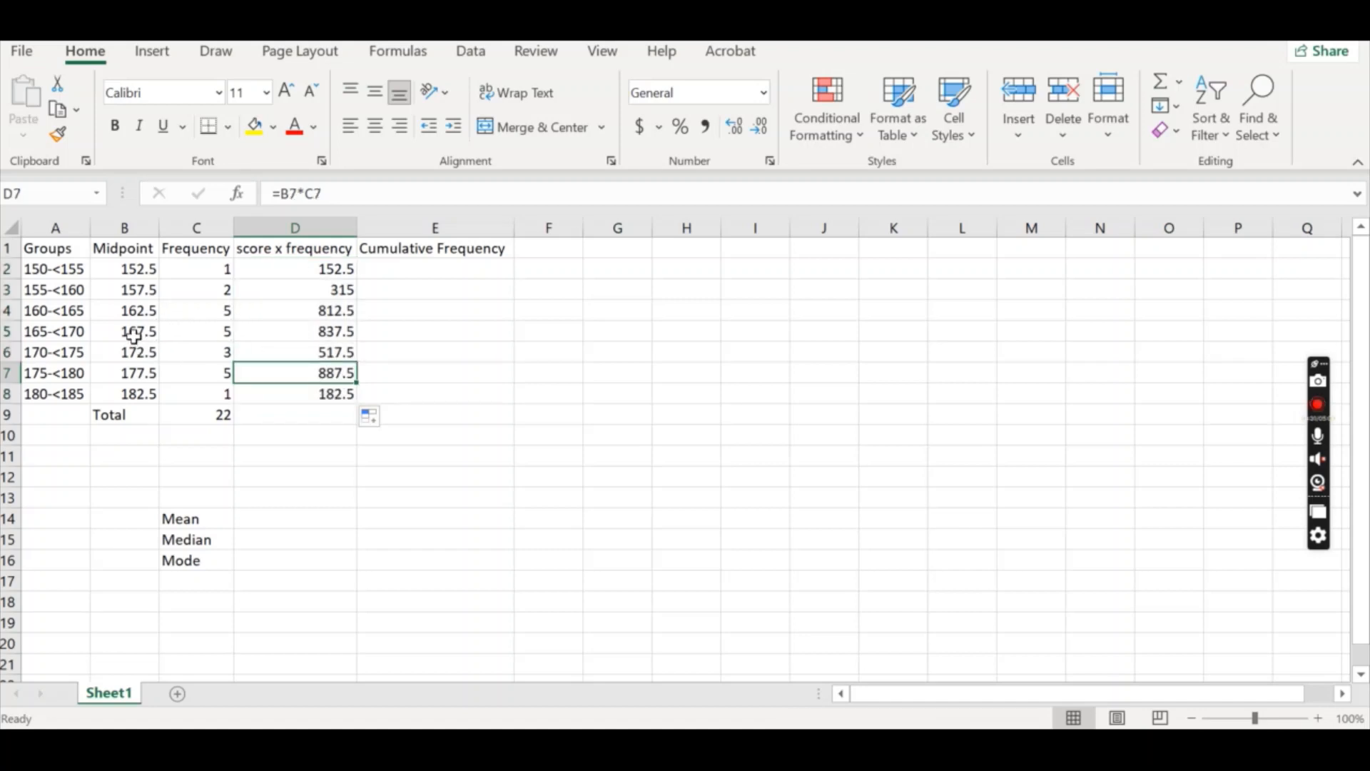
mouse_move(215, 331)
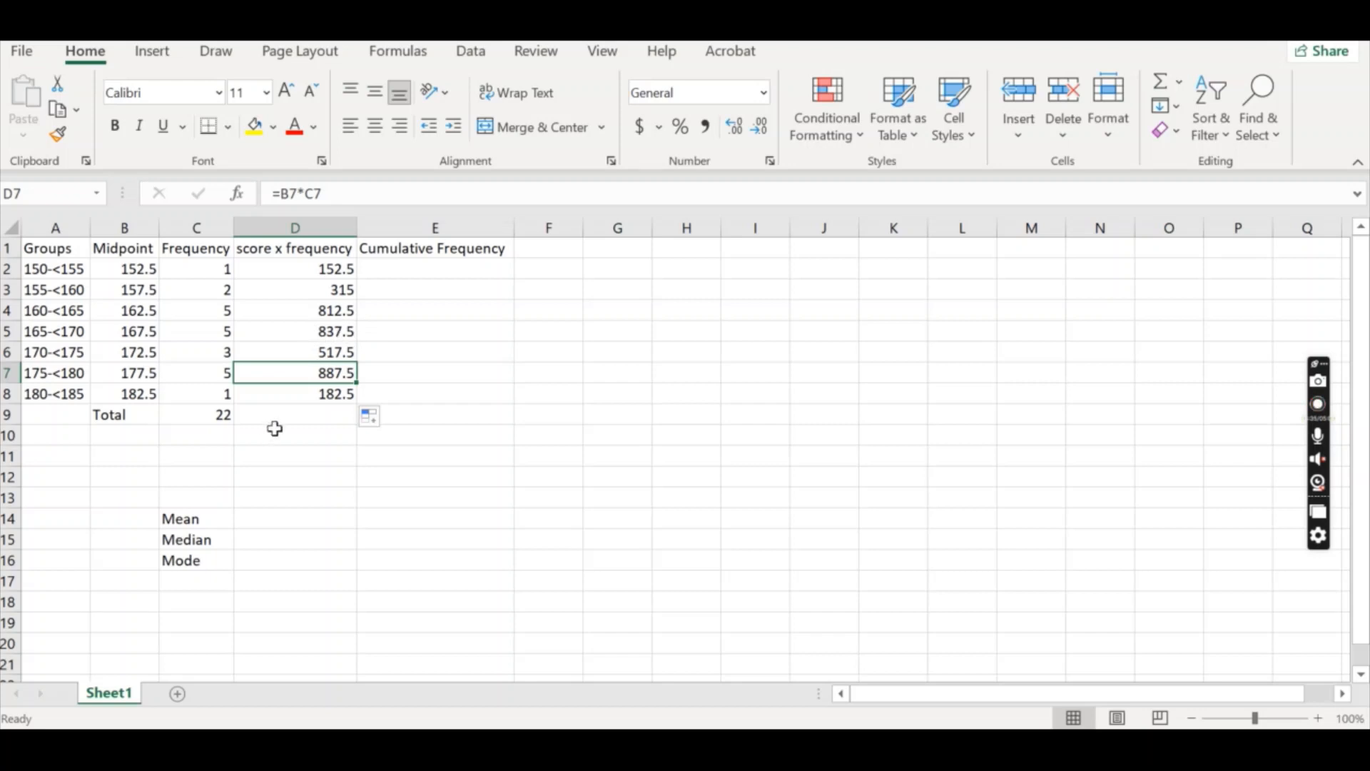
left_click(294, 414)
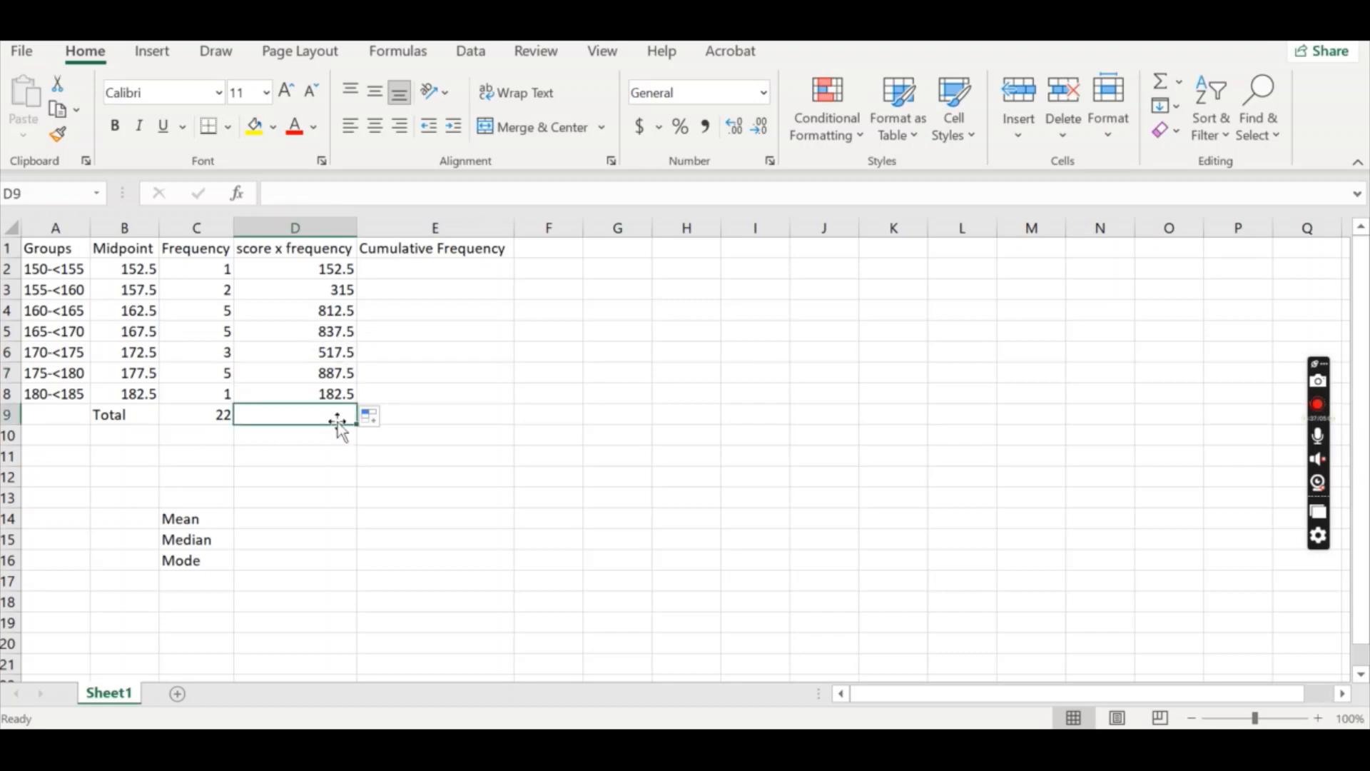
mouse_move(308, 273)
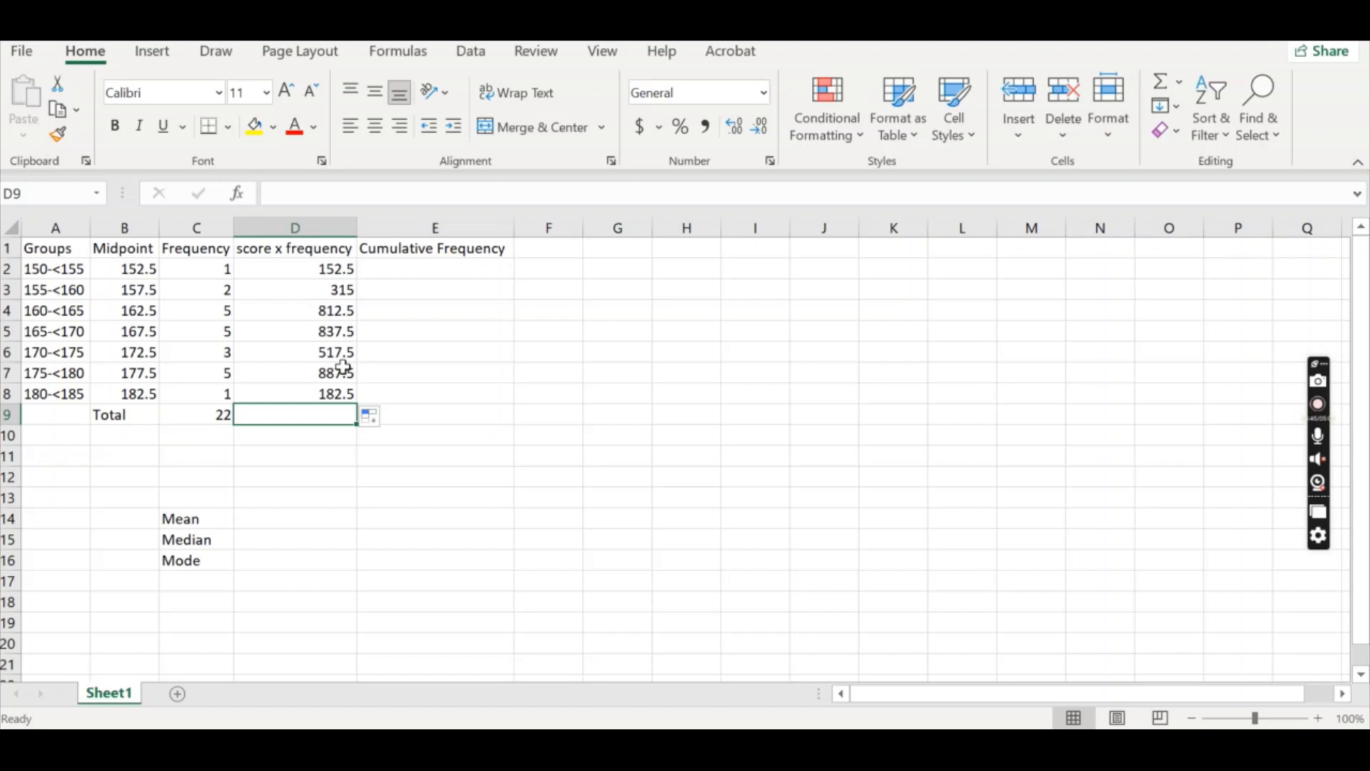
Sum the score x frequency products D2:D8 in the Total row, giving 3705
type("=")
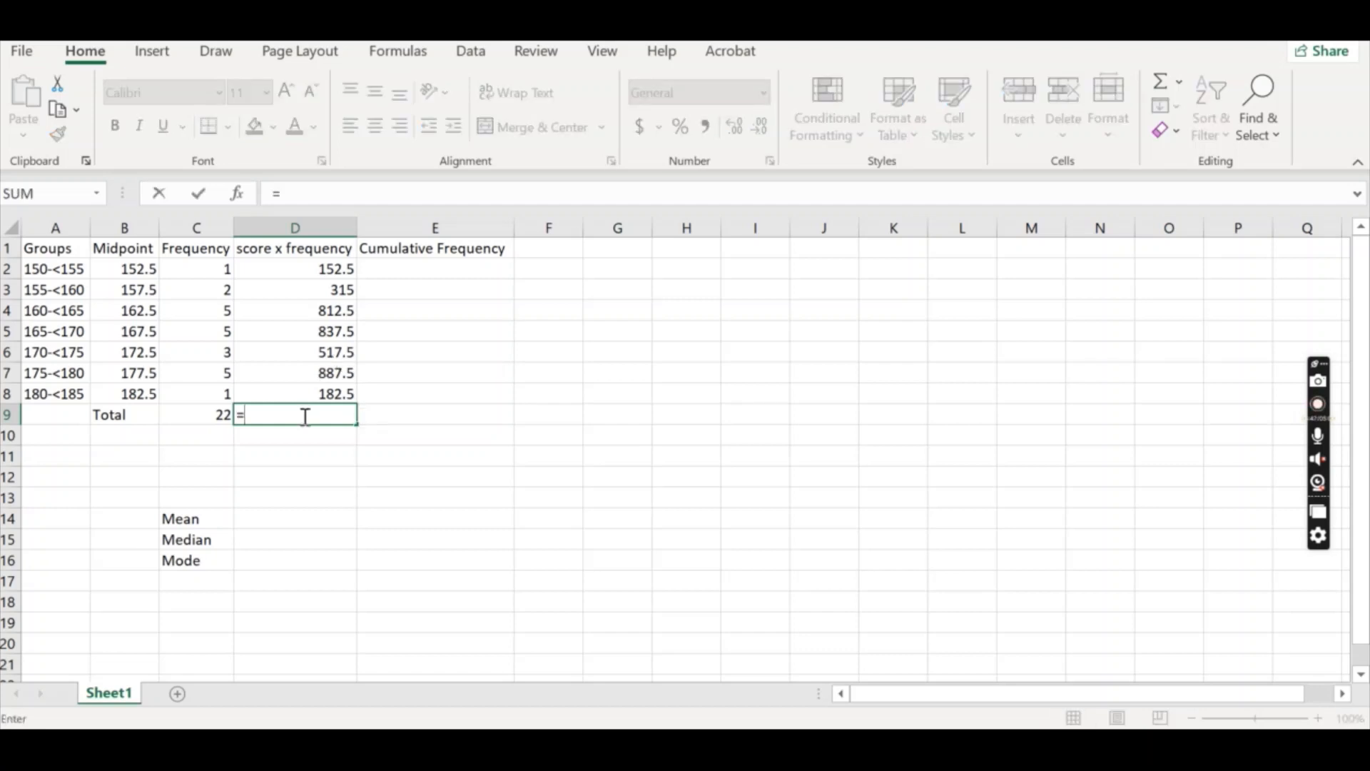
type("sum(D2:D8")
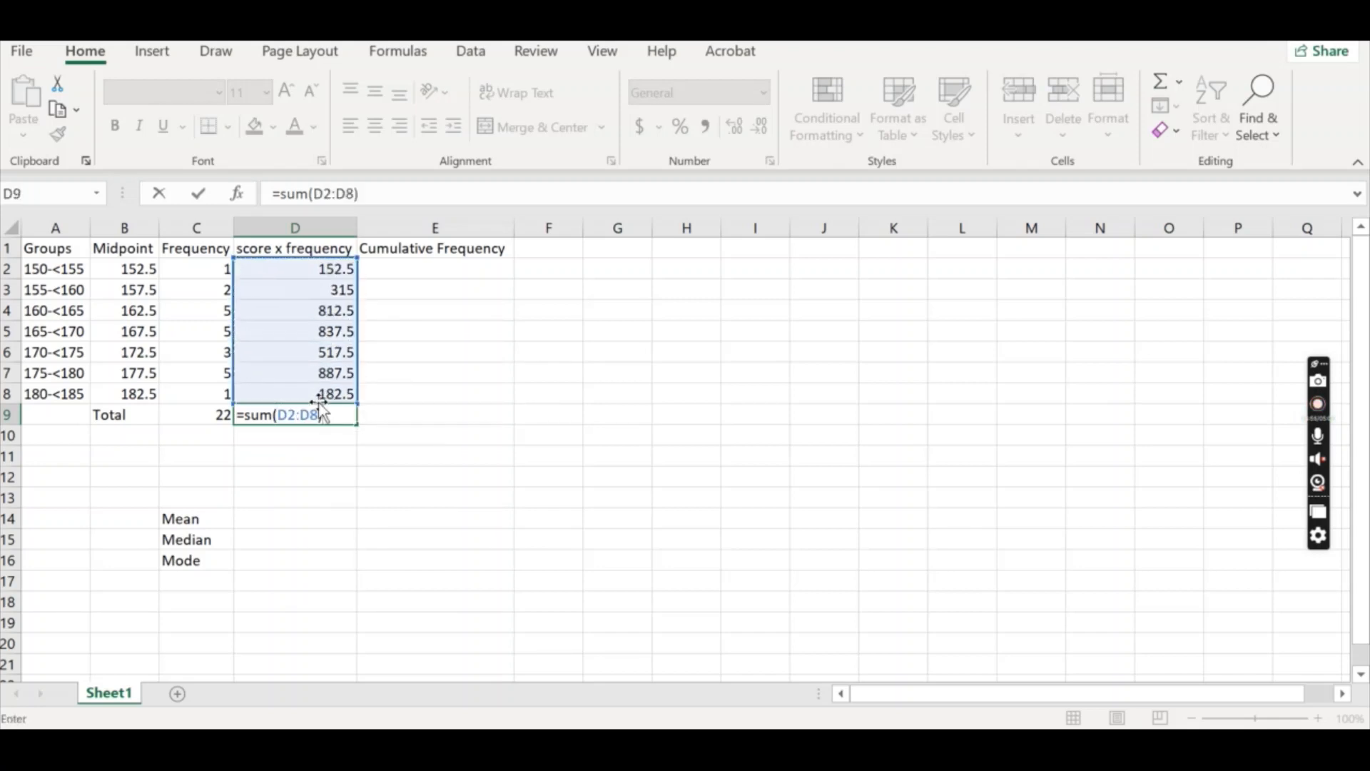
key("Return")
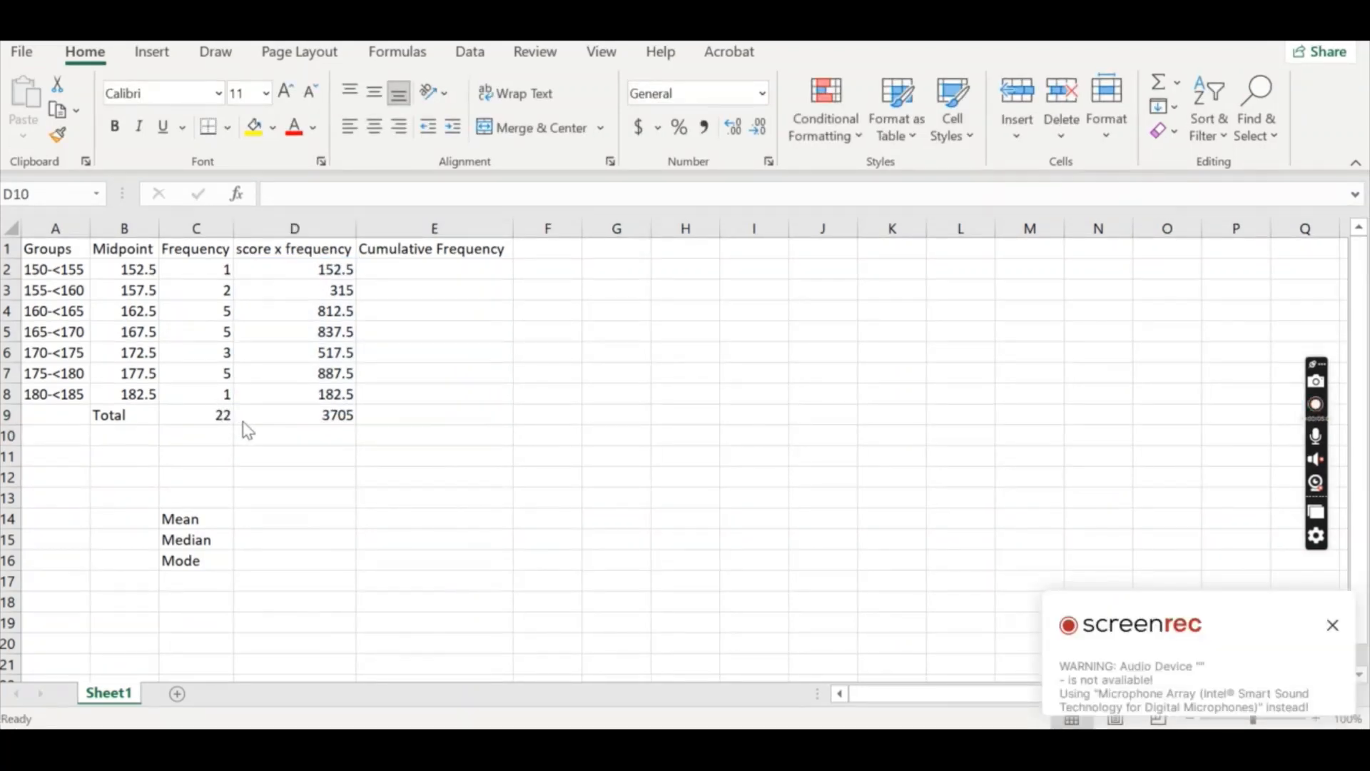
mouse_move(221, 428)
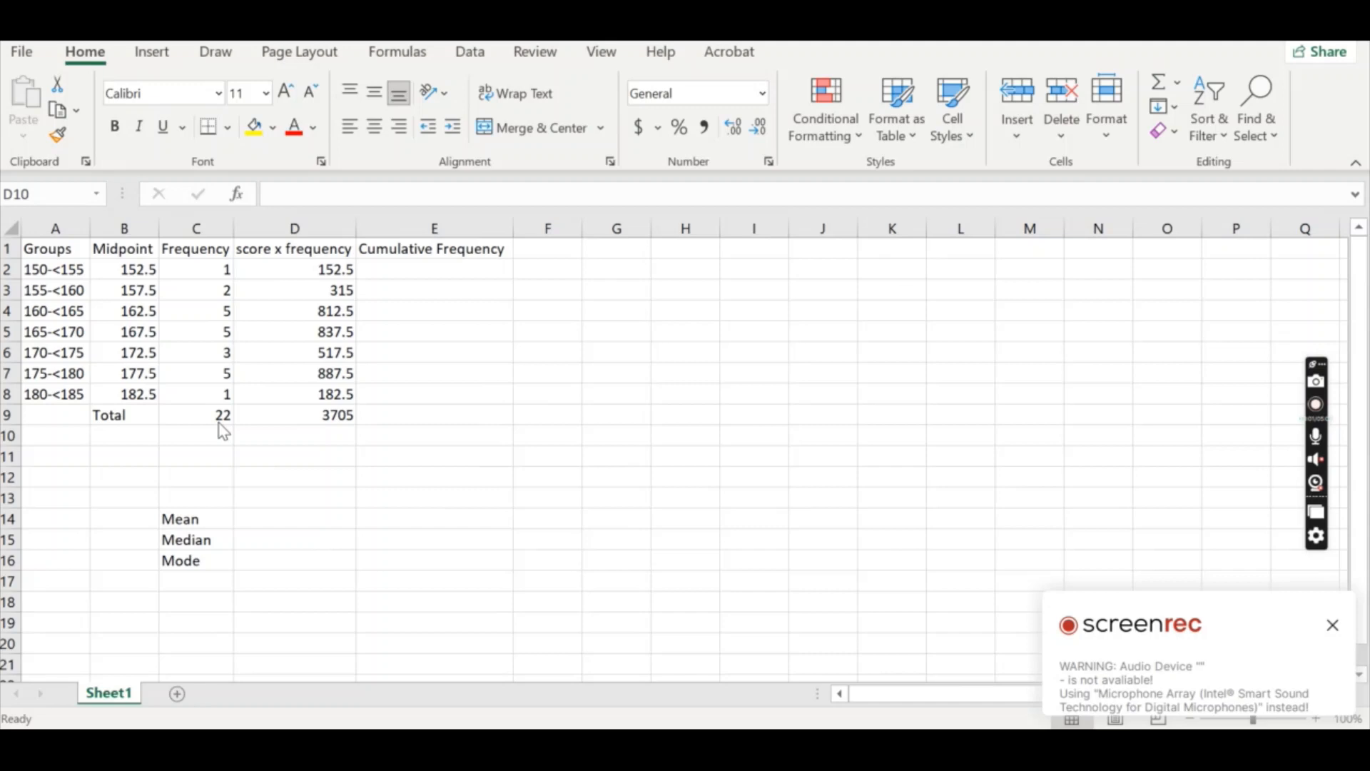
left_click(294, 434)
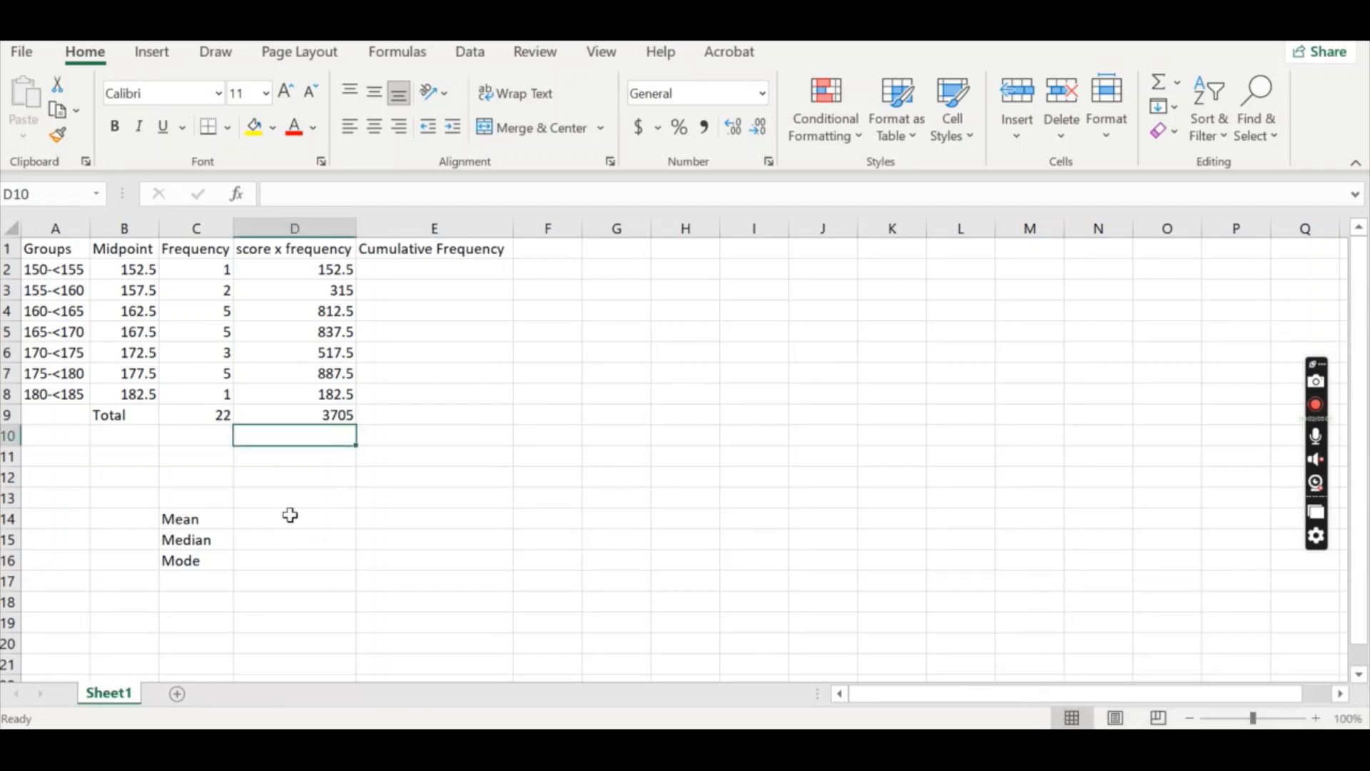
Compute the mean in D14 as total 3705 divided by frequency total 22, giving 168.4090909
left_click(294, 518)
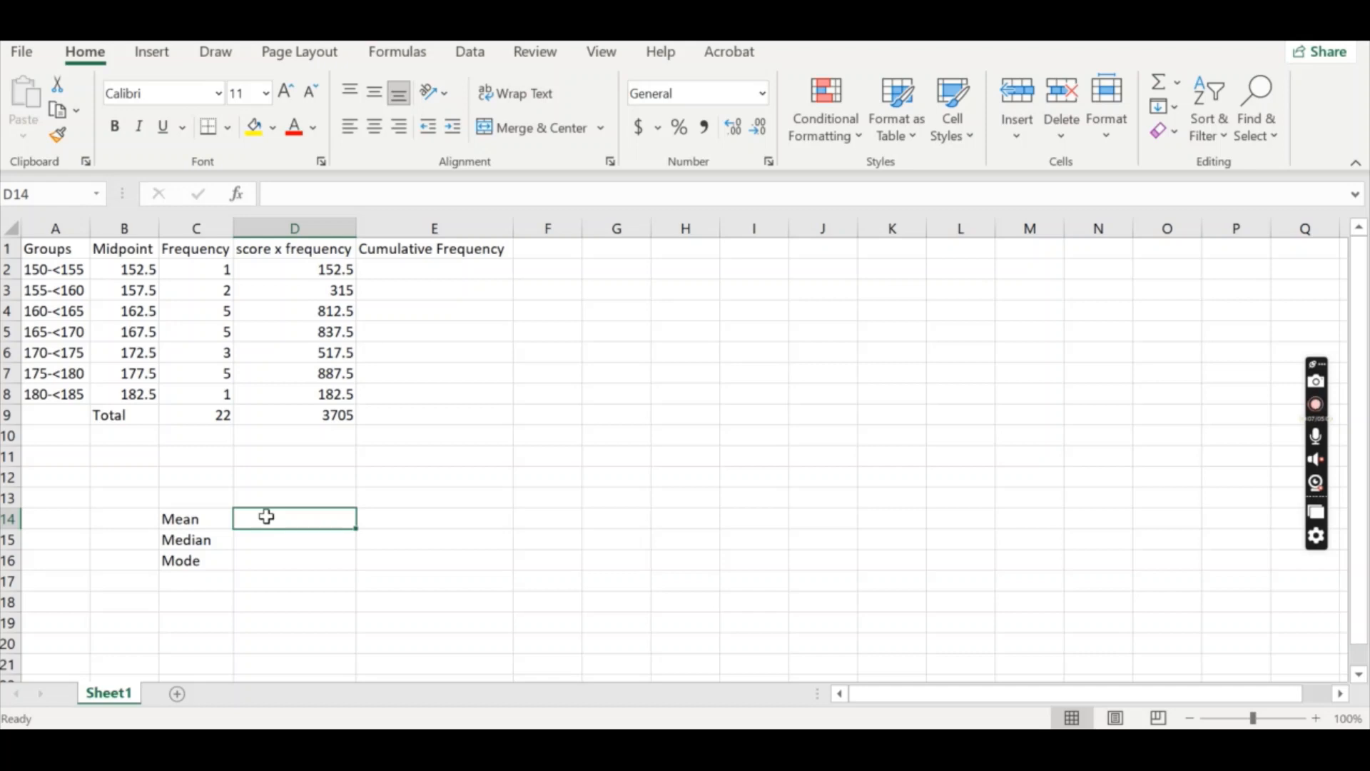
type("=")
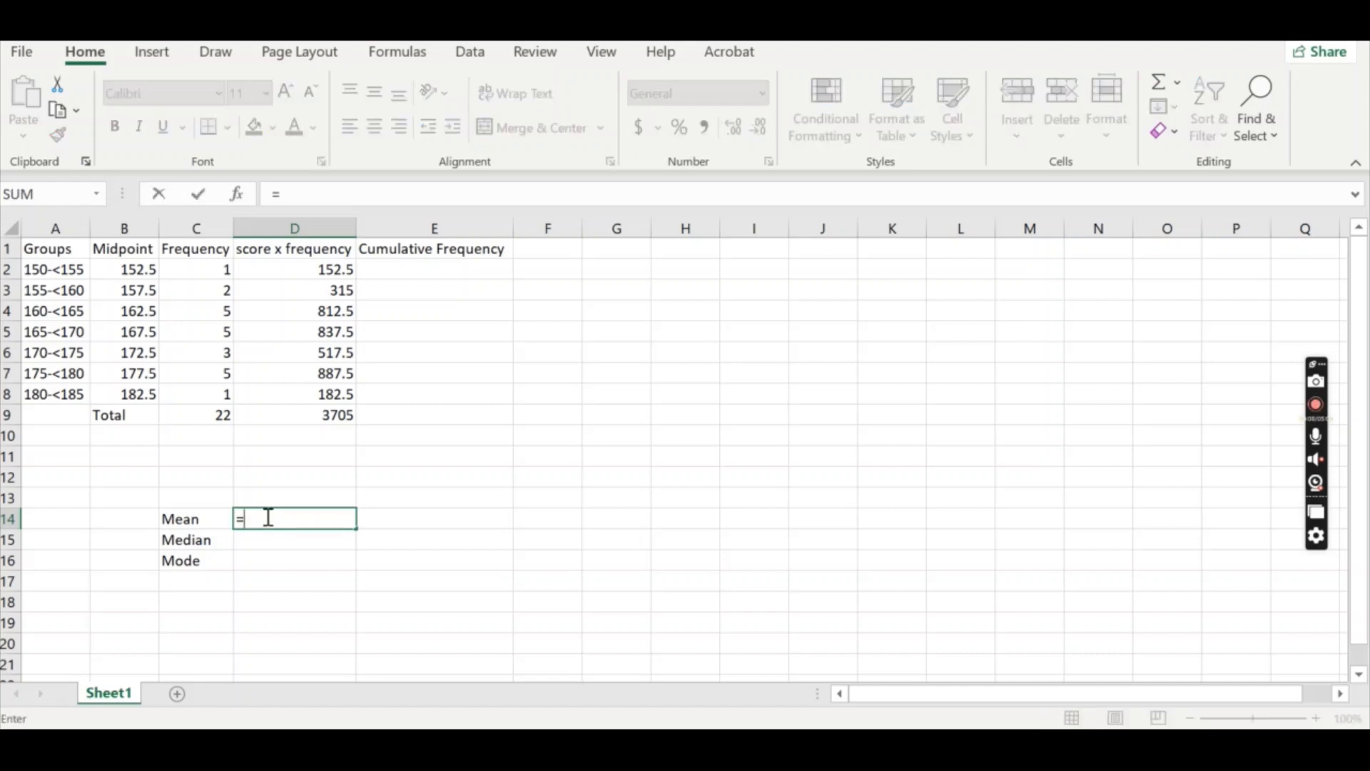
left_click(293, 414)
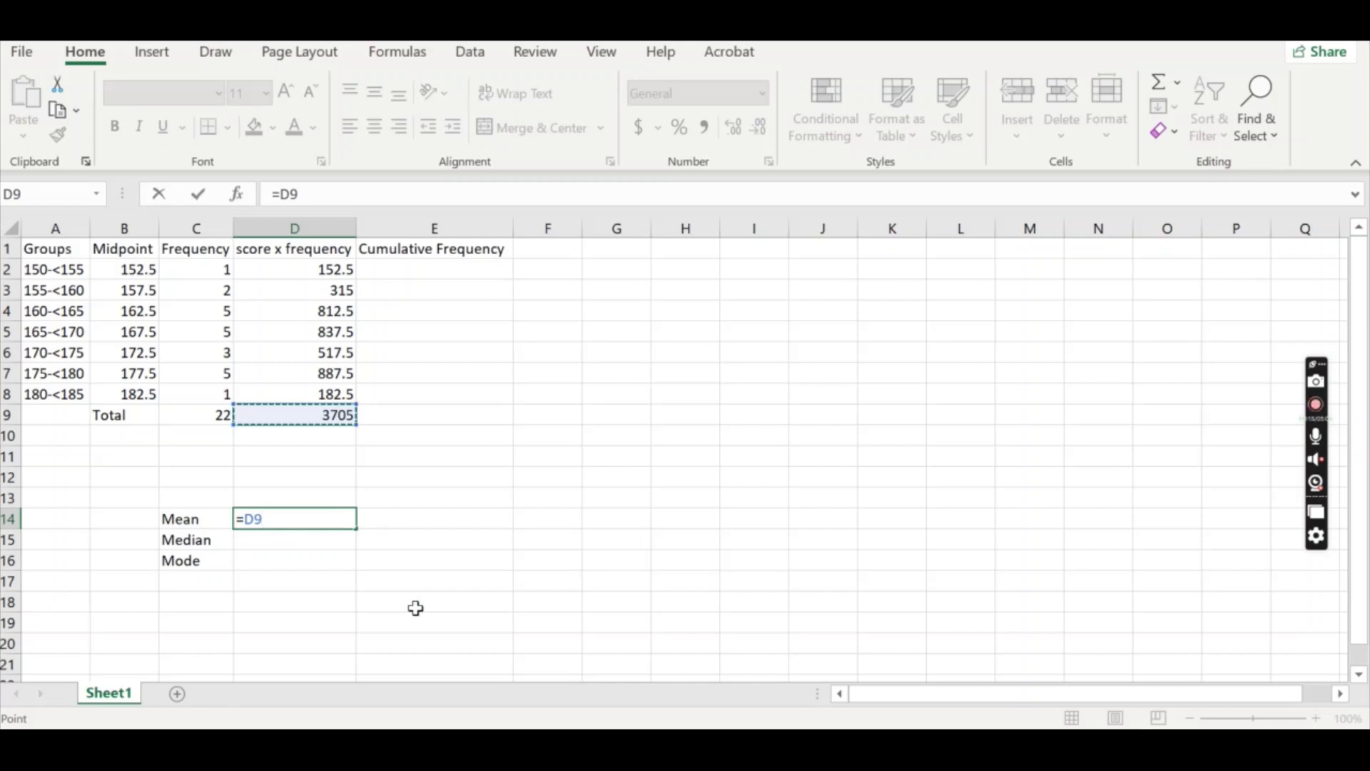
type("/")
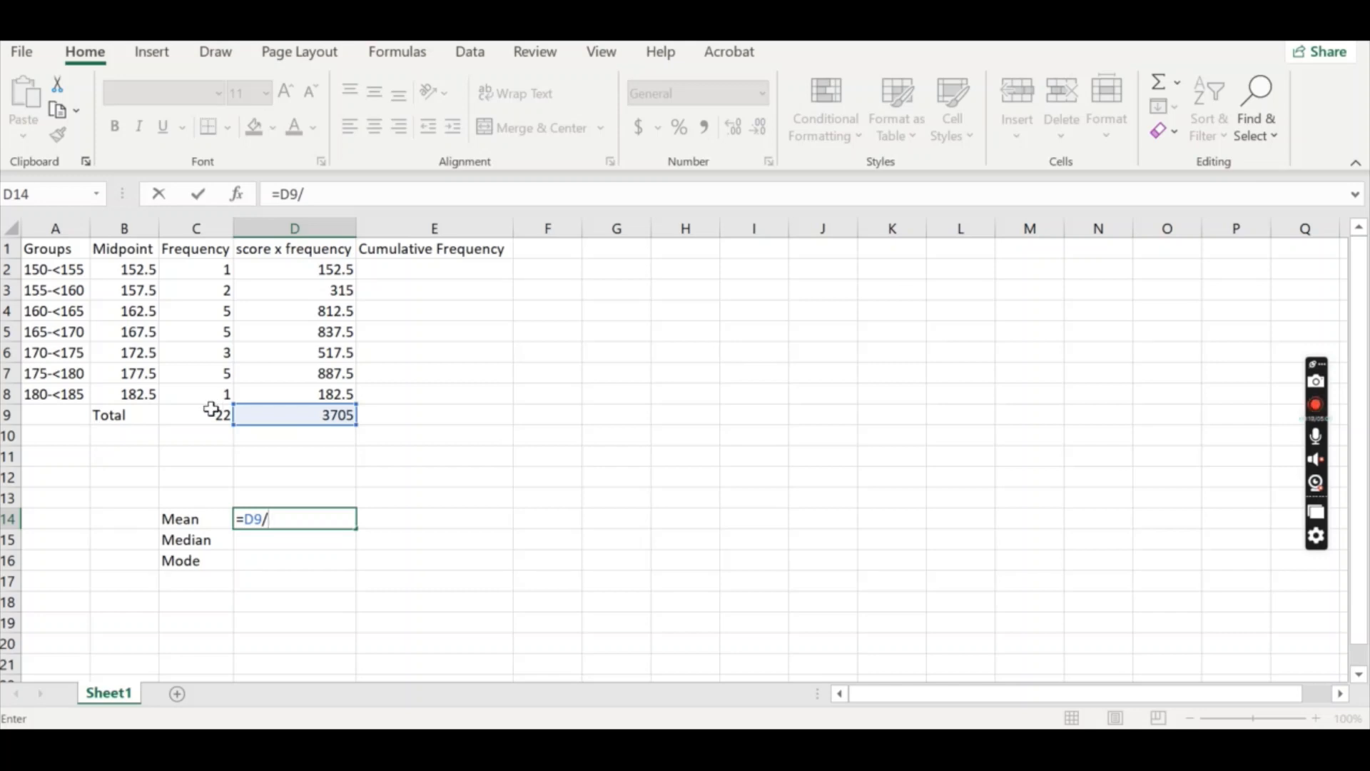
left_click(195, 414)
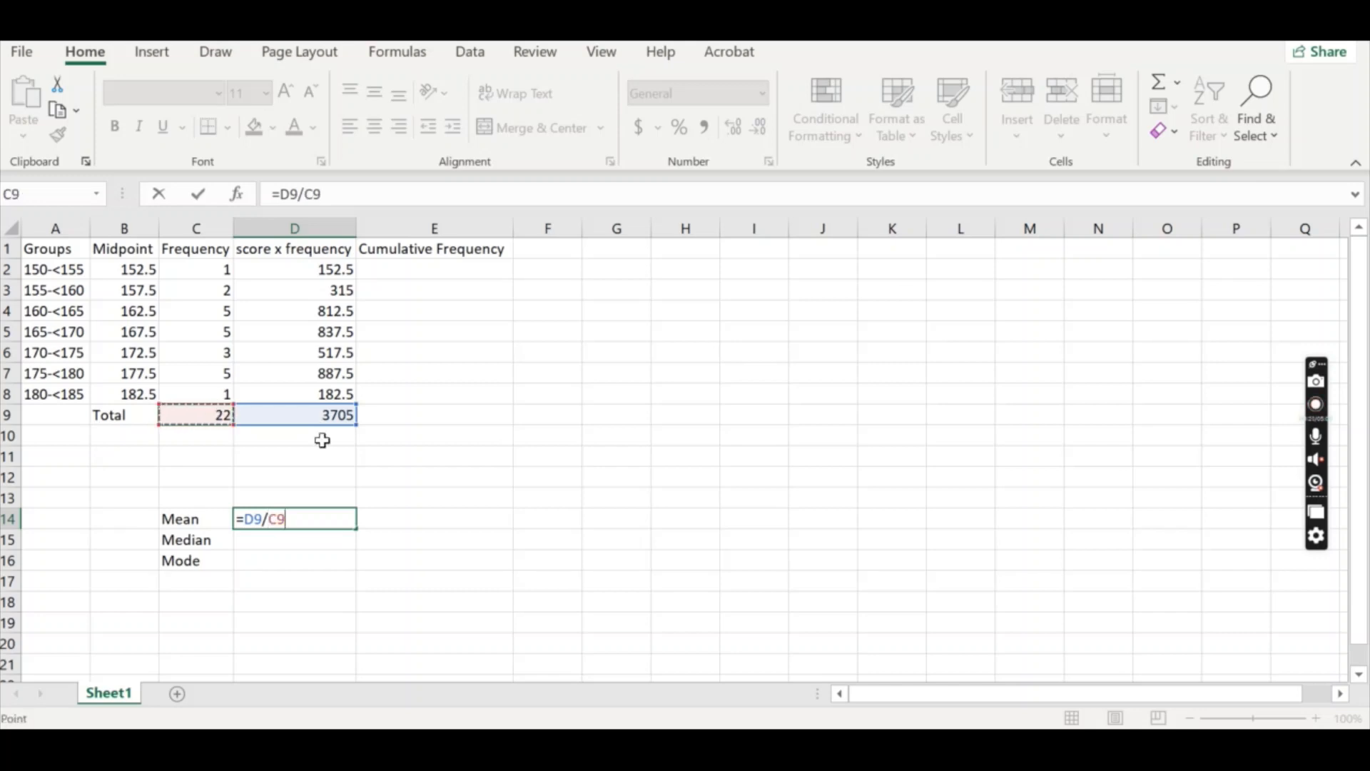
key("Return")
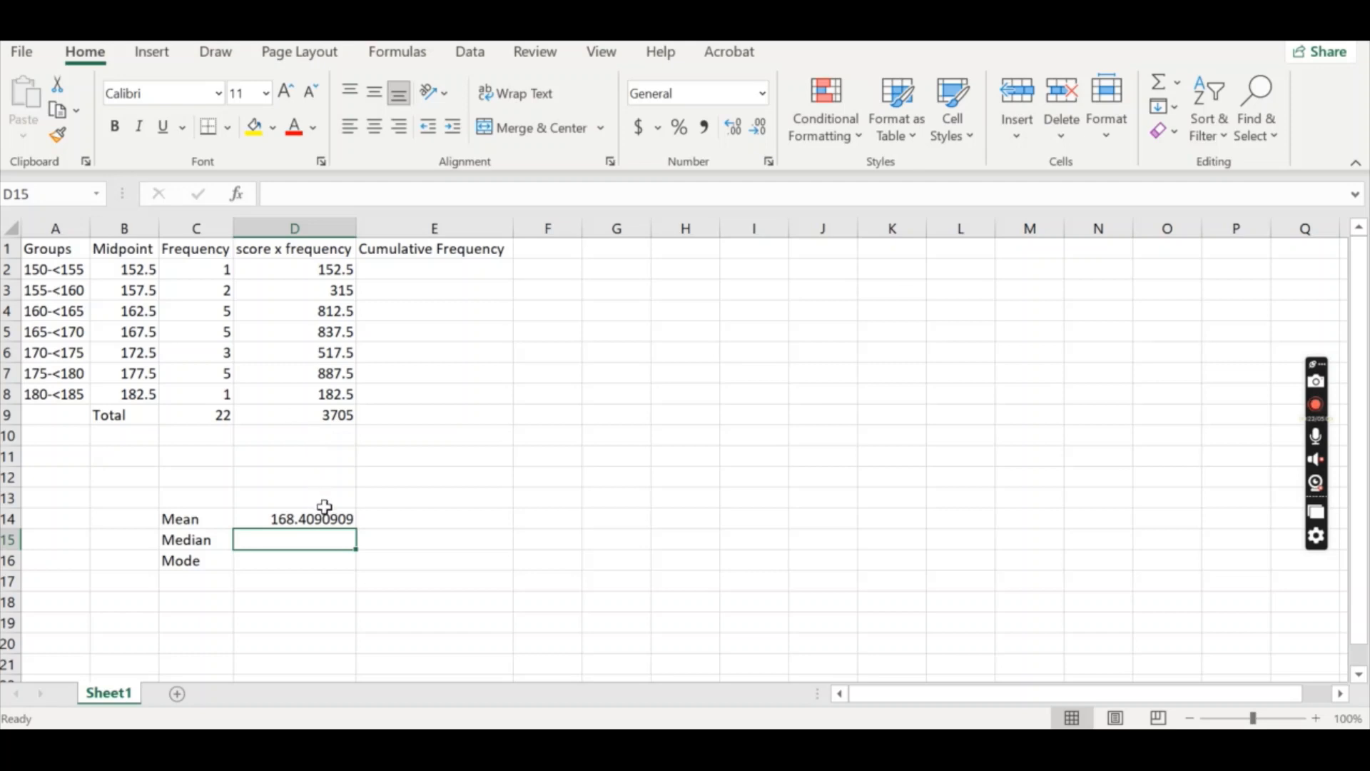
left_click(294, 518)
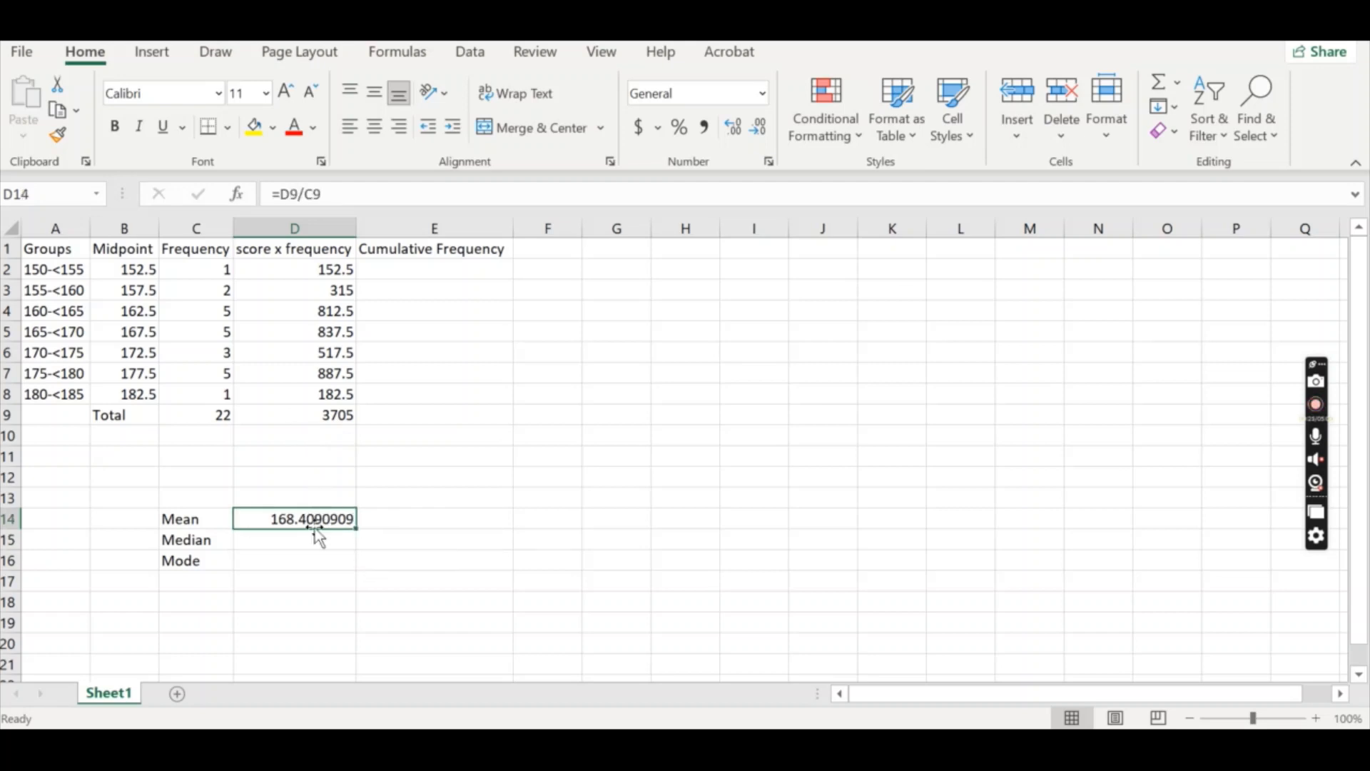
mouse_move(330, 532)
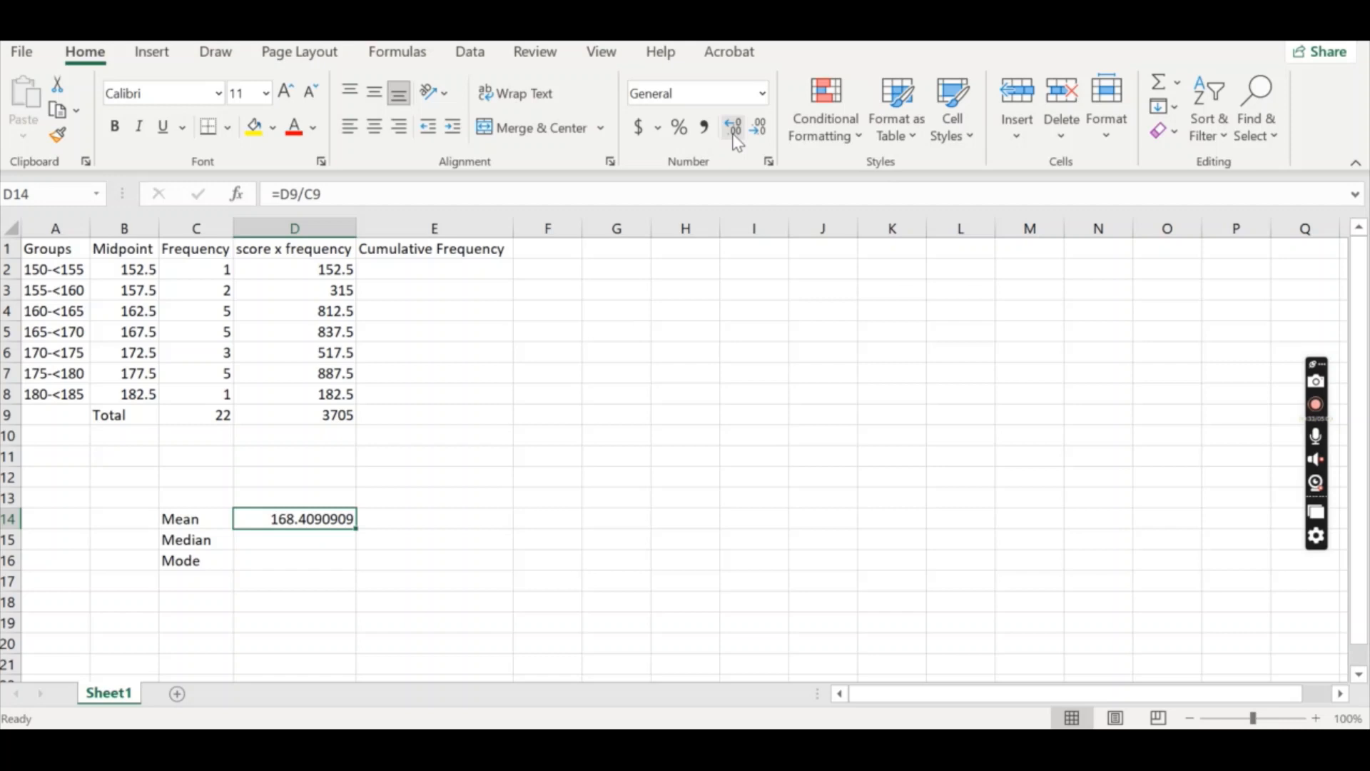
mouse_move(758, 128)
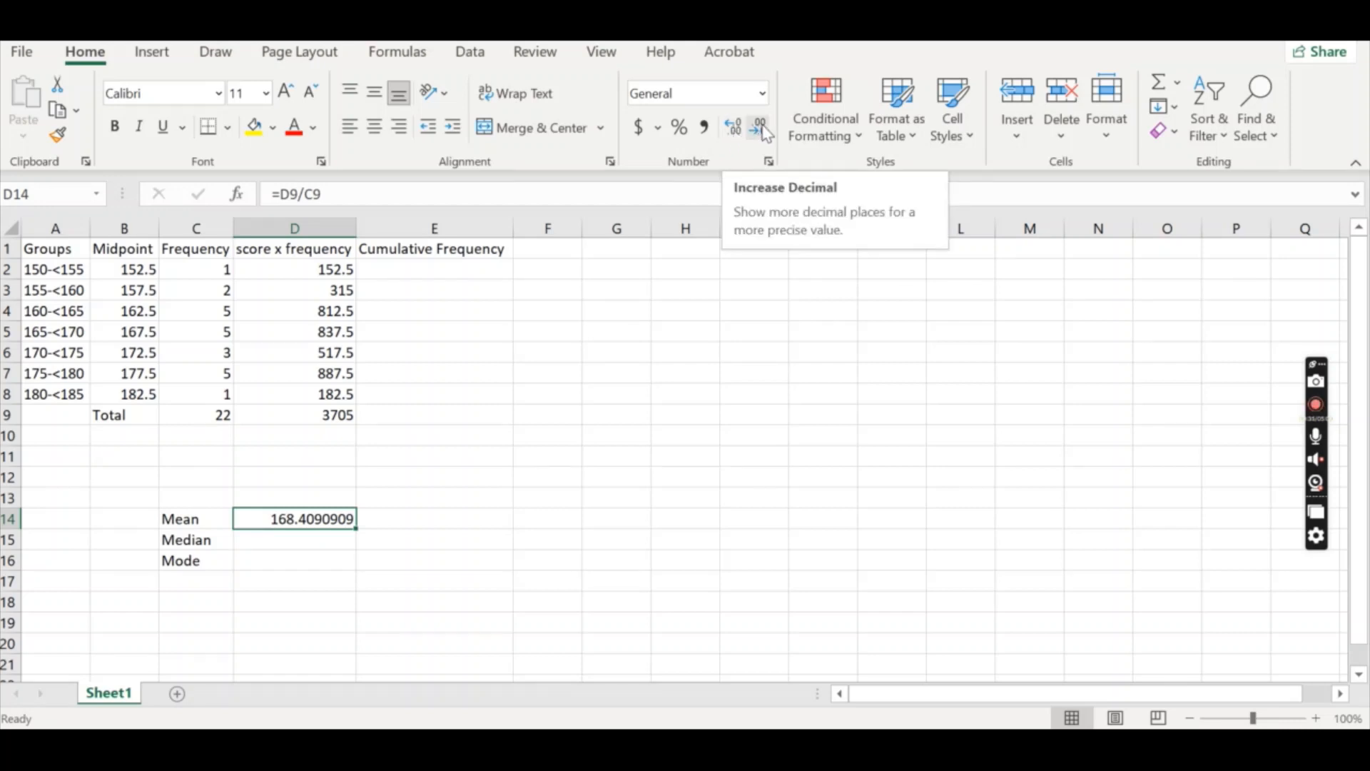
Reduce the mean's decimals so it displays 168.41
left_click(736, 123)
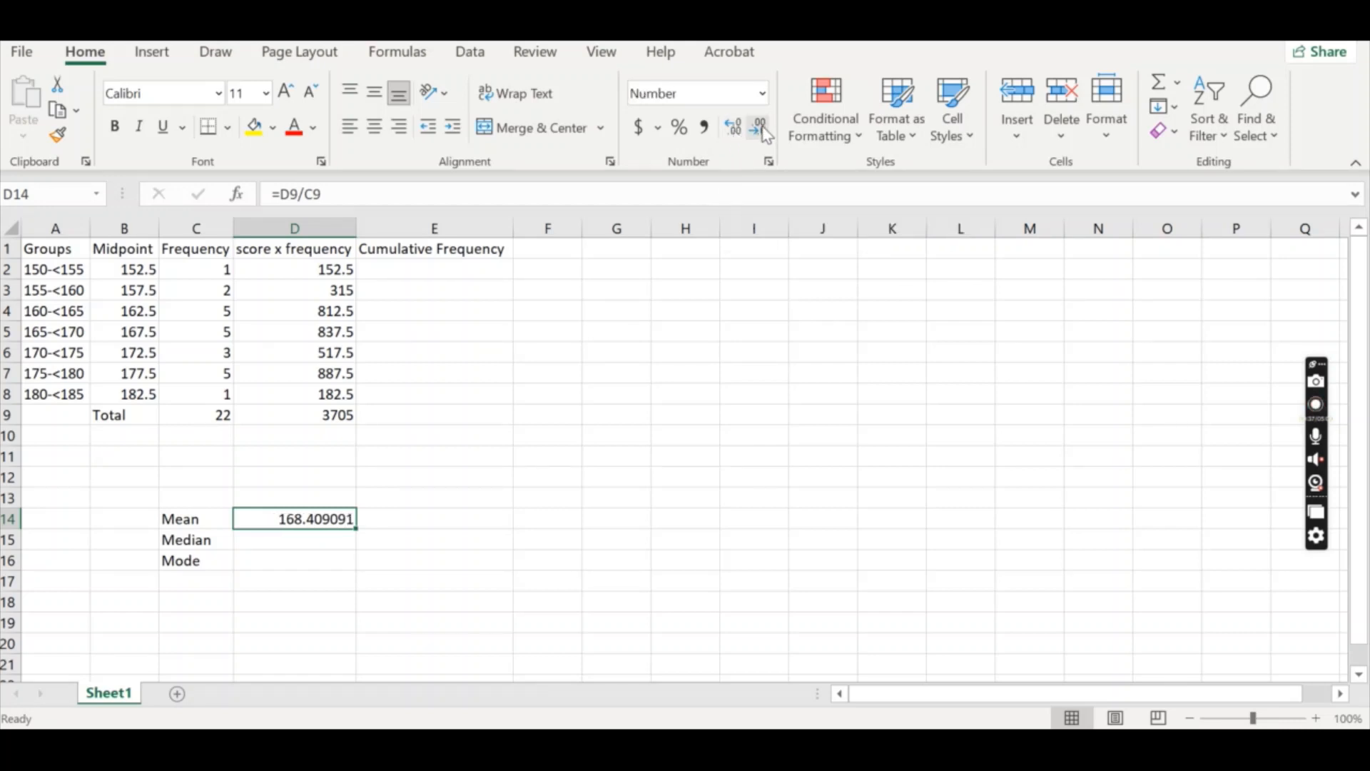
left_click(759, 127)
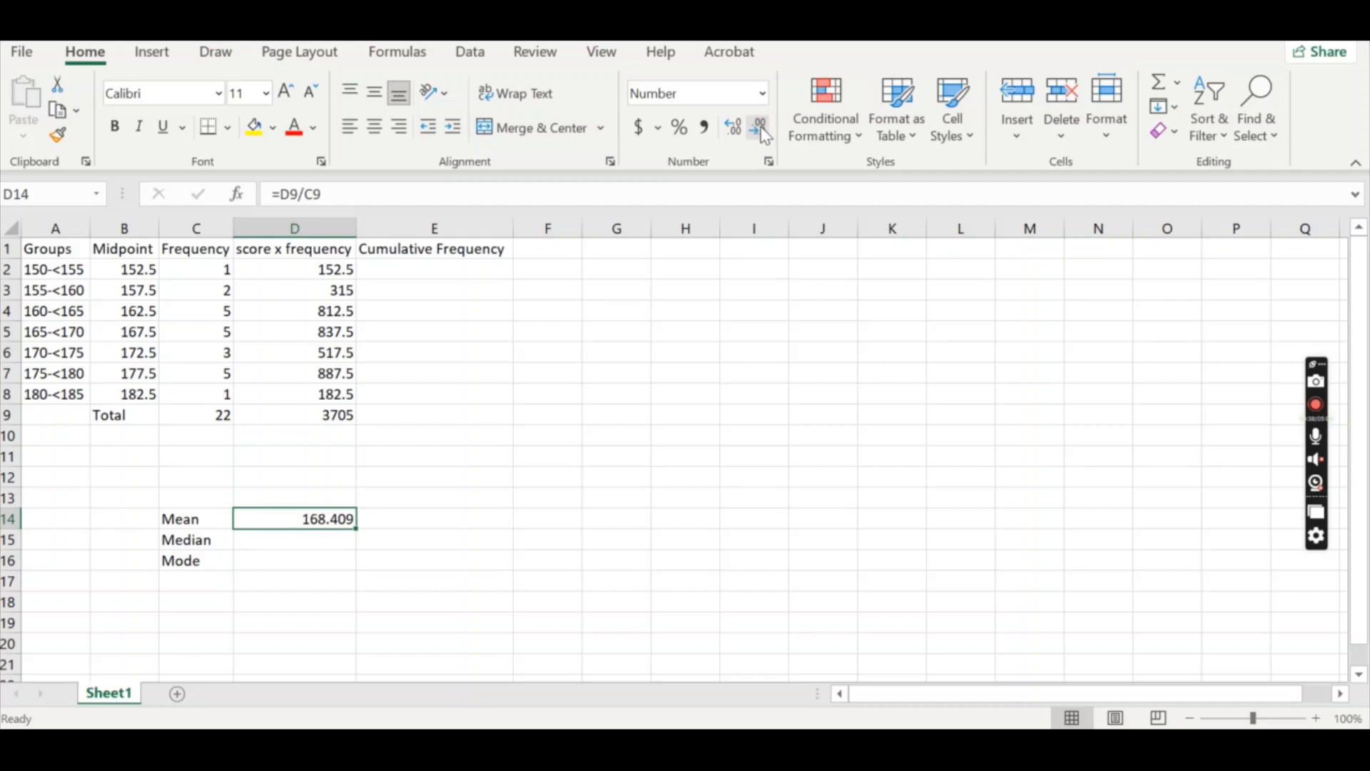
left_click(759, 127)
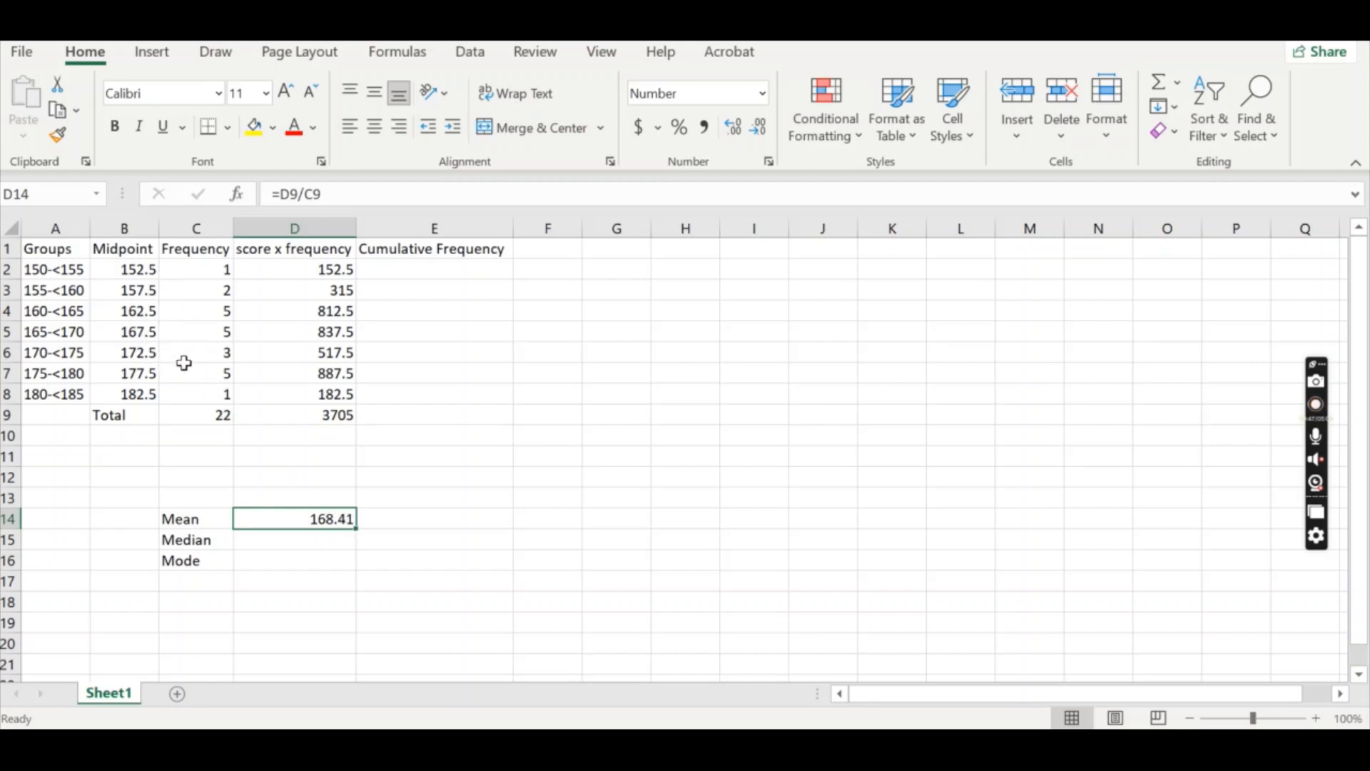
mouse_move(221, 384)
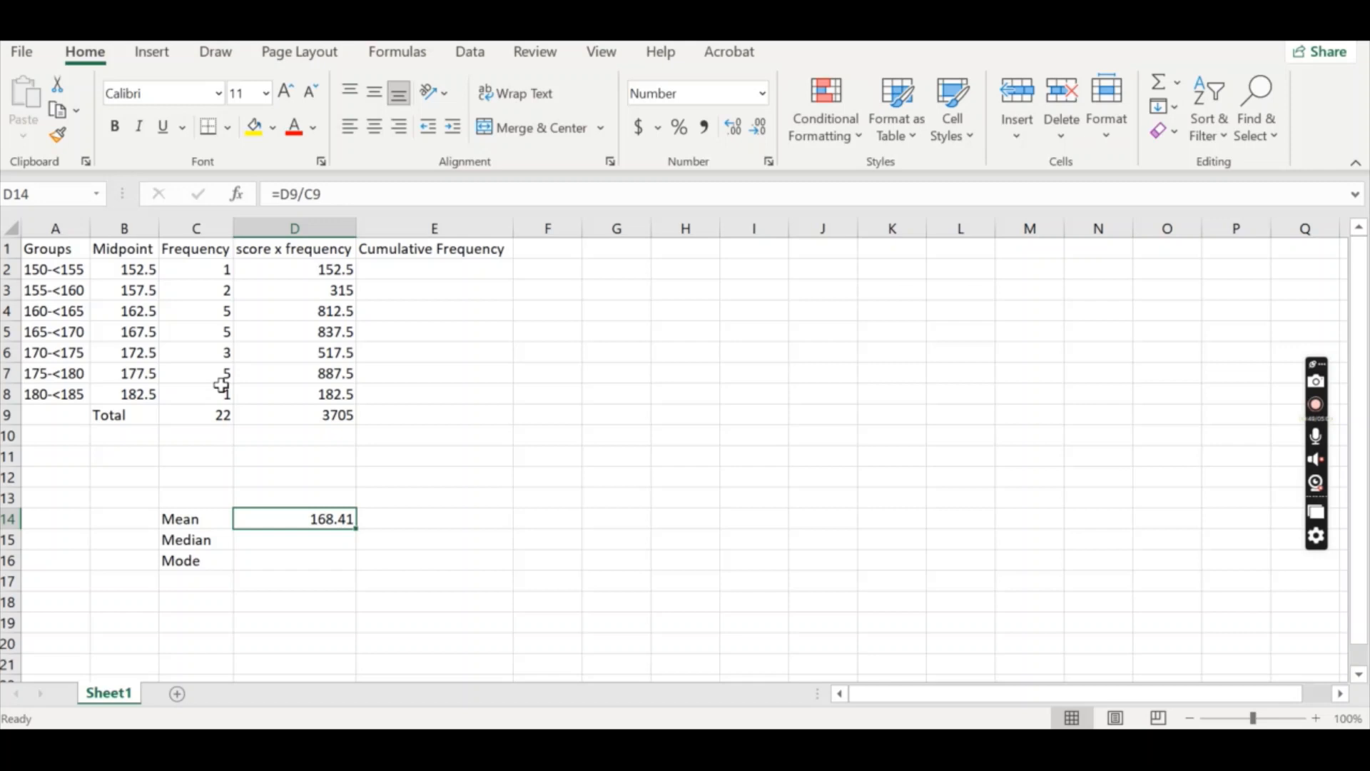
mouse_move(224, 305)
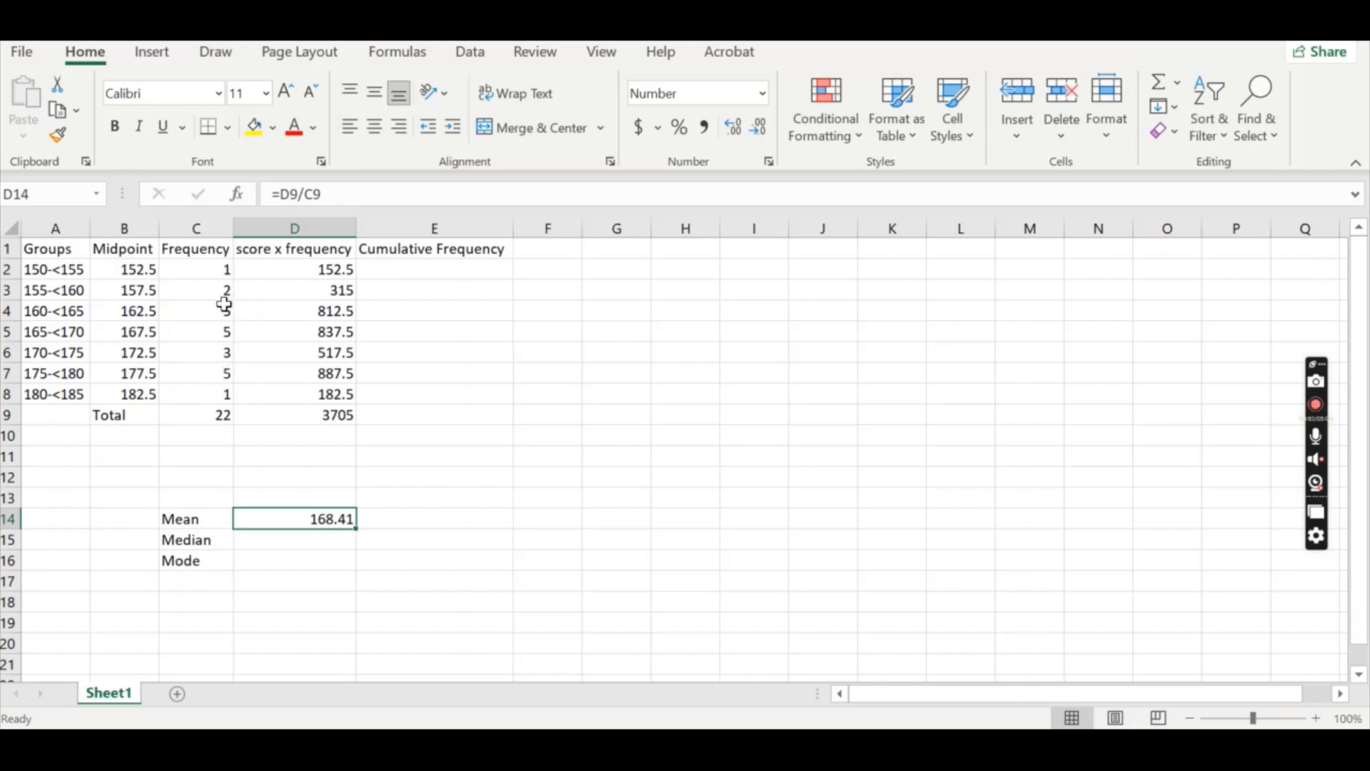
mouse_move(226, 348)
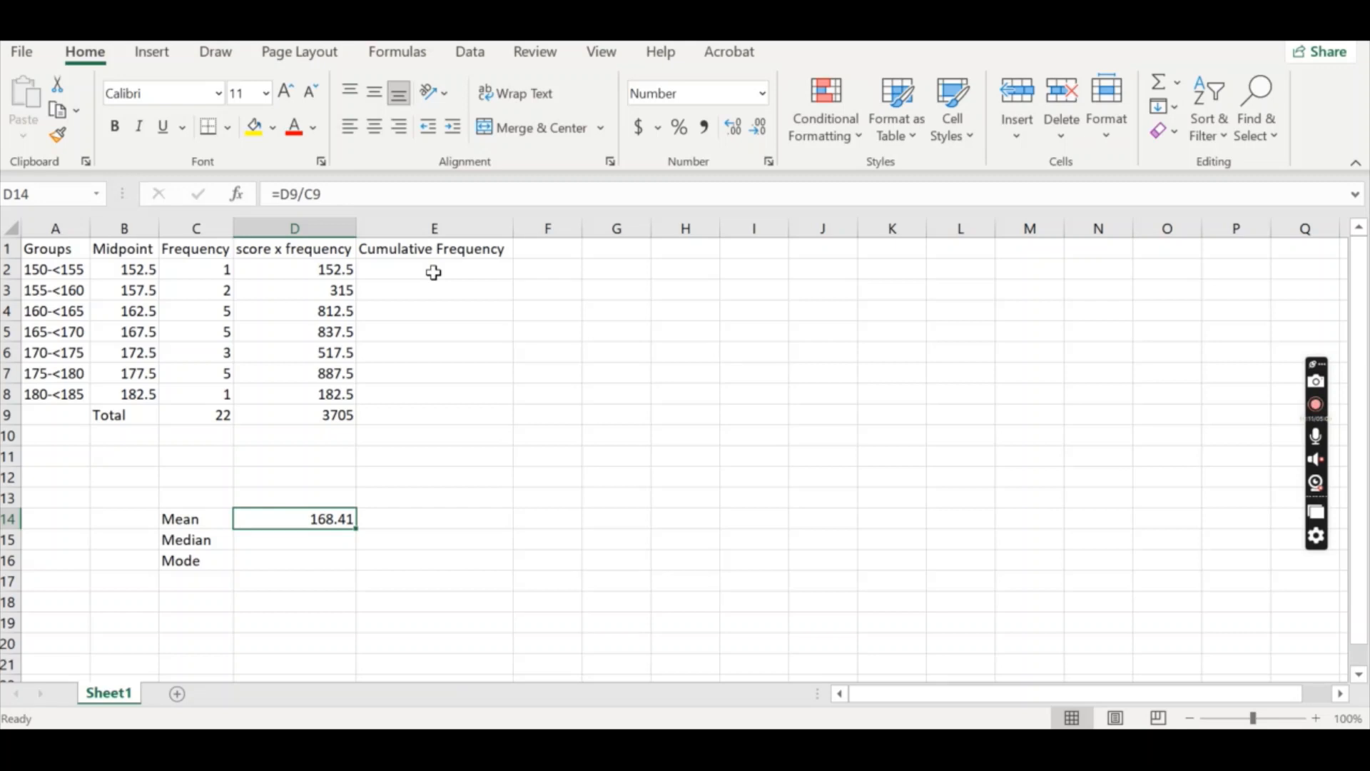
mouse_move(448, 290)
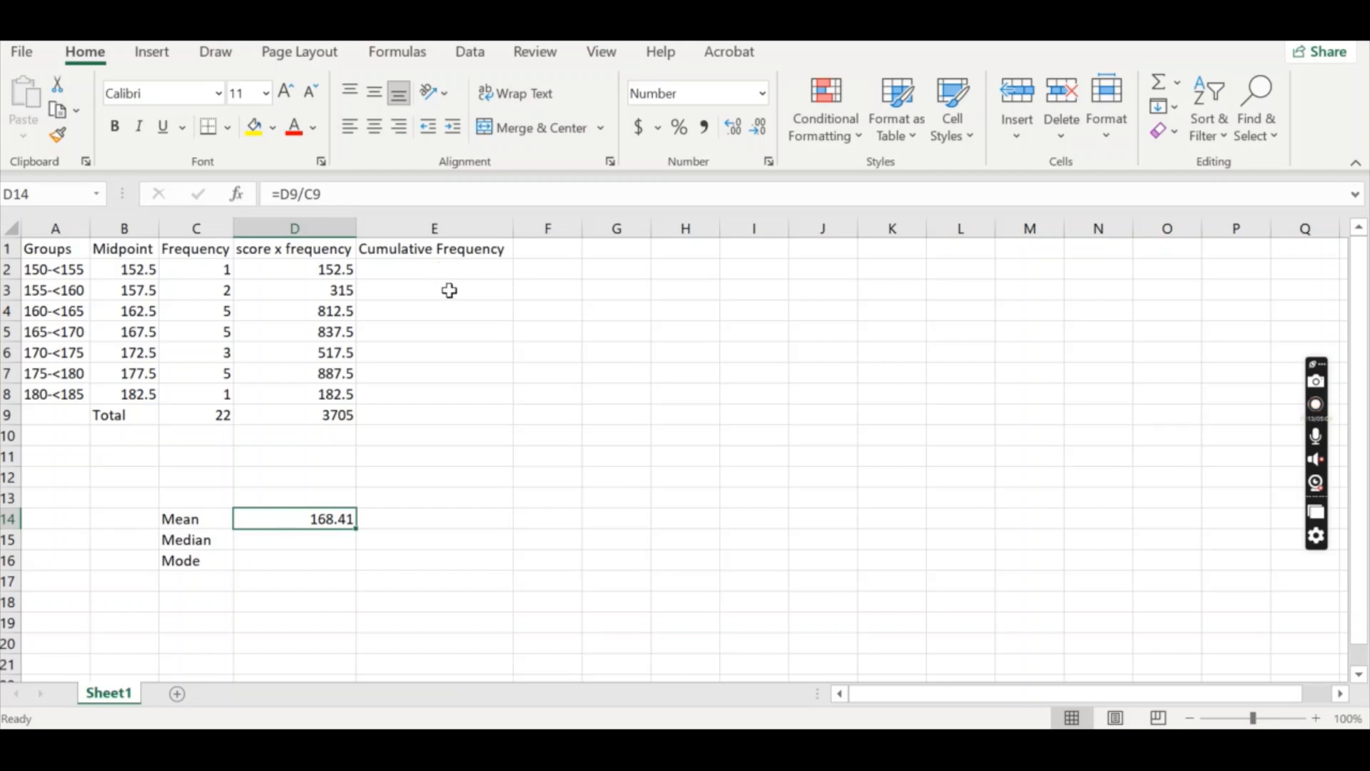
mouse_move(454, 271)
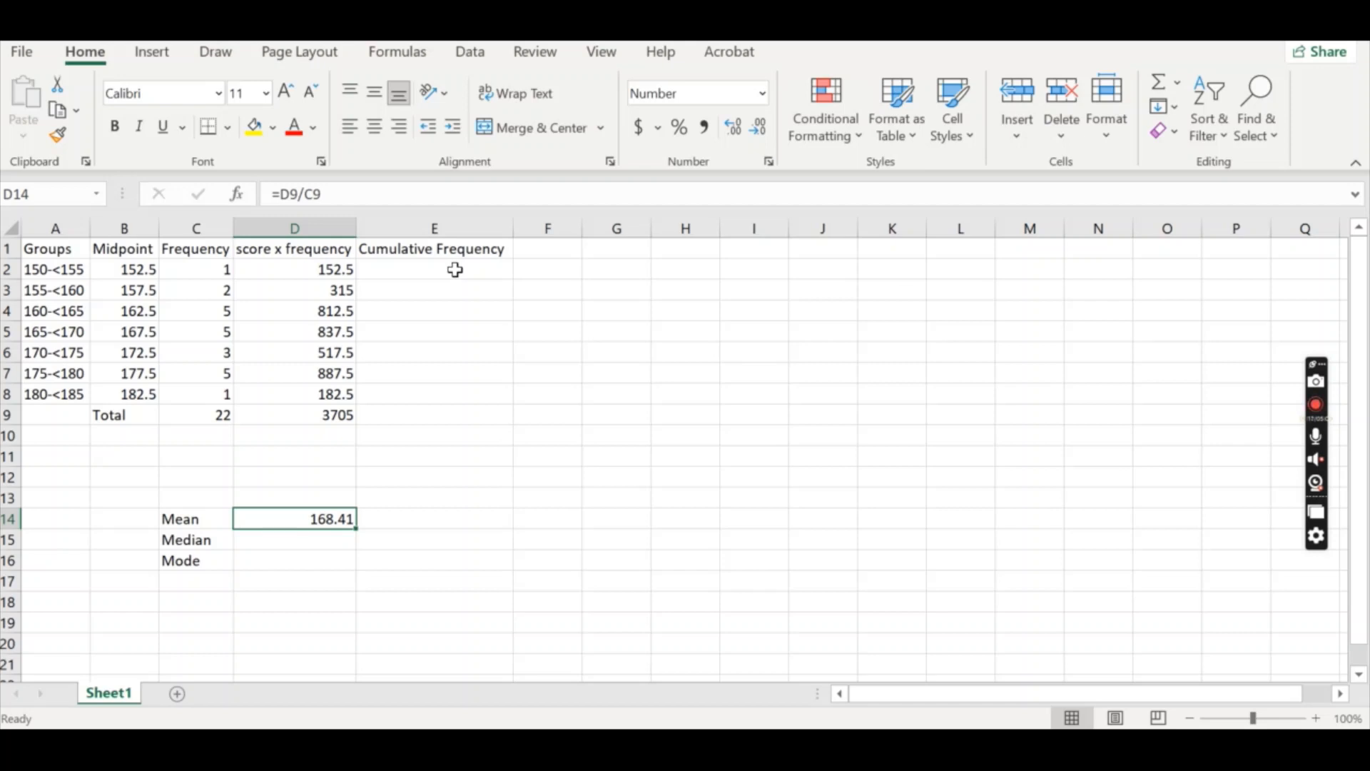
mouse_move(473, 296)
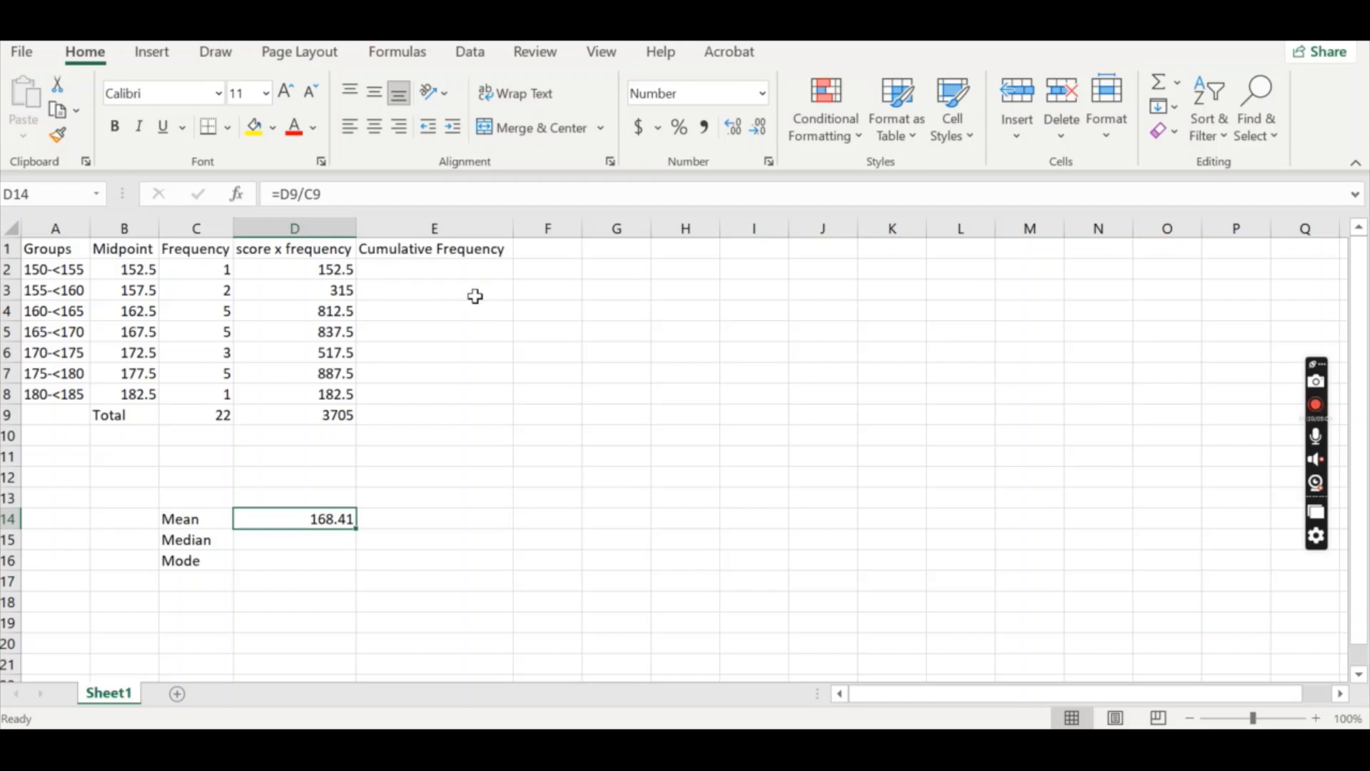
mouse_move(432, 270)
type("1")
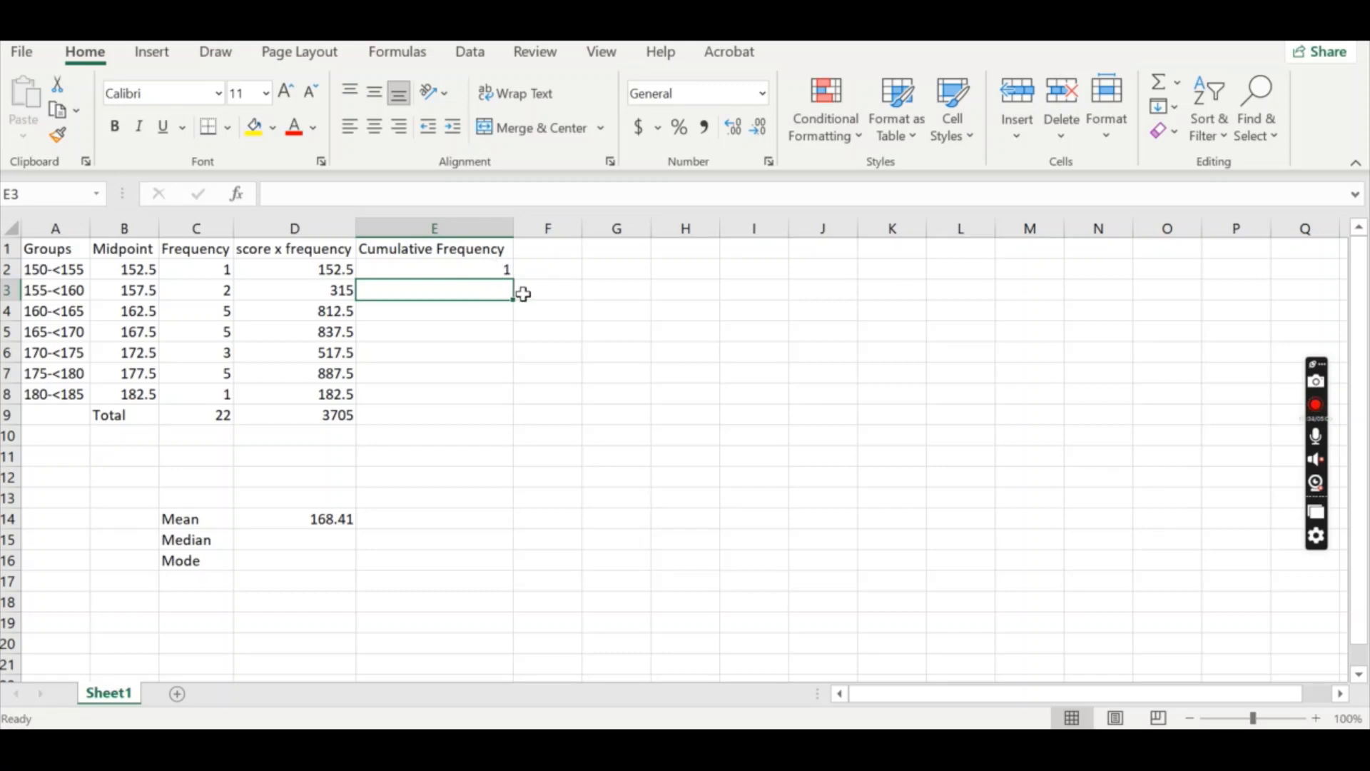
Enter the running-total formula =E2+C3 for the second group's cumulative frequency
type("=")
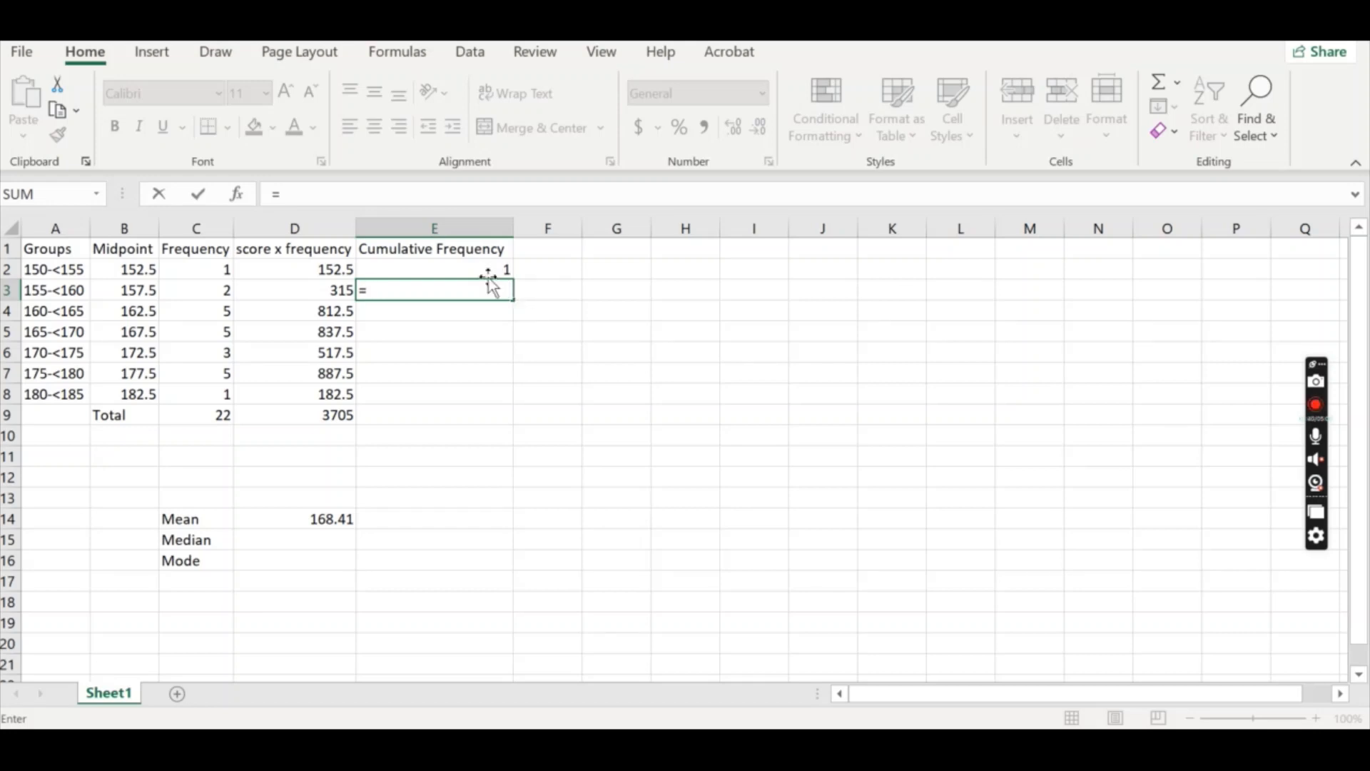
left_click(433, 270)
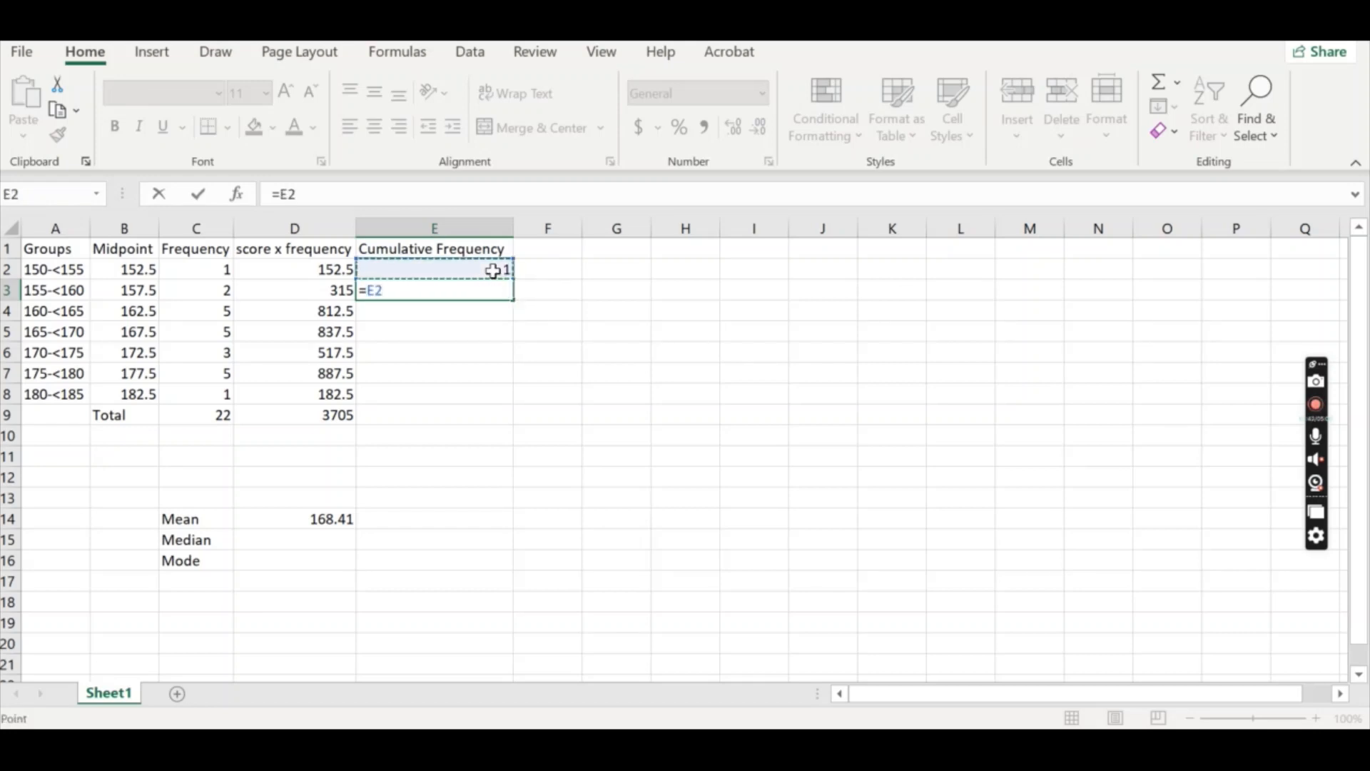
type("+")
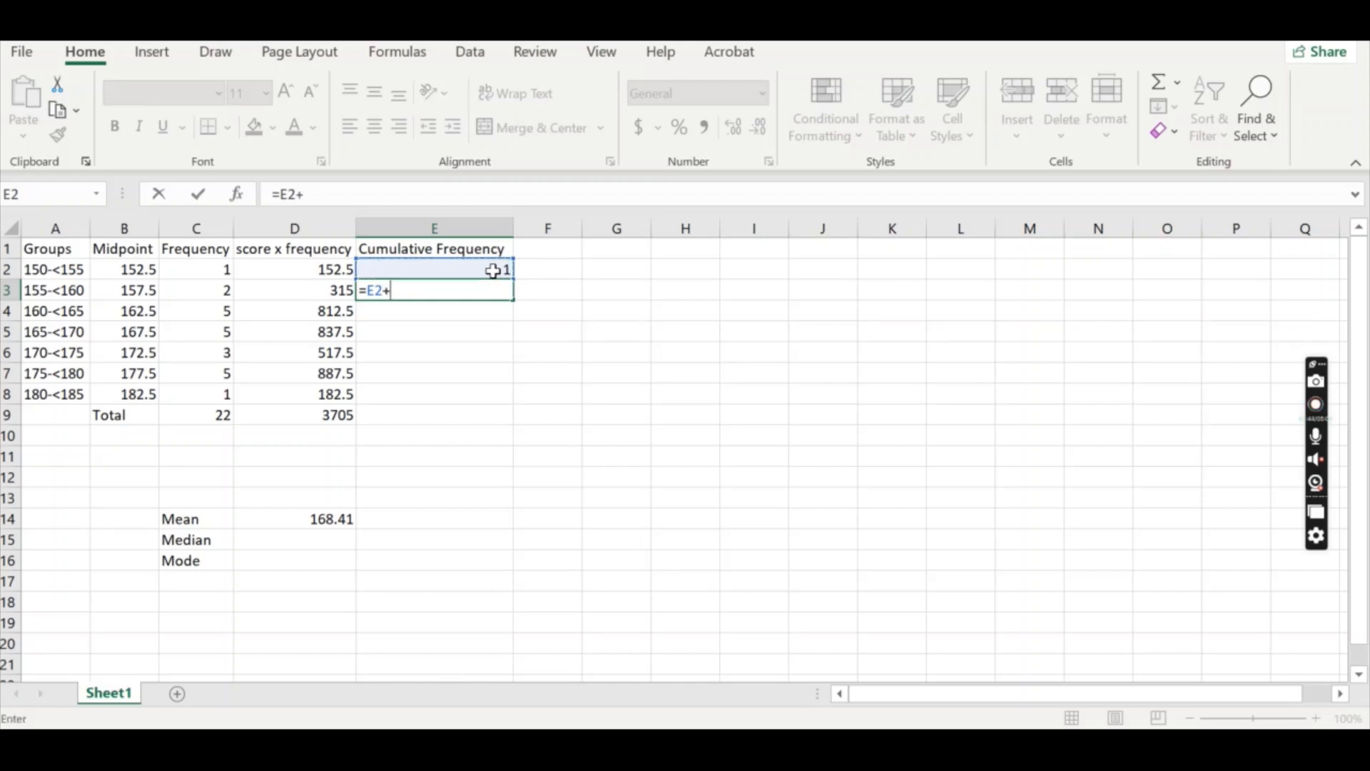
left_click(195, 290)
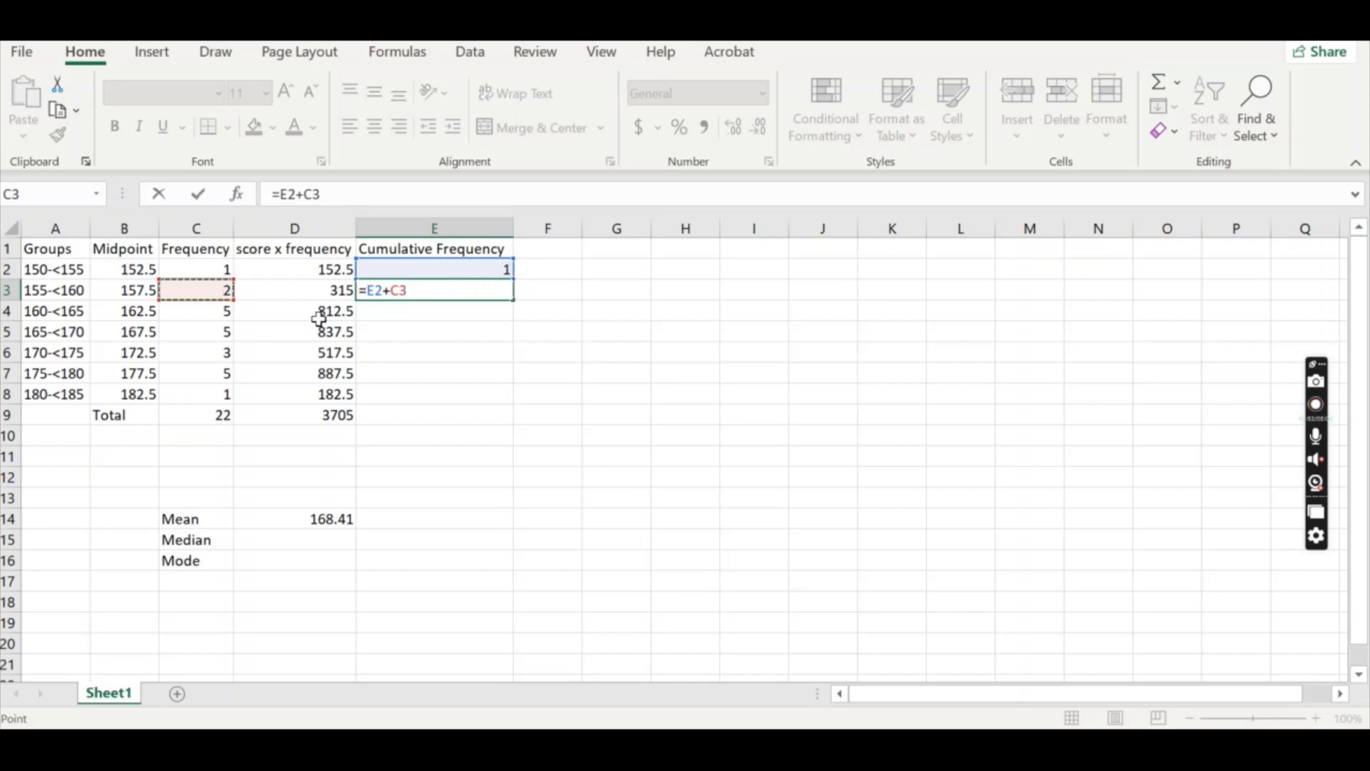
key("Return")
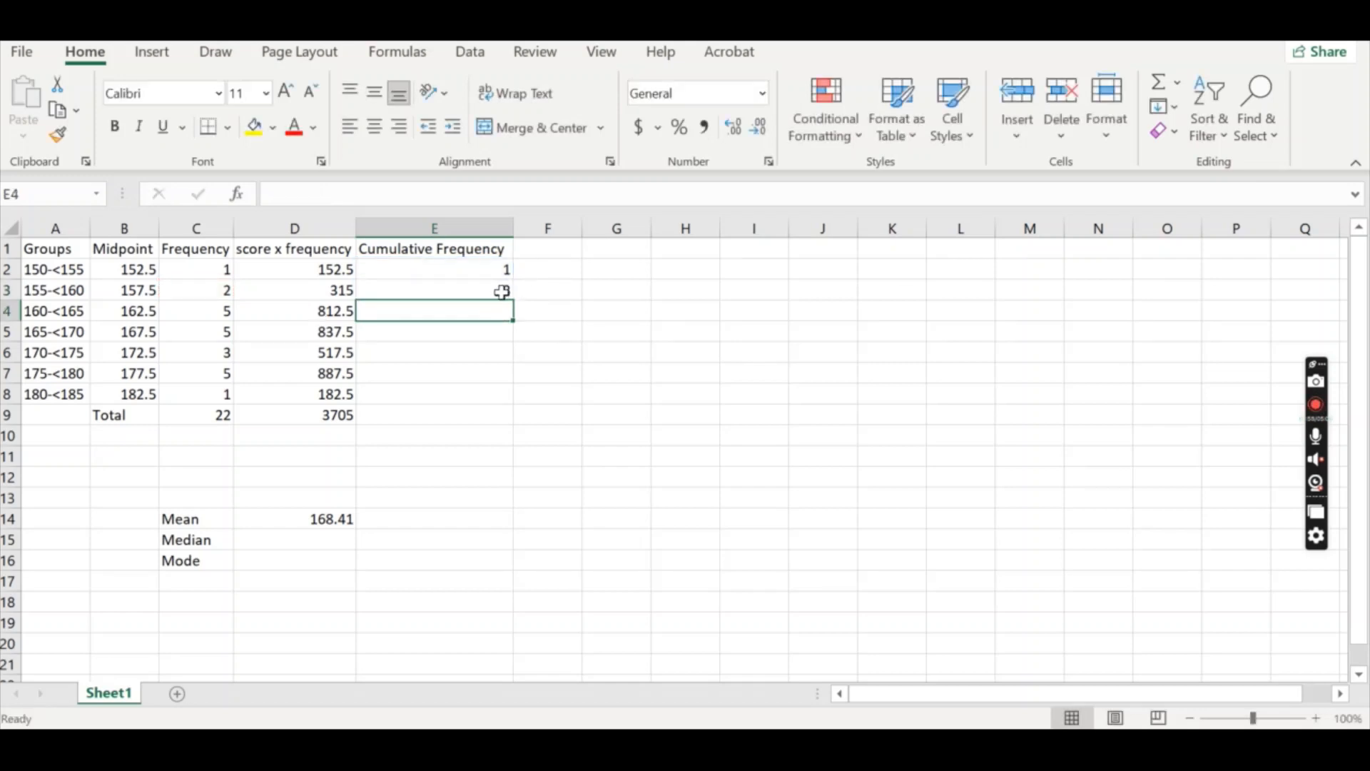
type("=E2+C3")
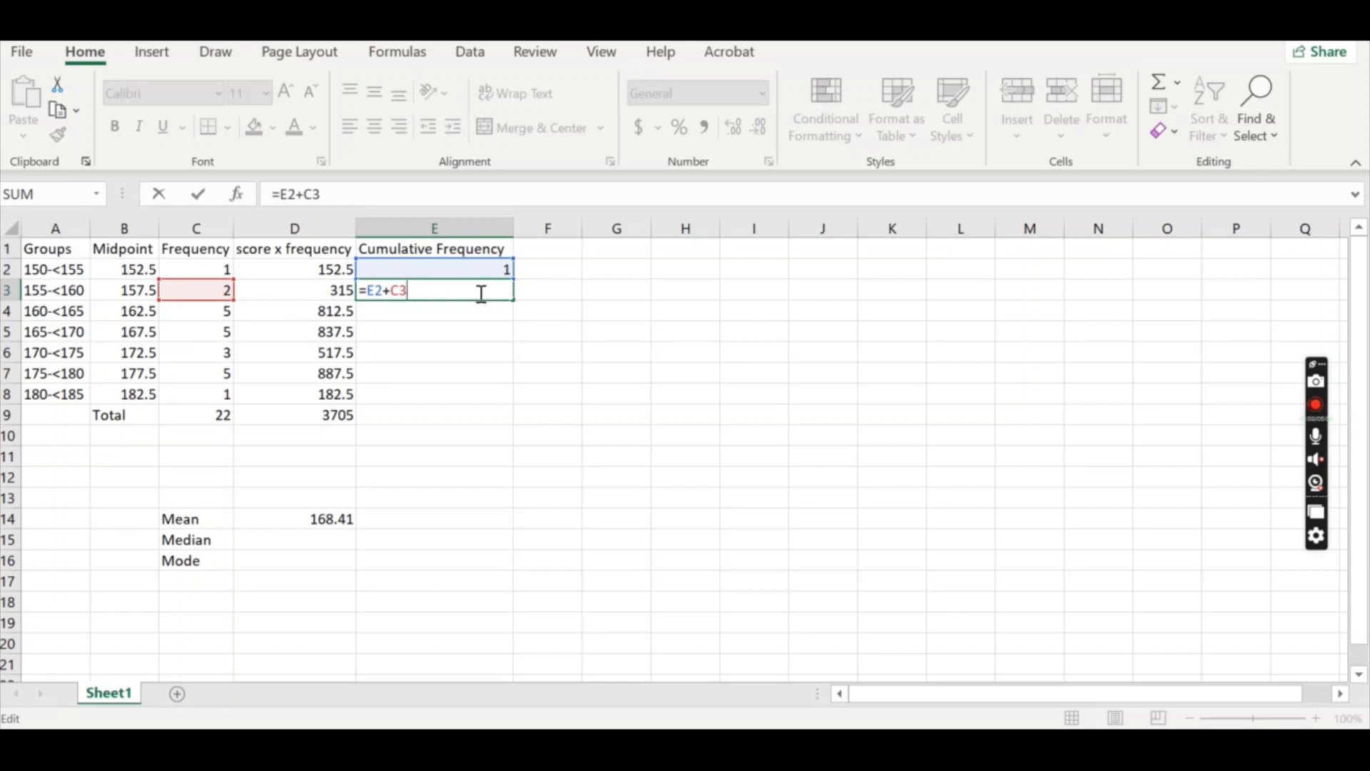
mouse_move(254, 347)
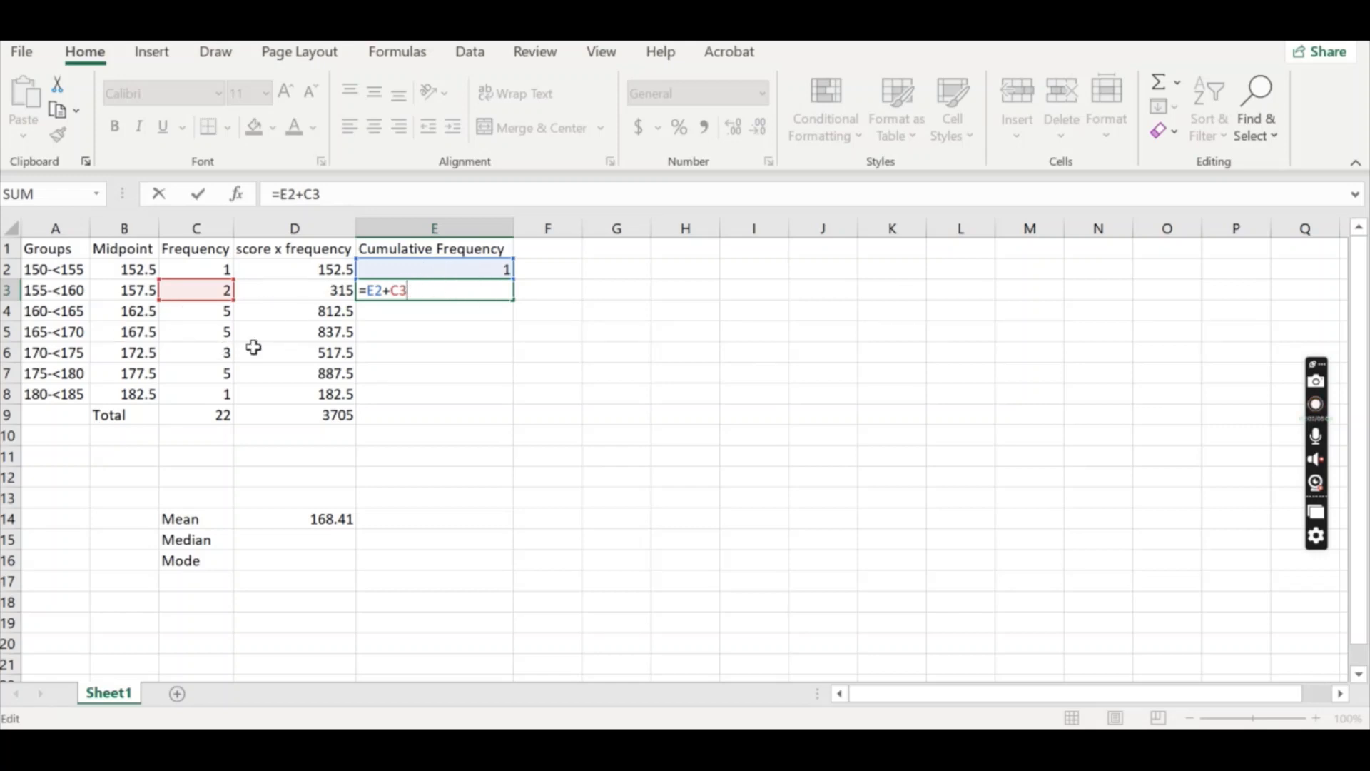
mouse_move(451, 288)
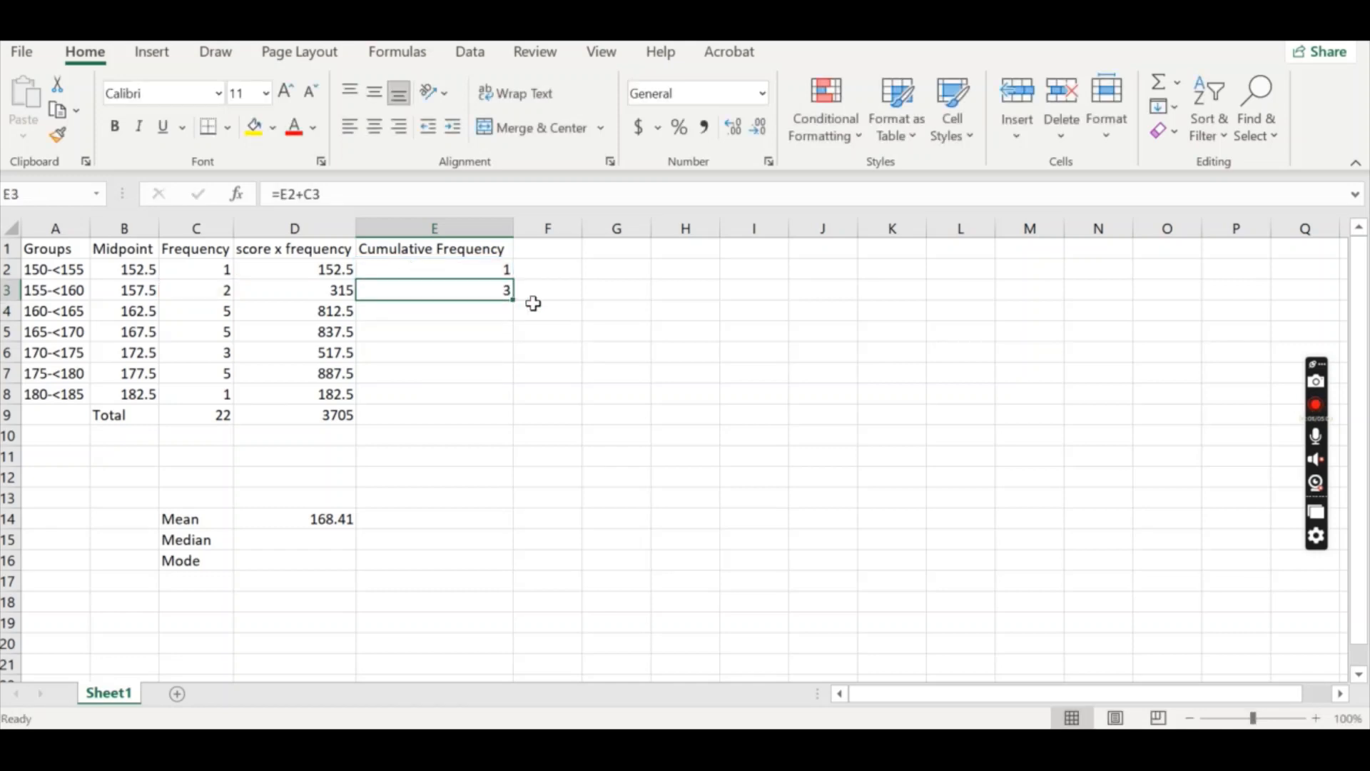
mouse_move(511, 303)
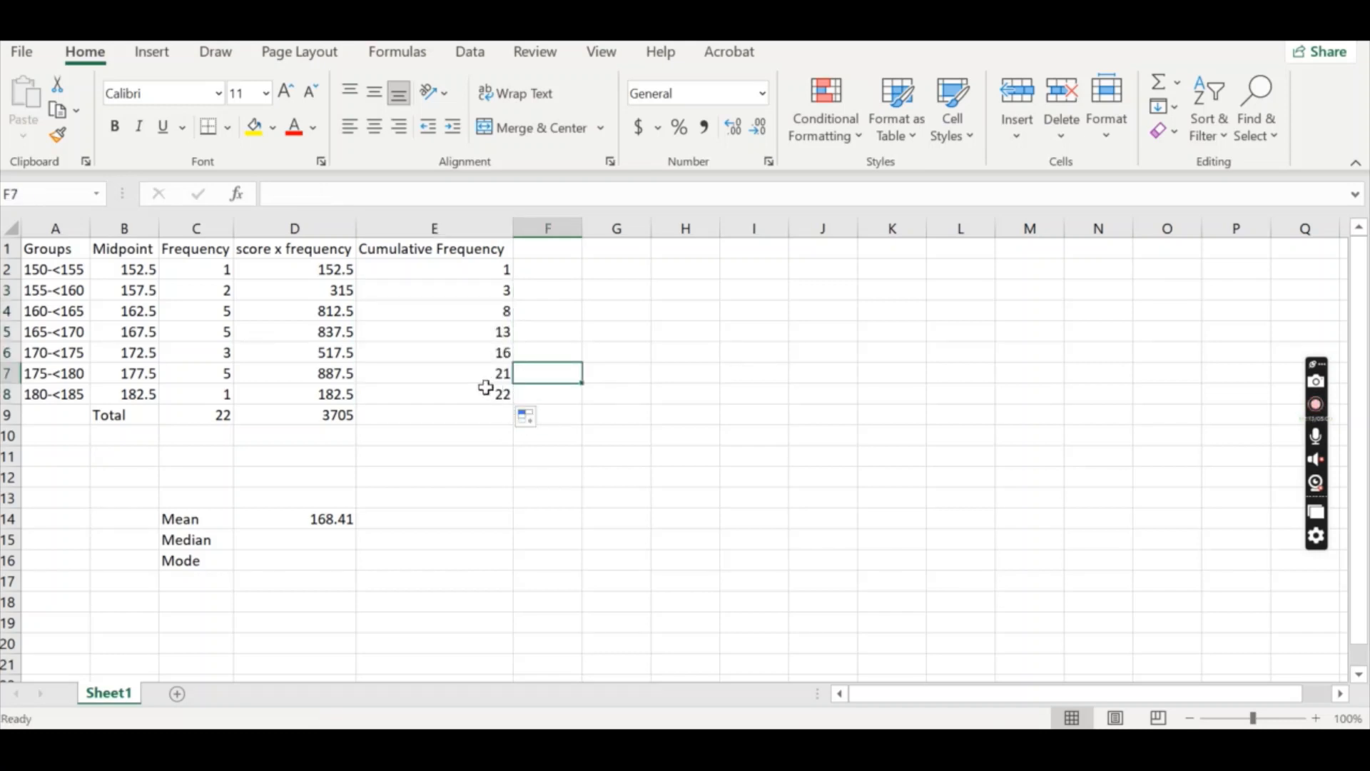
mouse_move(208, 426)
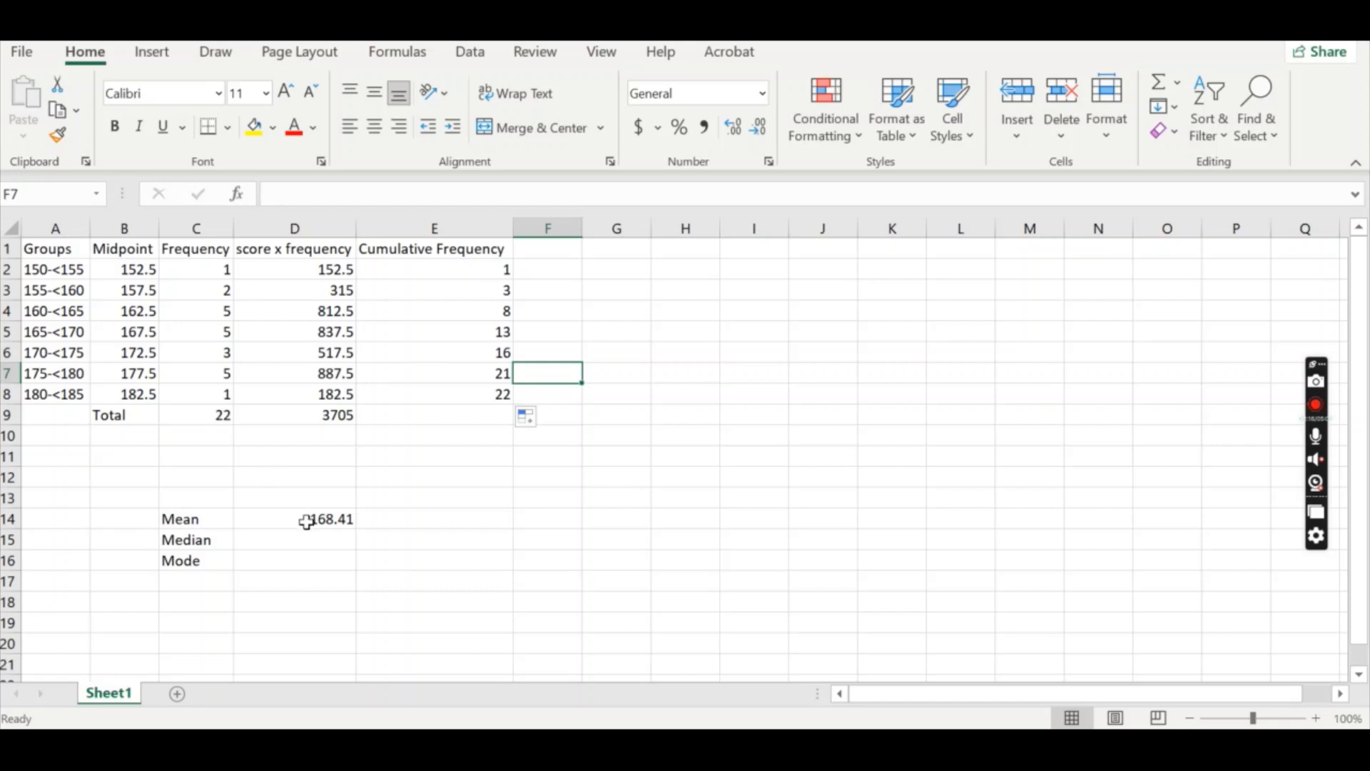
mouse_move(323, 538)
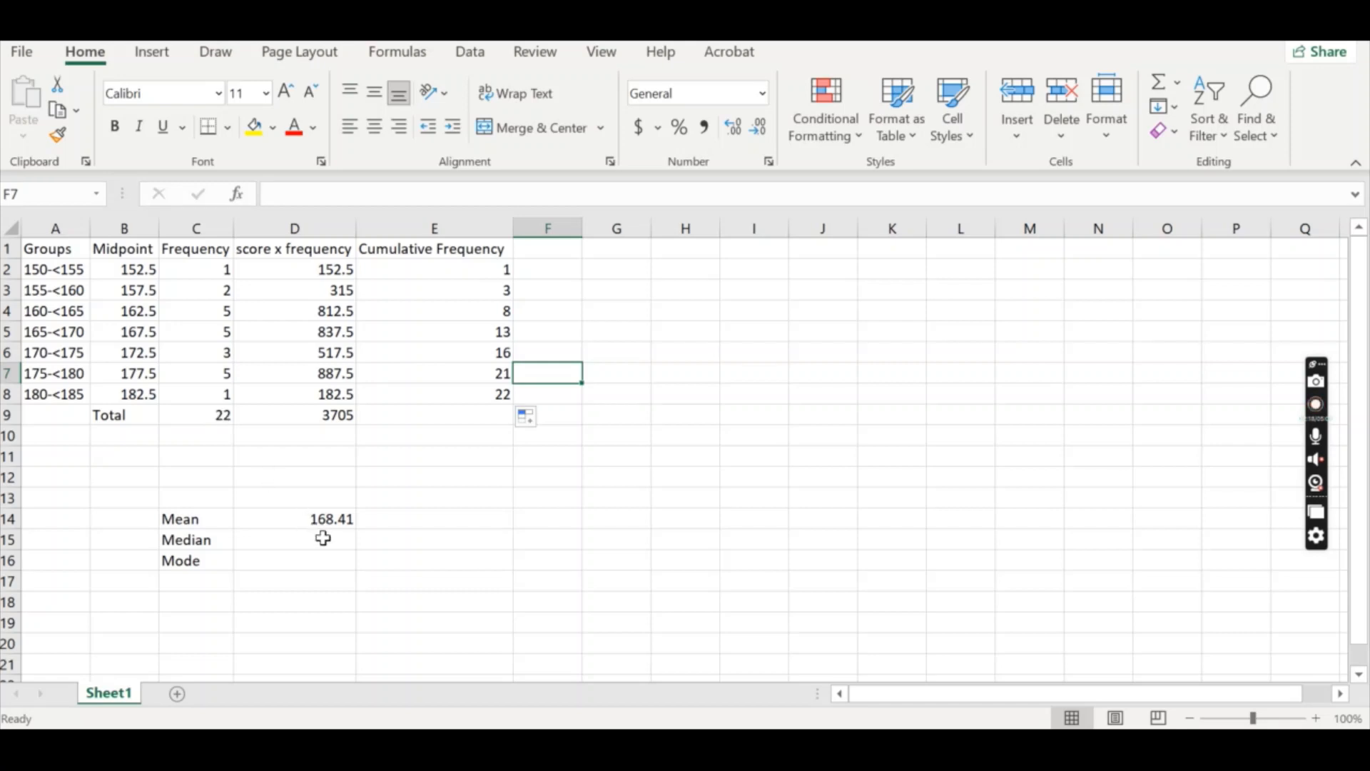
Enter =(C9+1)/2 beside Median so the total frequency 22 gives median position 11.5
left_click(294, 539)
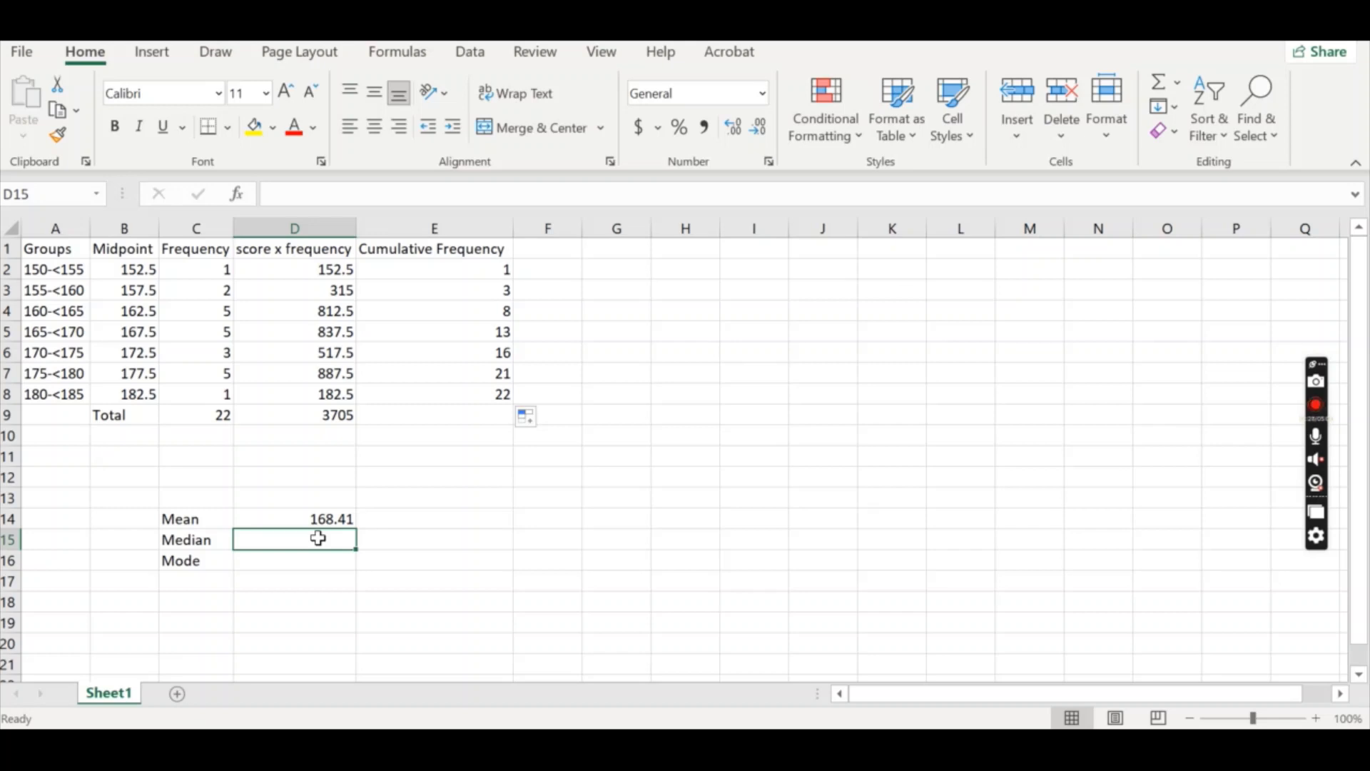
type("=")
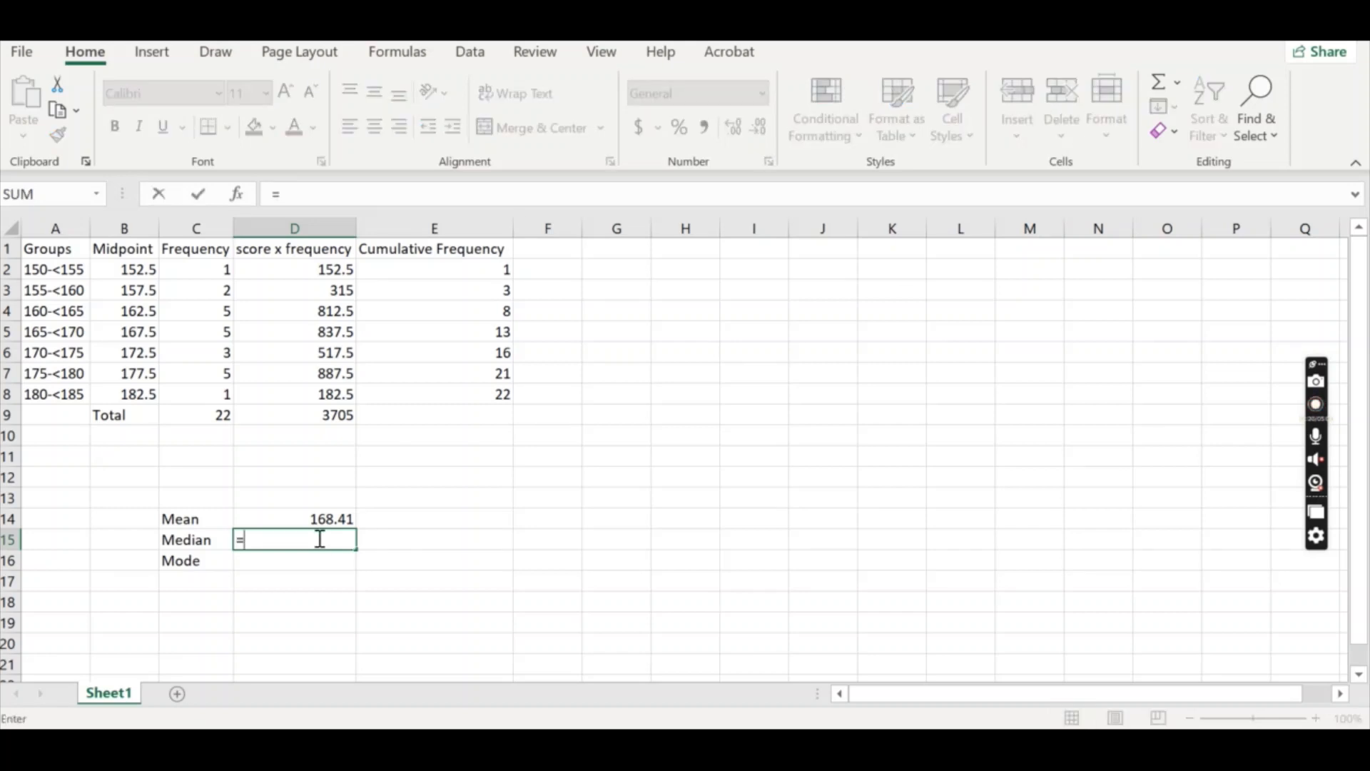
type("(")
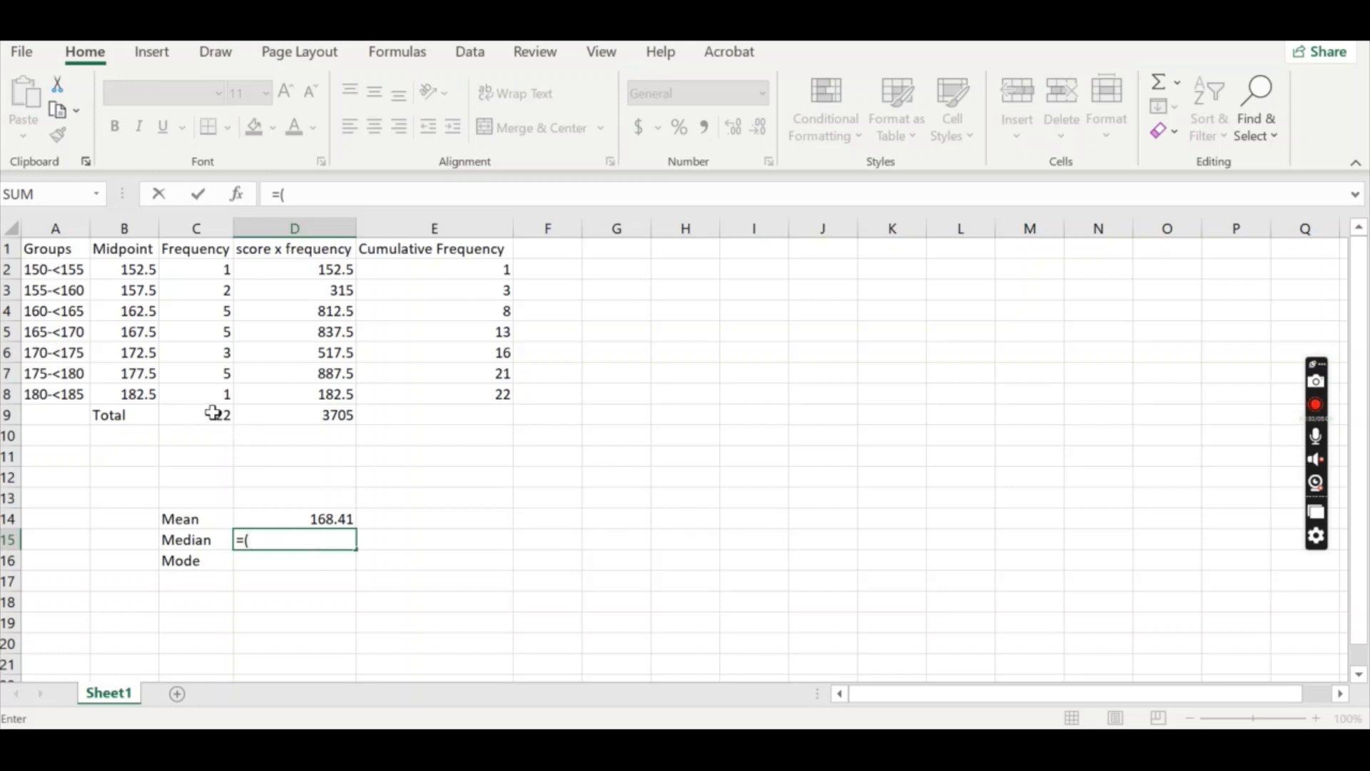
left_click(196, 414)
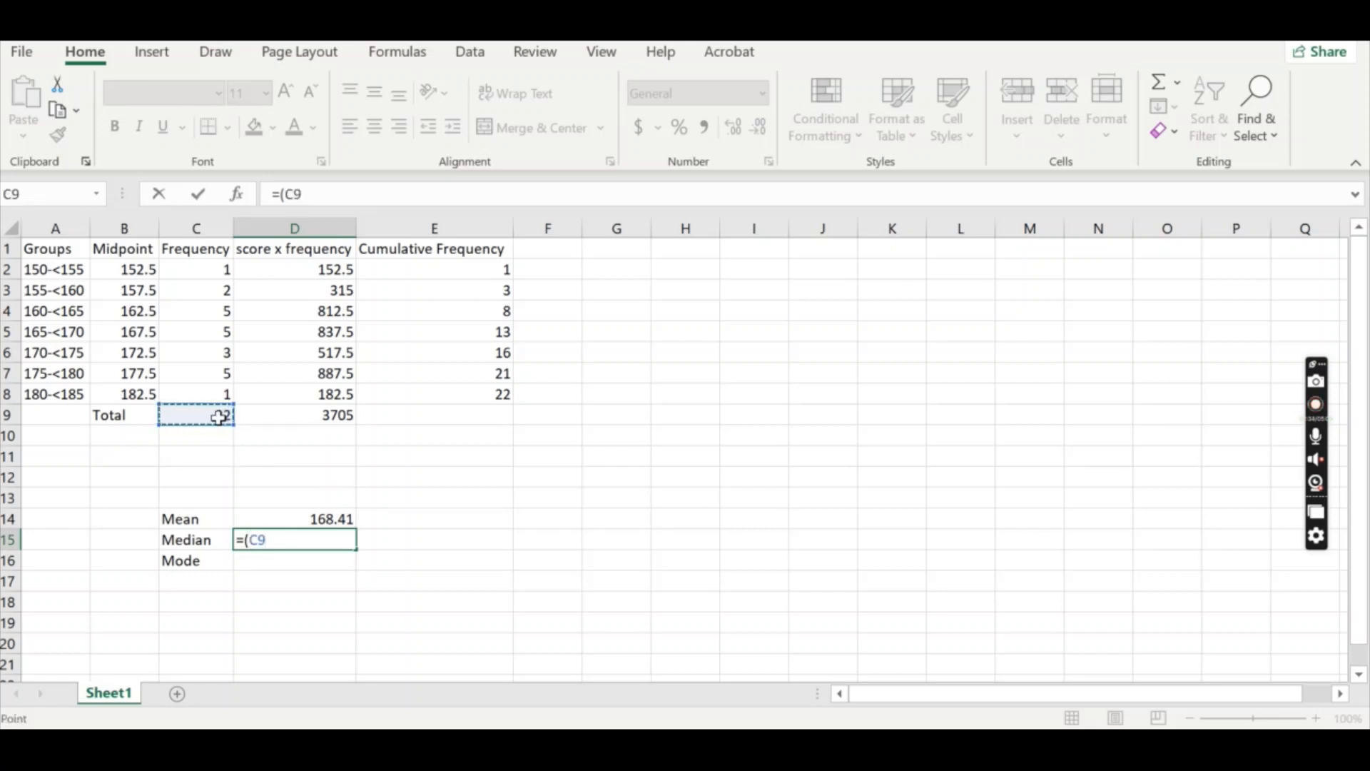
type("+1")
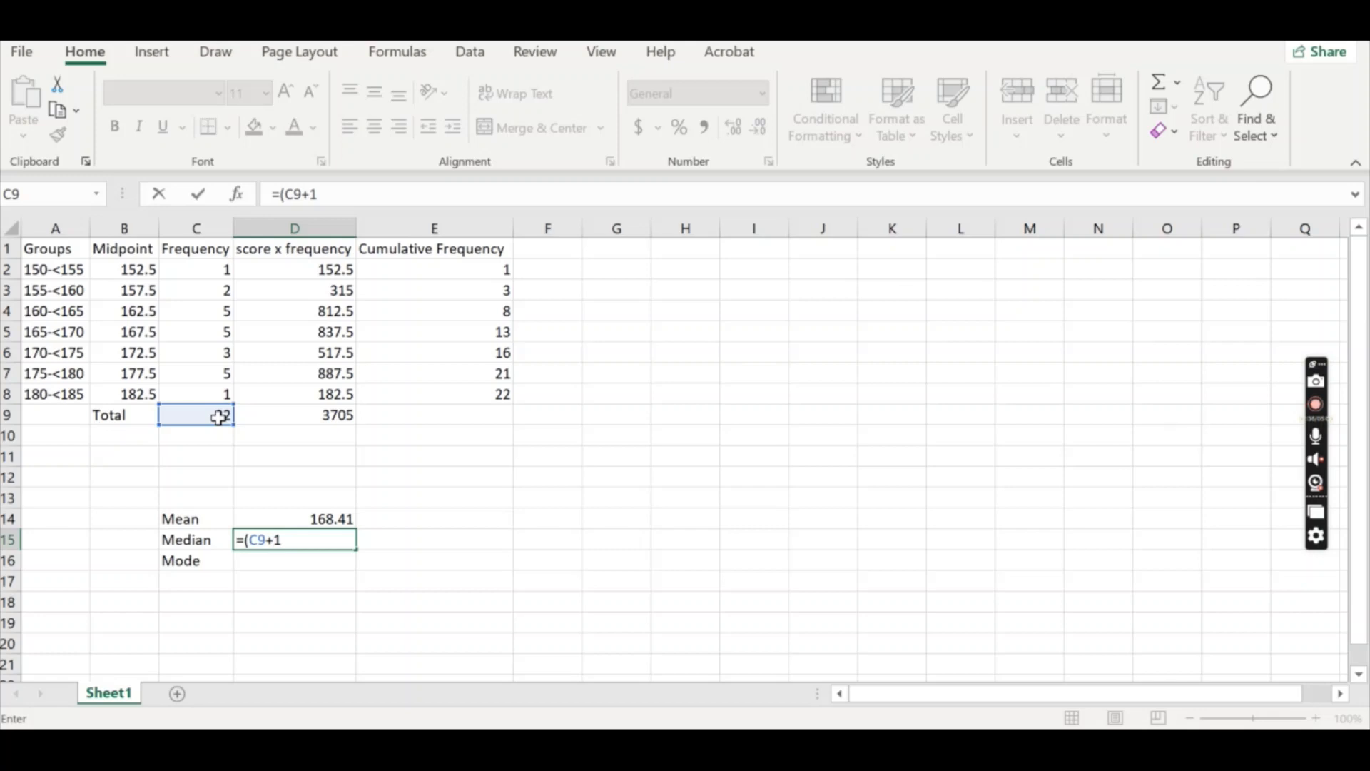
type(")/2")
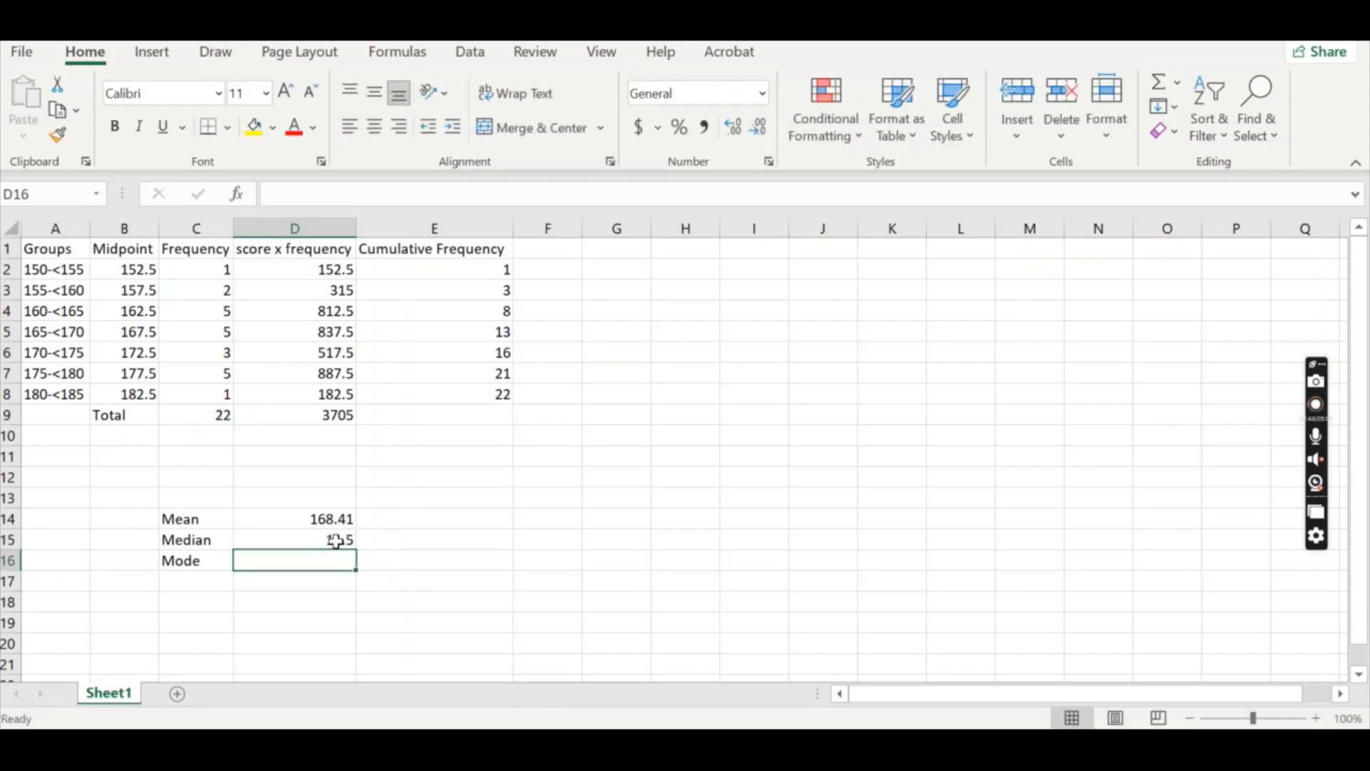
left_click(294, 539)
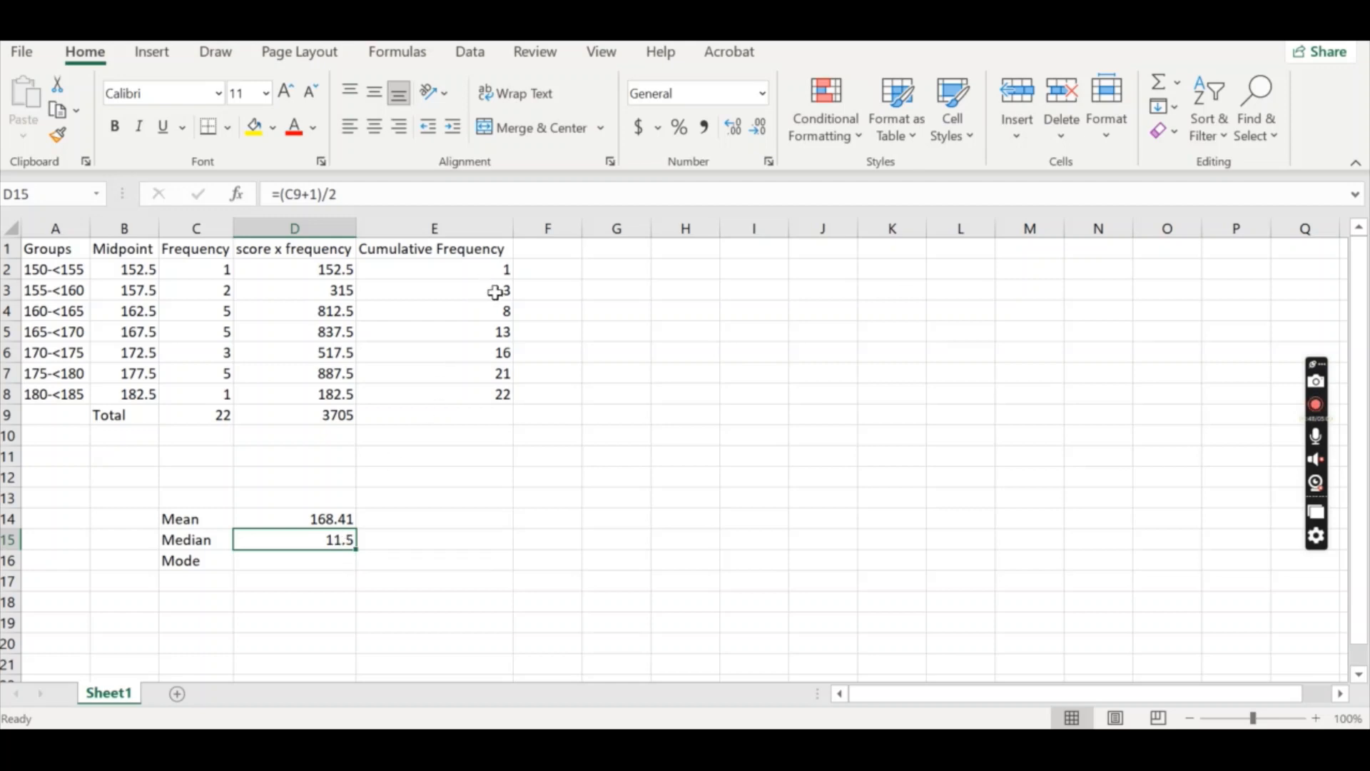
mouse_move(446, 404)
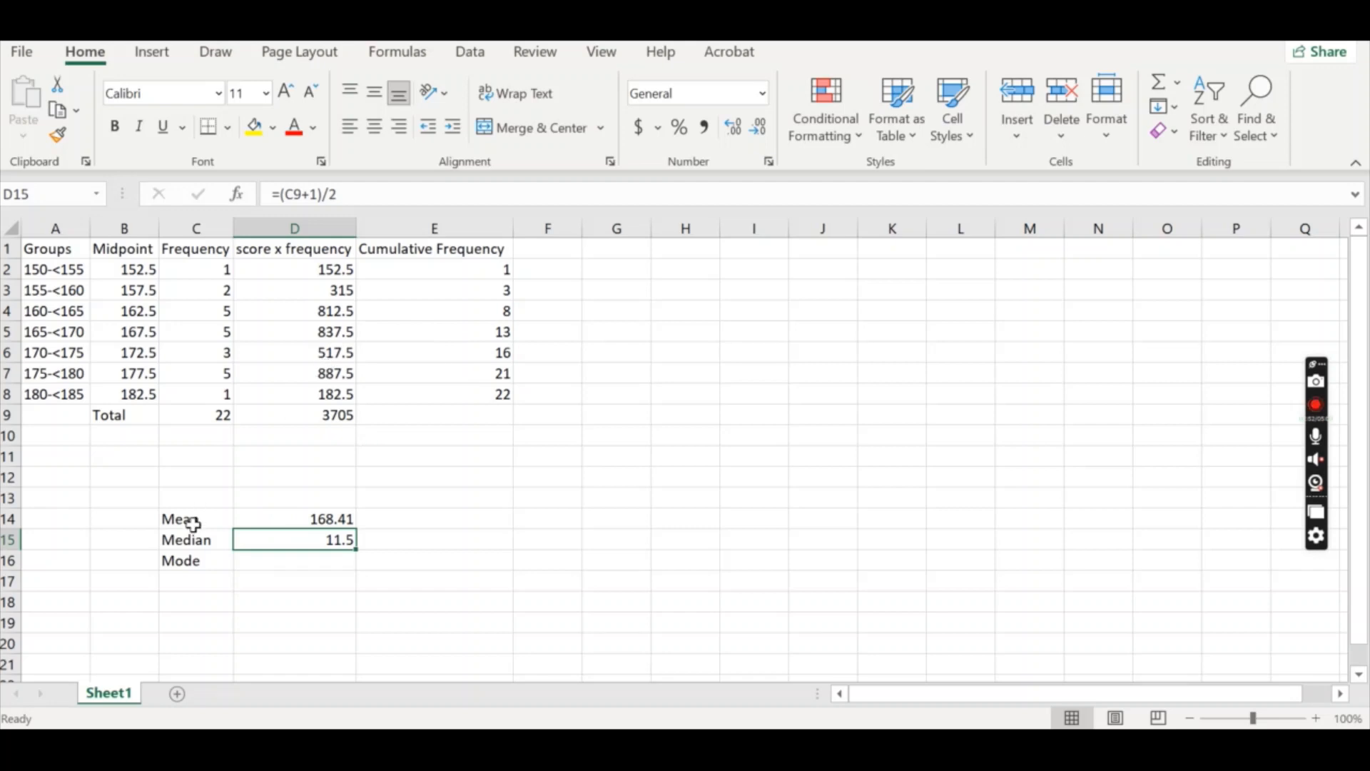
Shade the Median label yellow and compare cumulative frequencies 8 and 13 with 11.5 to pick 165-<170
left_click(196, 539)
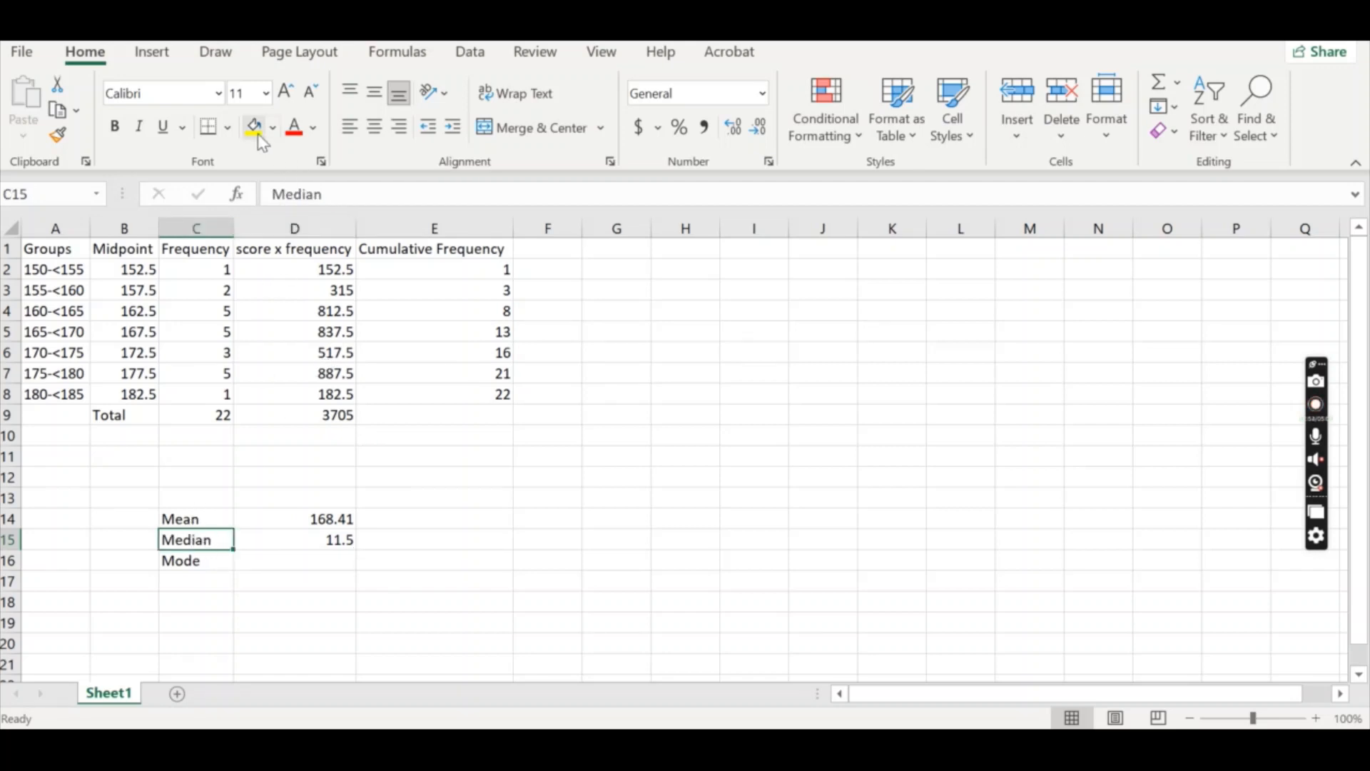
left_click(294, 540)
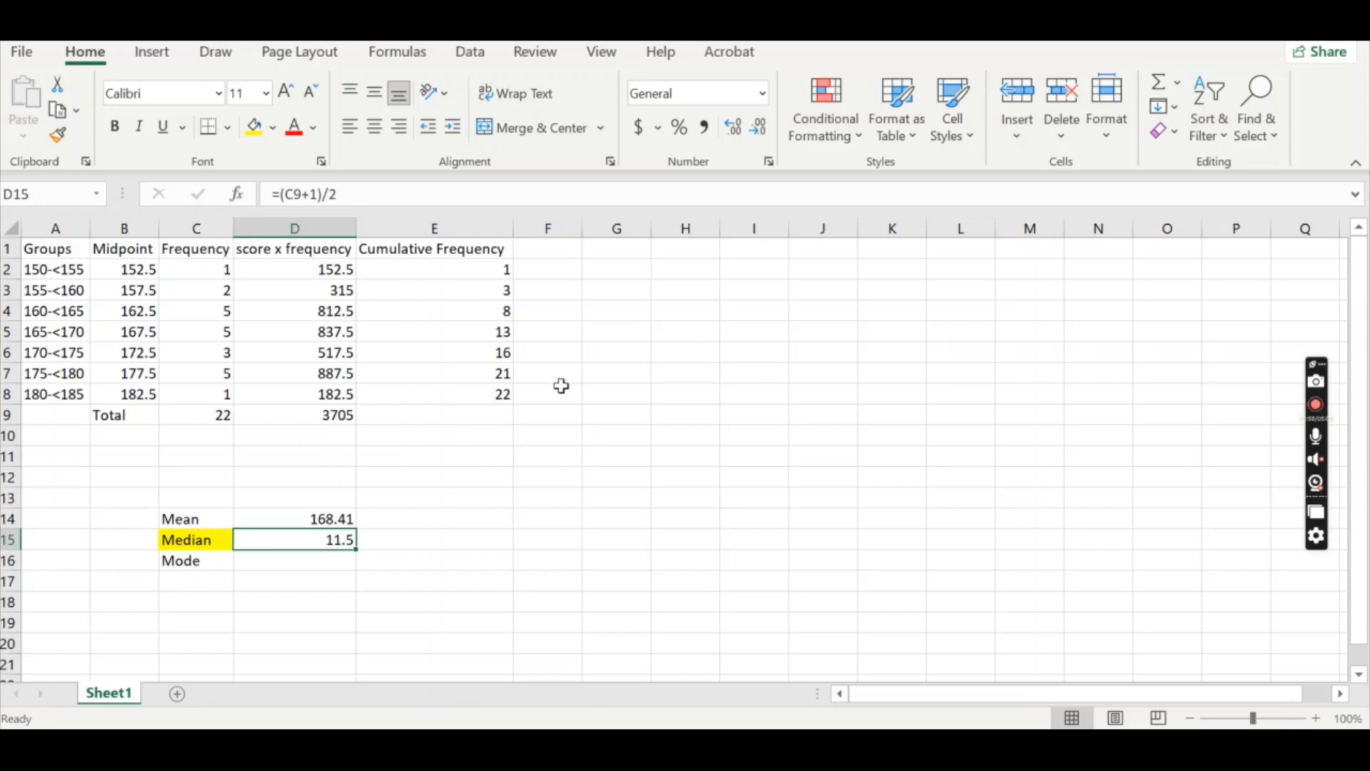
mouse_move(508, 356)
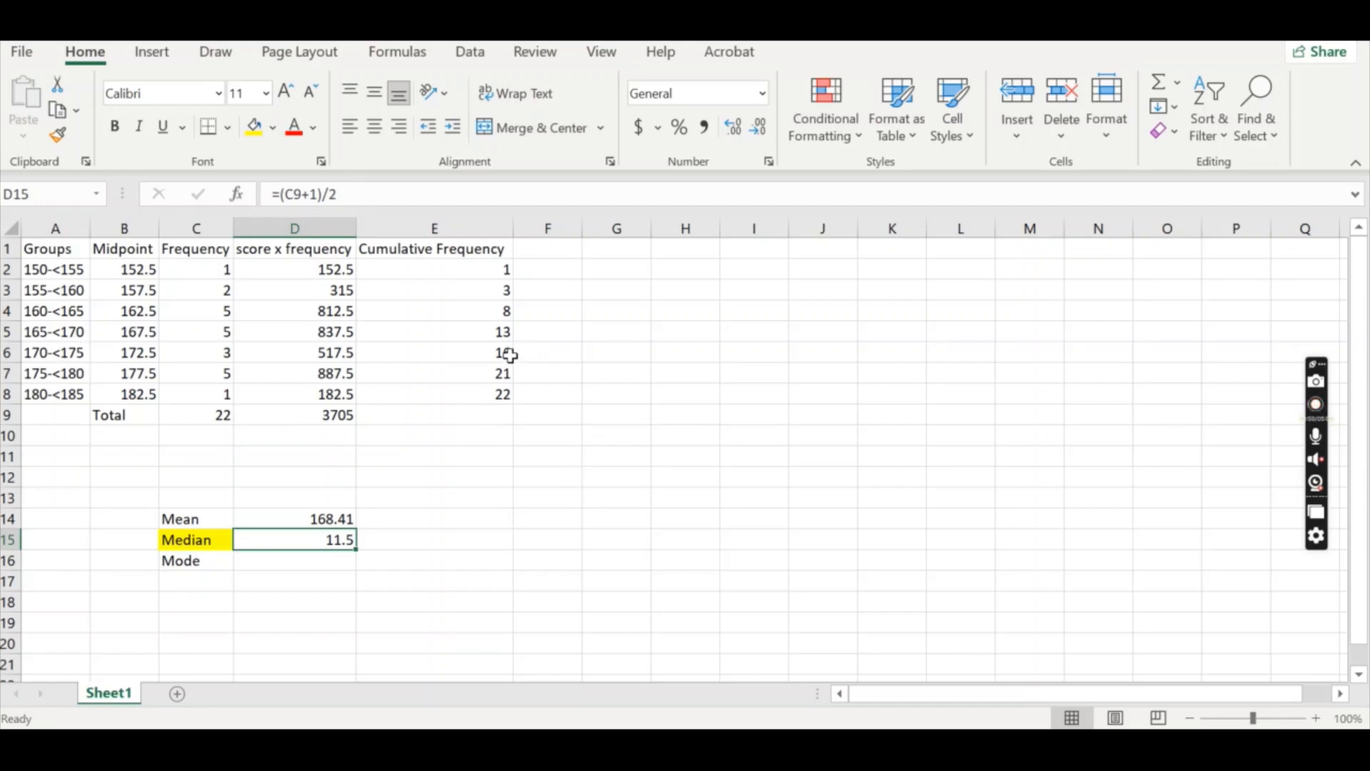
mouse_move(494, 316)
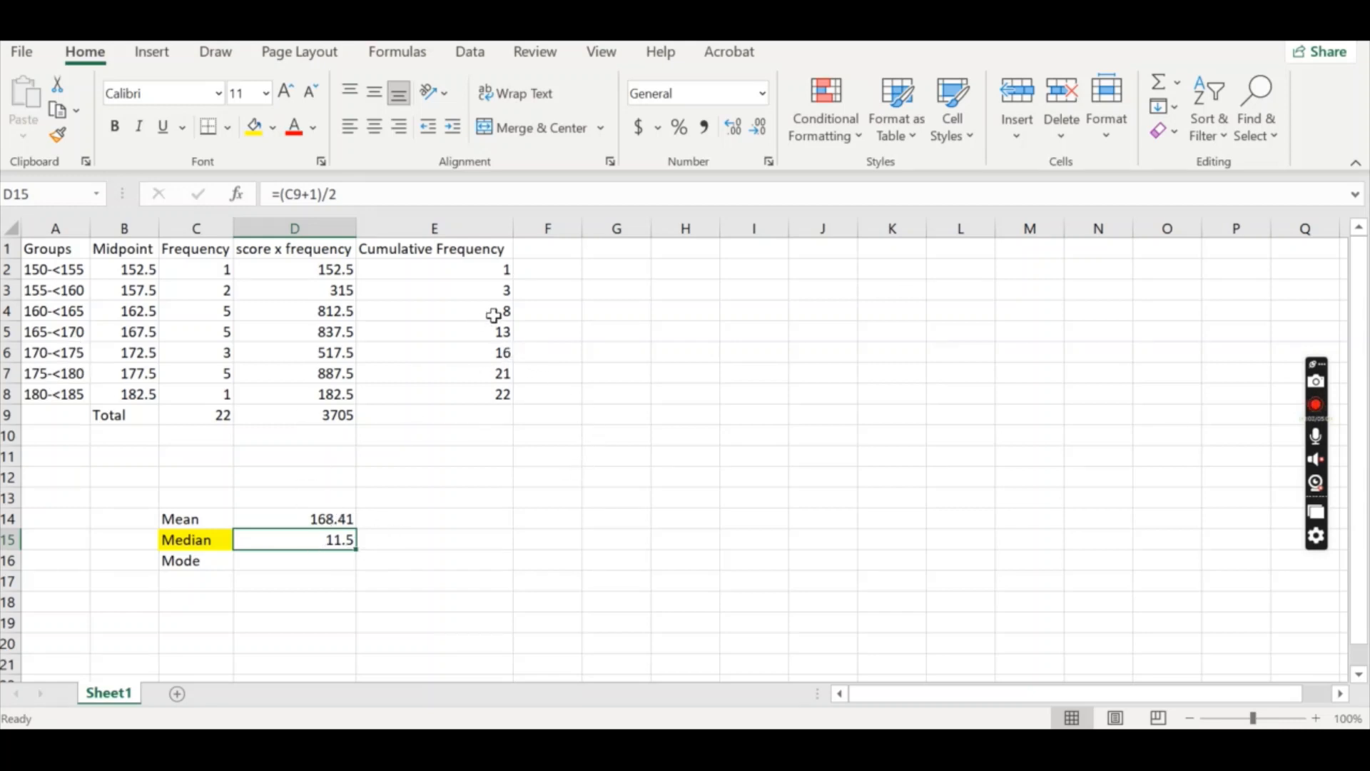
left_click(434, 269)
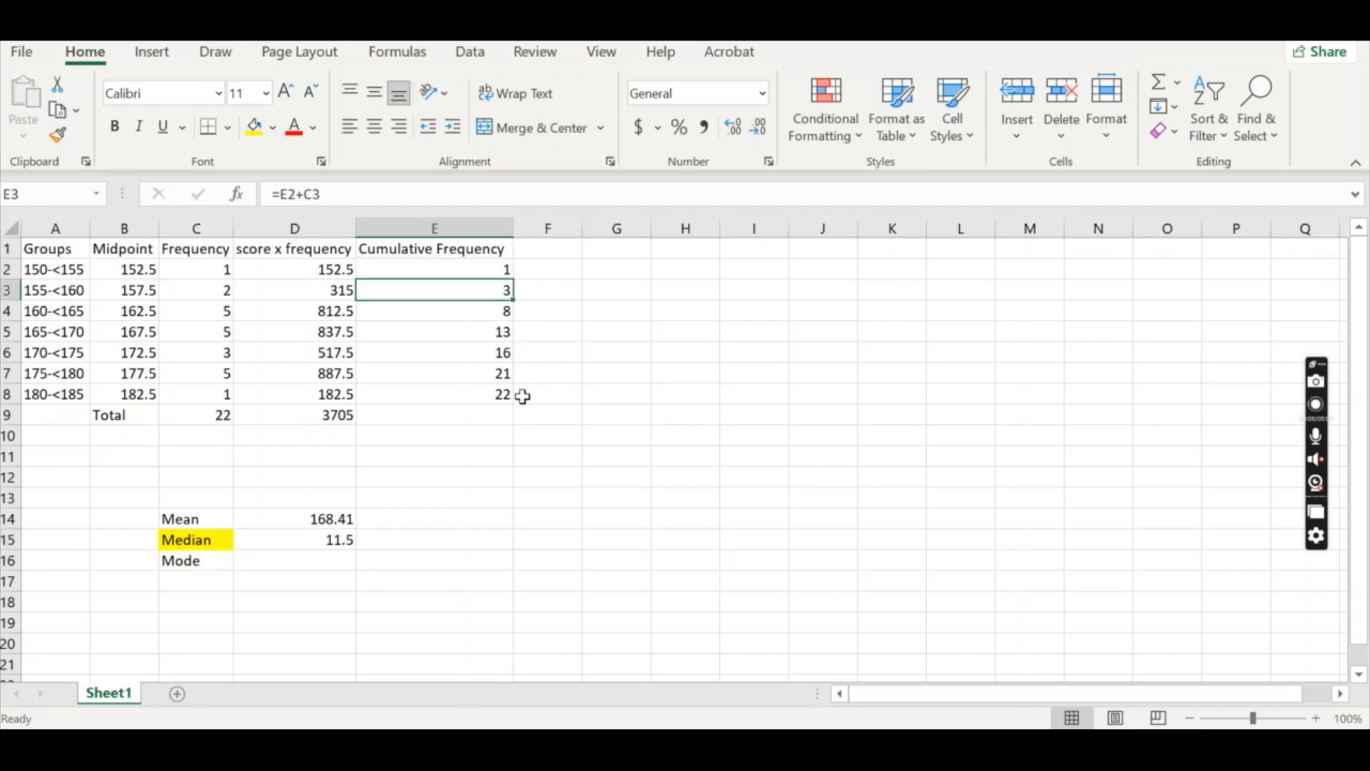
left_click(433, 310)
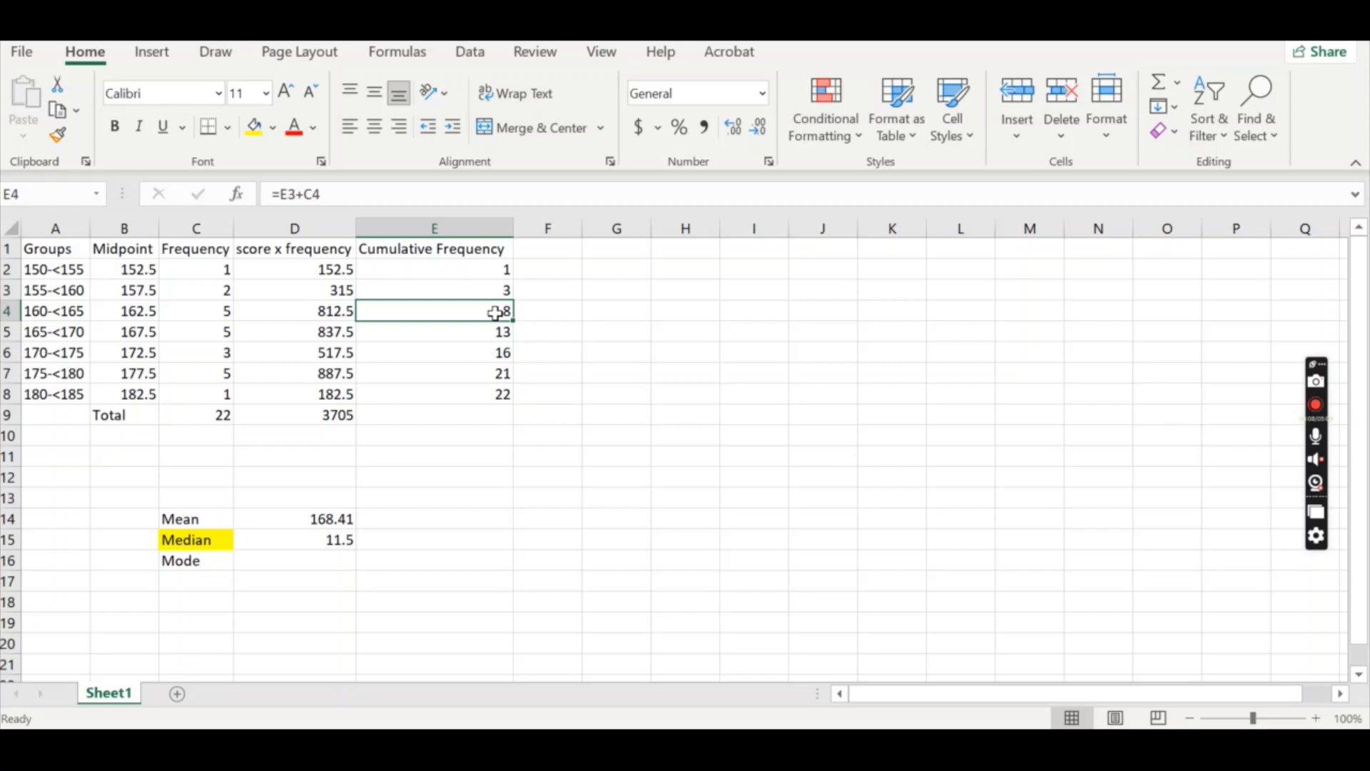
mouse_move(498, 334)
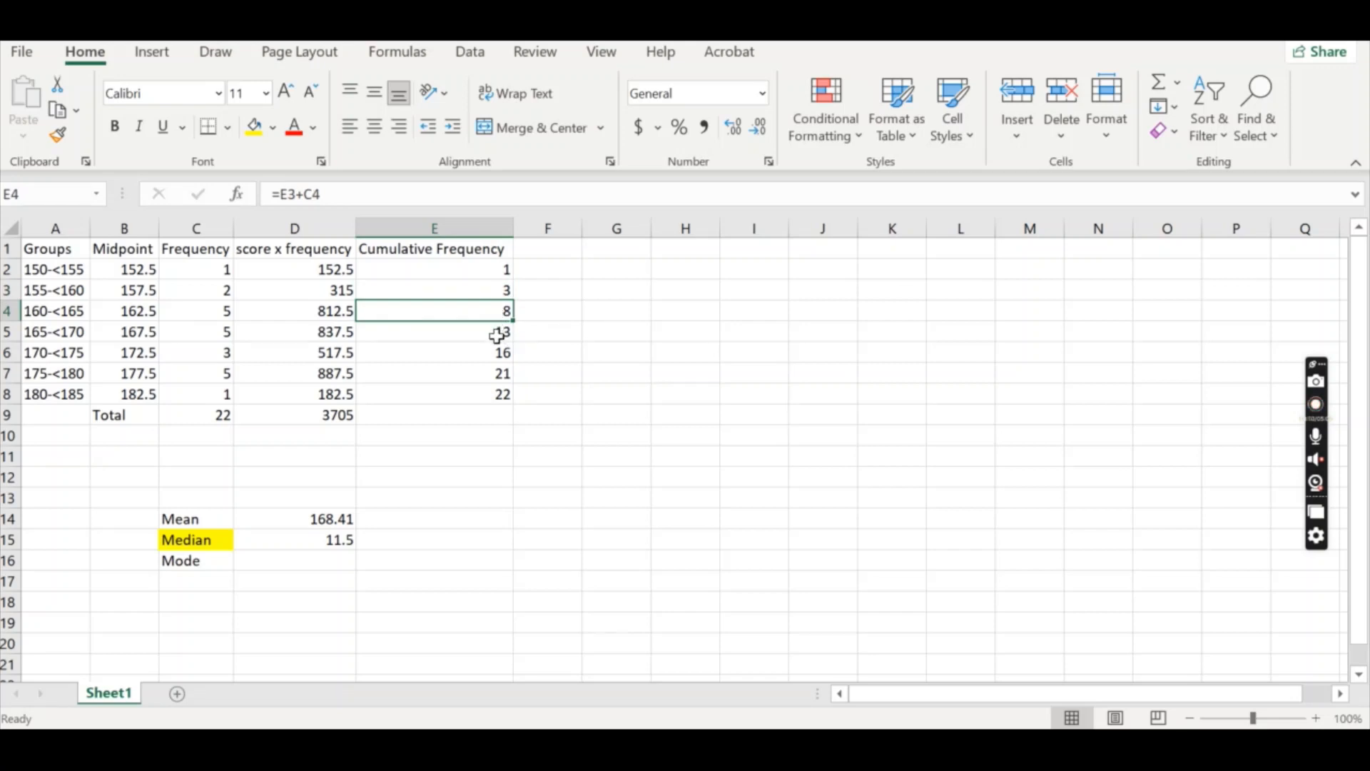
left_click(434, 331)
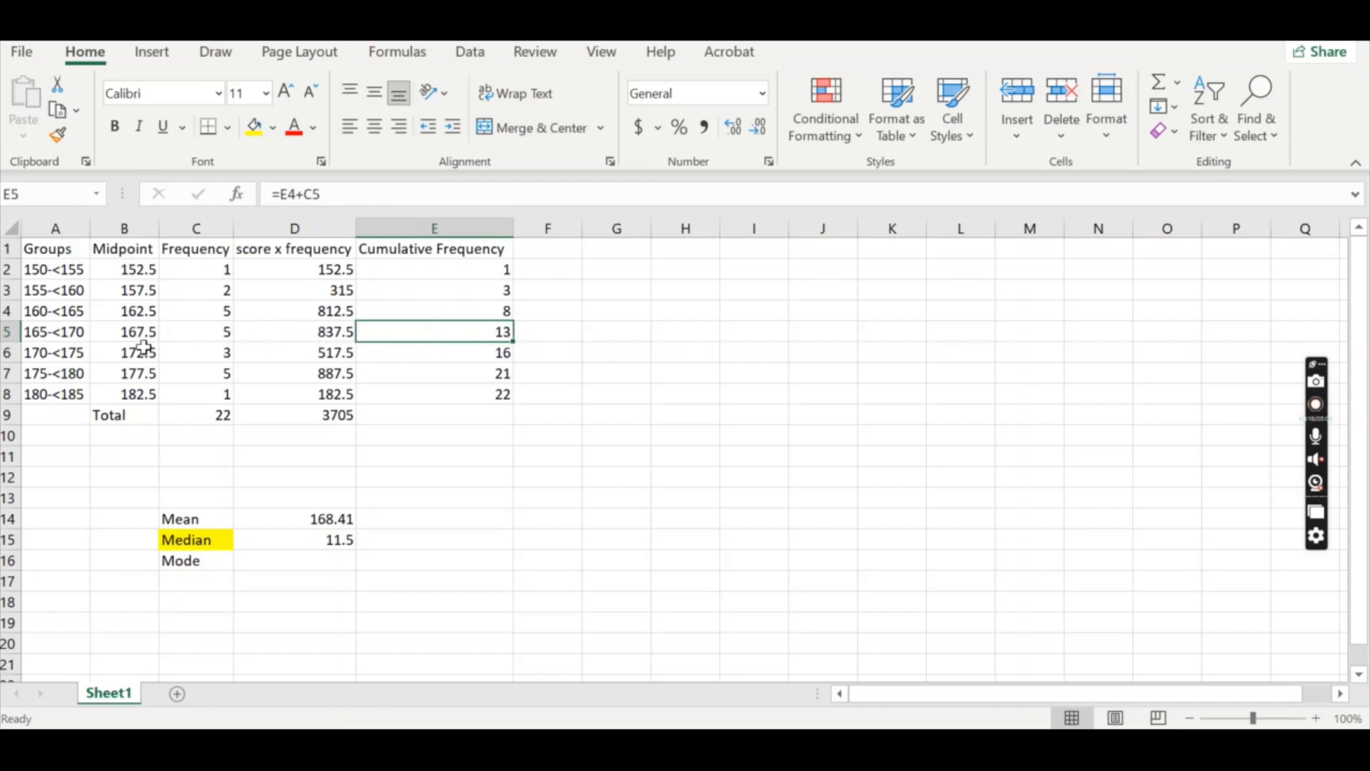
left_click(54, 331)
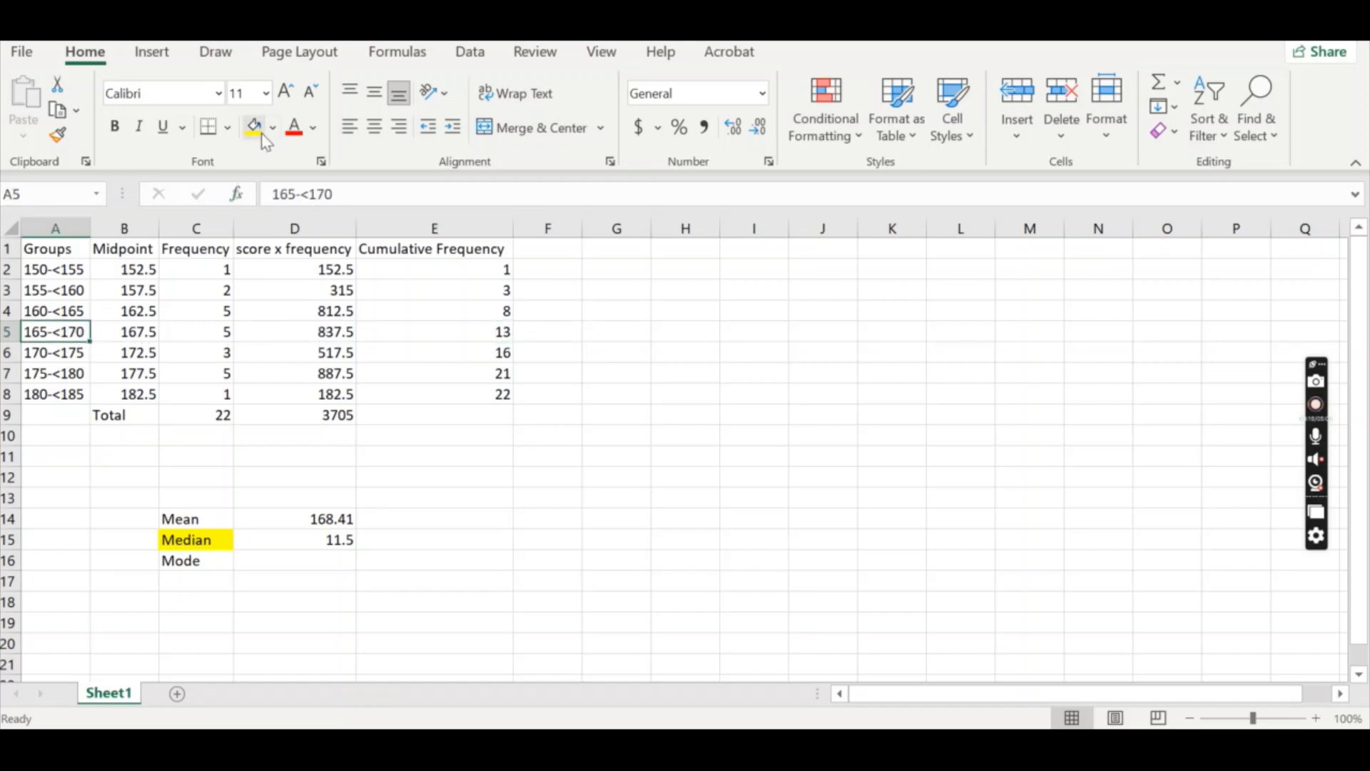
Shade the 165-<170 group yellow as the median class and move to the Mode row
left_click(434, 559)
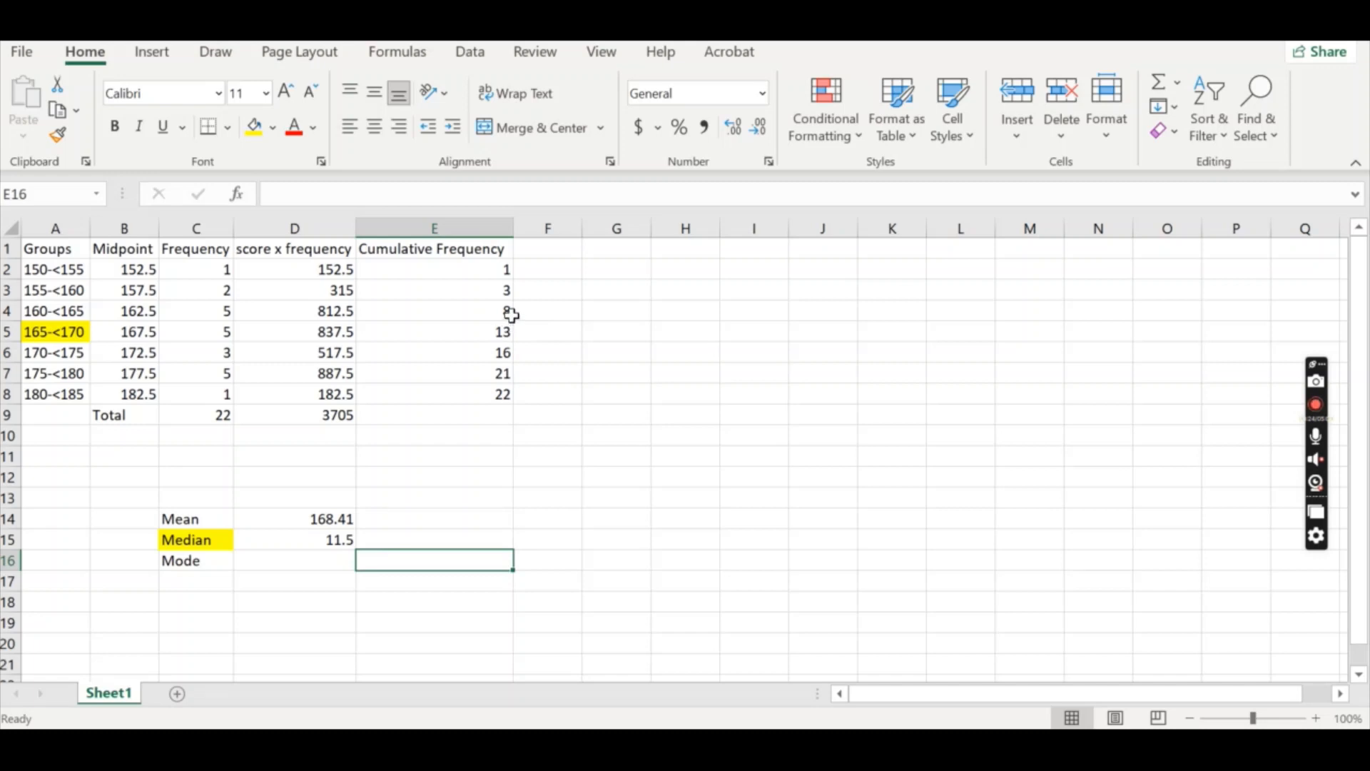
mouse_move(505, 314)
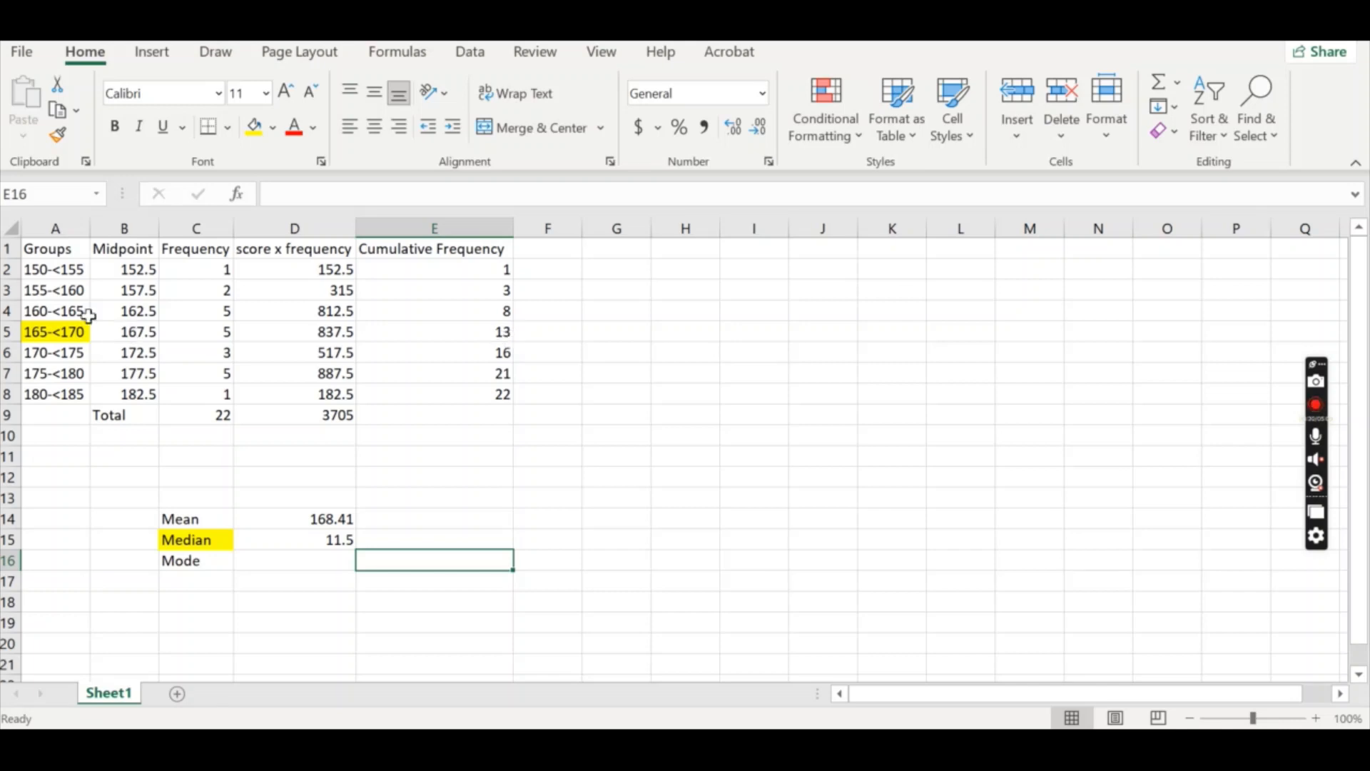
mouse_move(62, 331)
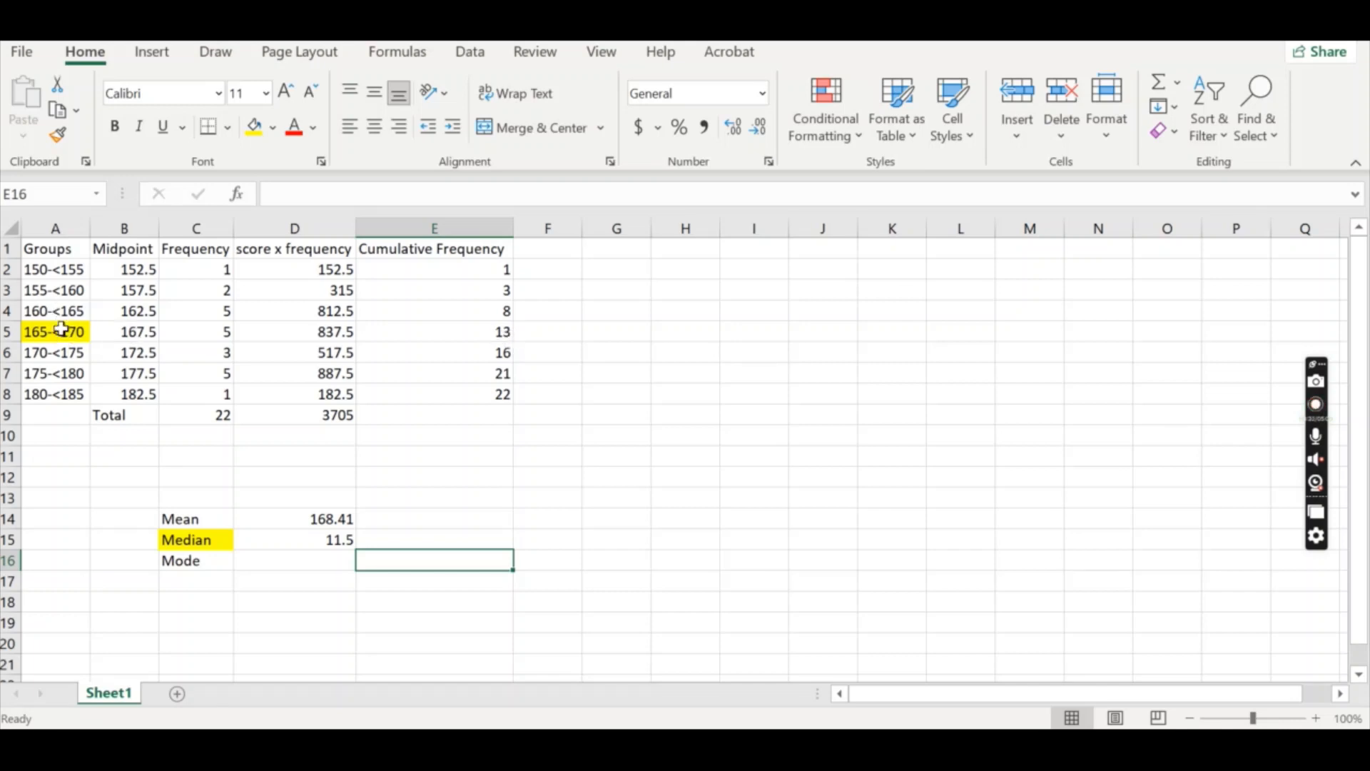
mouse_move(137, 307)
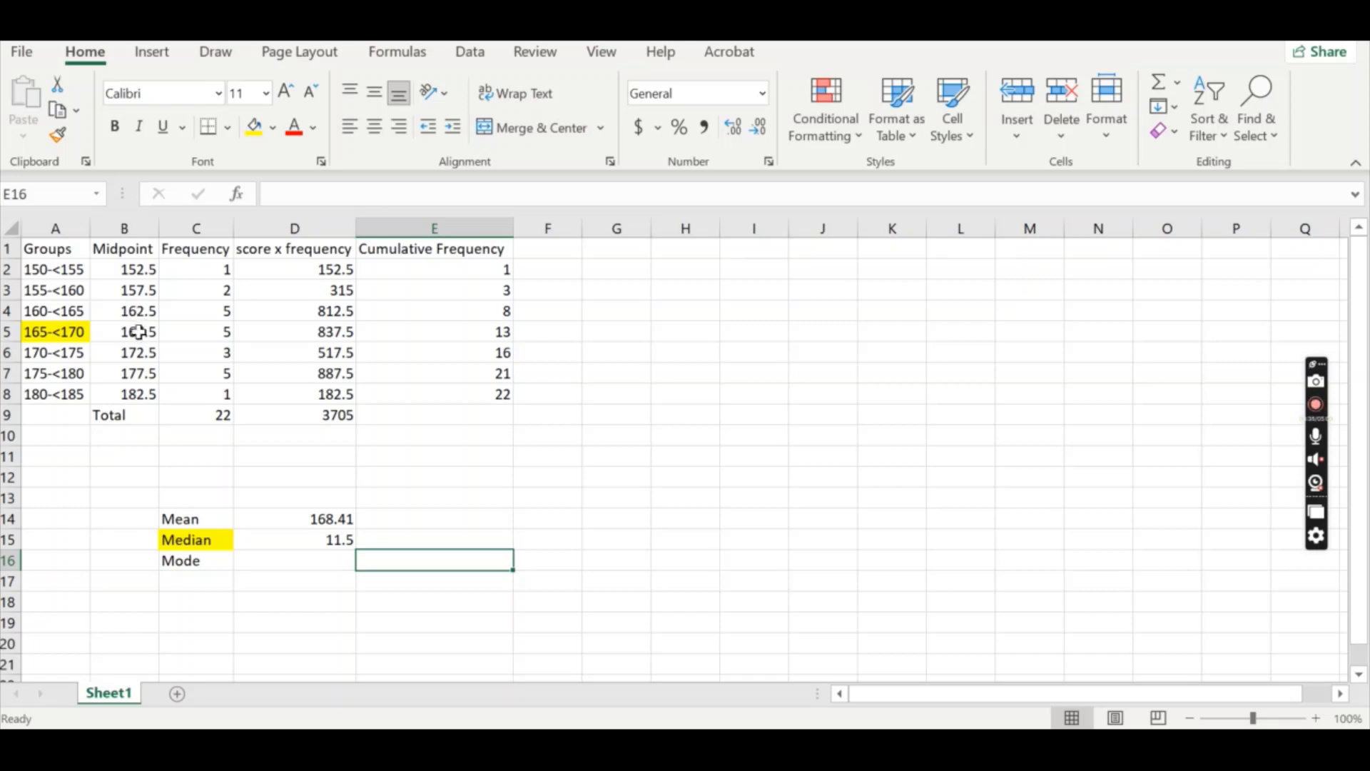
mouse_move(287, 581)
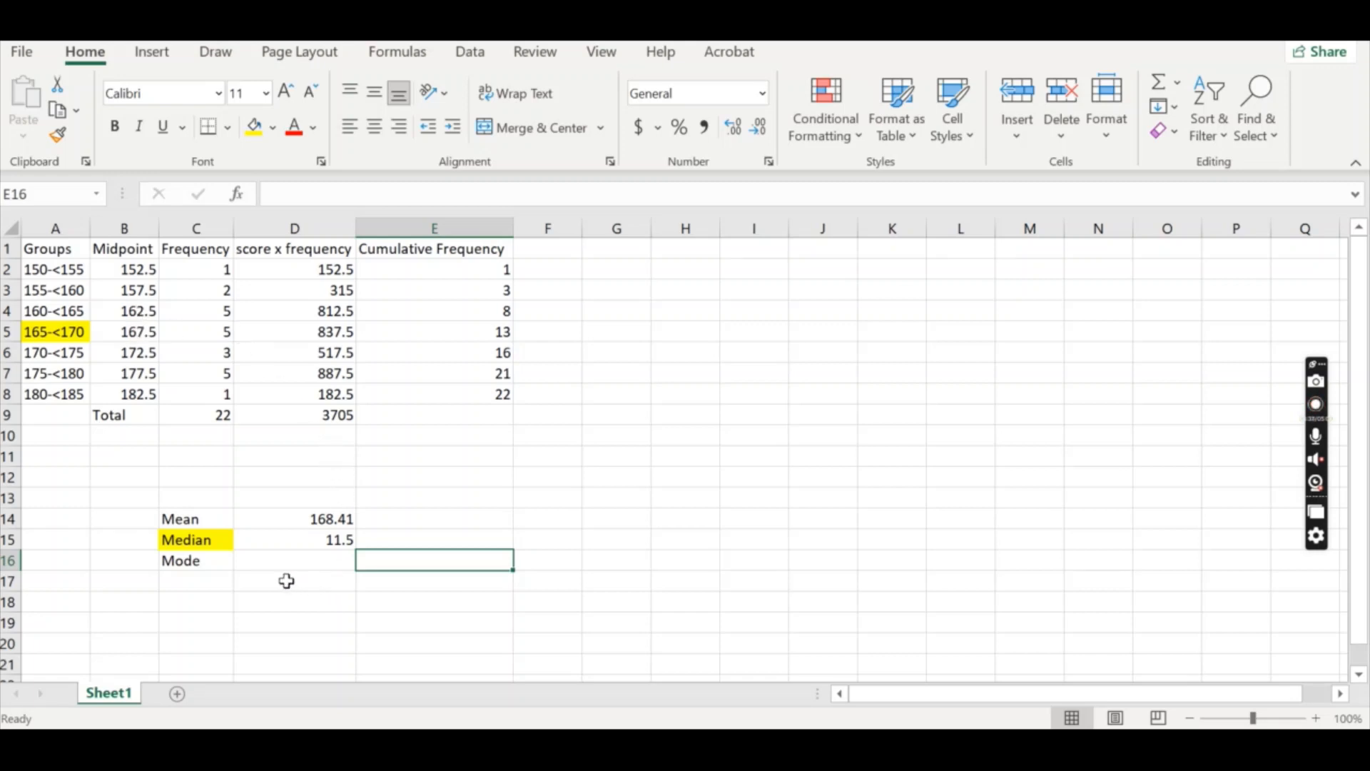
left_click(294, 559)
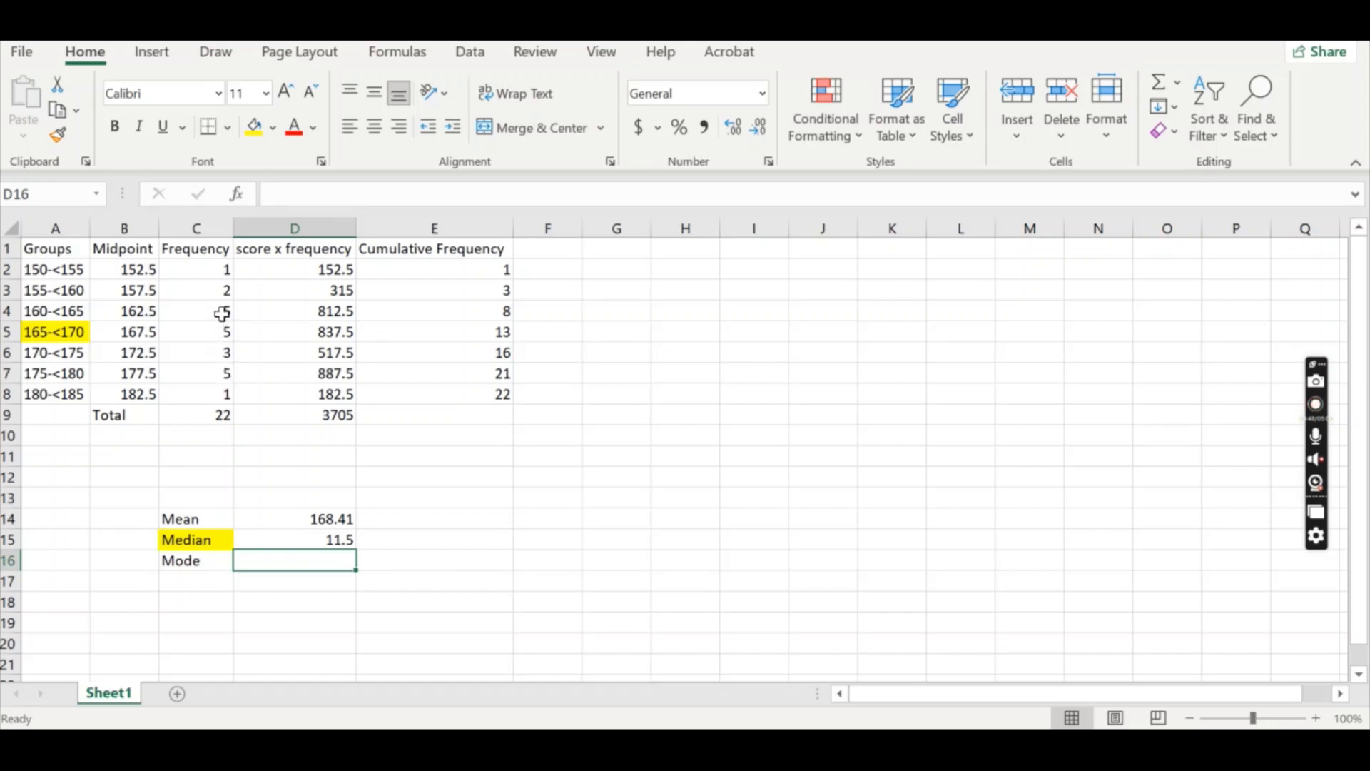
mouse_move(222, 353)
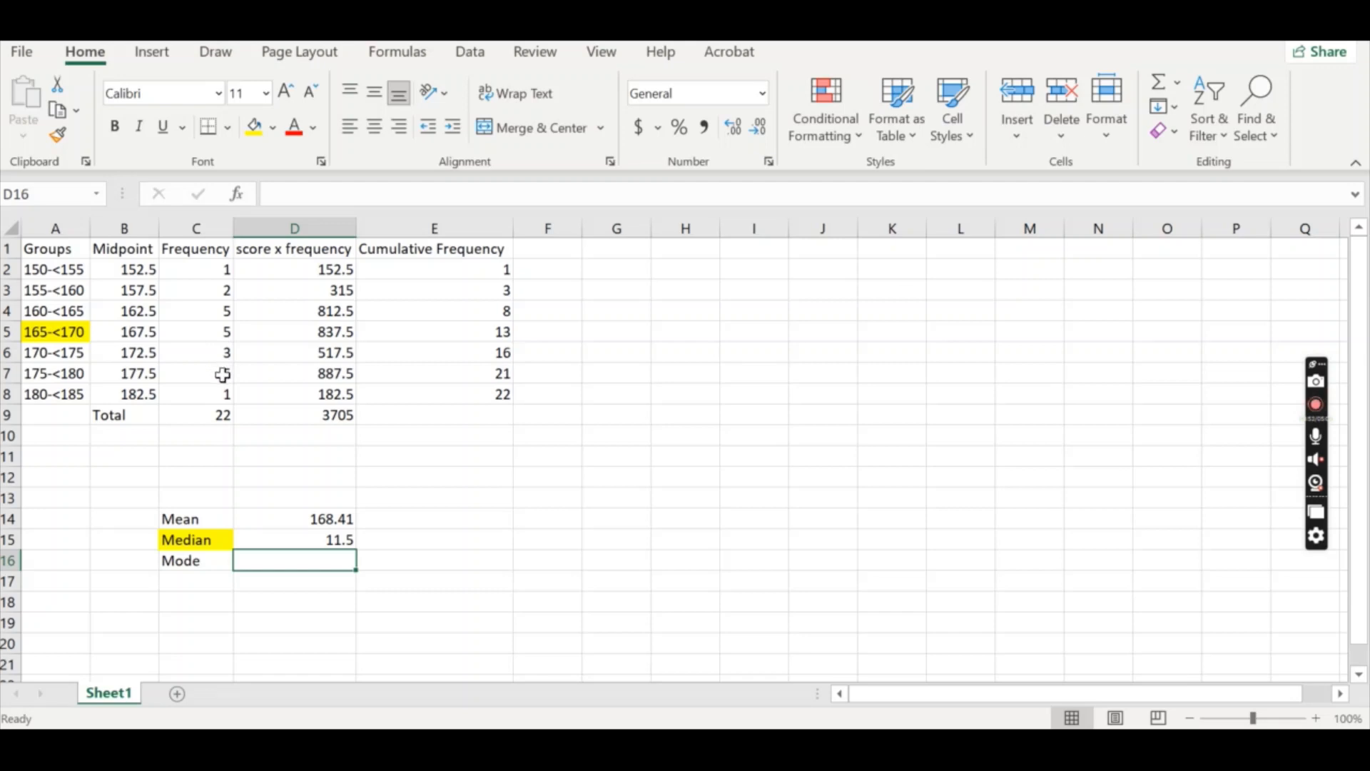
mouse_move(217, 316)
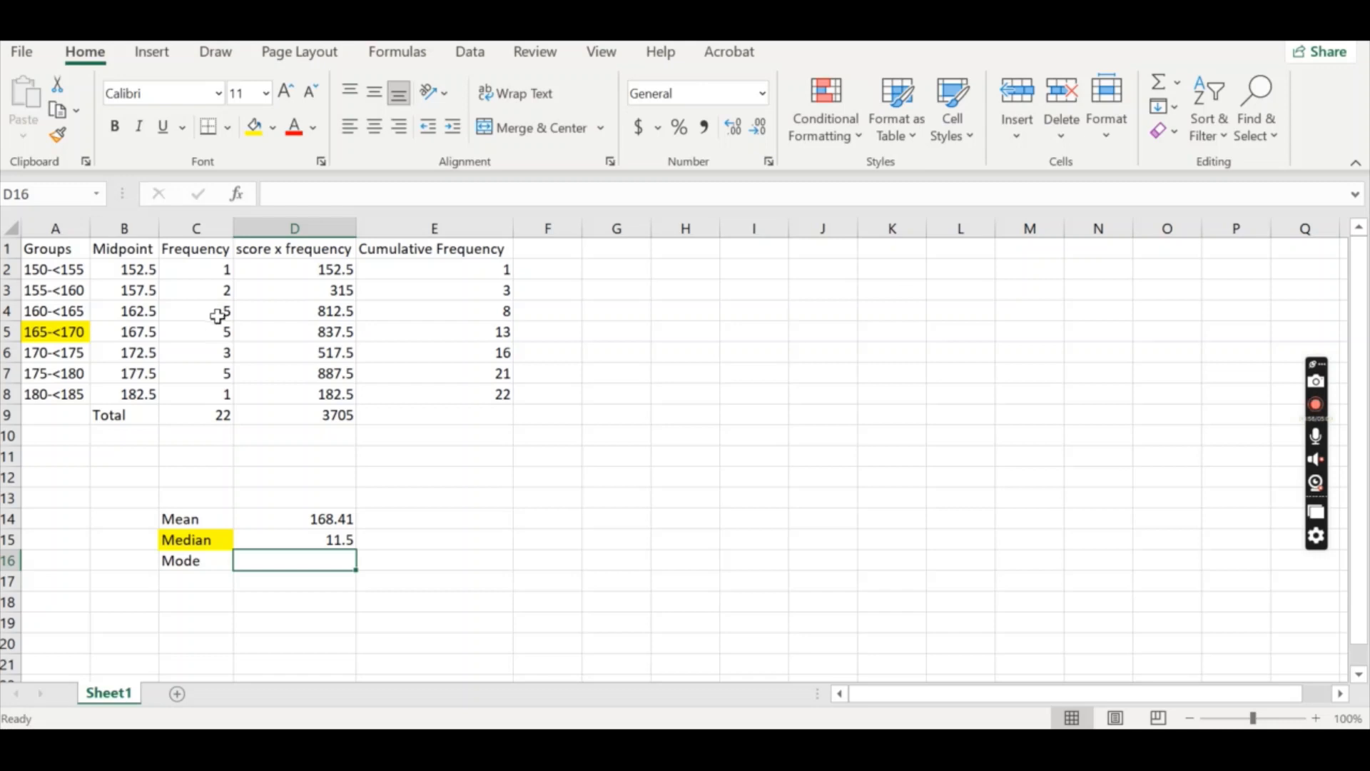
mouse_move(230, 311)
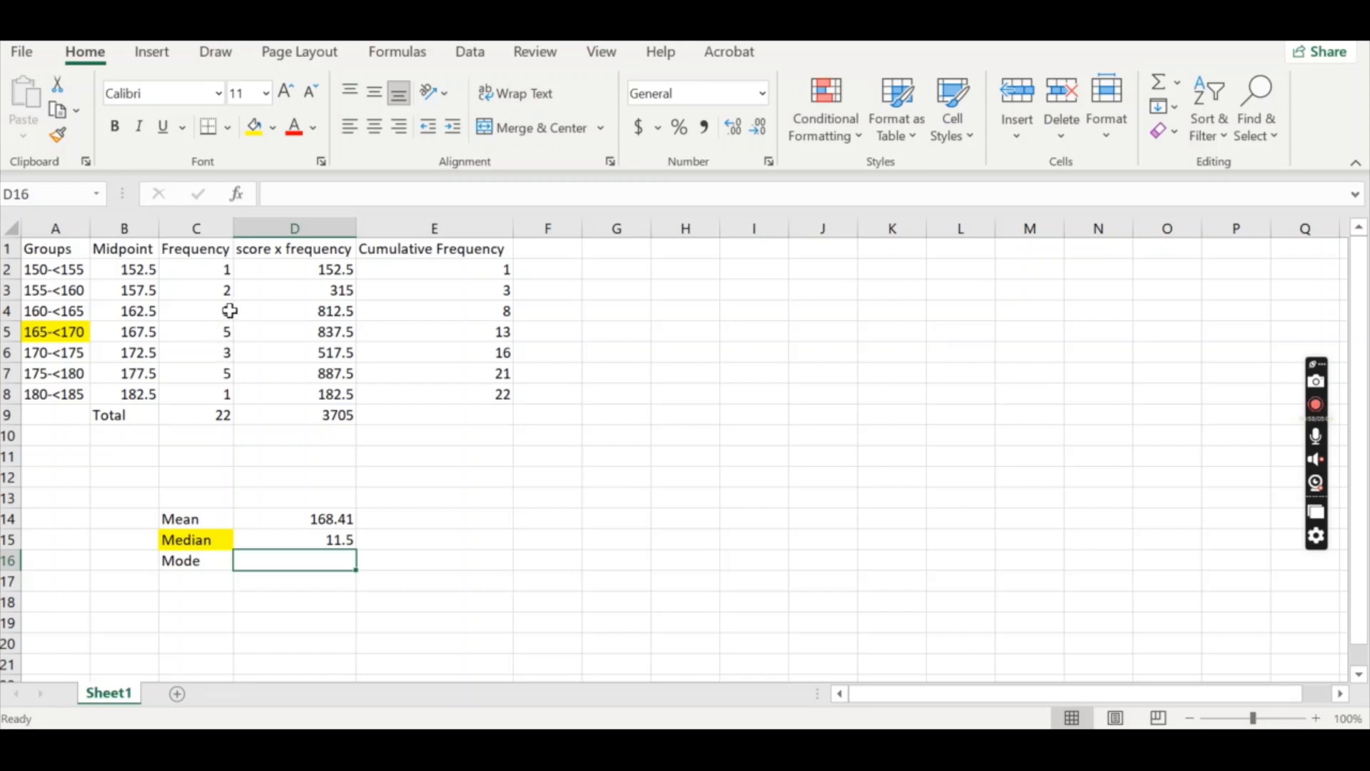
mouse_move(210, 551)
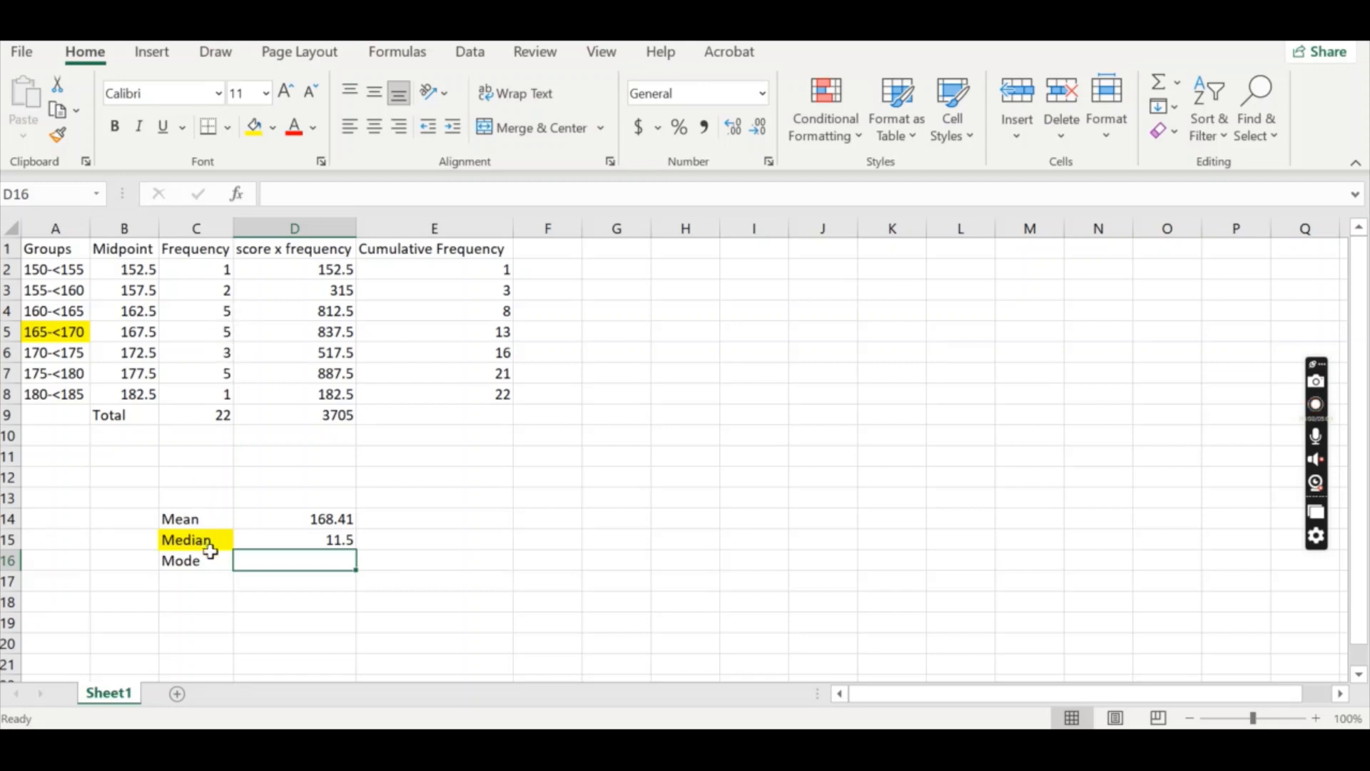
Shade the Mode label and the three frequencies of 5 in C4, C5 and C7 light blue
left_click(271, 127)
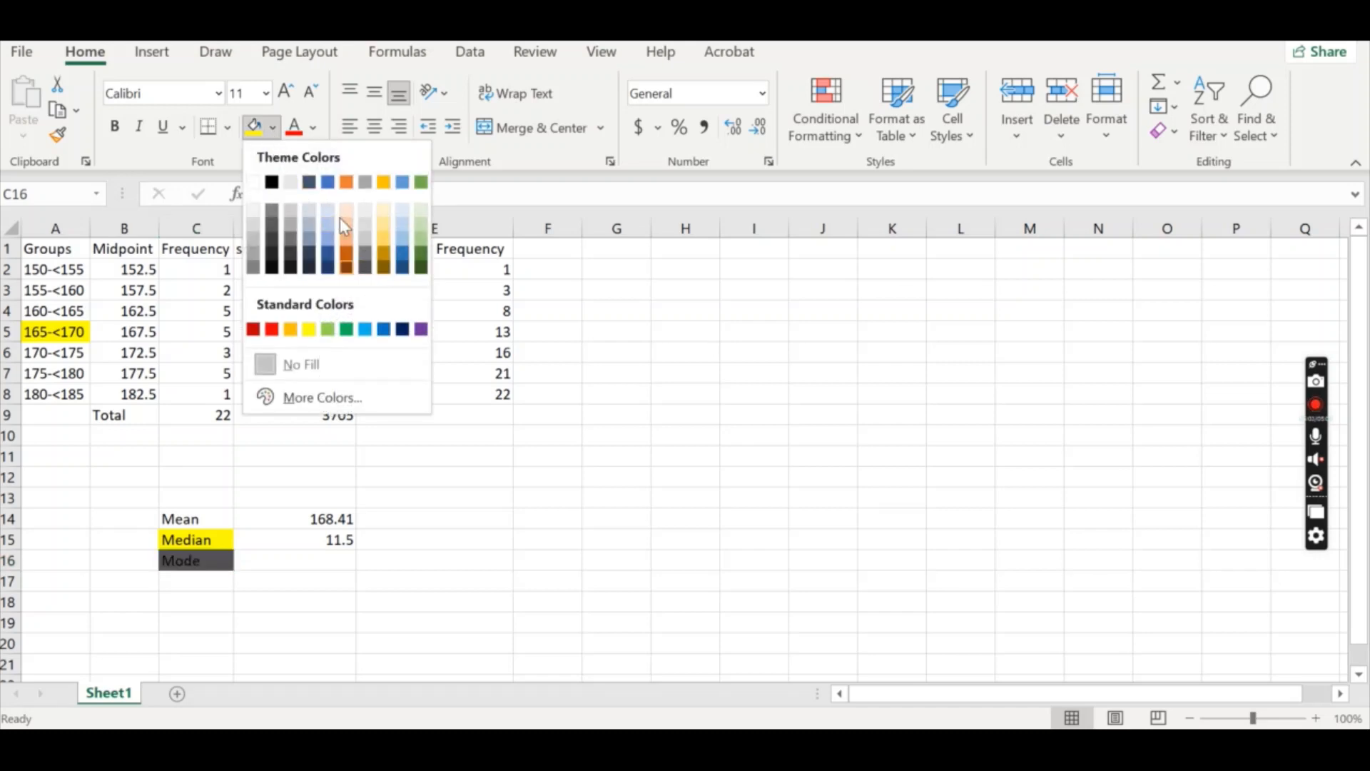
left_click(301, 364)
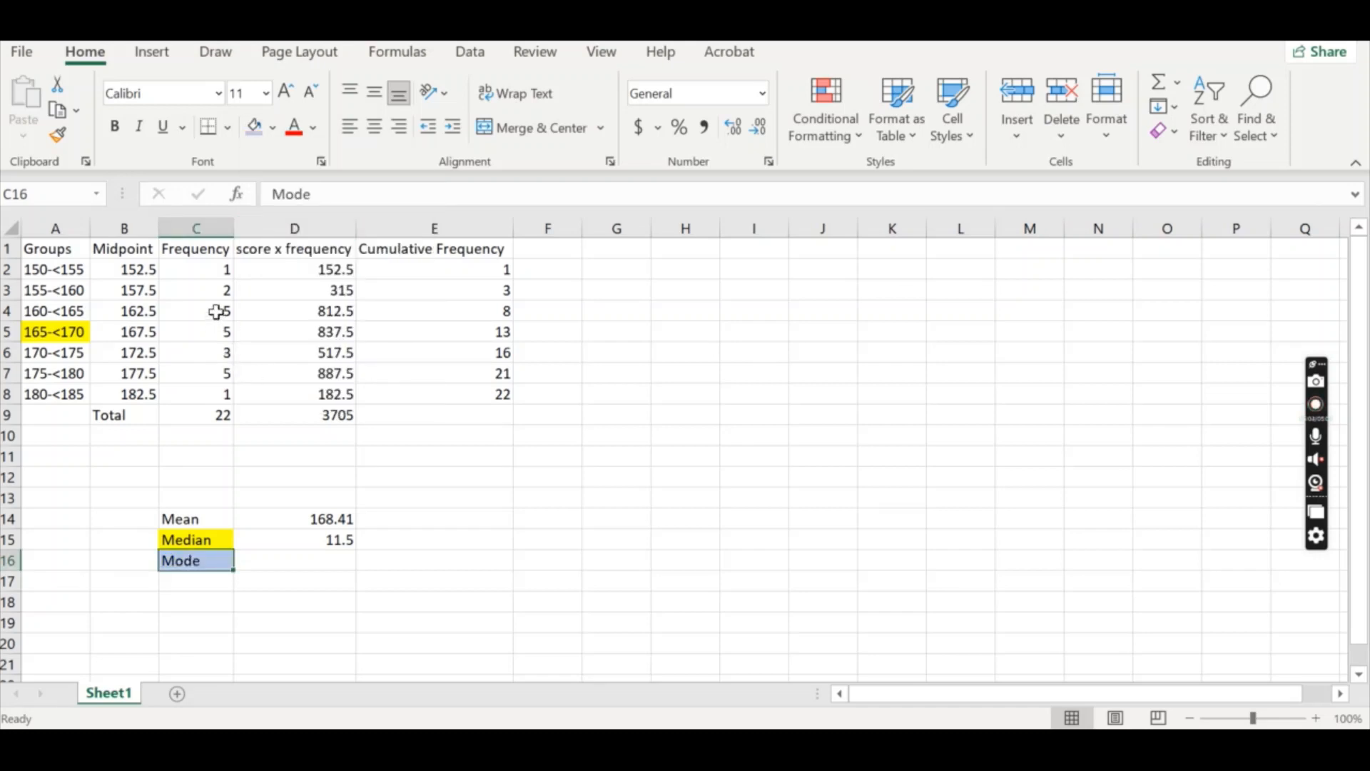
left_click(196, 310)
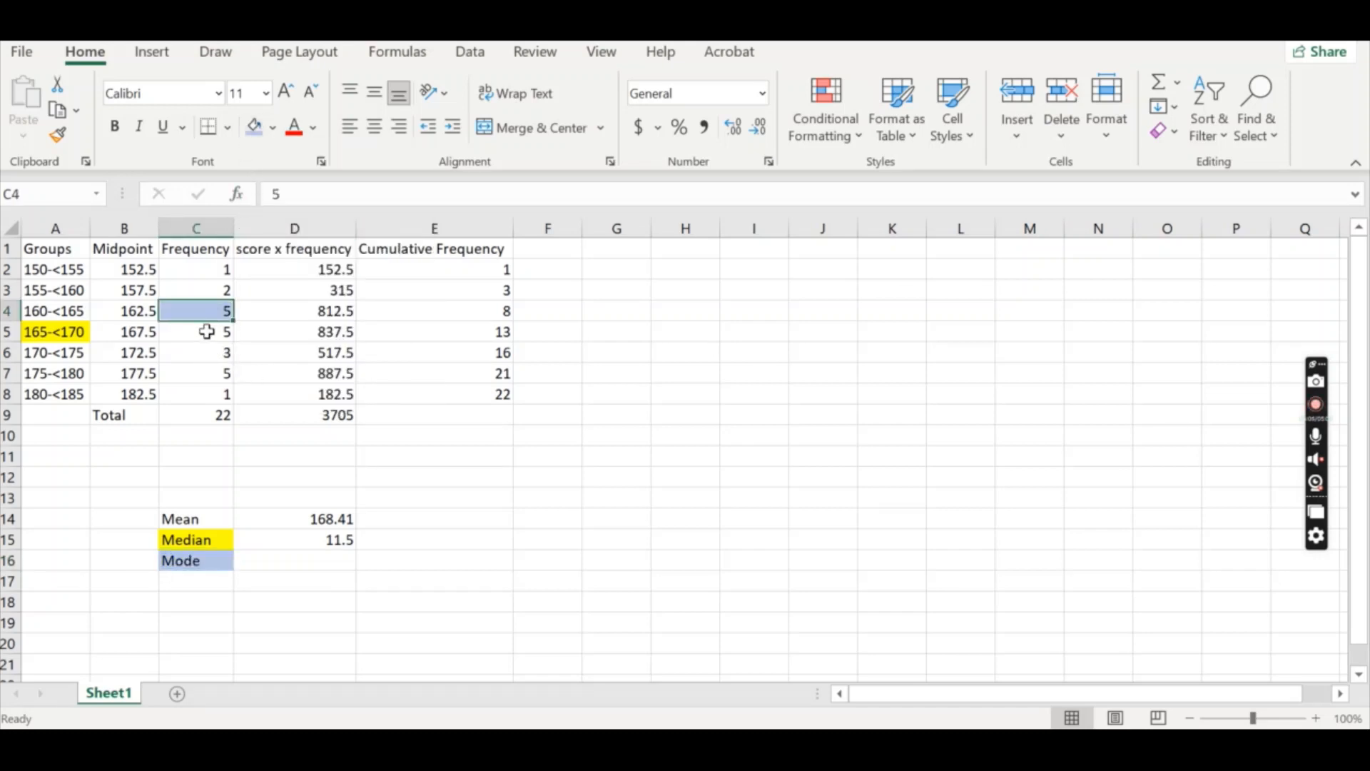
left_click(196, 373)
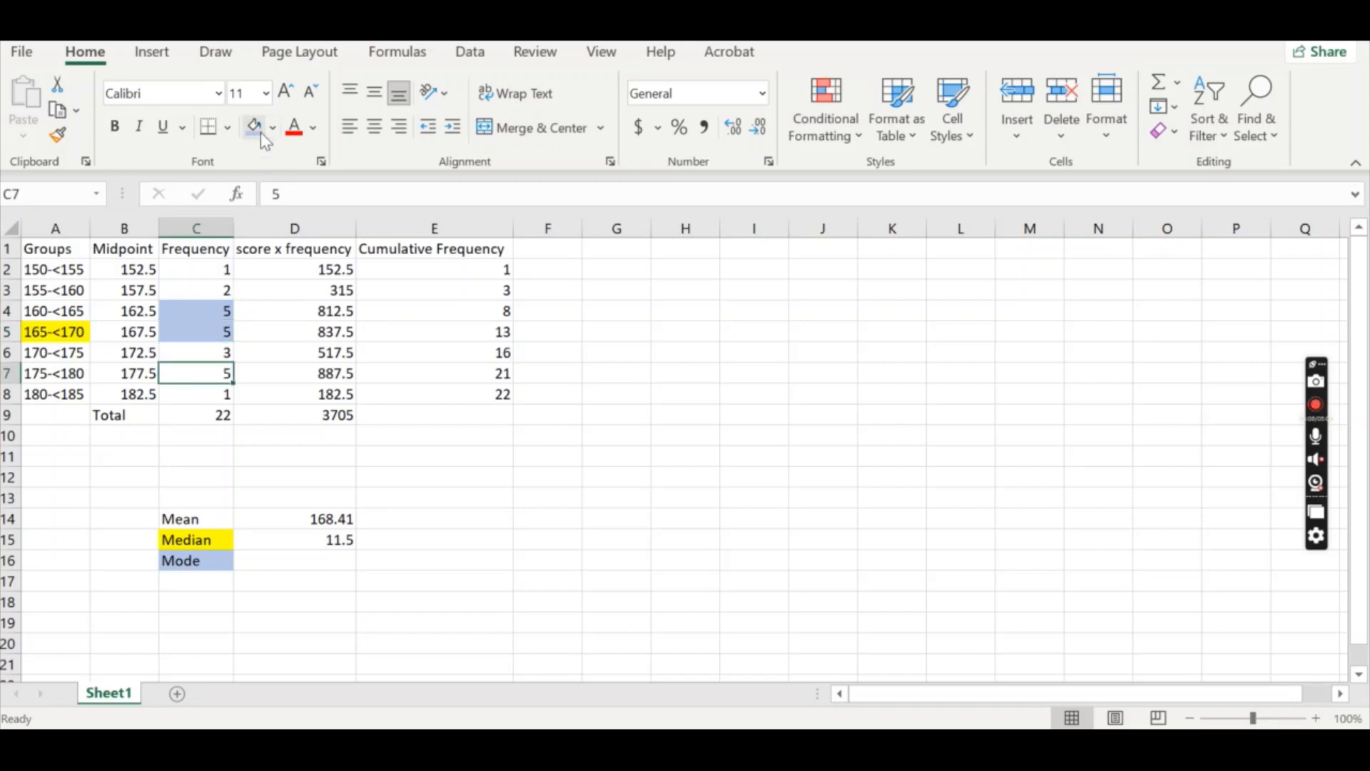
left_click(546, 581)
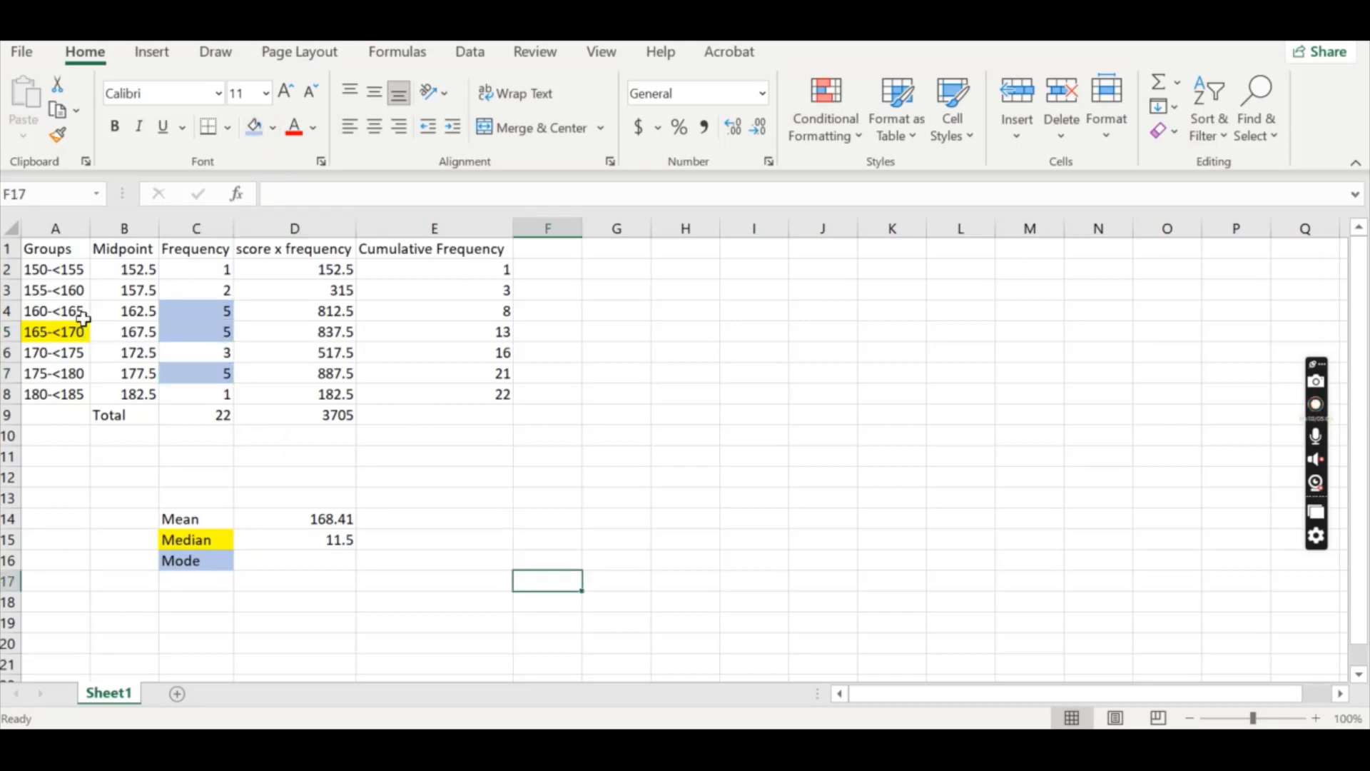